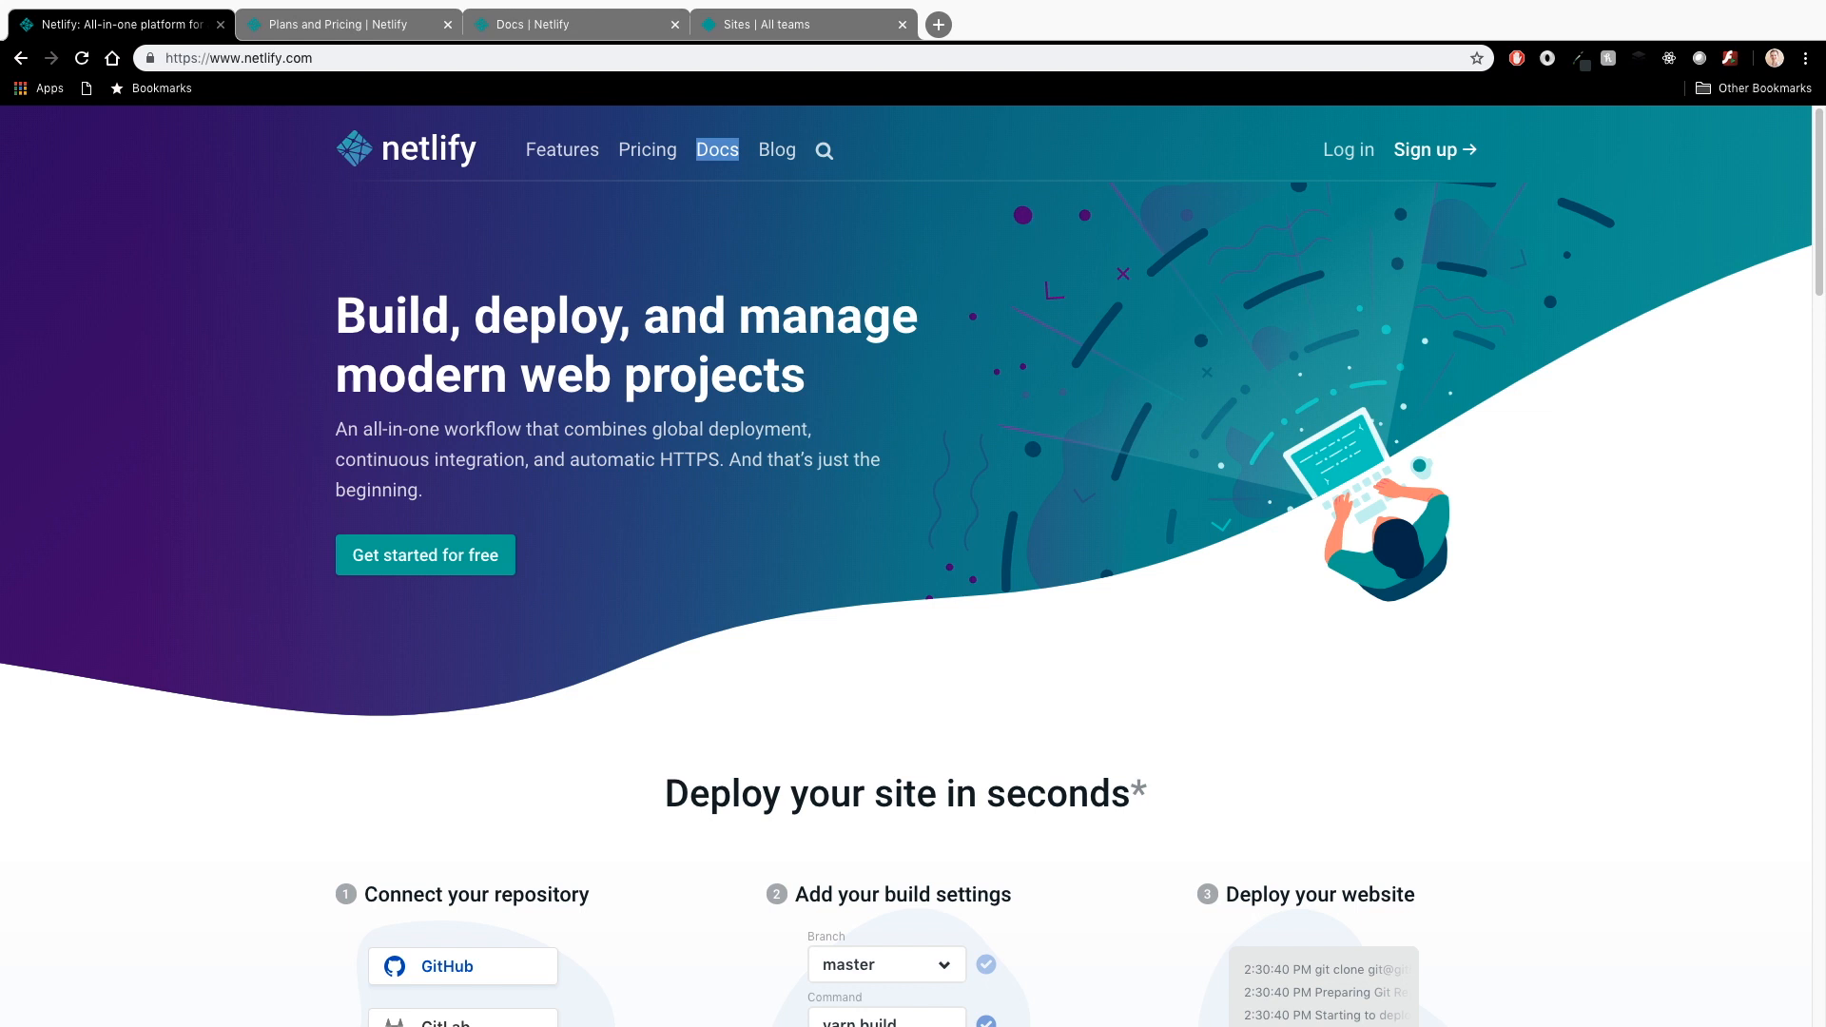
# Step: Scroll the homepage down to the three-step deploy section: connect repository, build settings, deploy
pyautogui.scroll(-3)
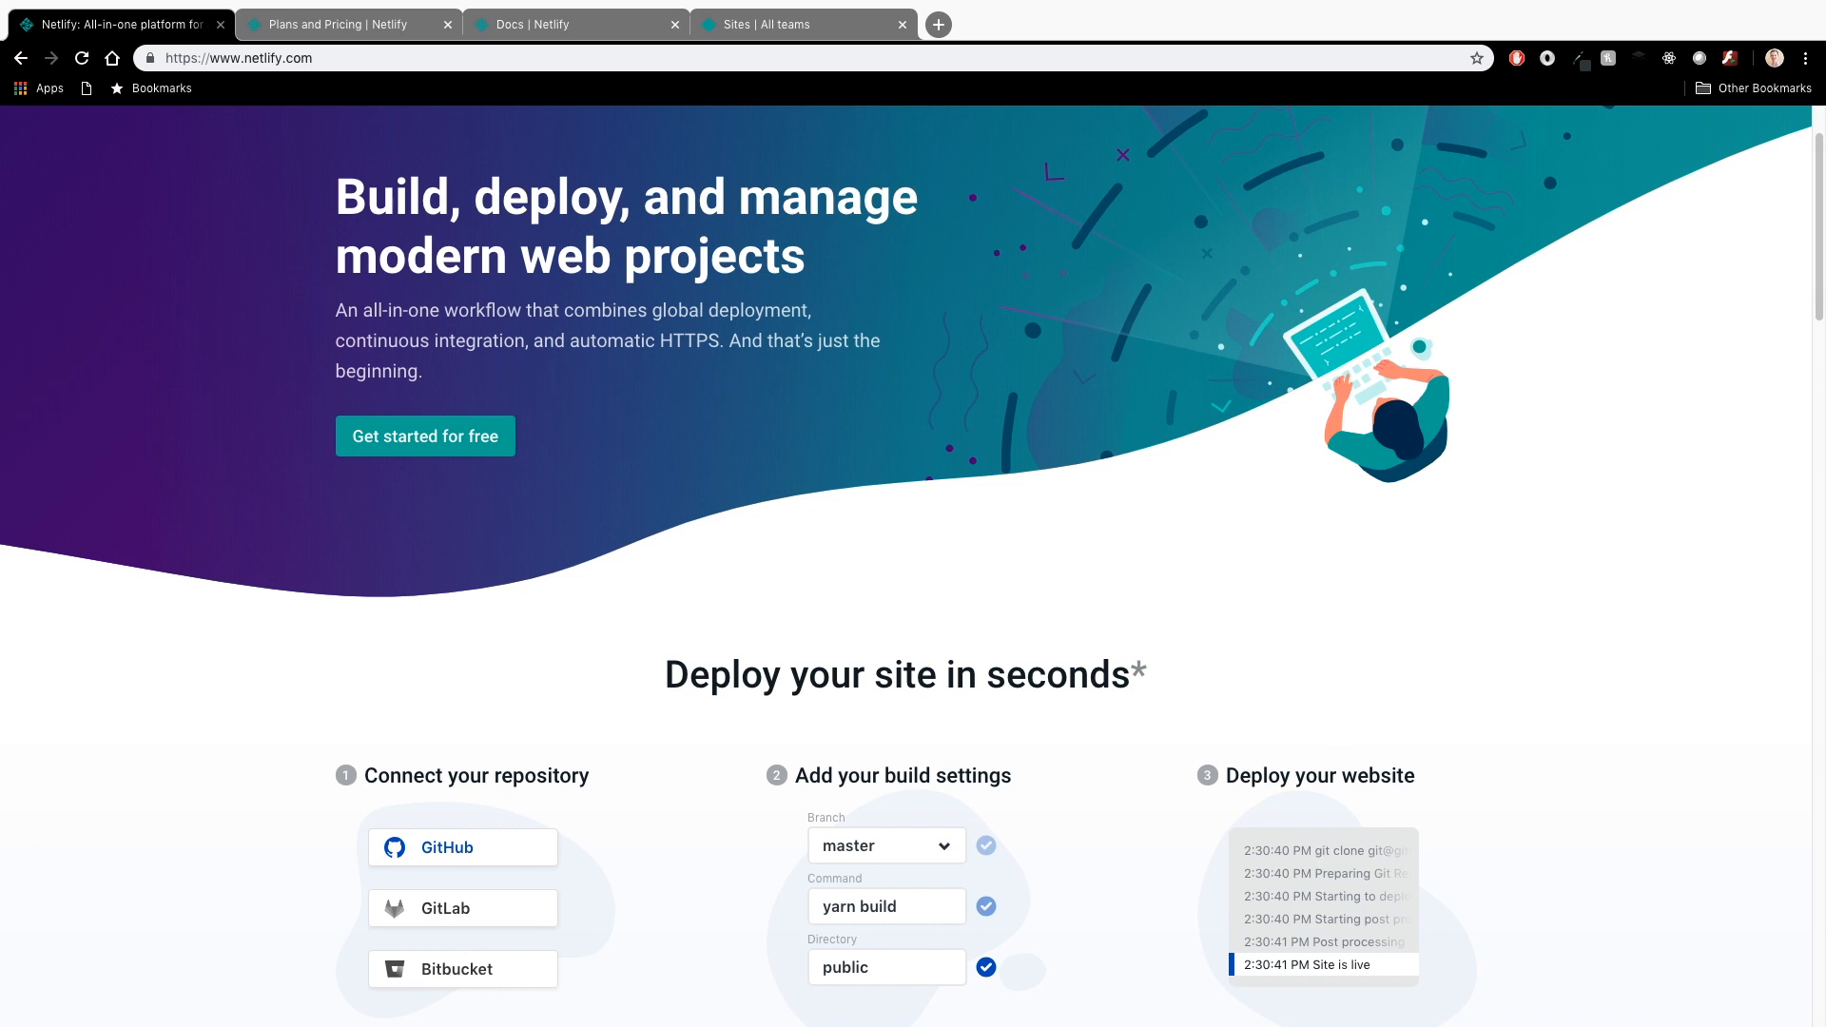
pyautogui.moveTo(1248, 662)
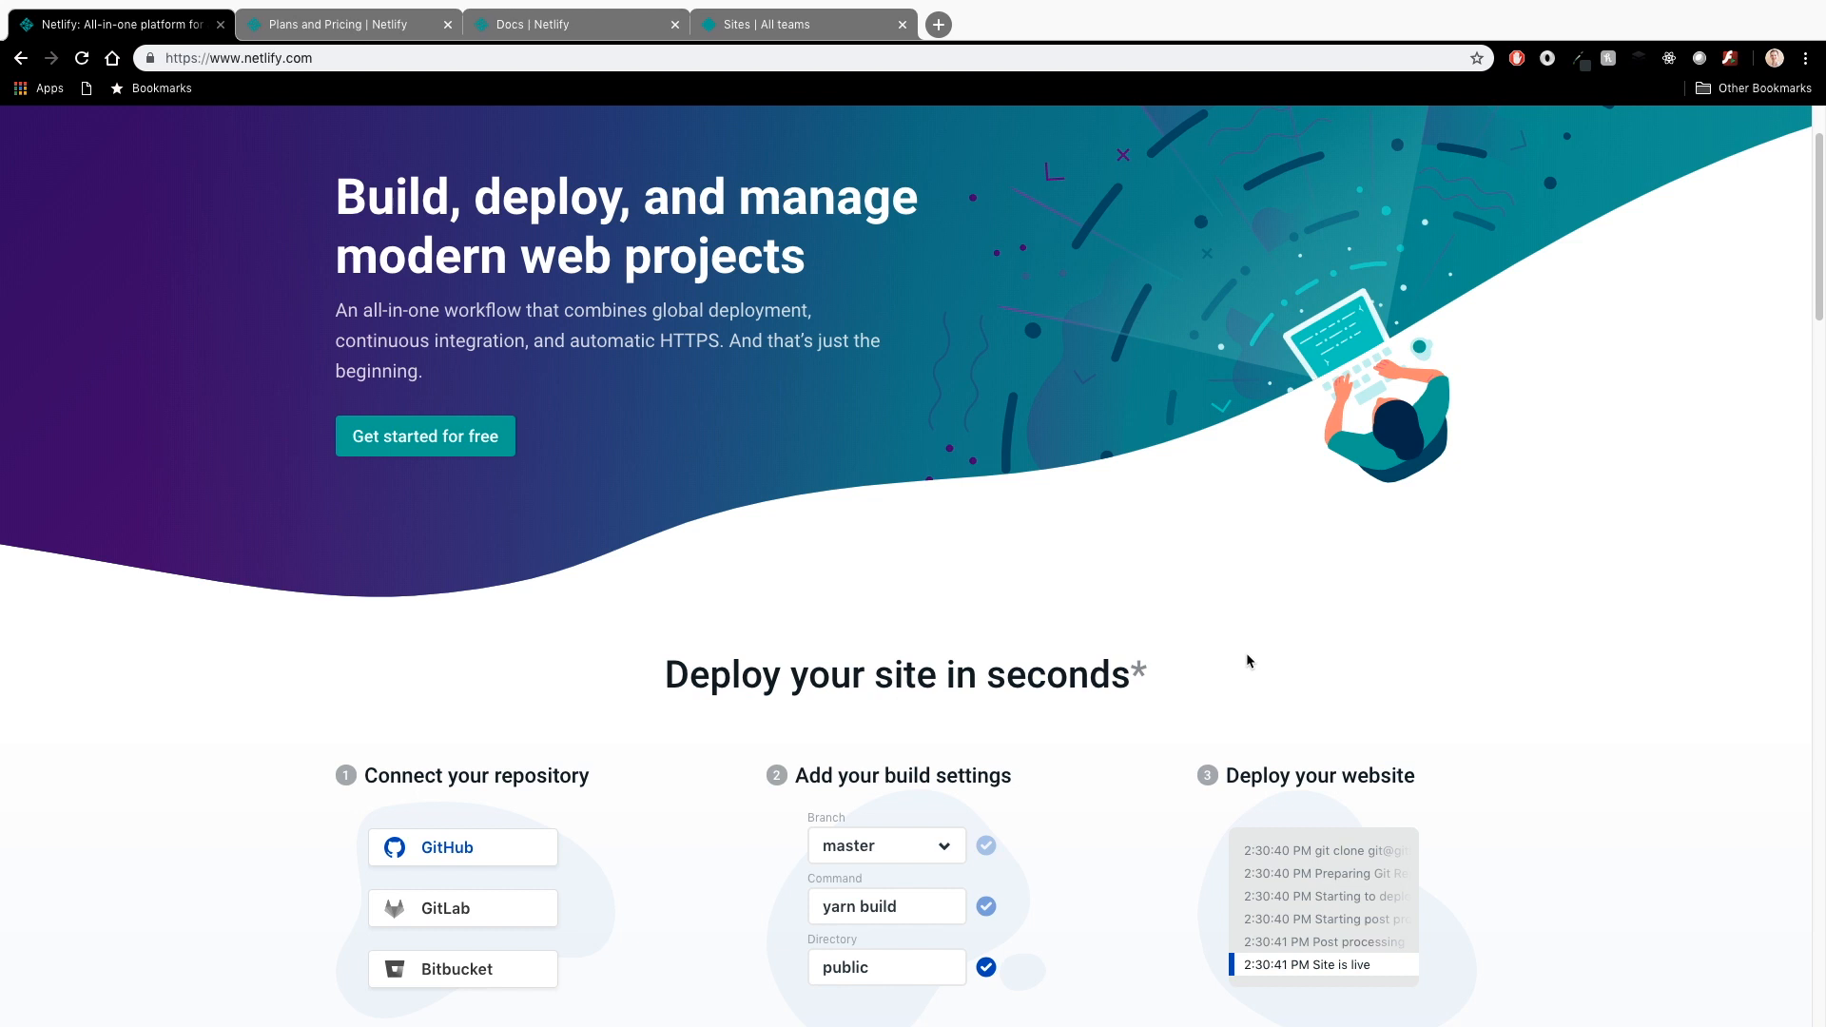
pyautogui.scroll(-3)
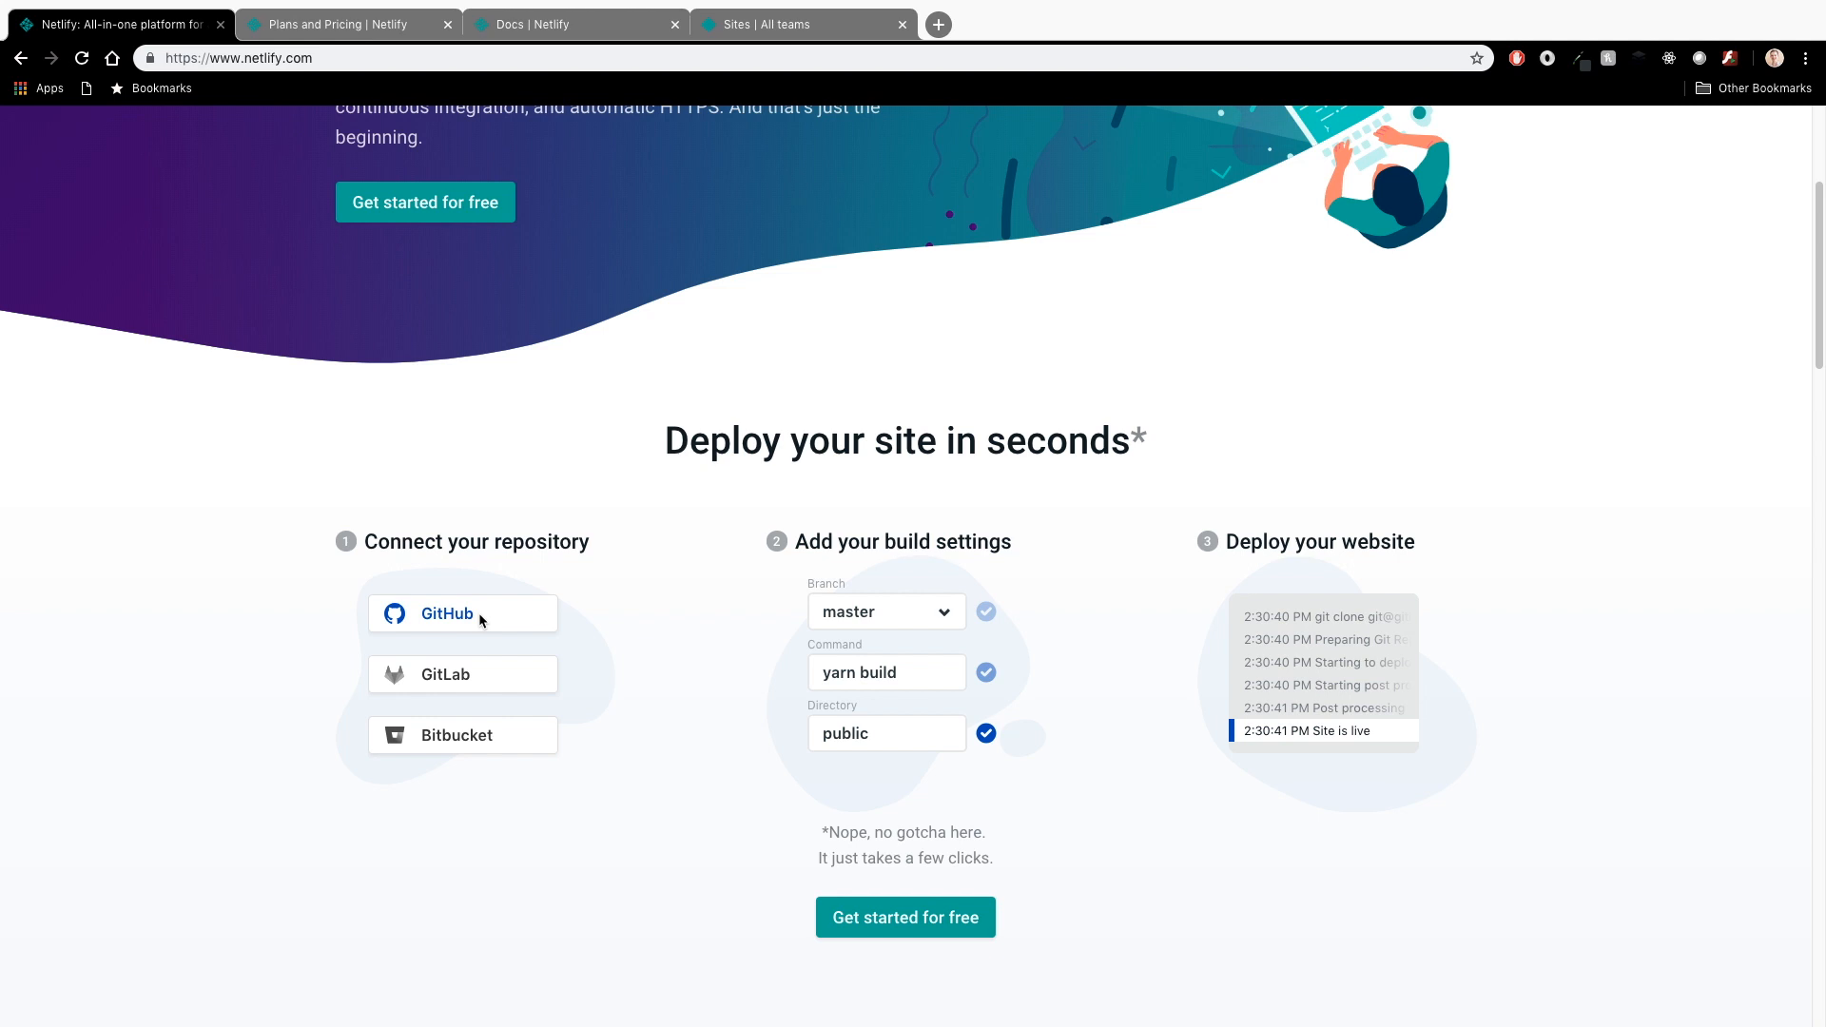
pyautogui.moveTo(516, 527)
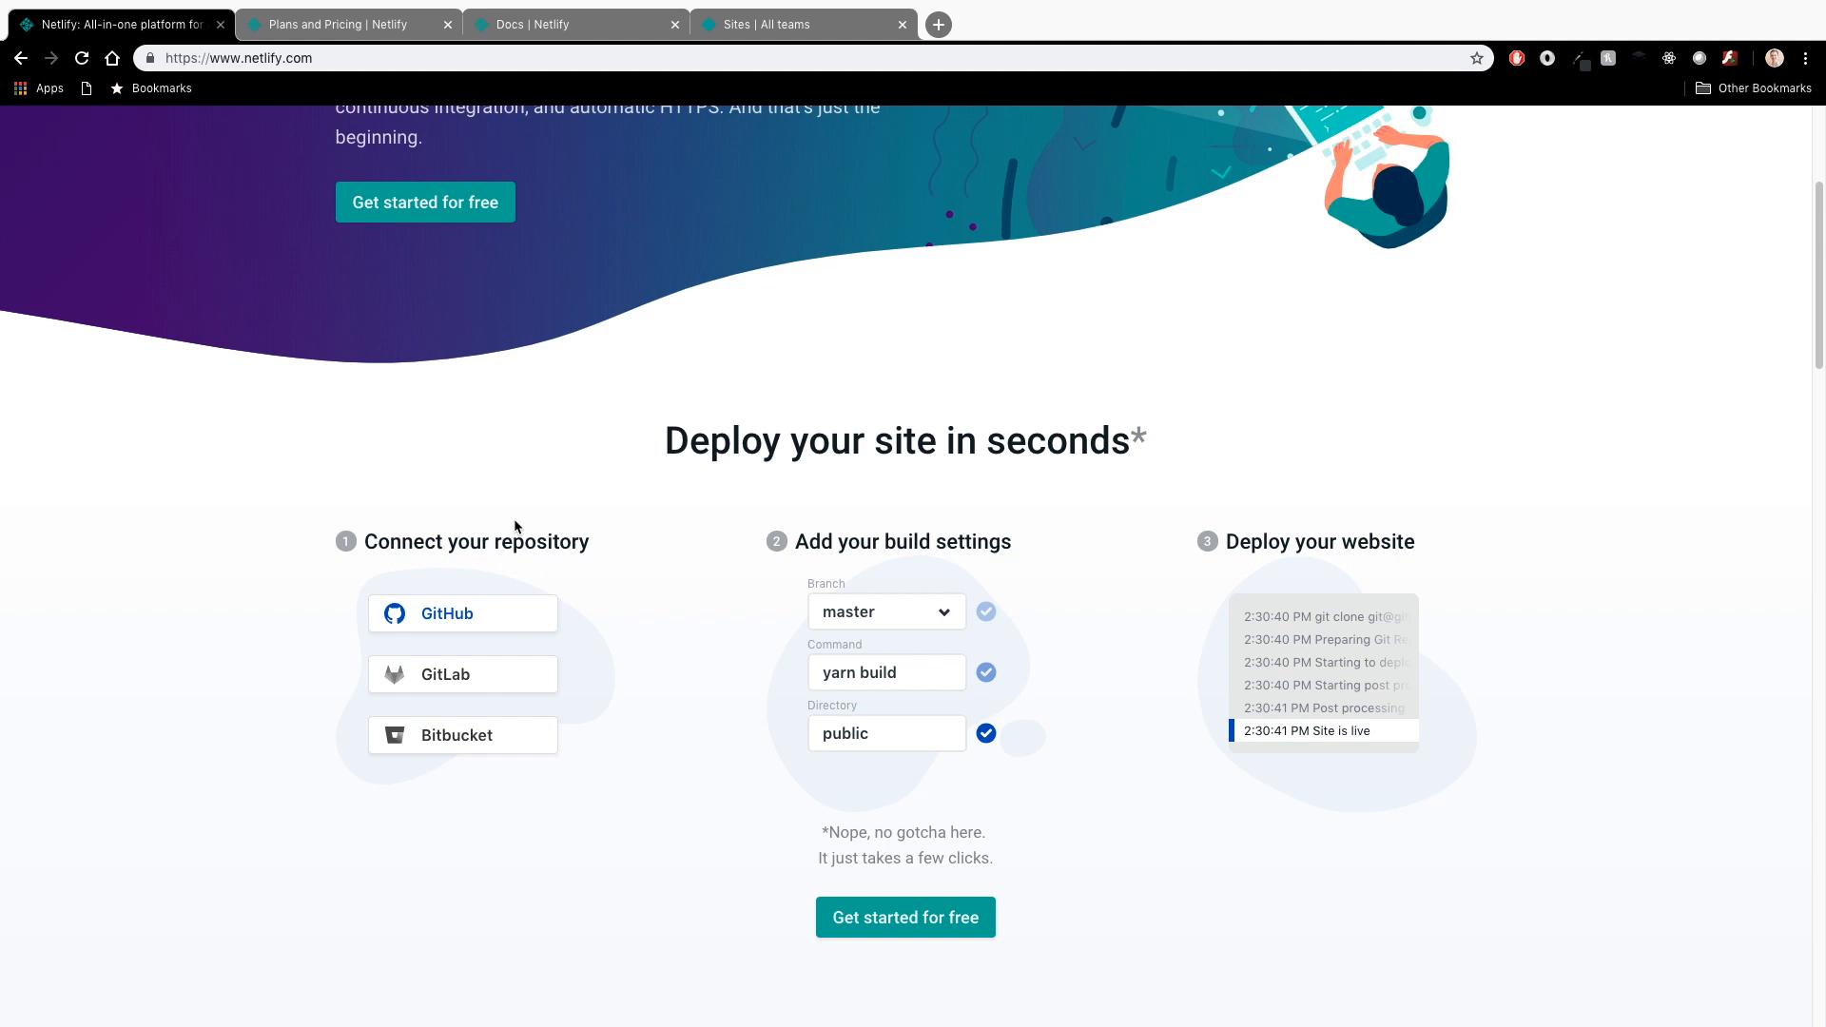
pyautogui.moveTo(559, 506)
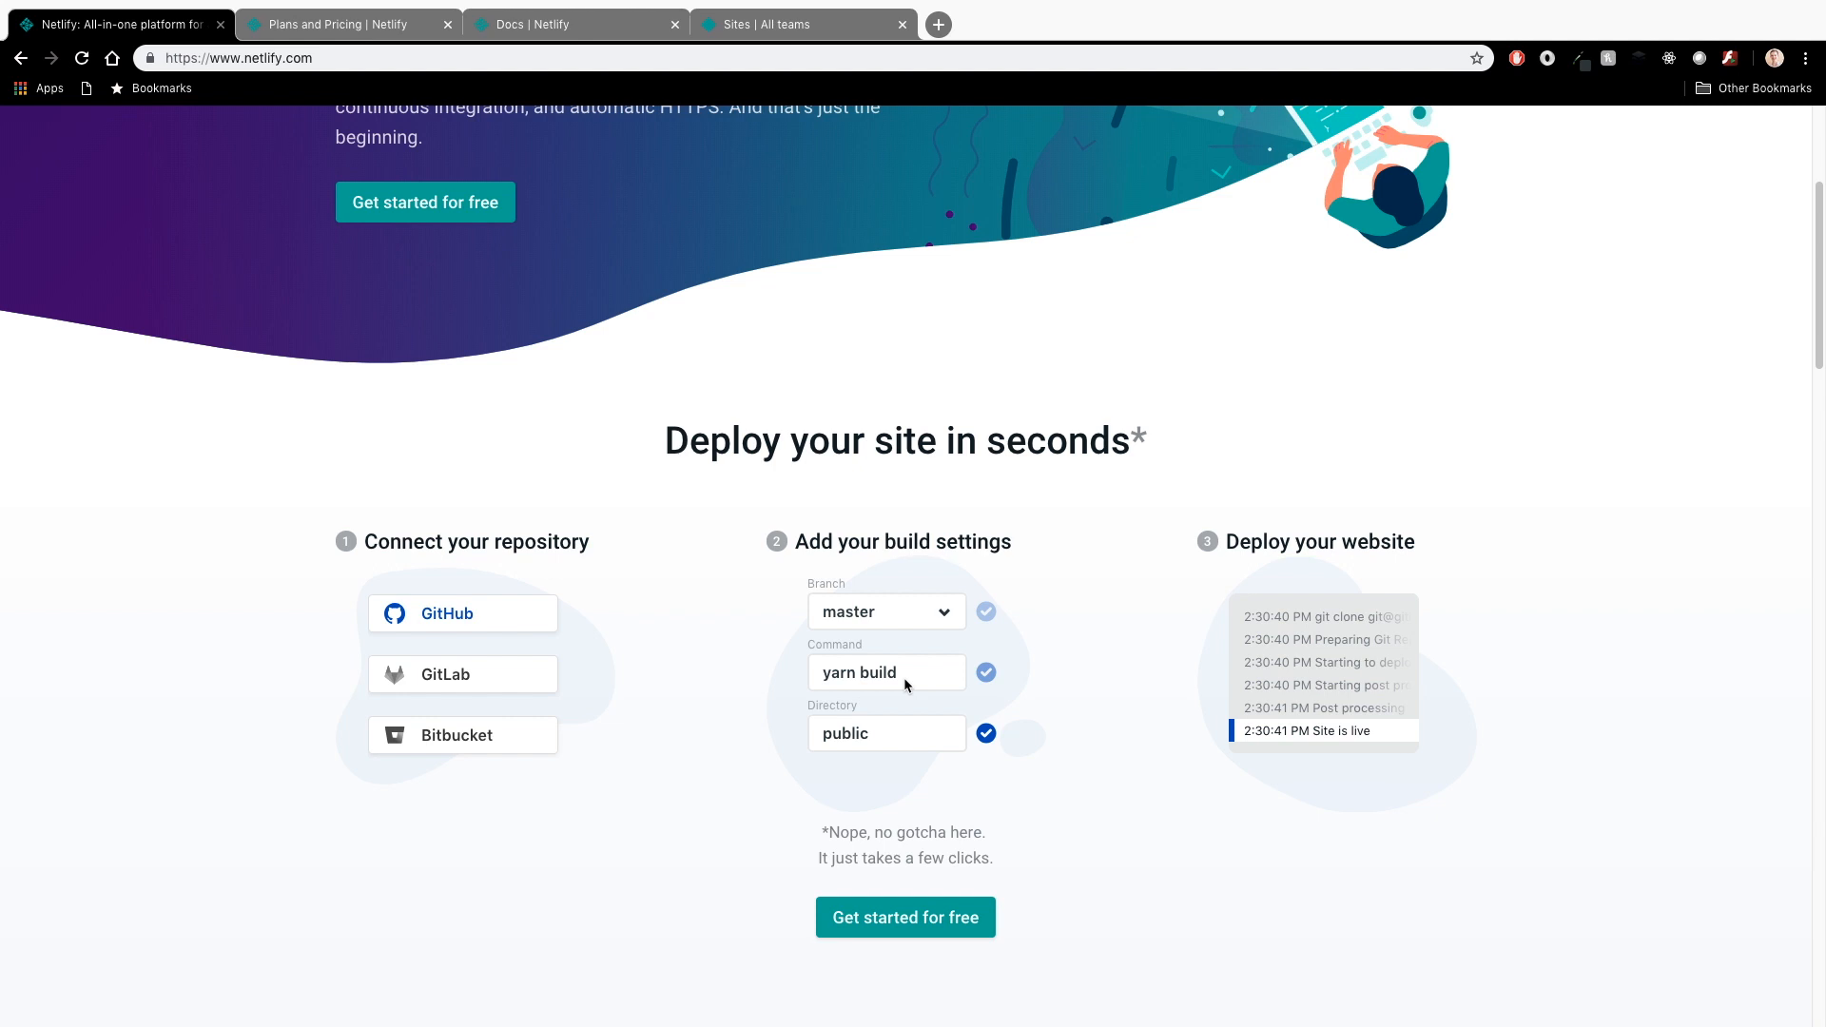
pyautogui.moveTo(881, 738)
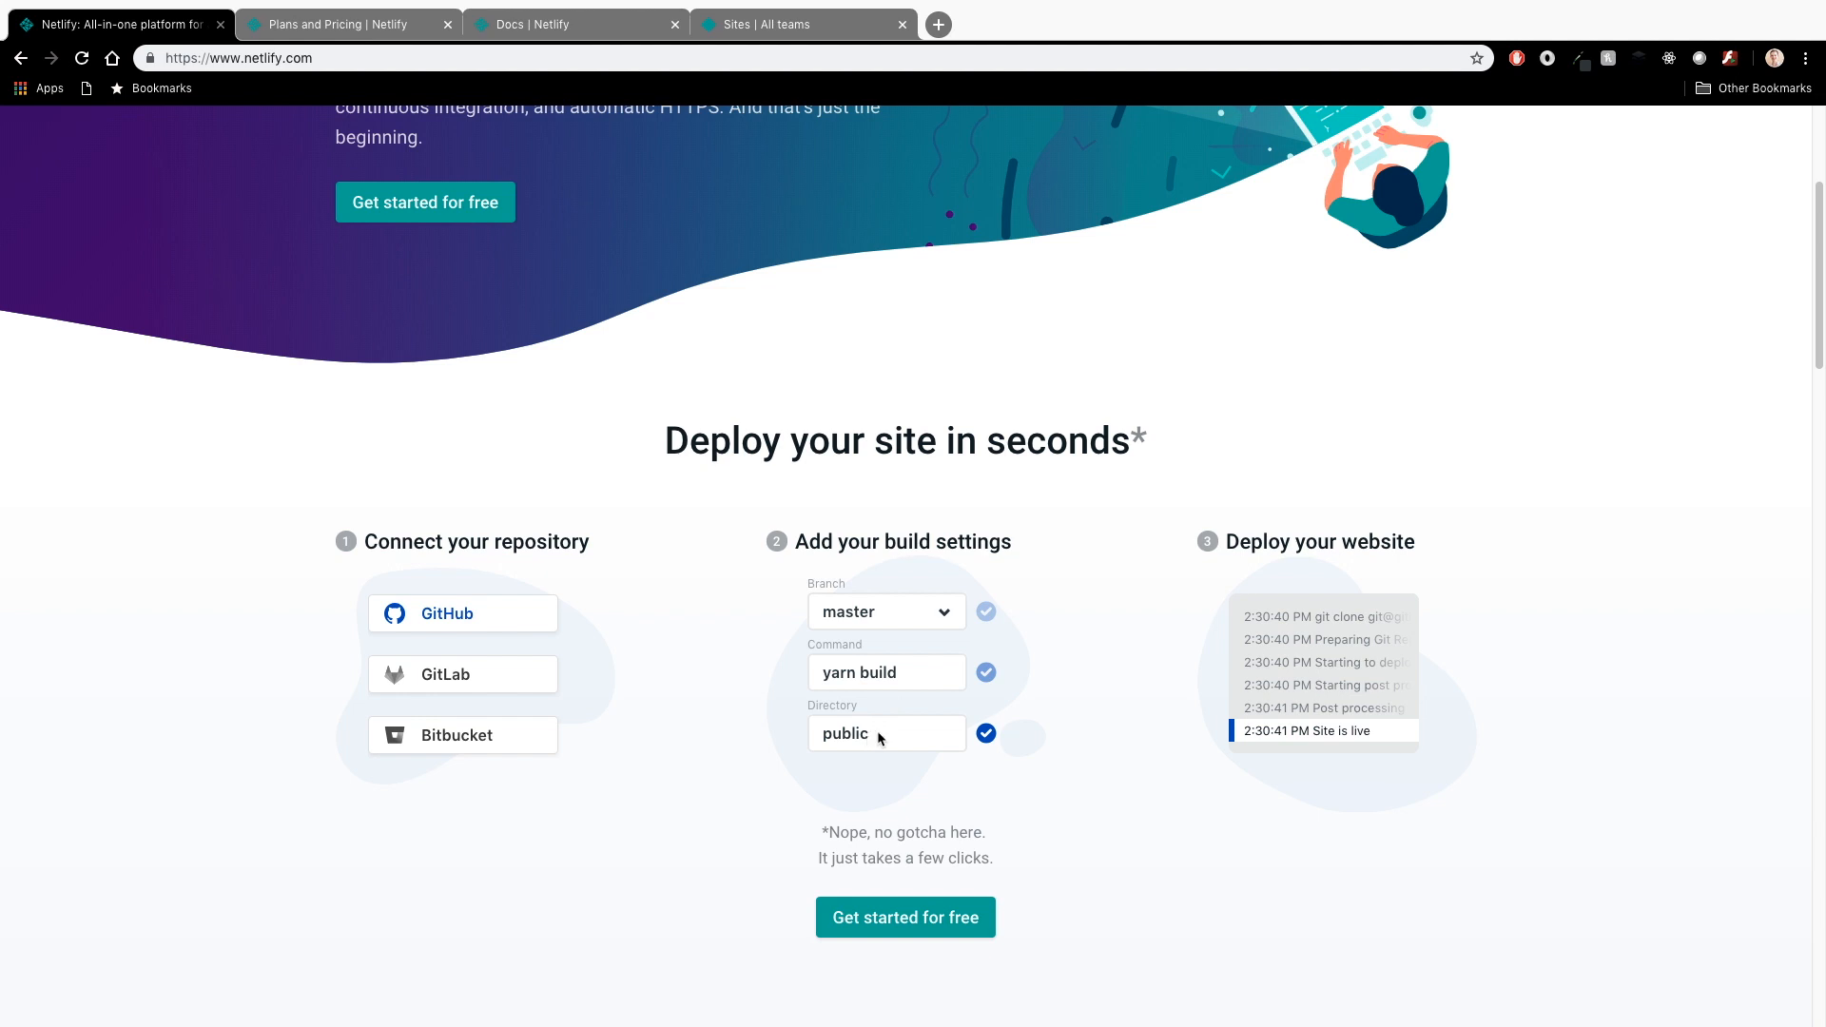
pyautogui.moveTo(875, 738)
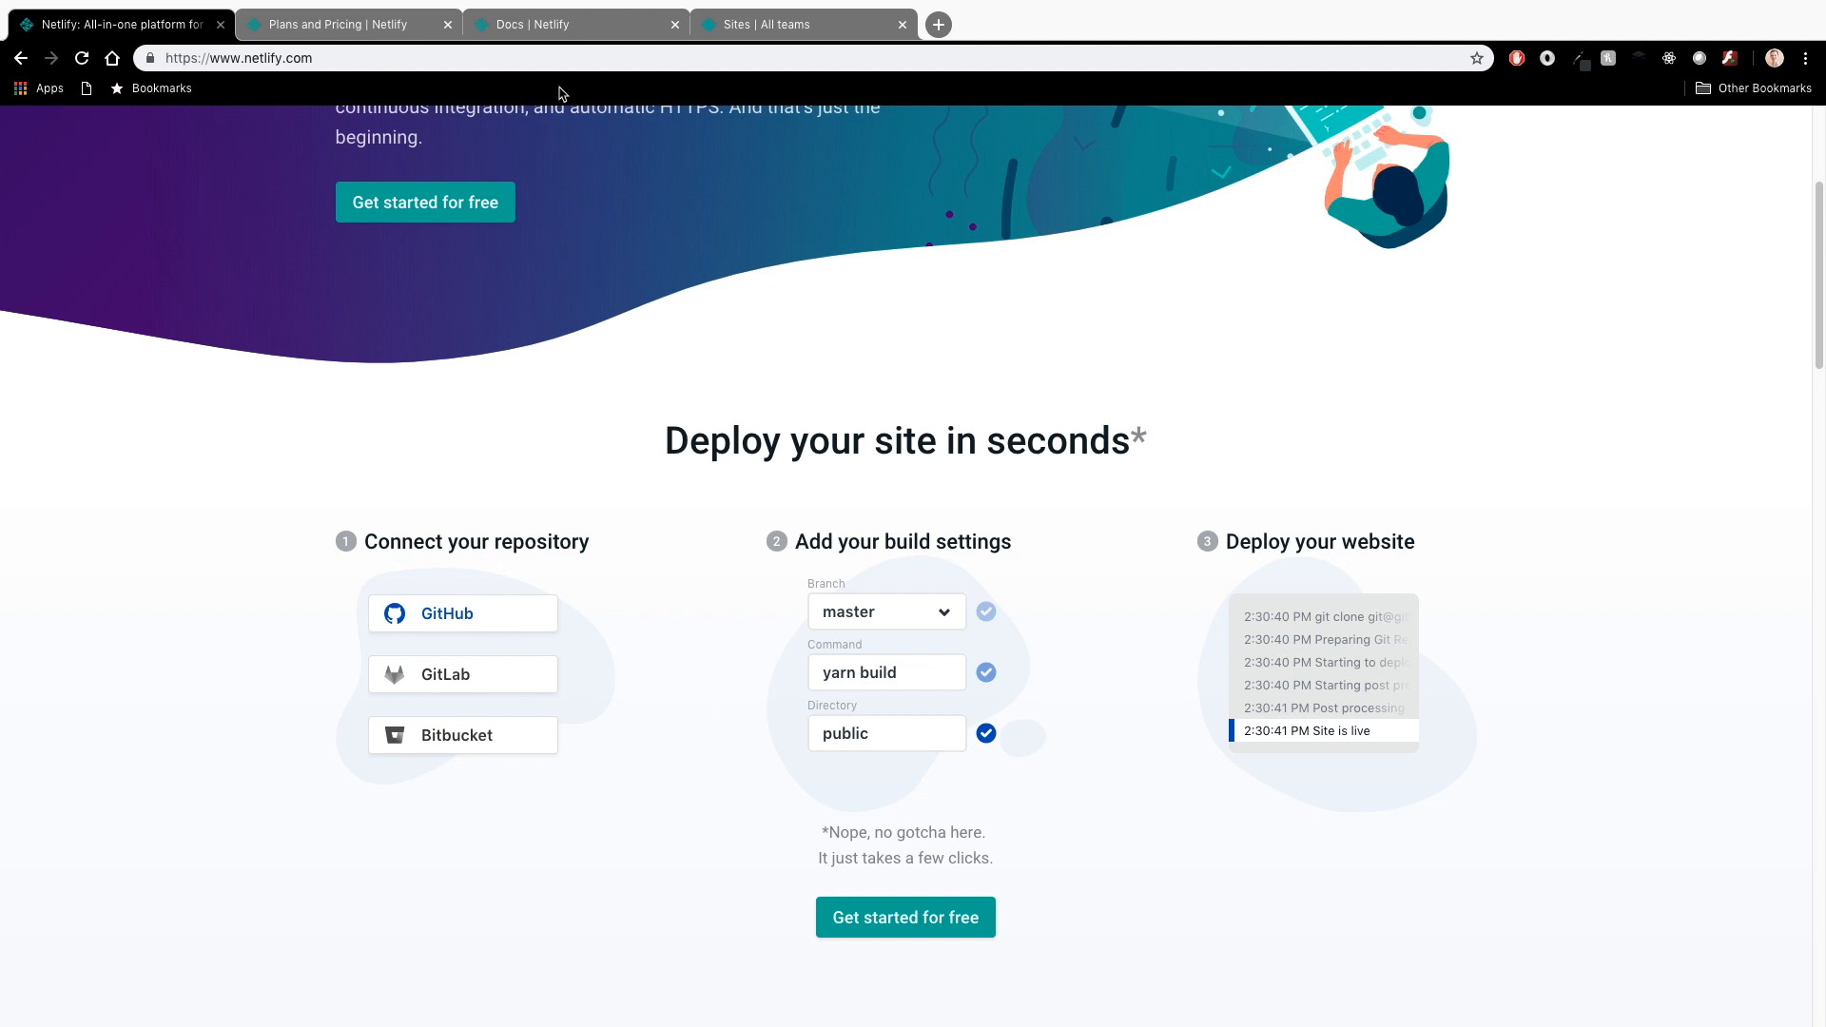
# Step: Switch to the Plans and Pricing page and highlight 'HTTPS' in the Free plan card
pyautogui.click(338, 22)
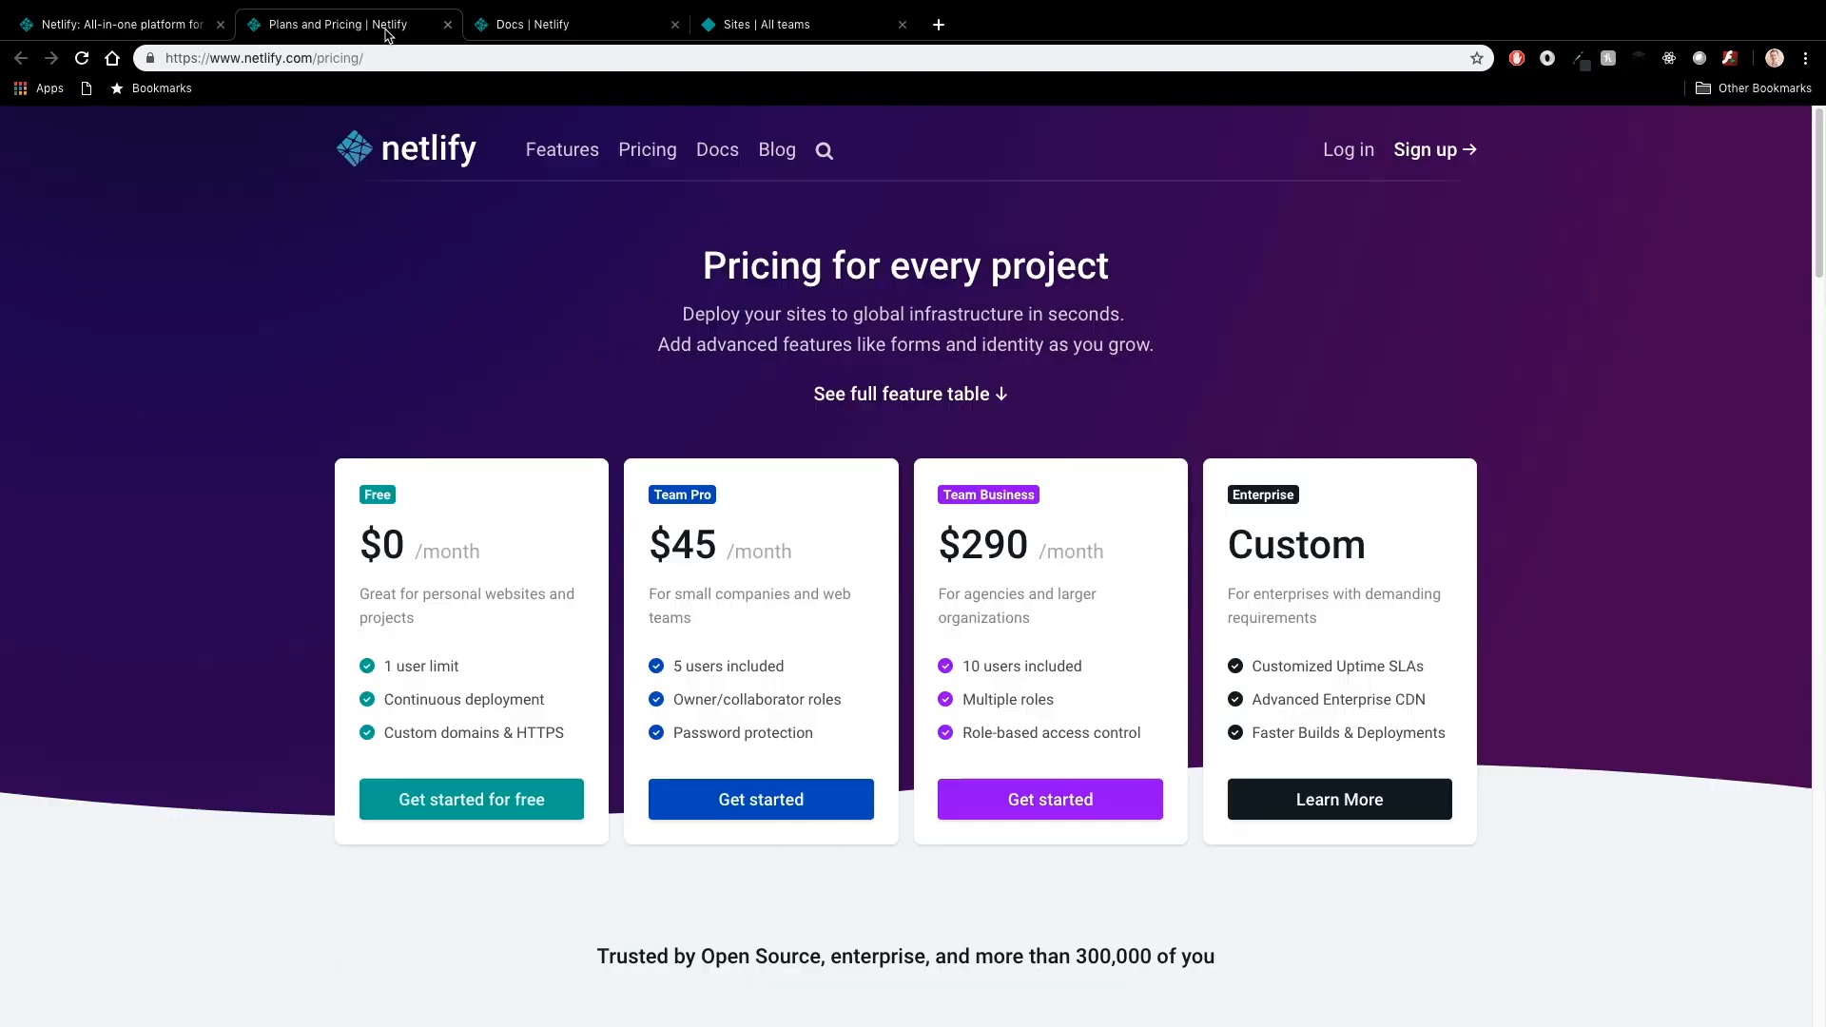
pyautogui.moveTo(483, 382)
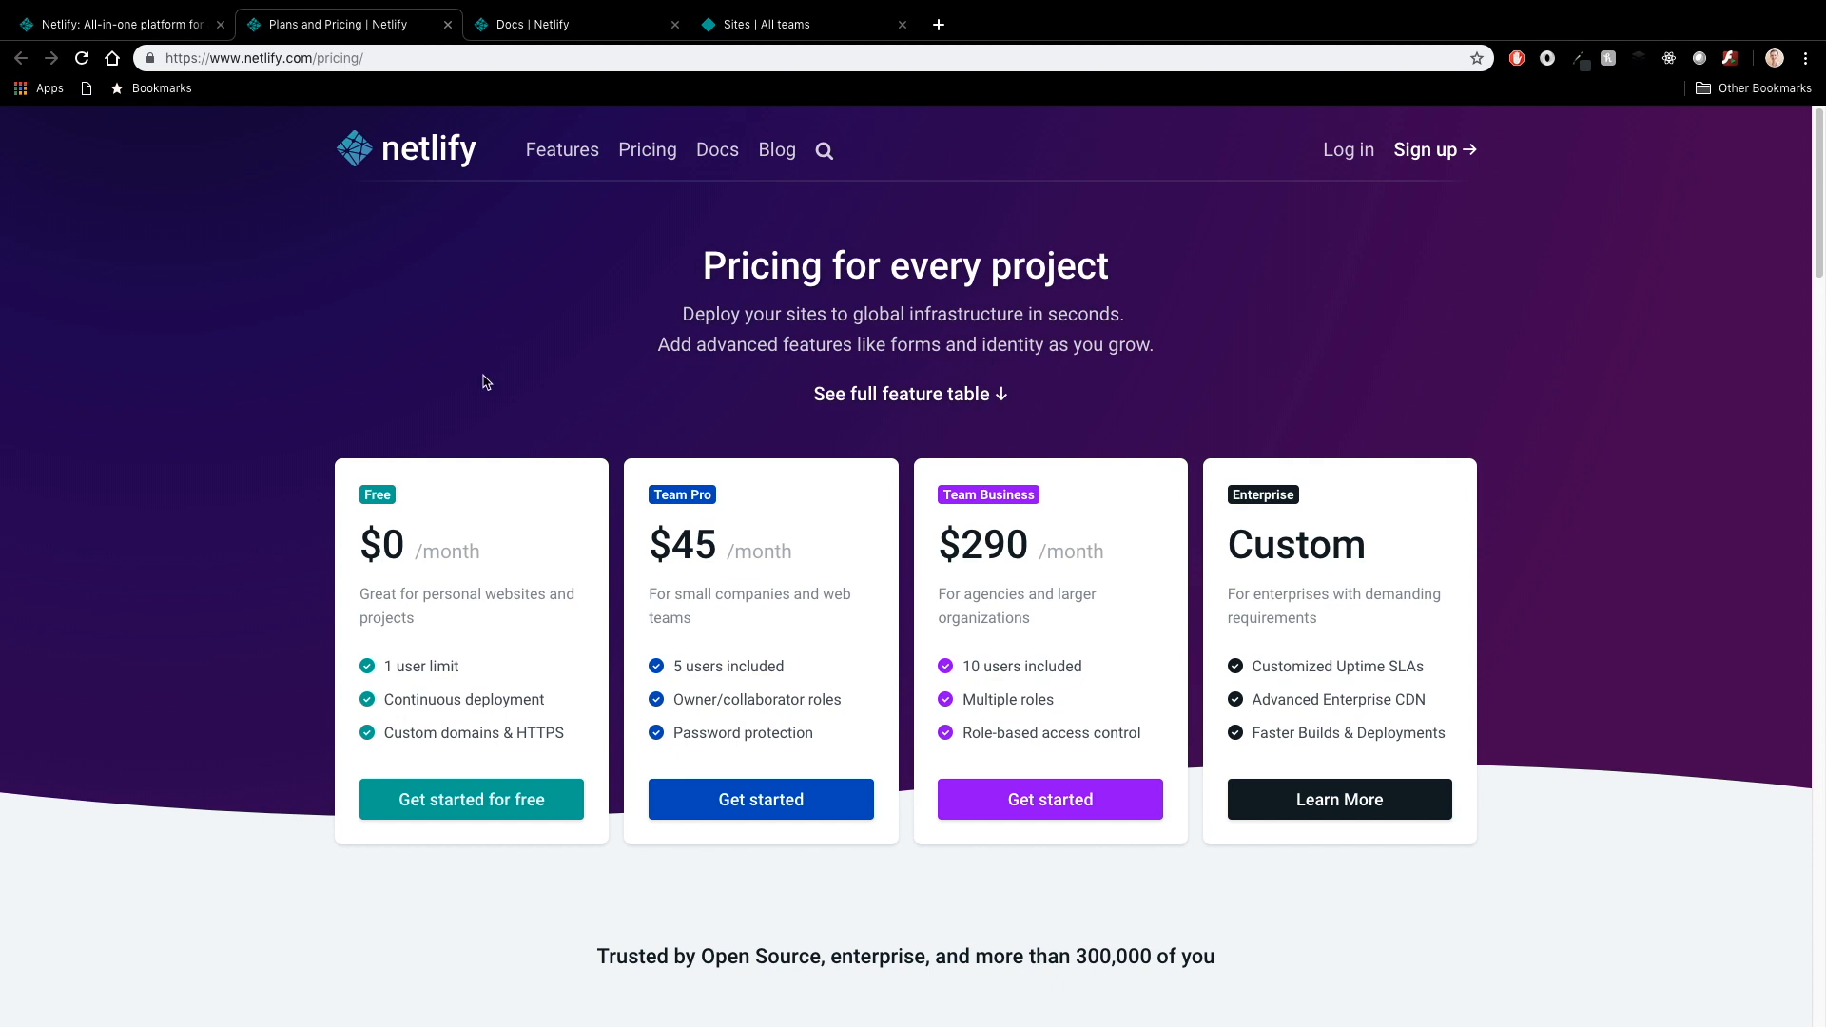
pyautogui.moveTo(453, 491)
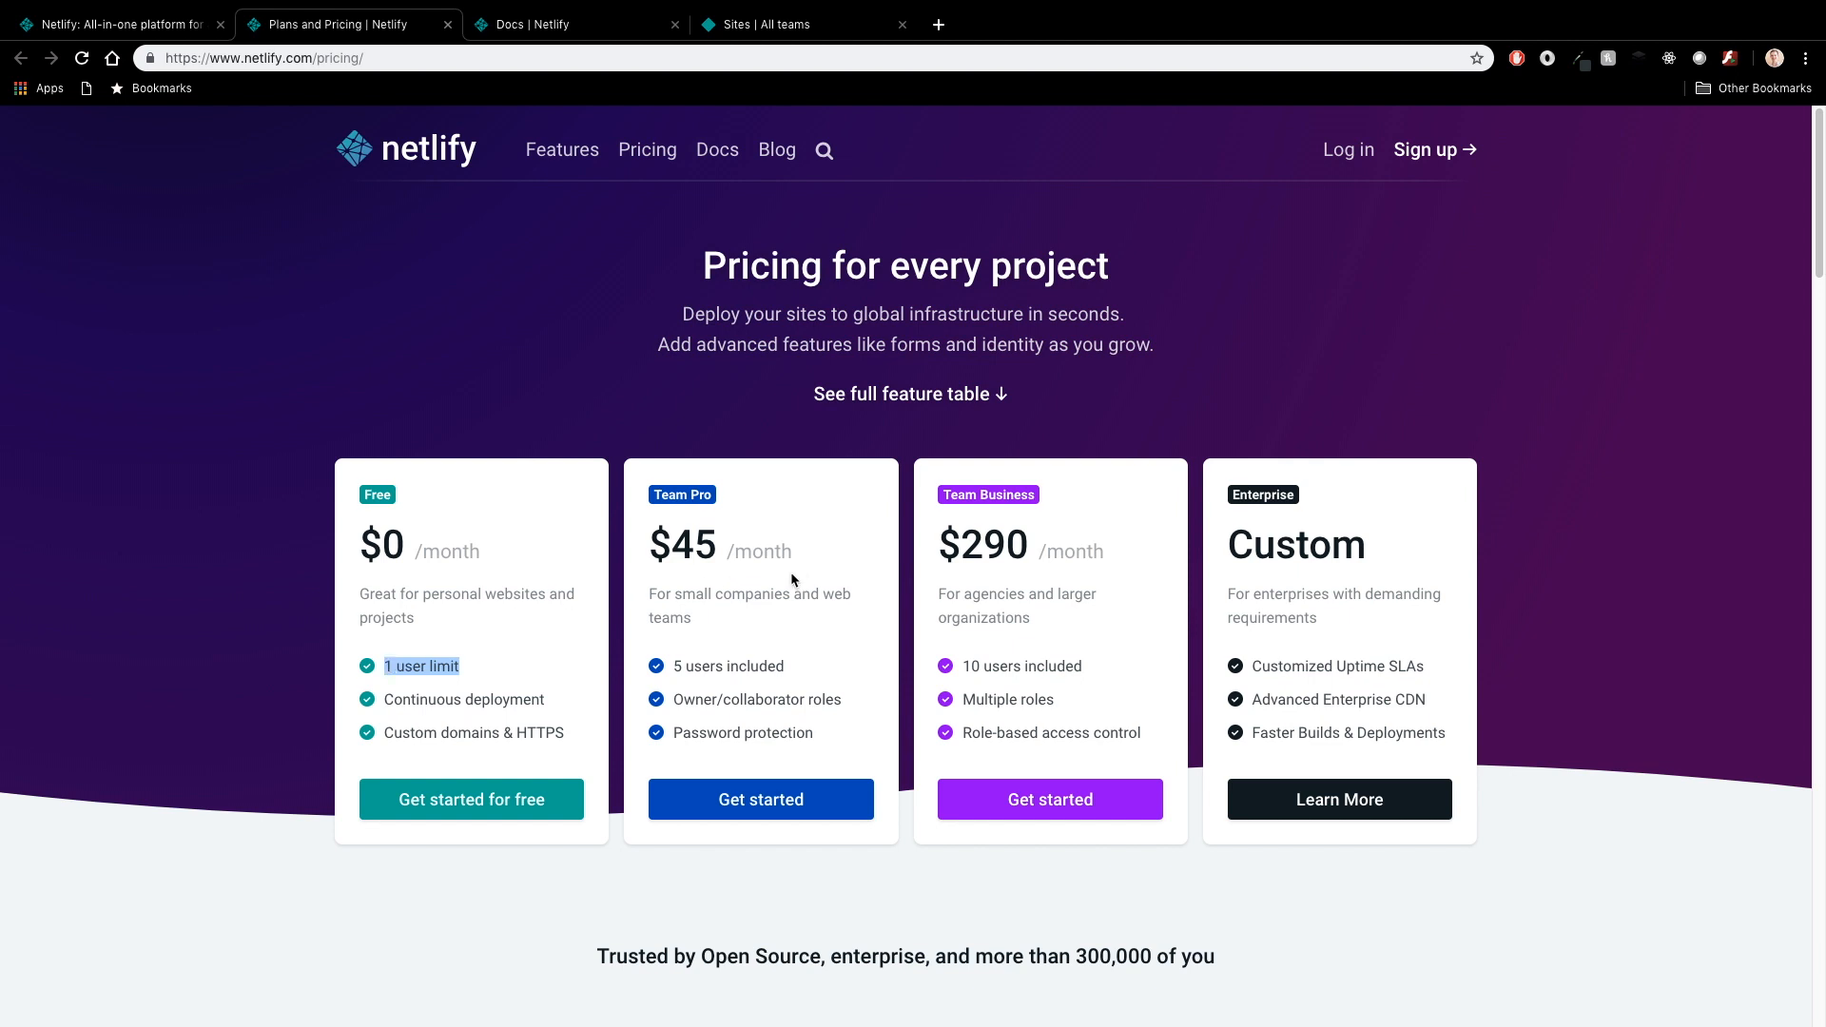
pyautogui.moveTo(561, 719)
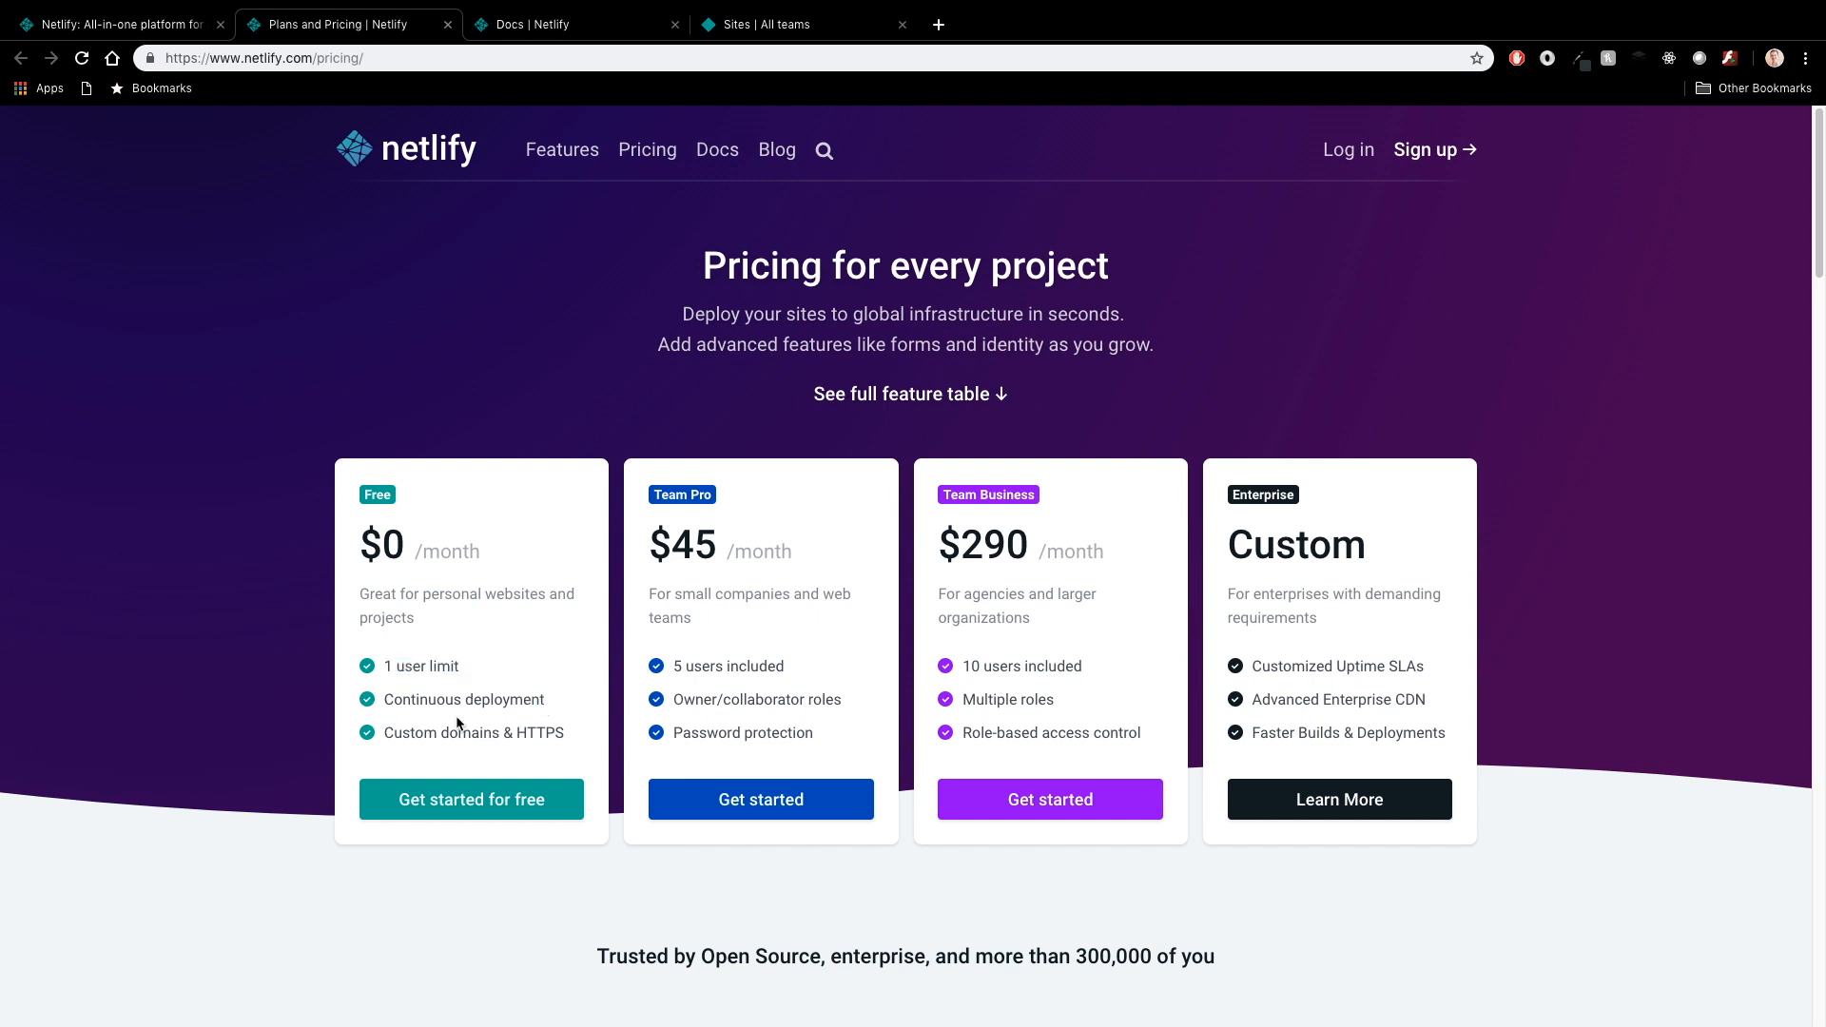
pyautogui.doubleClick(464, 698)
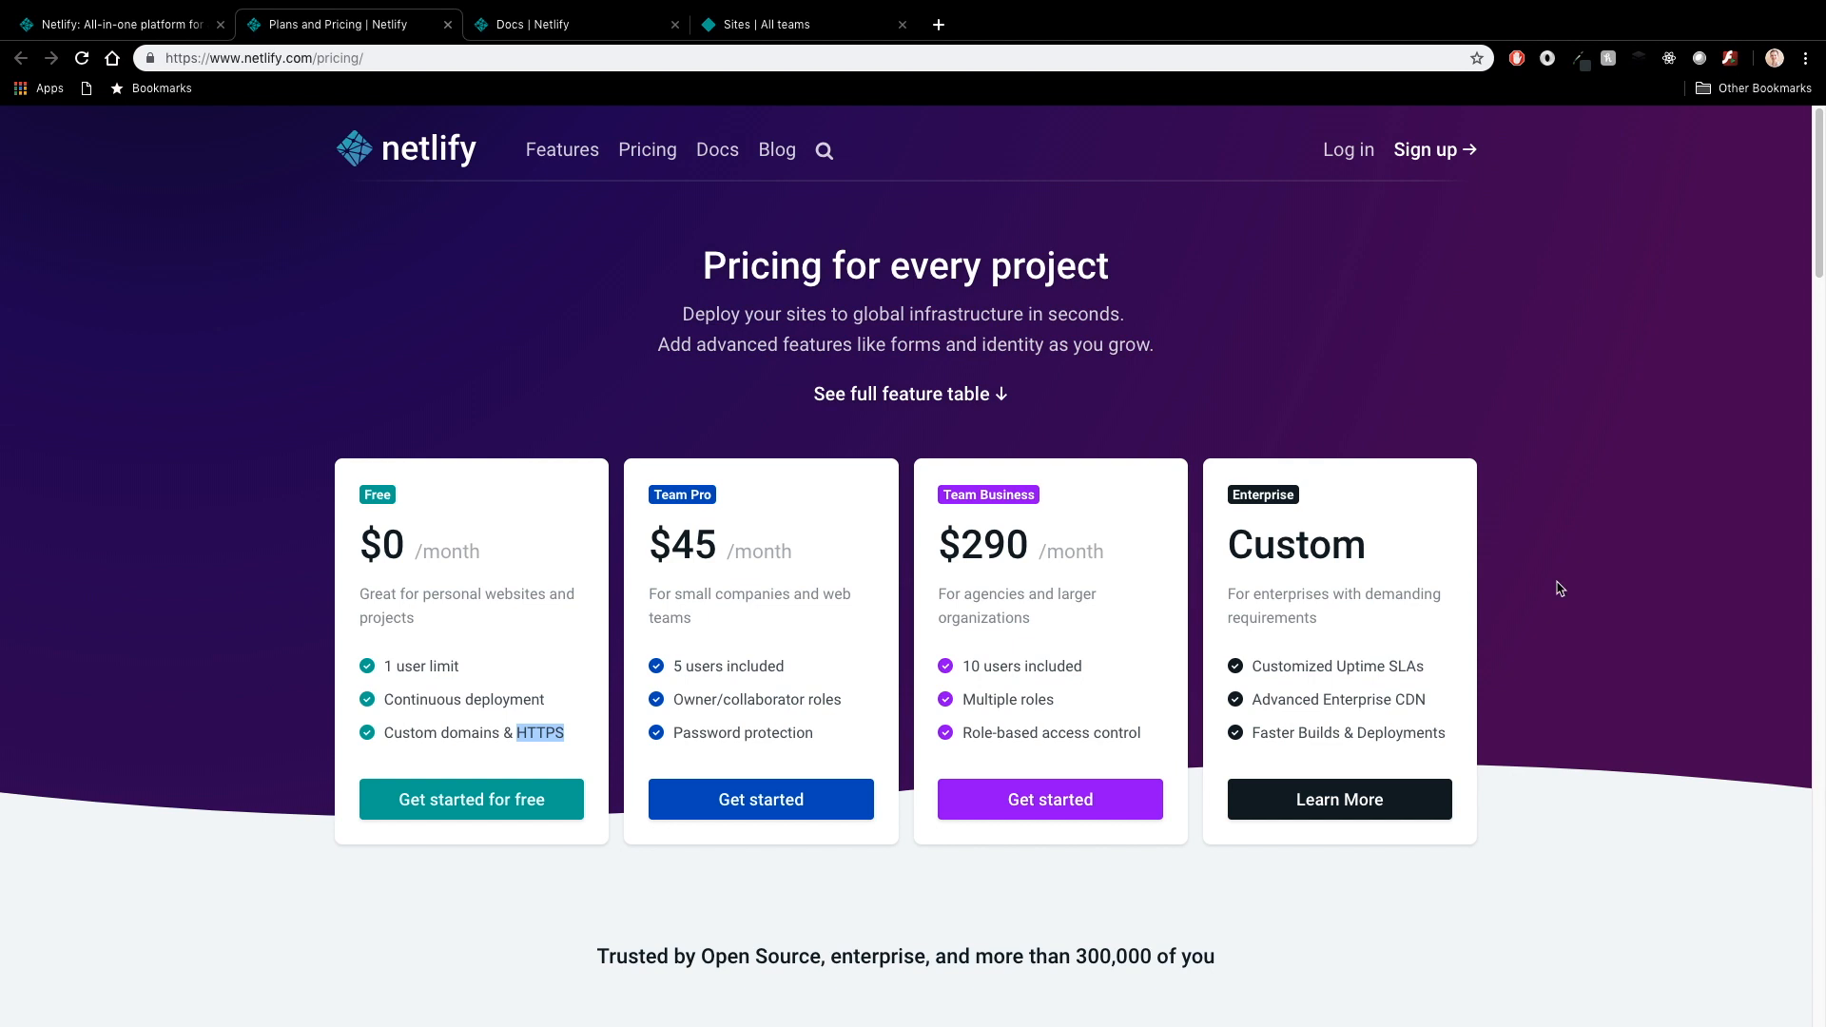
pyautogui.scroll(-3)
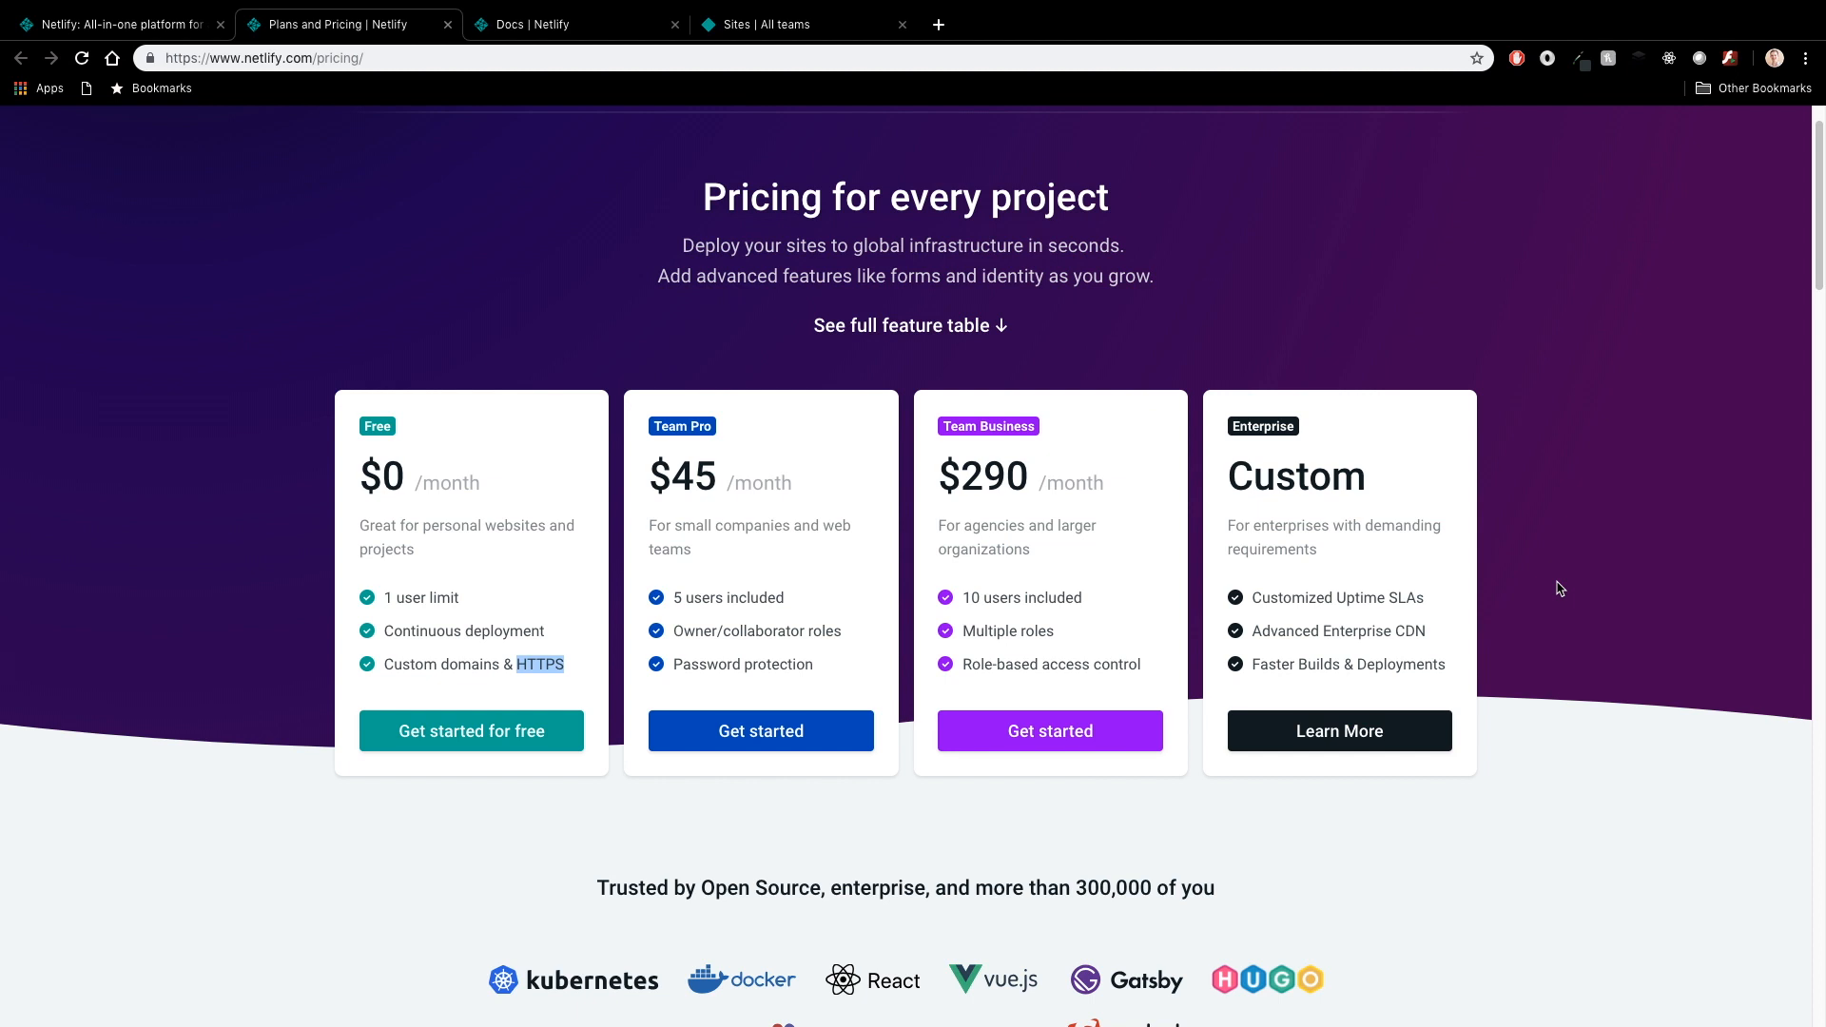
pyautogui.moveTo(1143, 614)
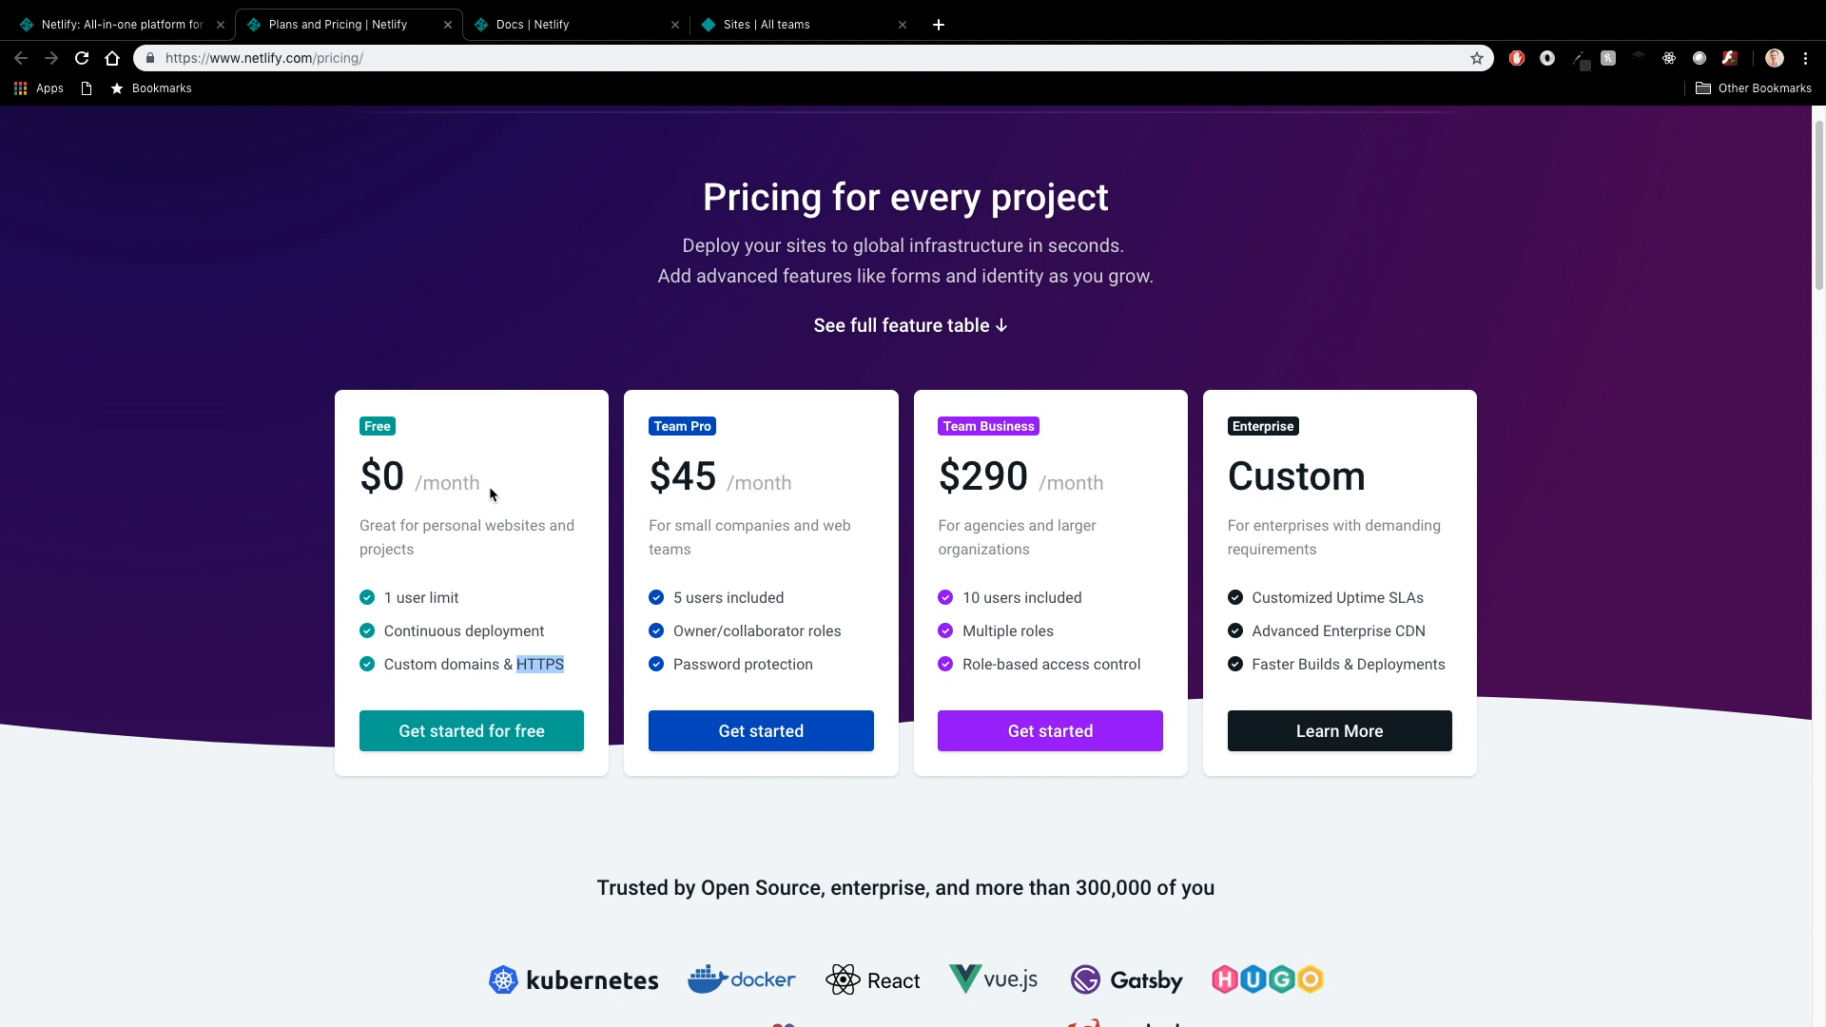
pyautogui.moveTo(1077, 544)
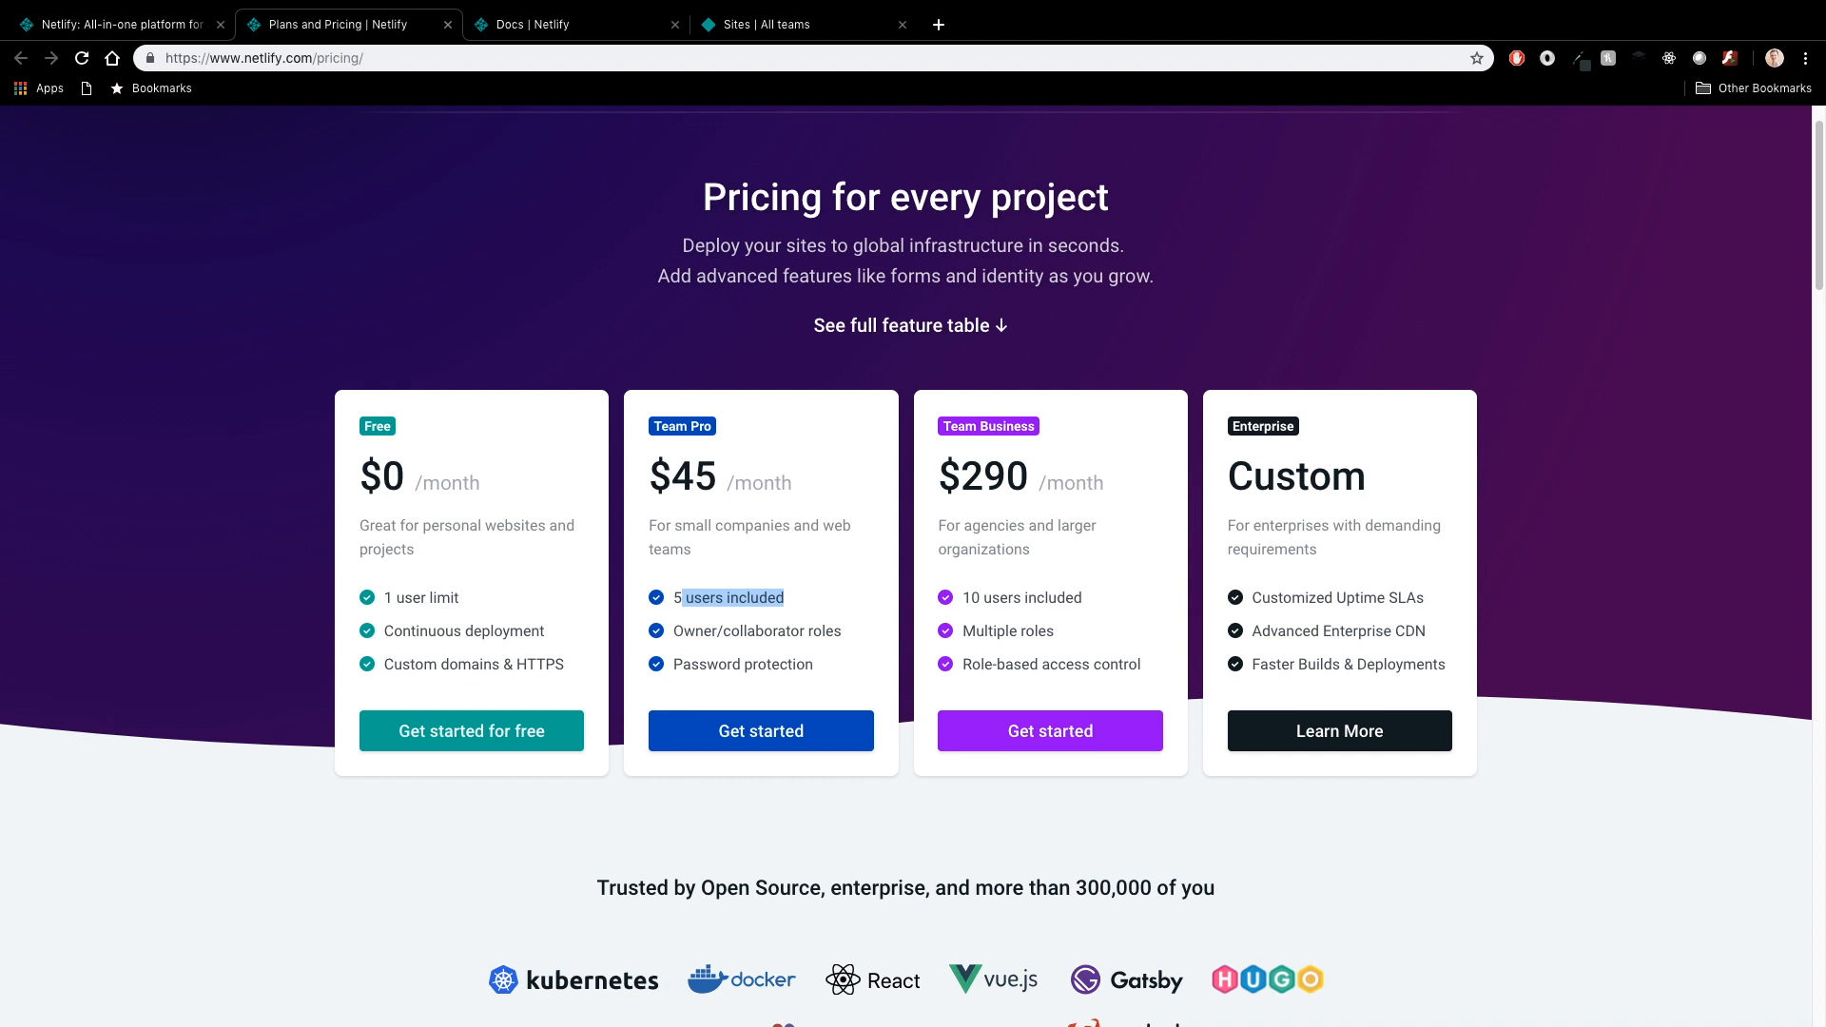
pyautogui.scroll(-3)
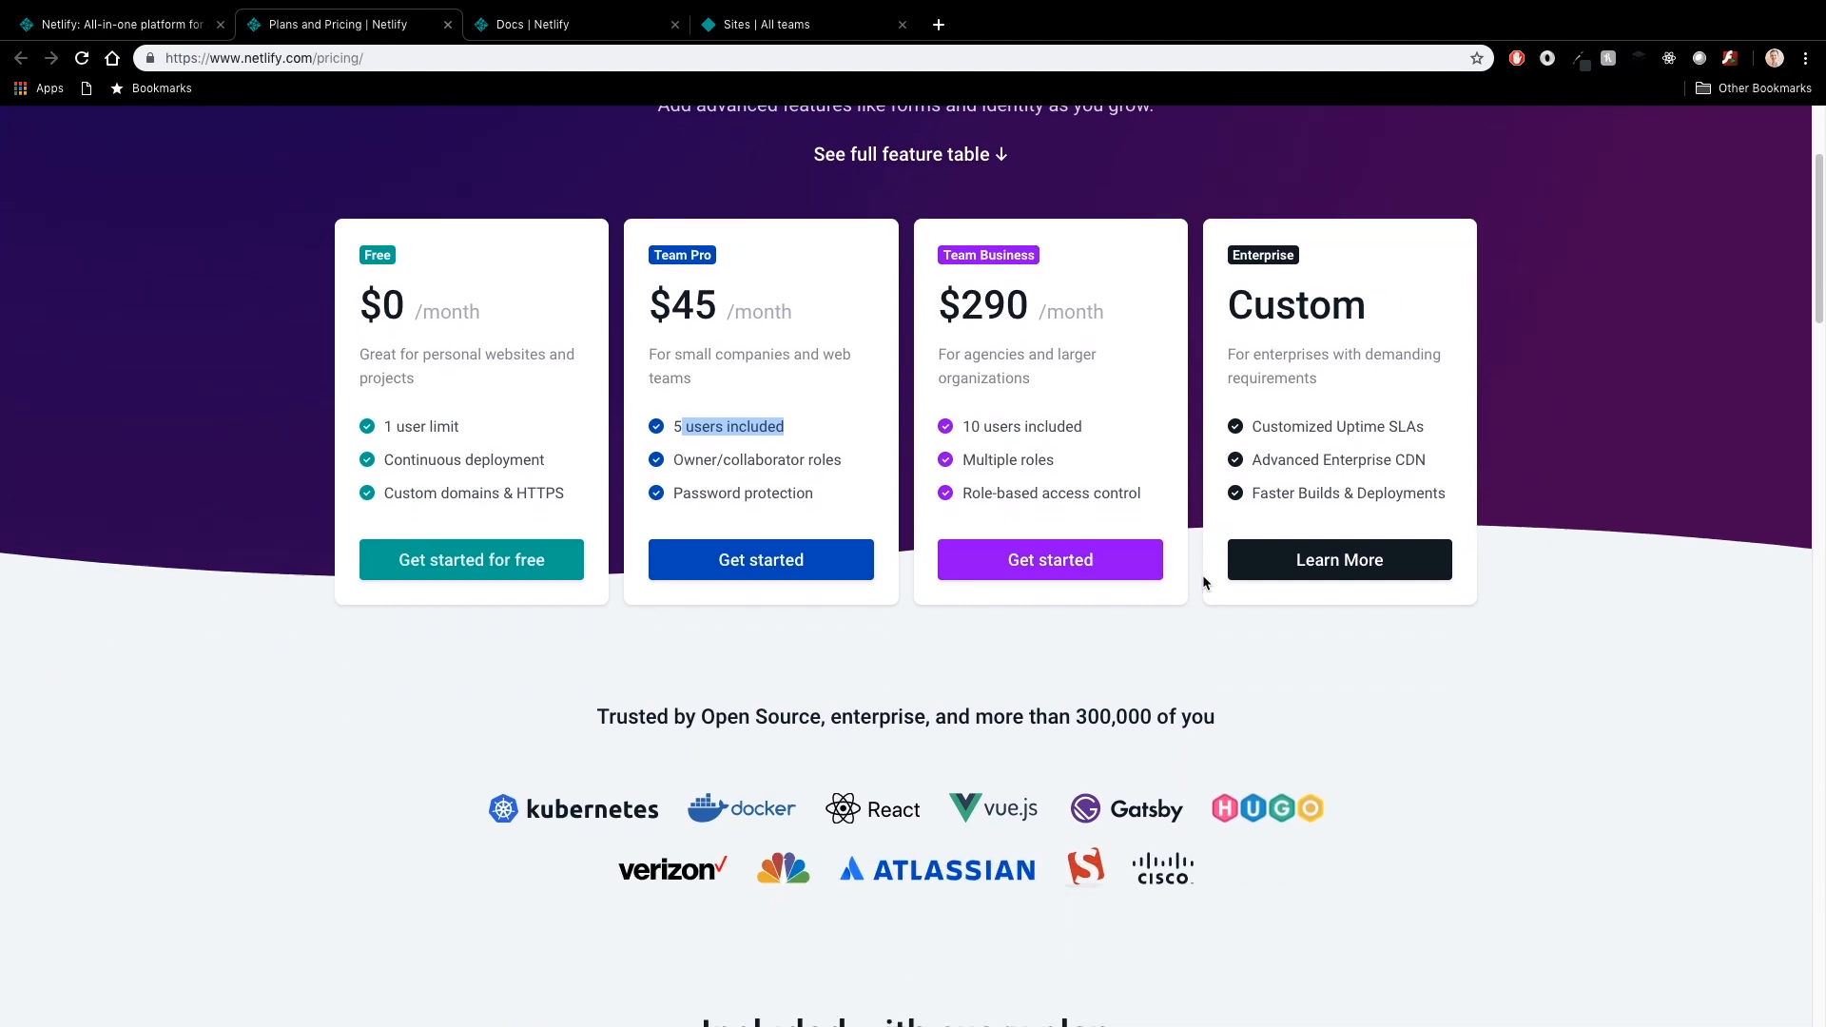
pyautogui.scroll(3)
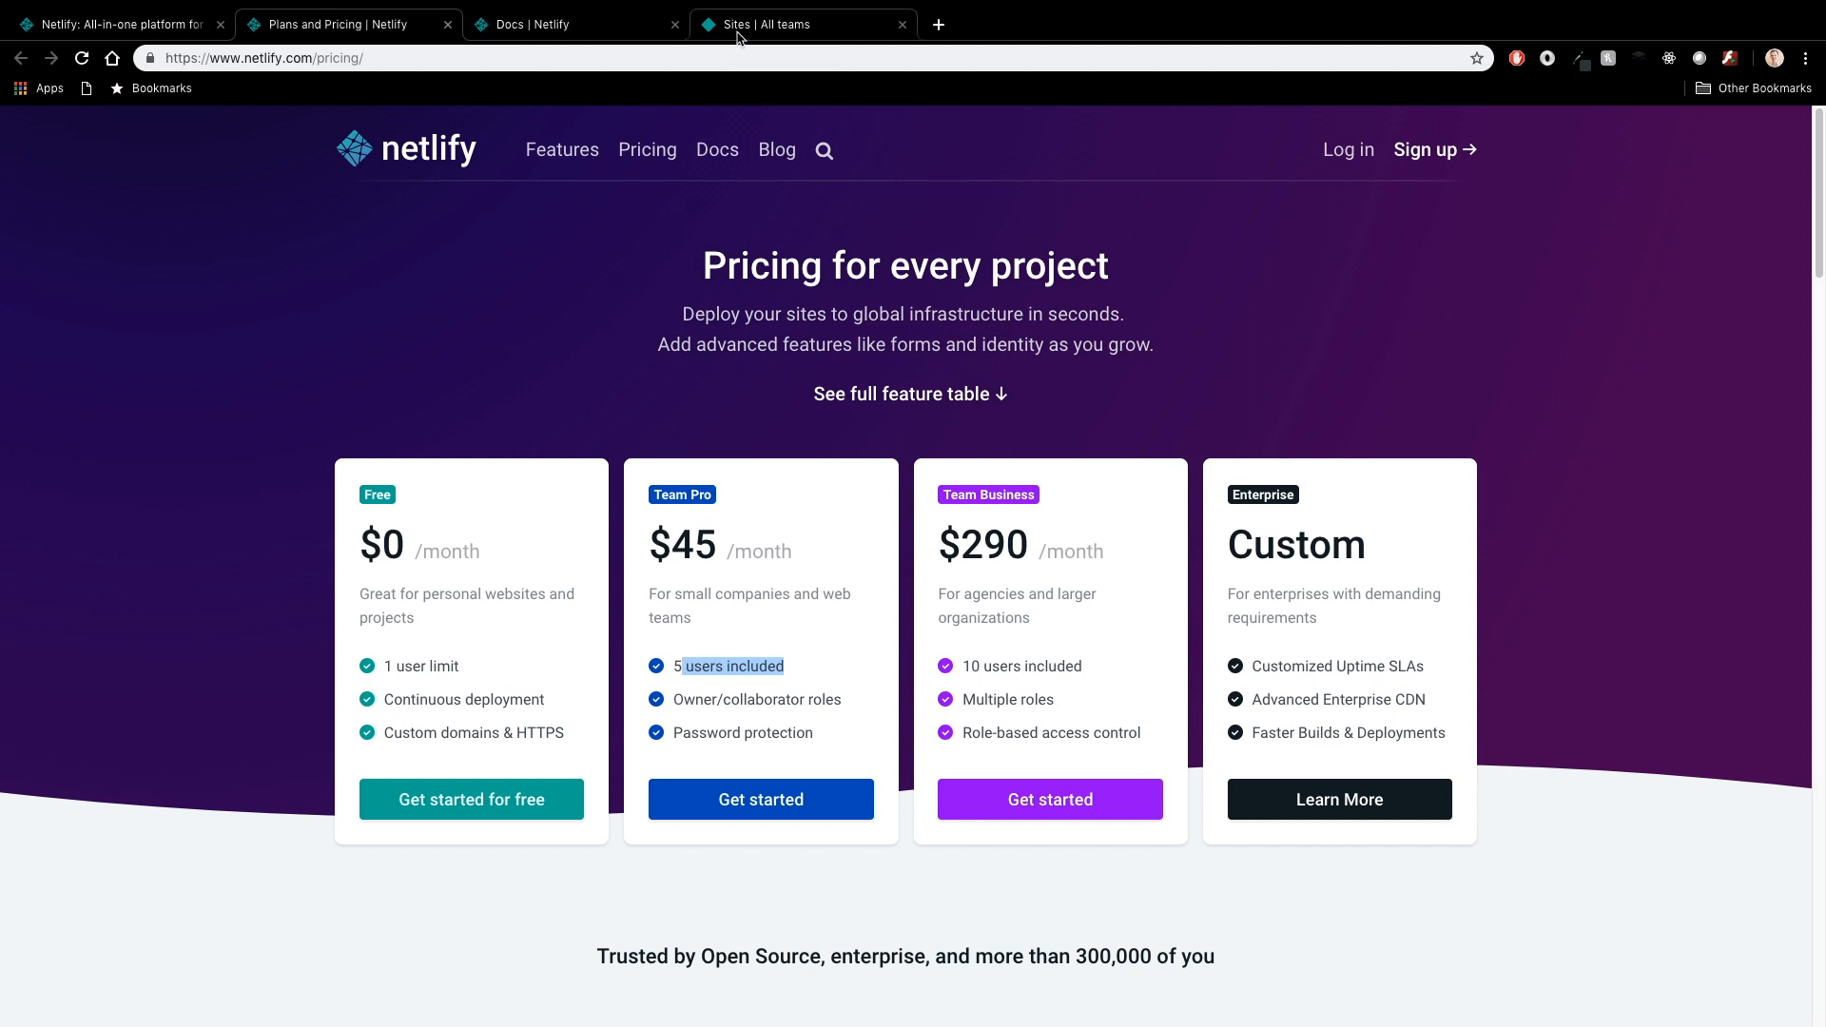
# Step: From the team sites list, open zealous-rosalind-c5c133, glance at Domain settings, then view its Deploys history
pyautogui.click(801, 23)
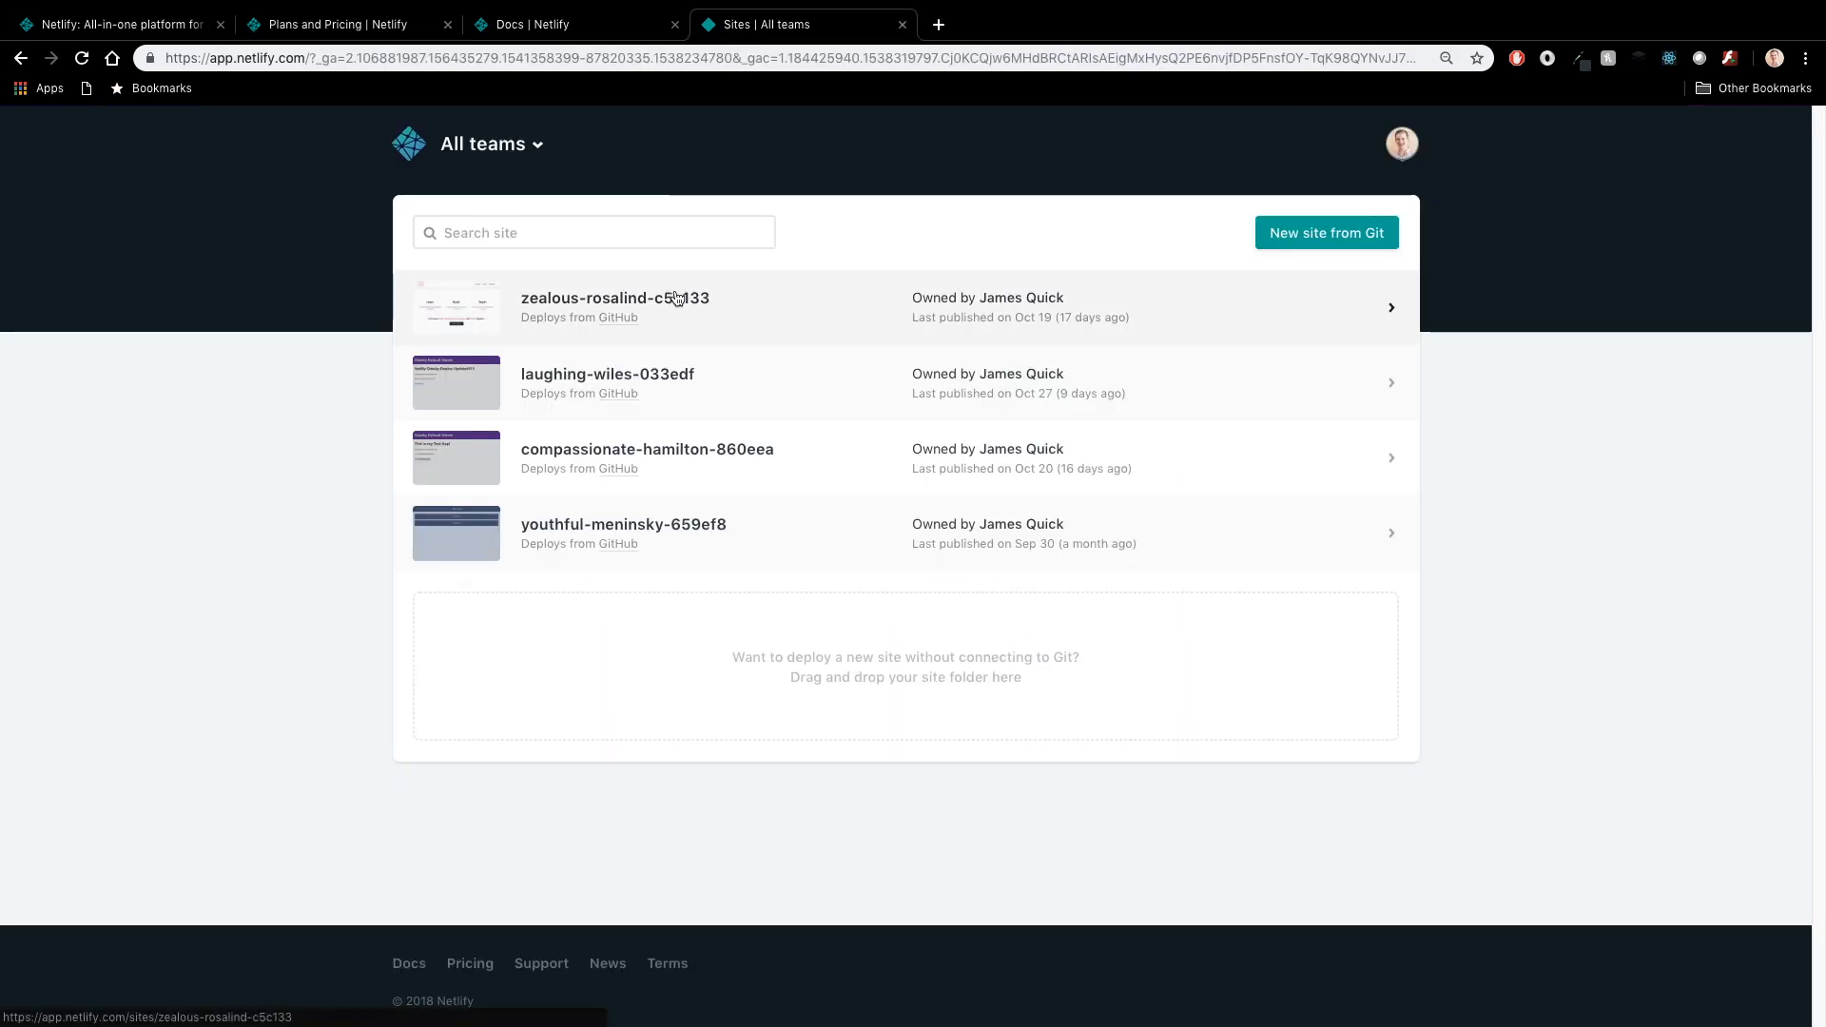
pyautogui.click(614, 306)
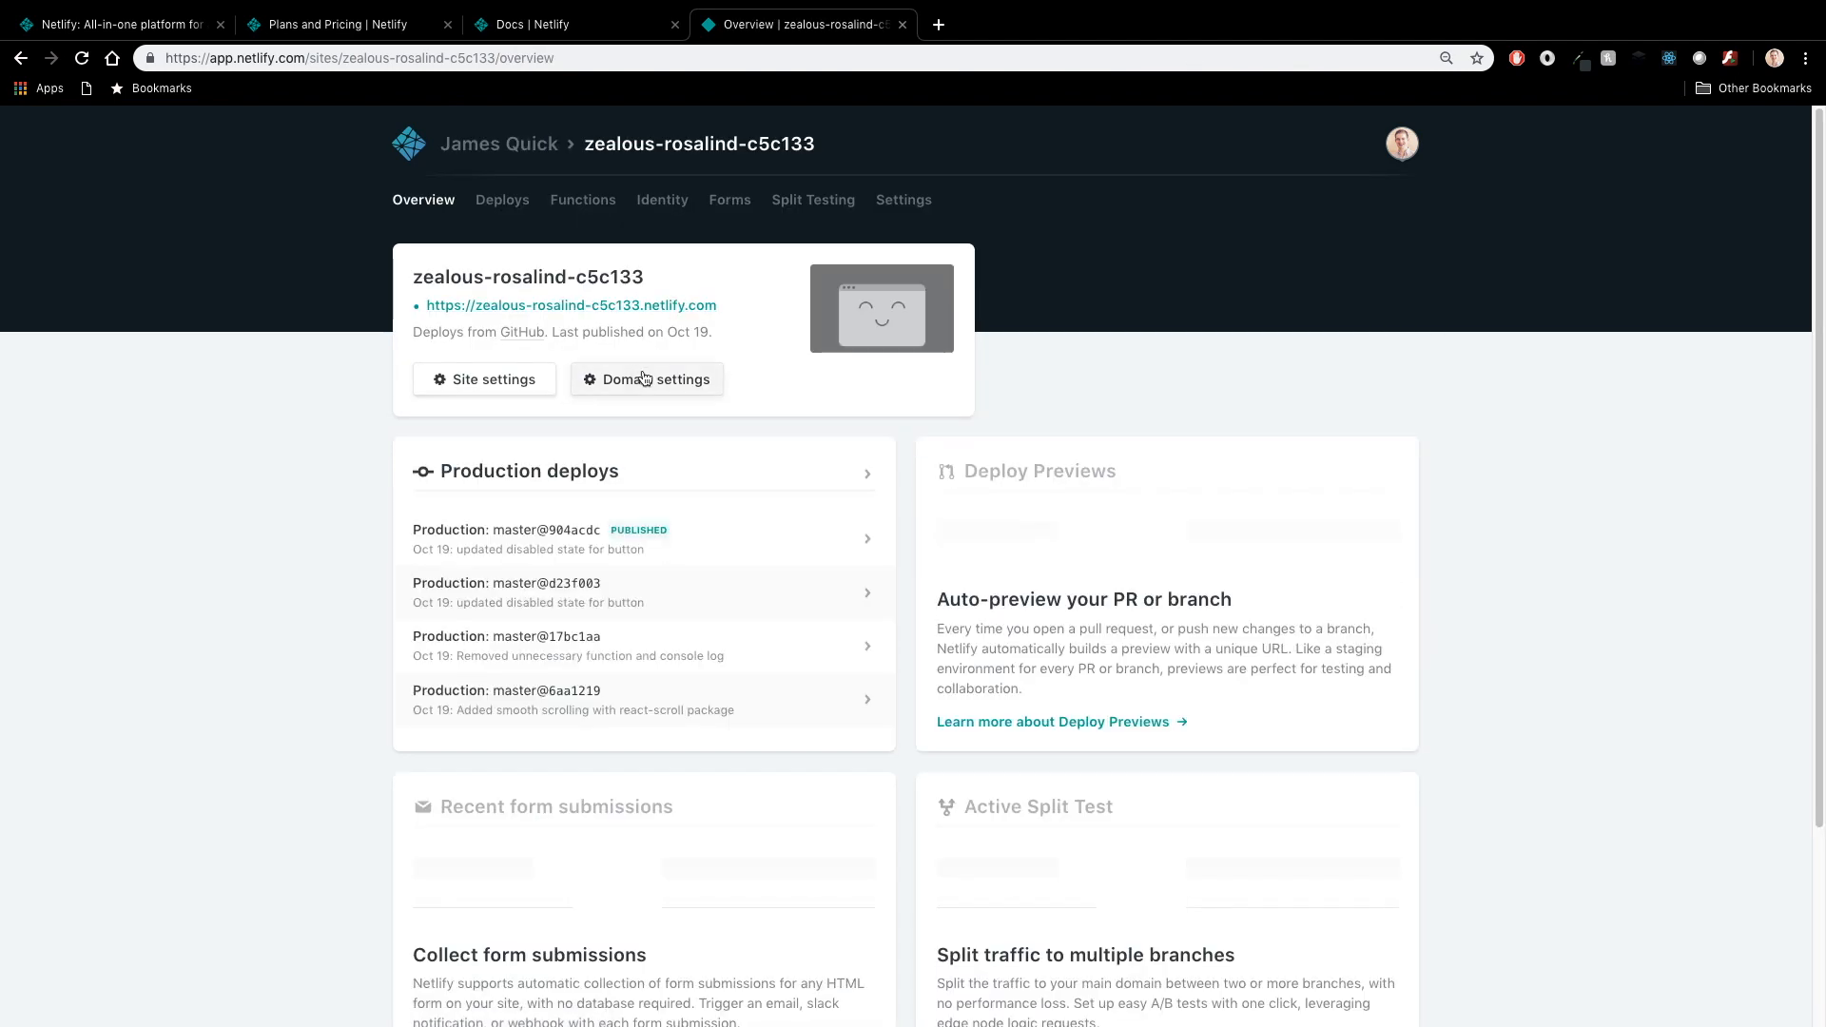
pyautogui.click(647, 379)
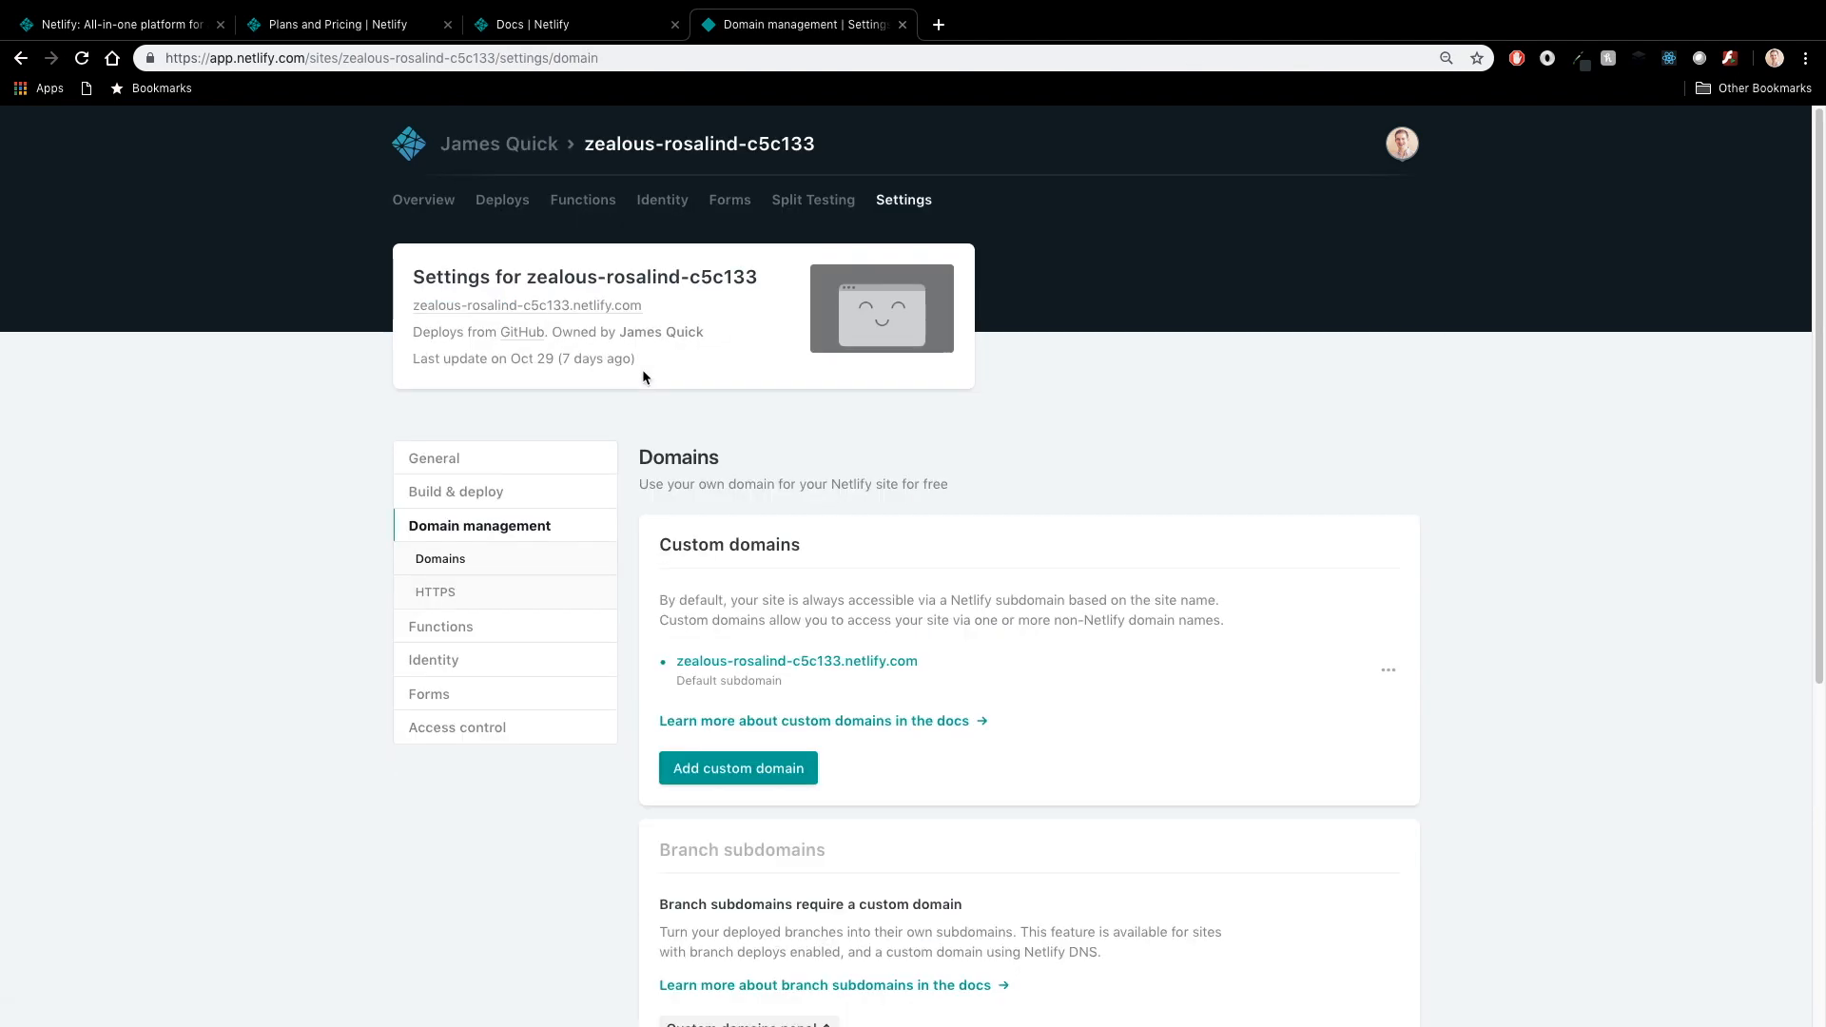
pyautogui.click(423, 200)
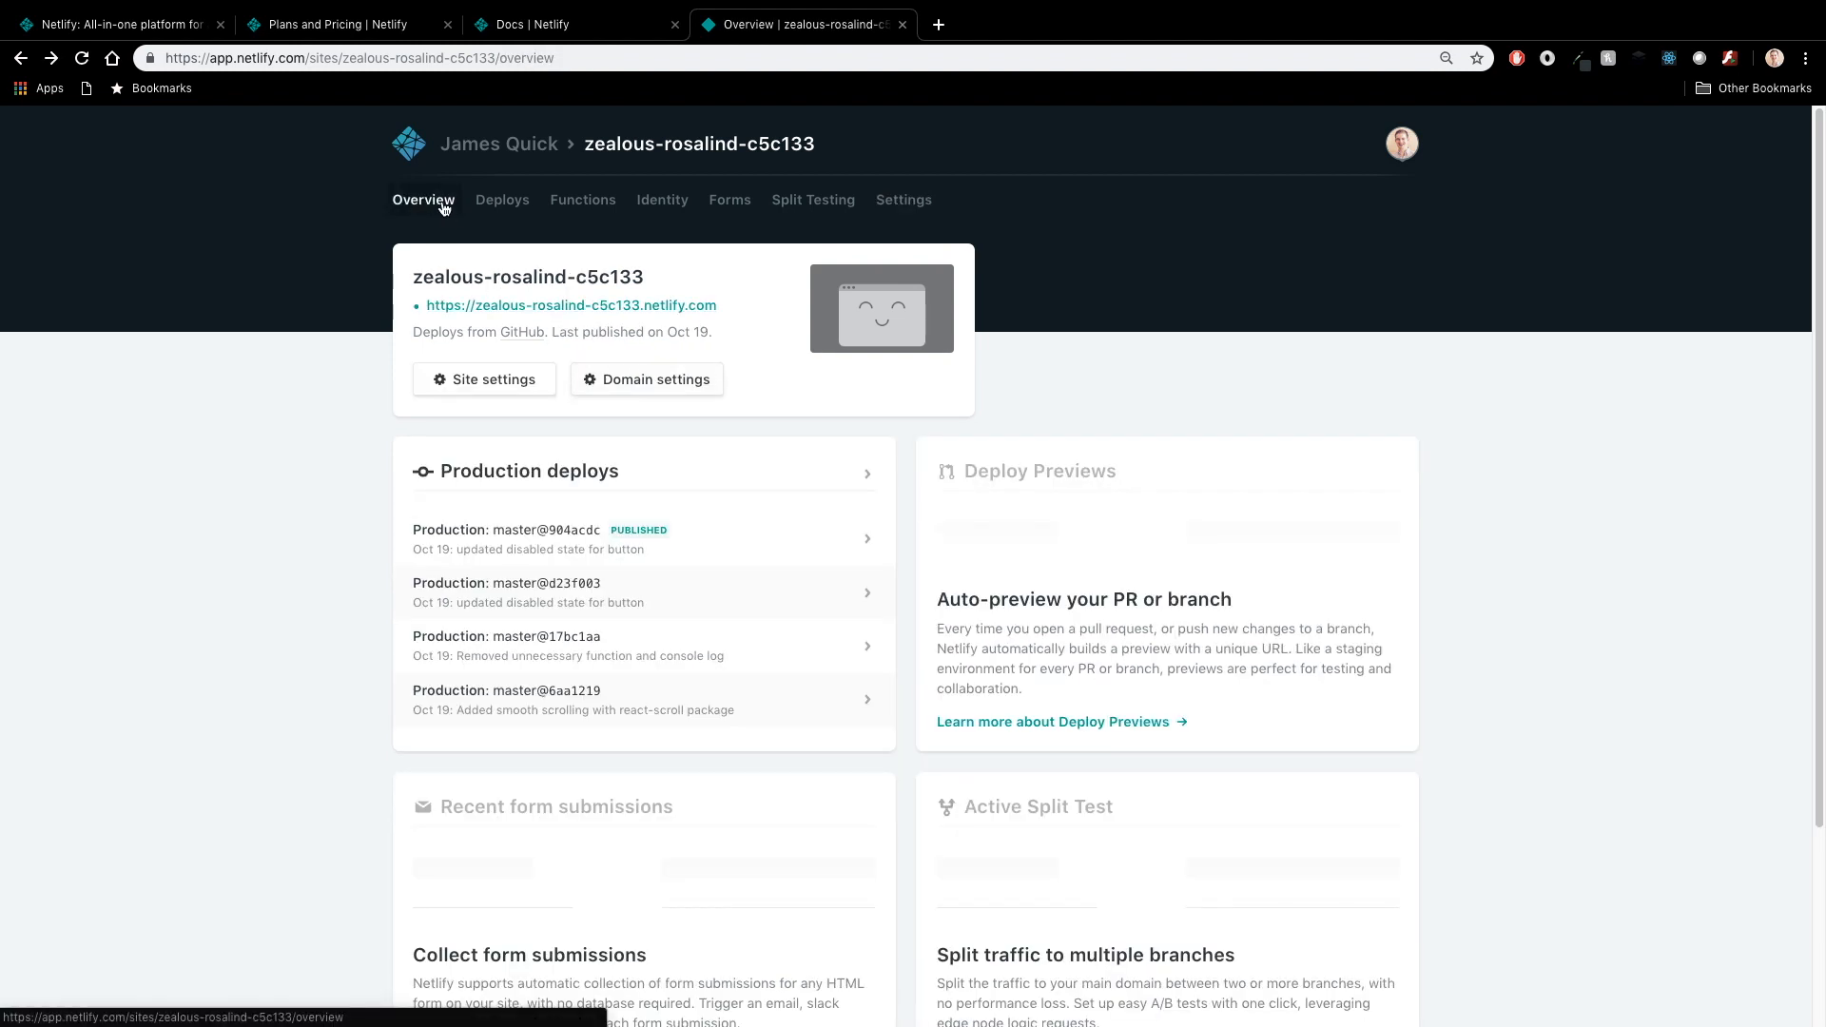
pyautogui.click(501, 199)
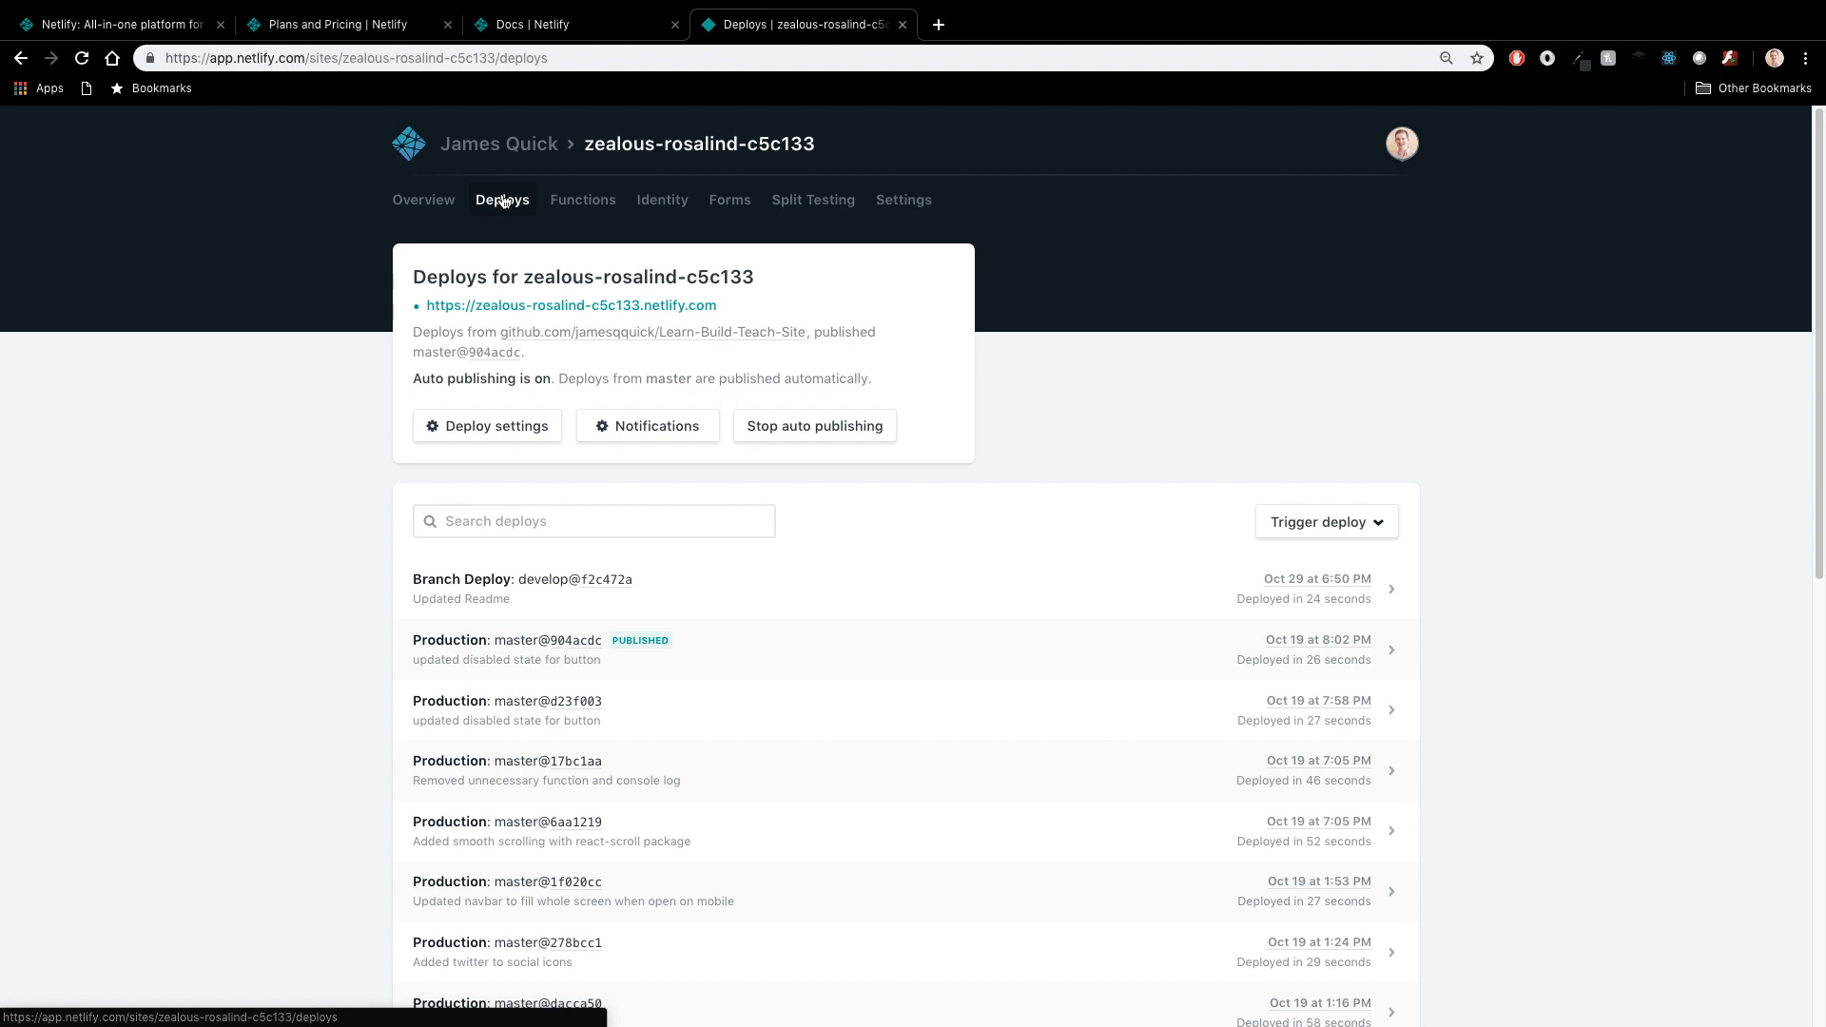
# Step: Scroll the deploy list down to the published master@904acdc production deploy
pyautogui.scroll(-3)
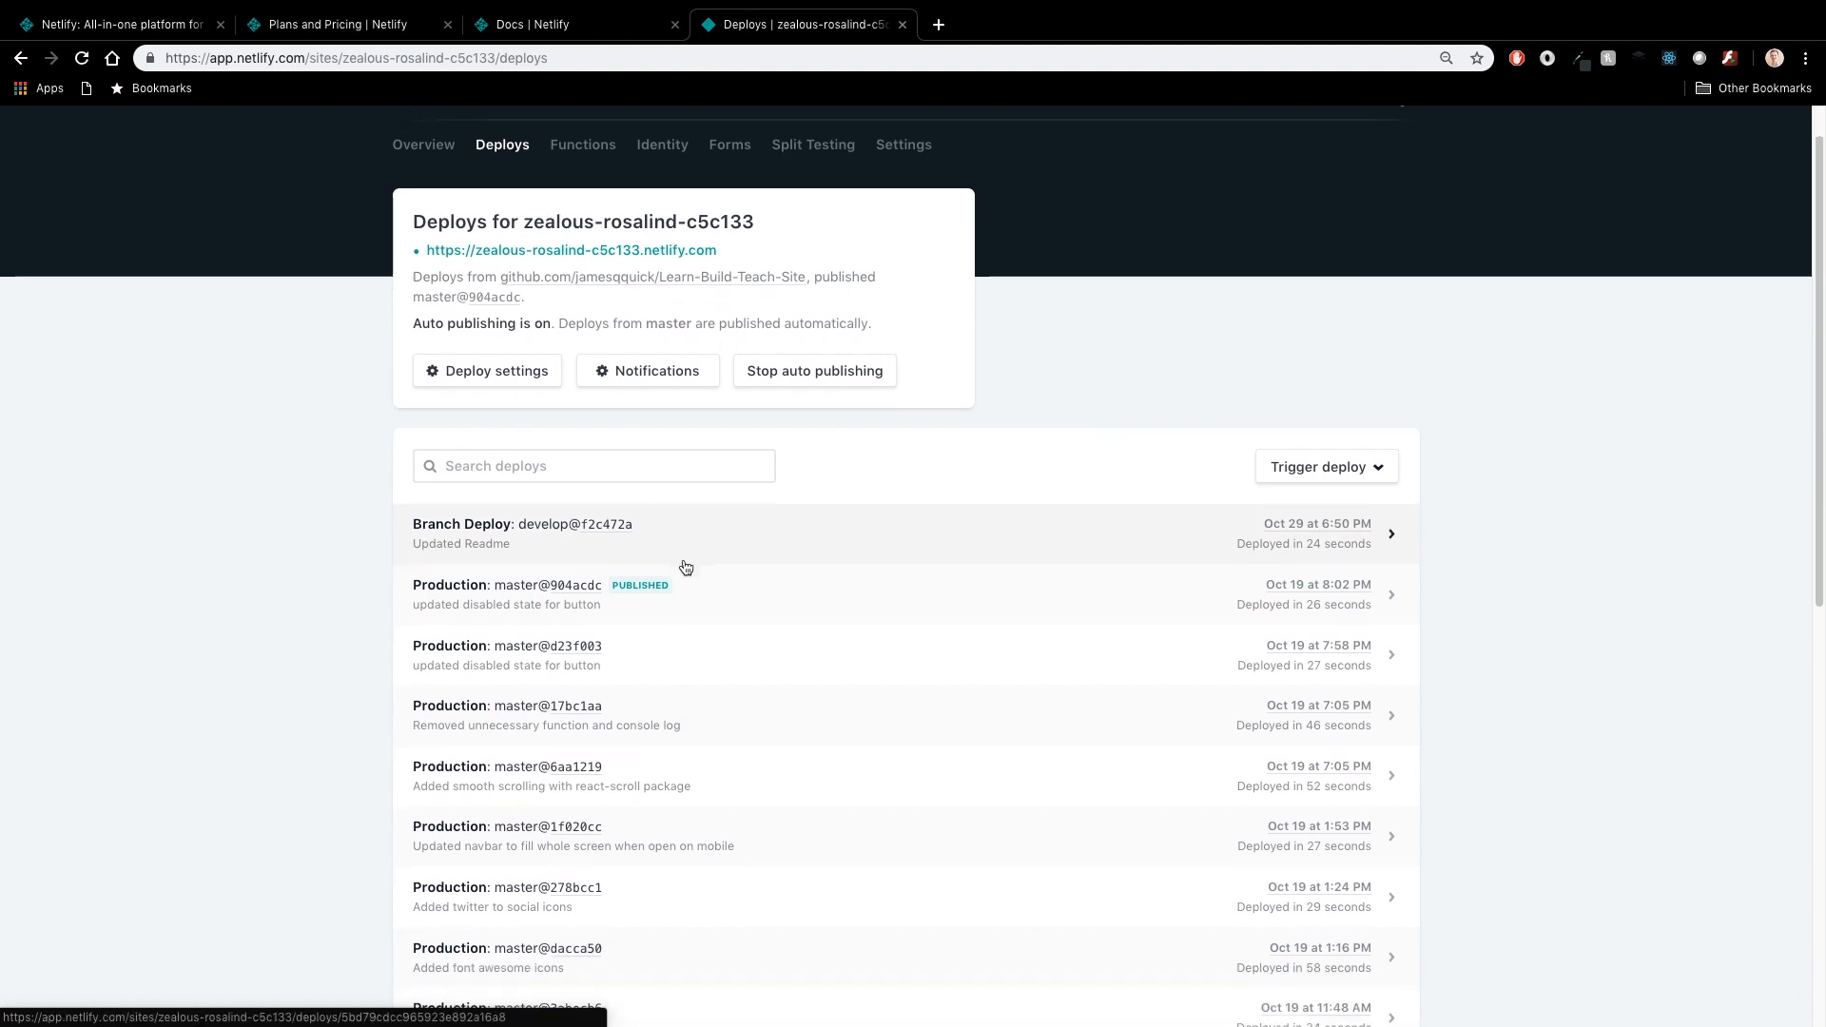
pyautogui.scroll(-3)
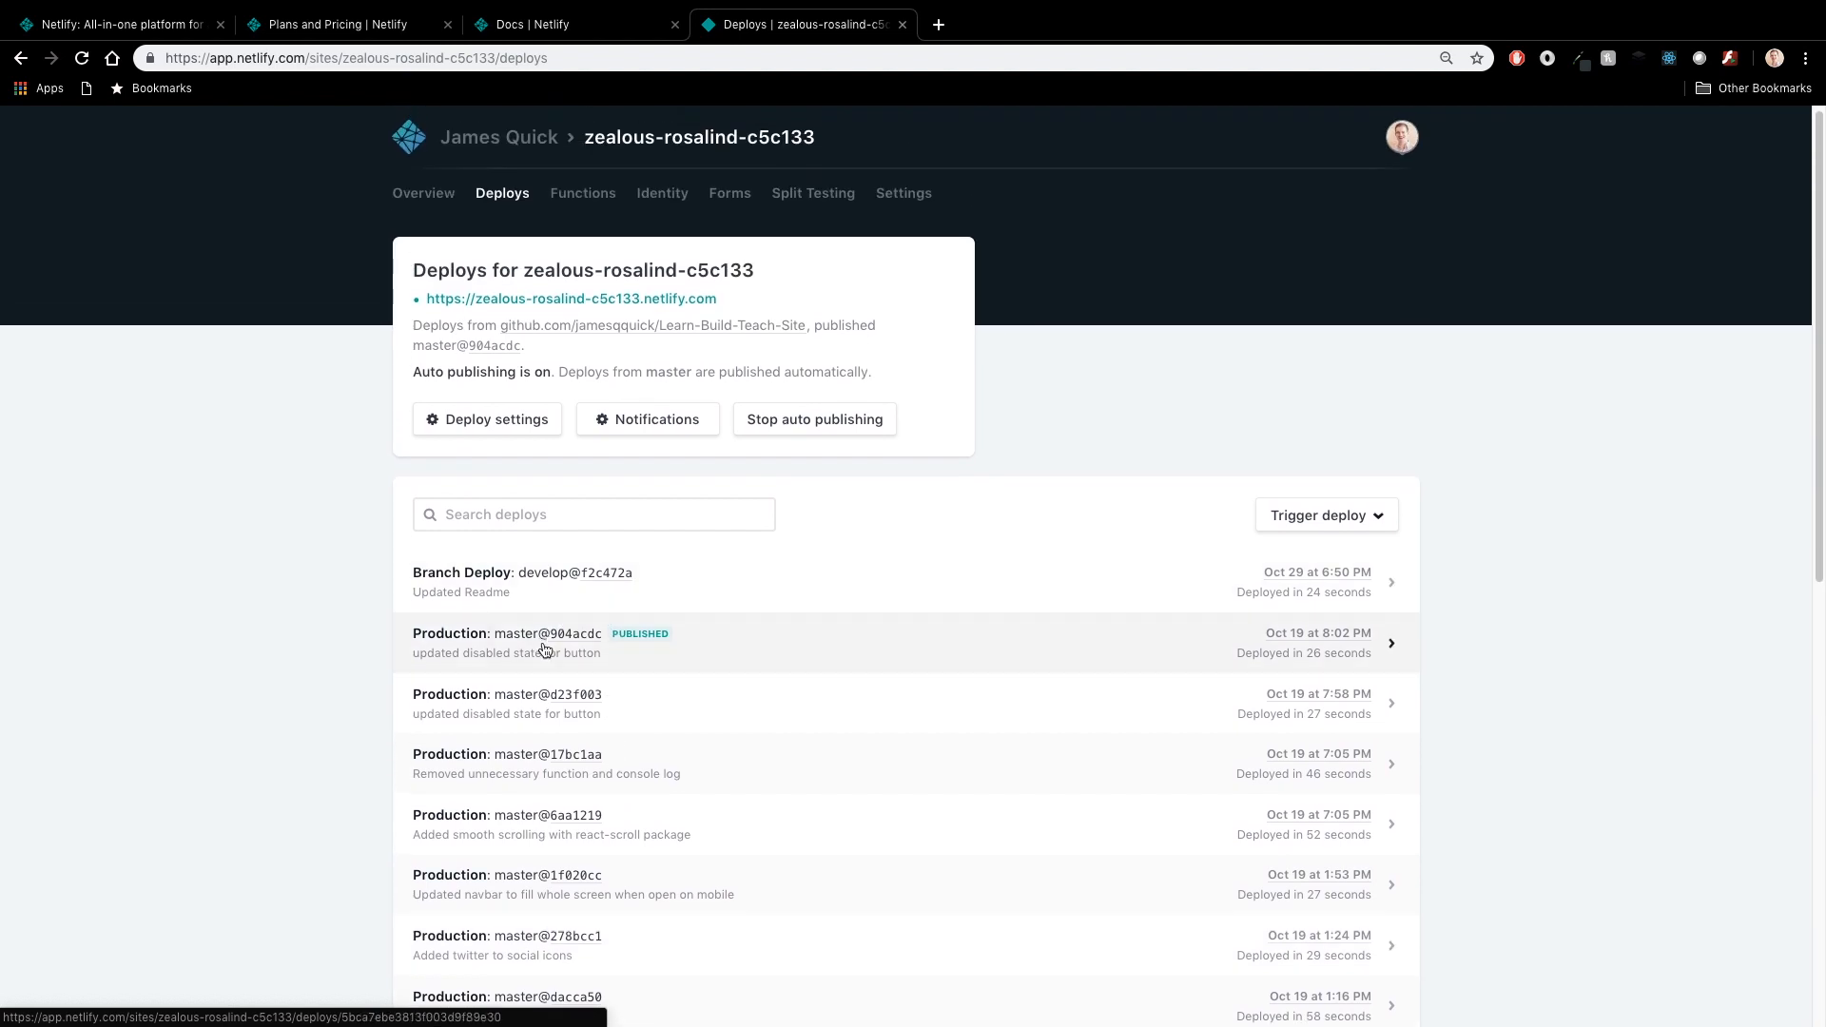
pyautogui.moveTo(542, 645)
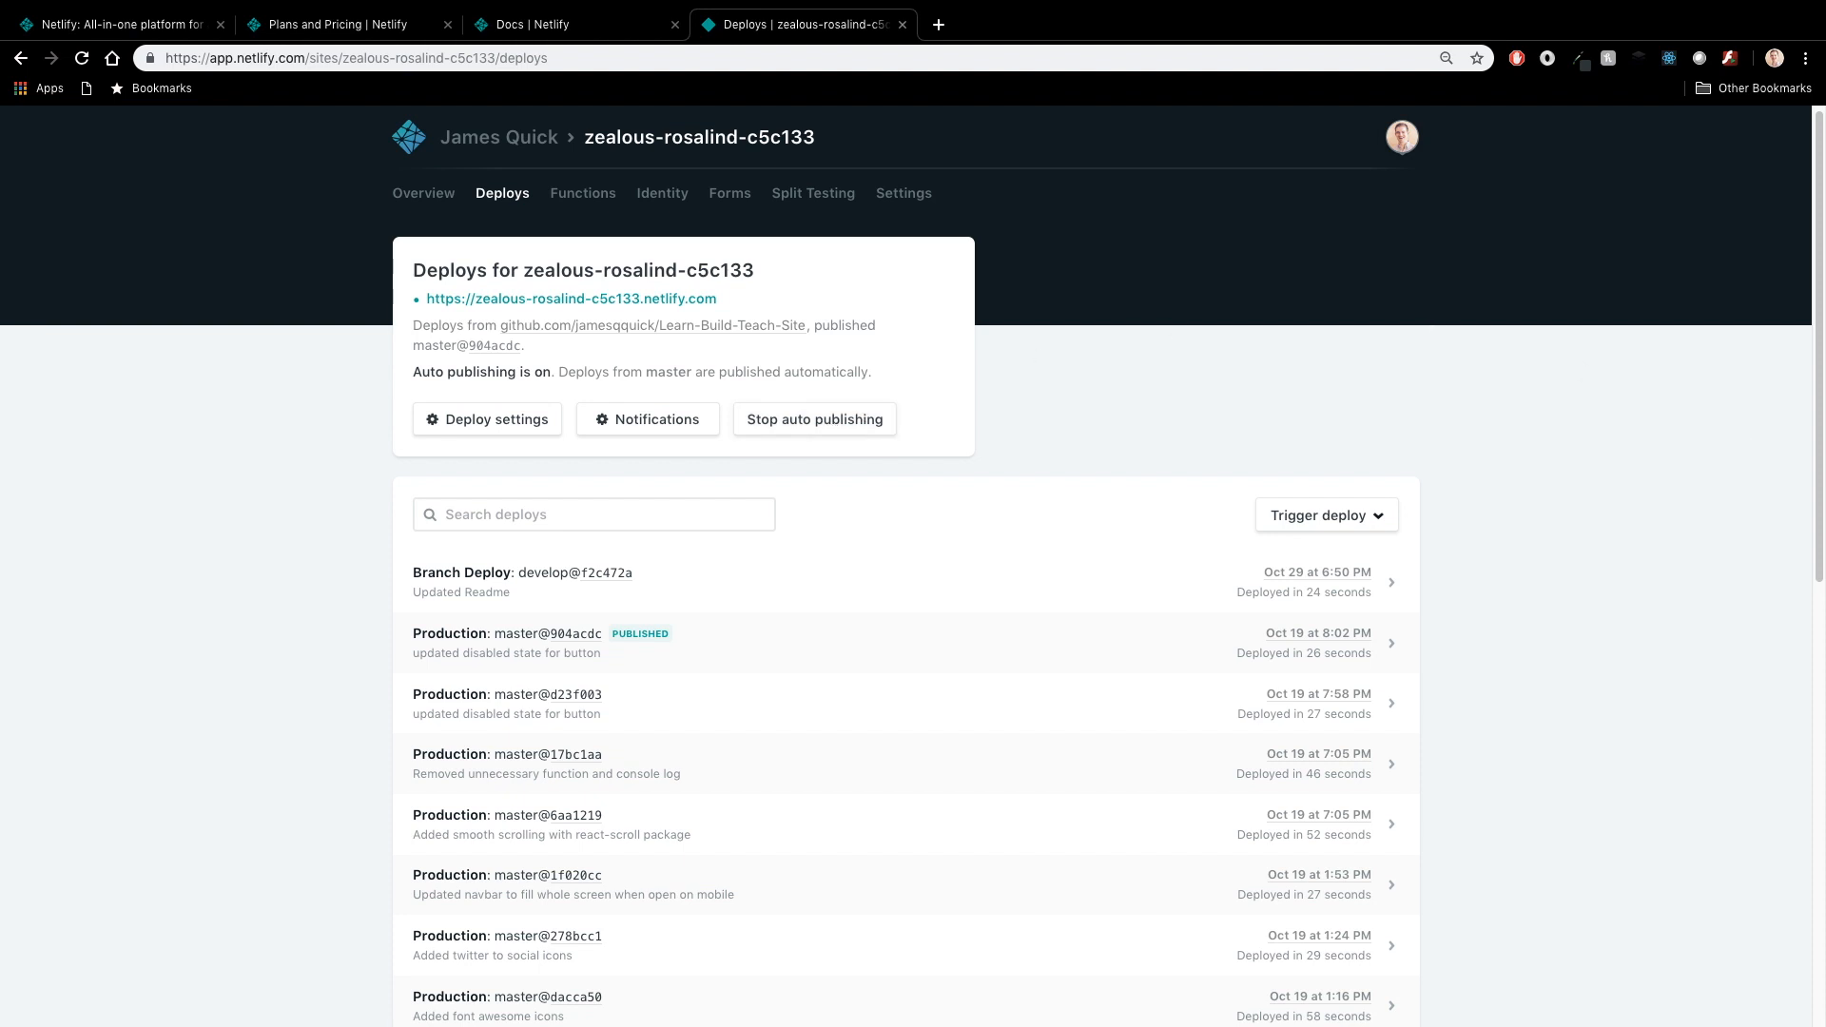
pyautogui.moveTo(599, 65)
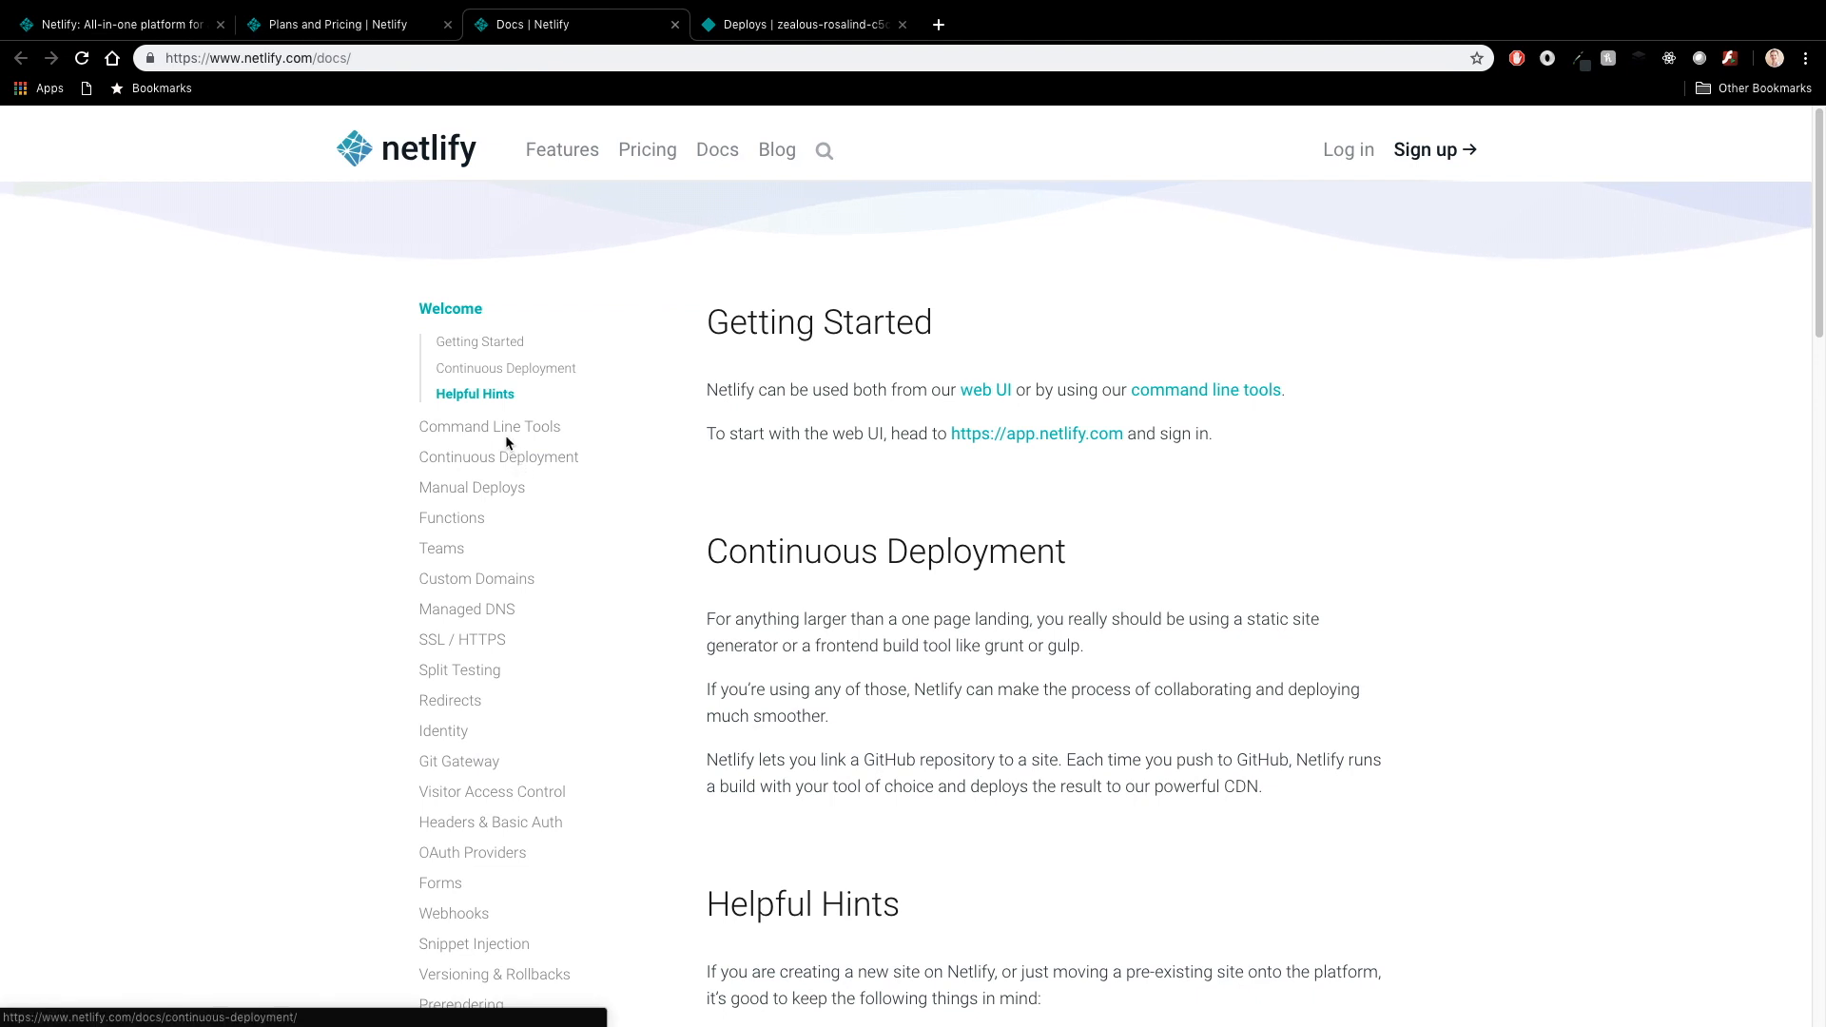
# Step: In the Command Line Tools docs, scroll past Authentication and Continuous Deployment to Manual Setup and Manual Deploys
pyautogui.click(489, 426)
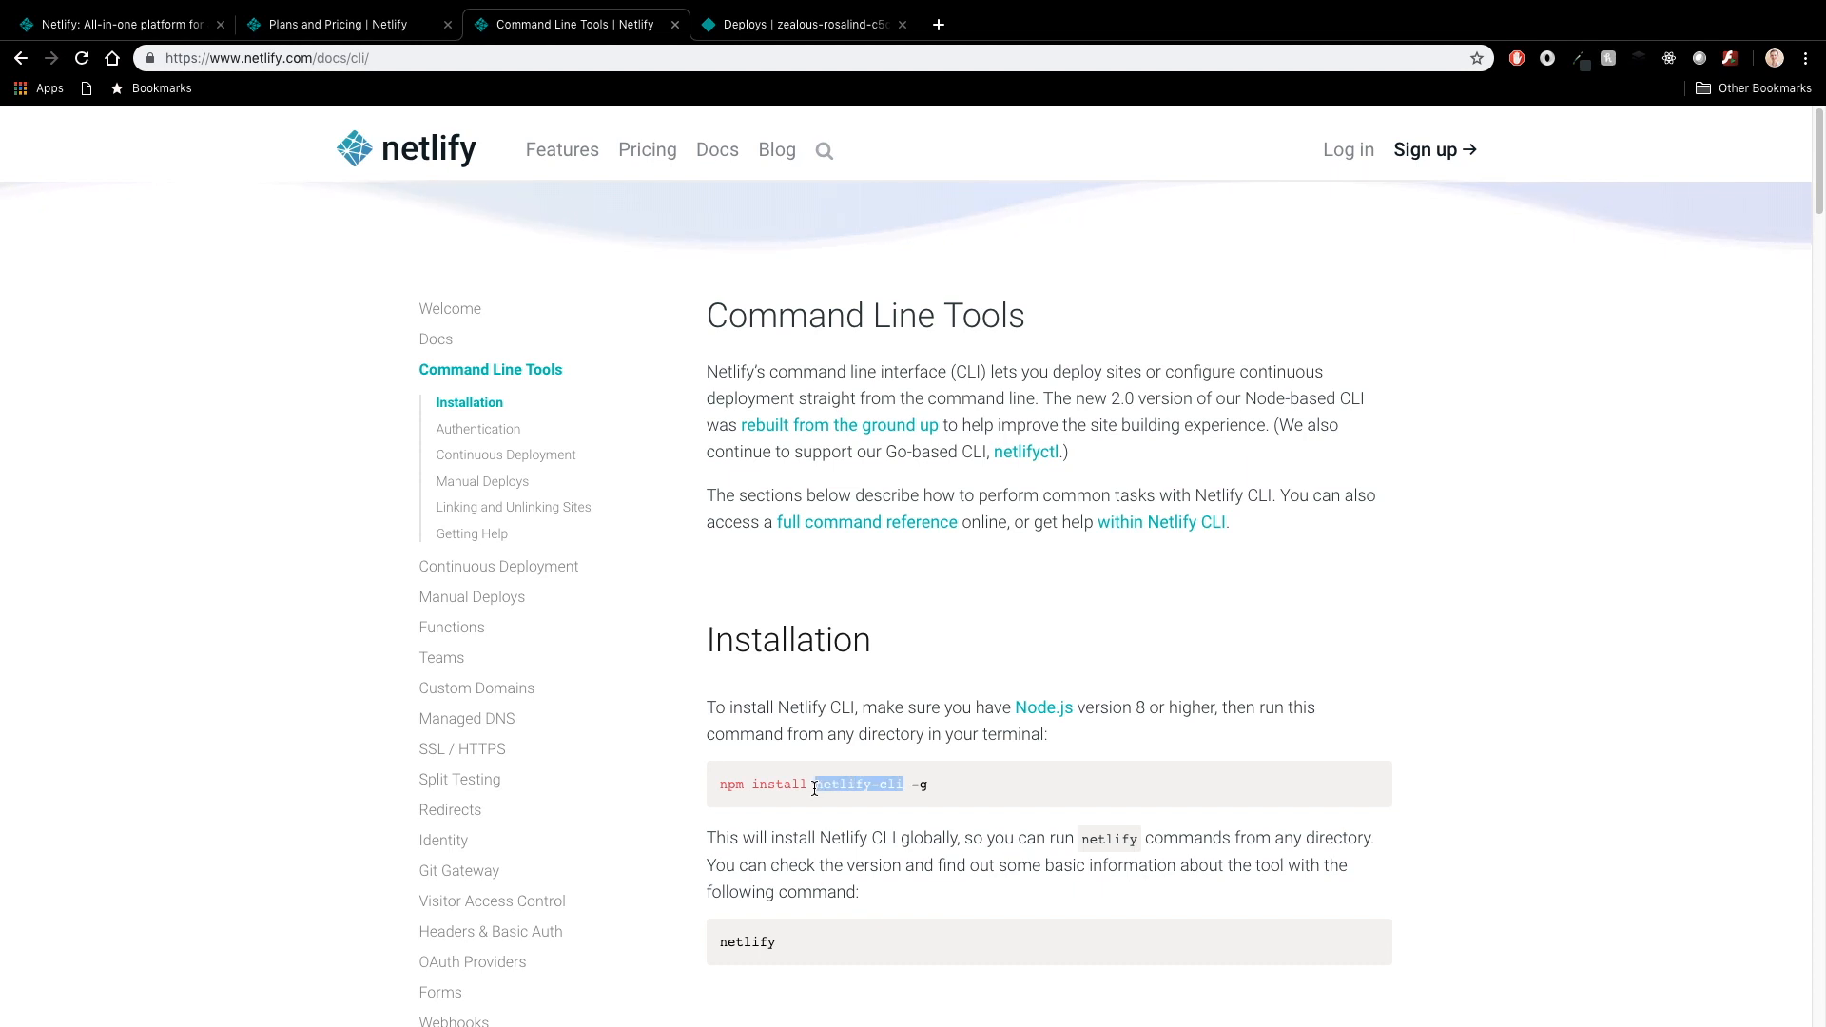
pyautogui.scroll(-3)
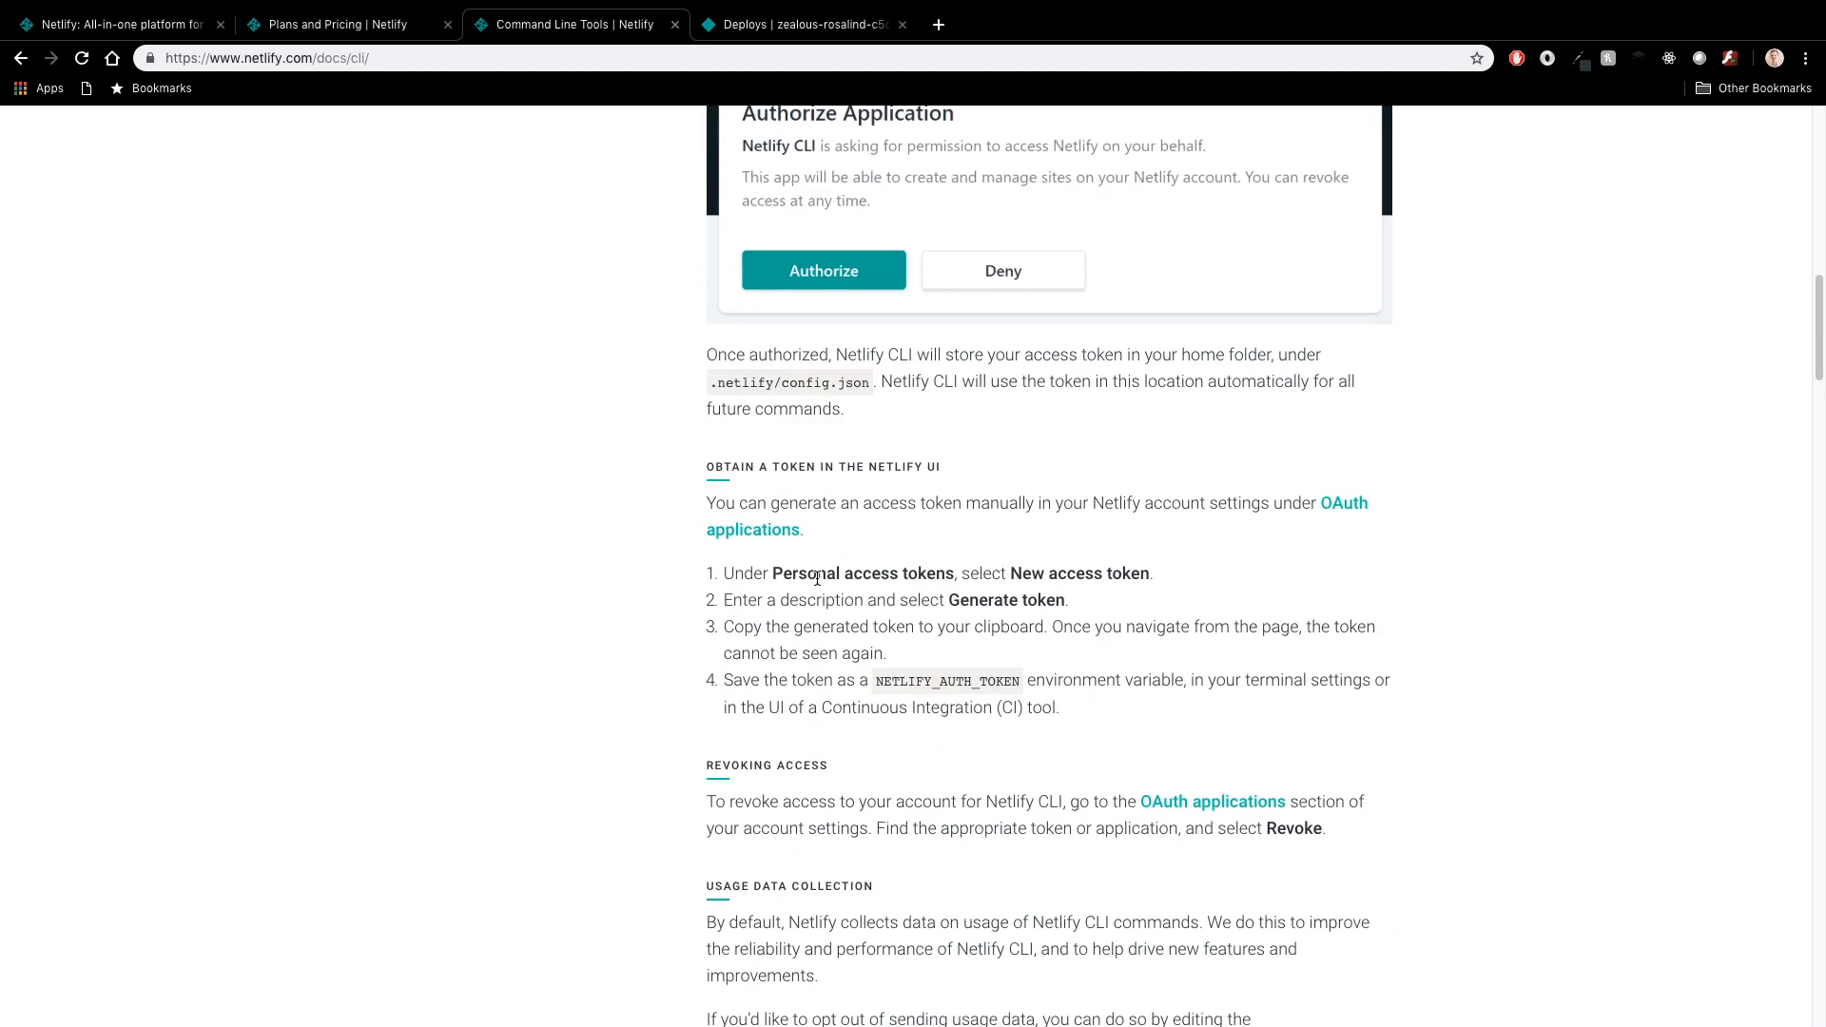
pyautogui.scroll(-3)
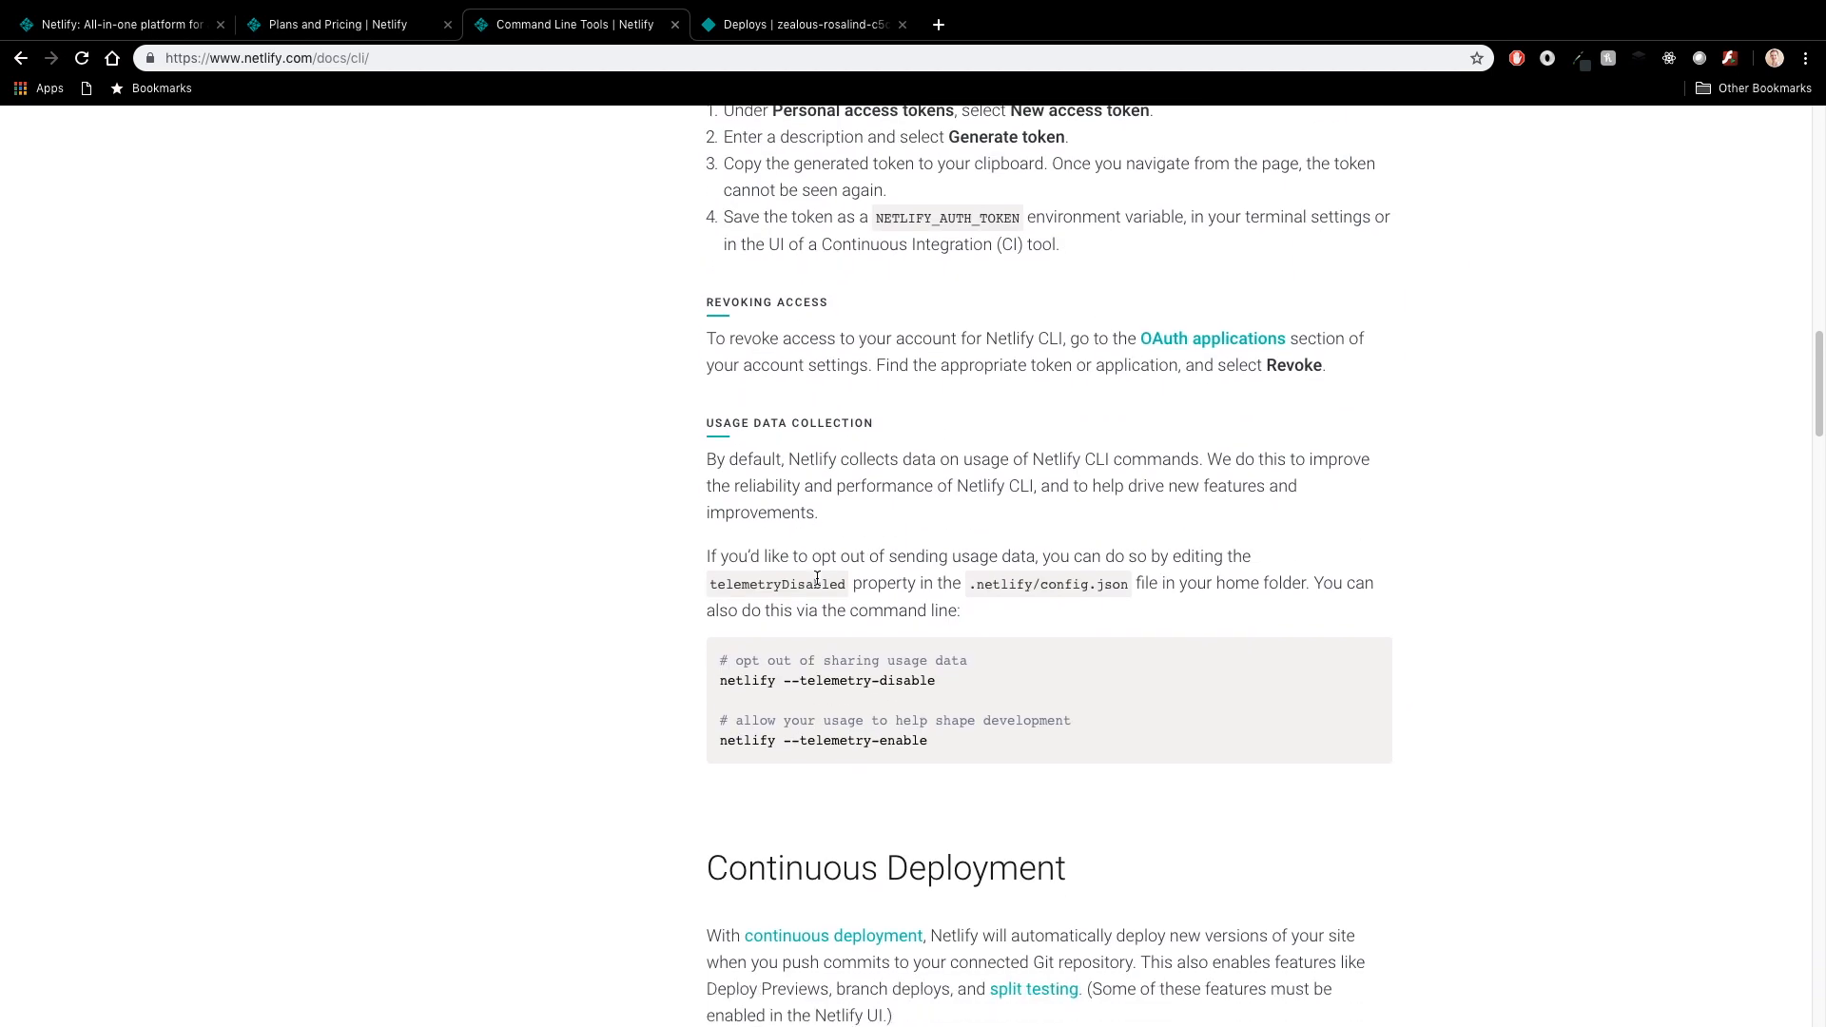
pyautogui.scroll(-3)
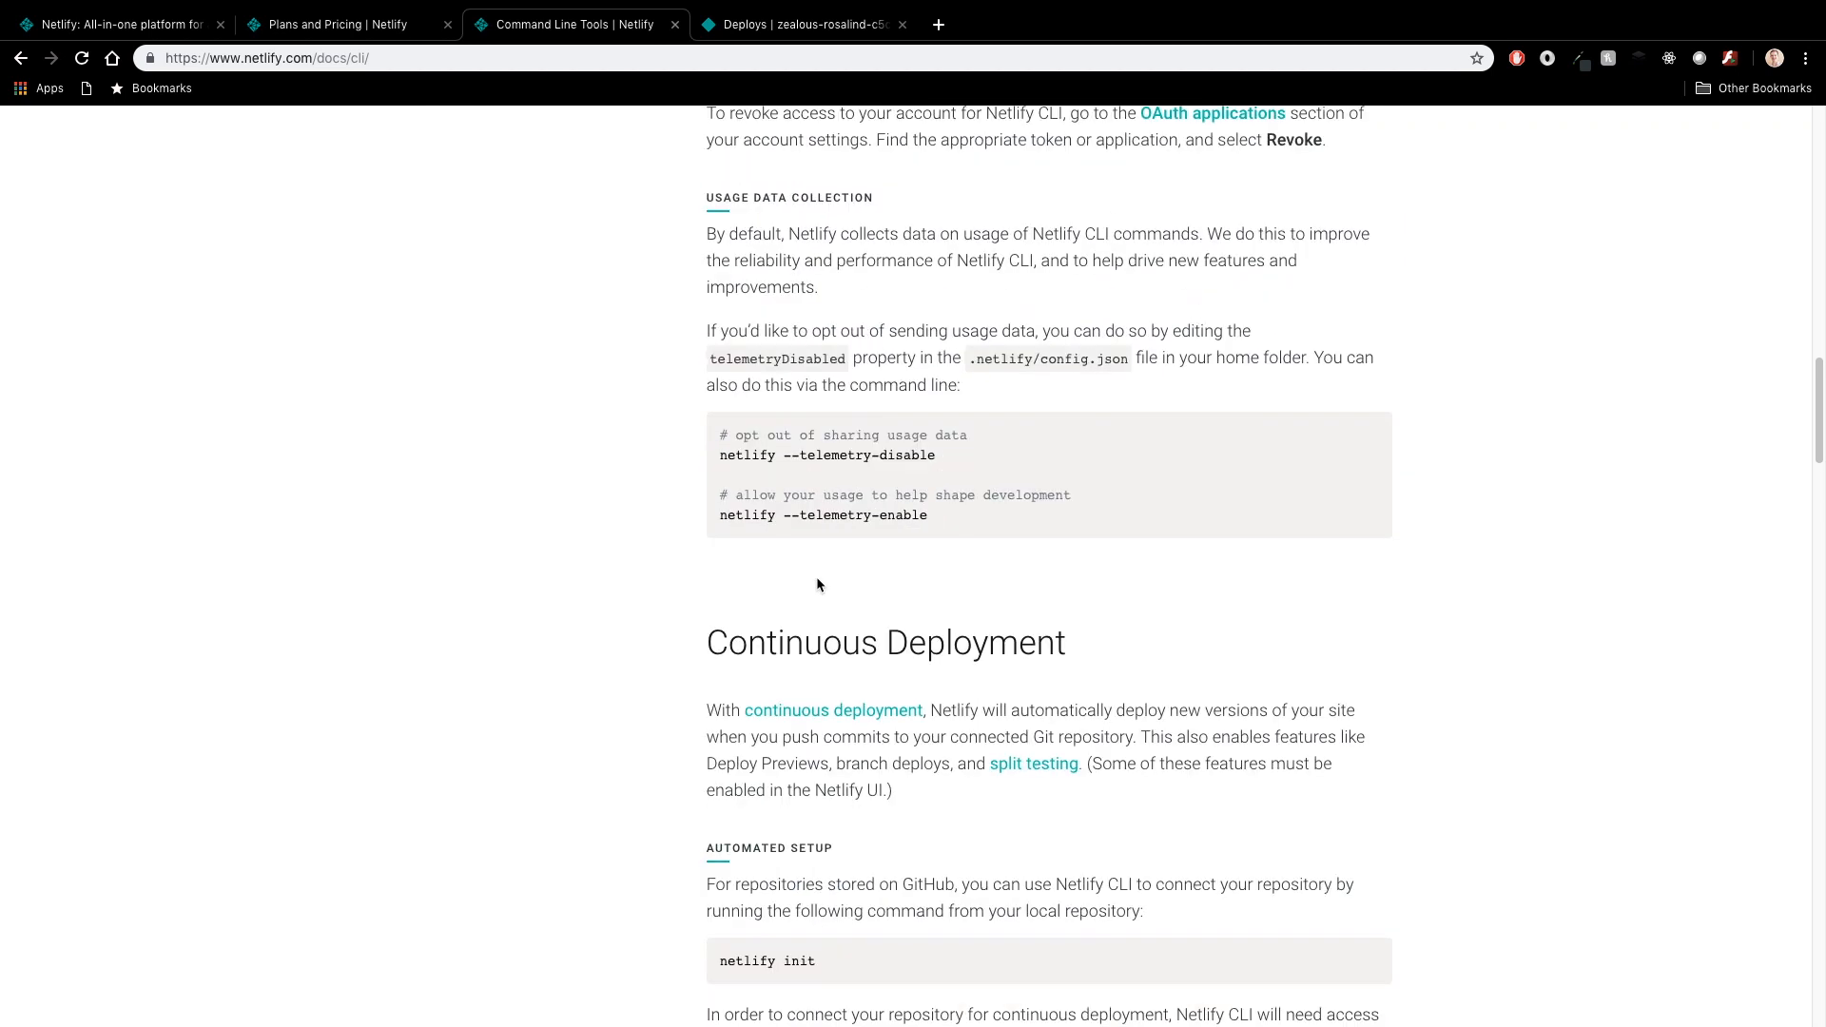
pyautogui.scroll(-3)
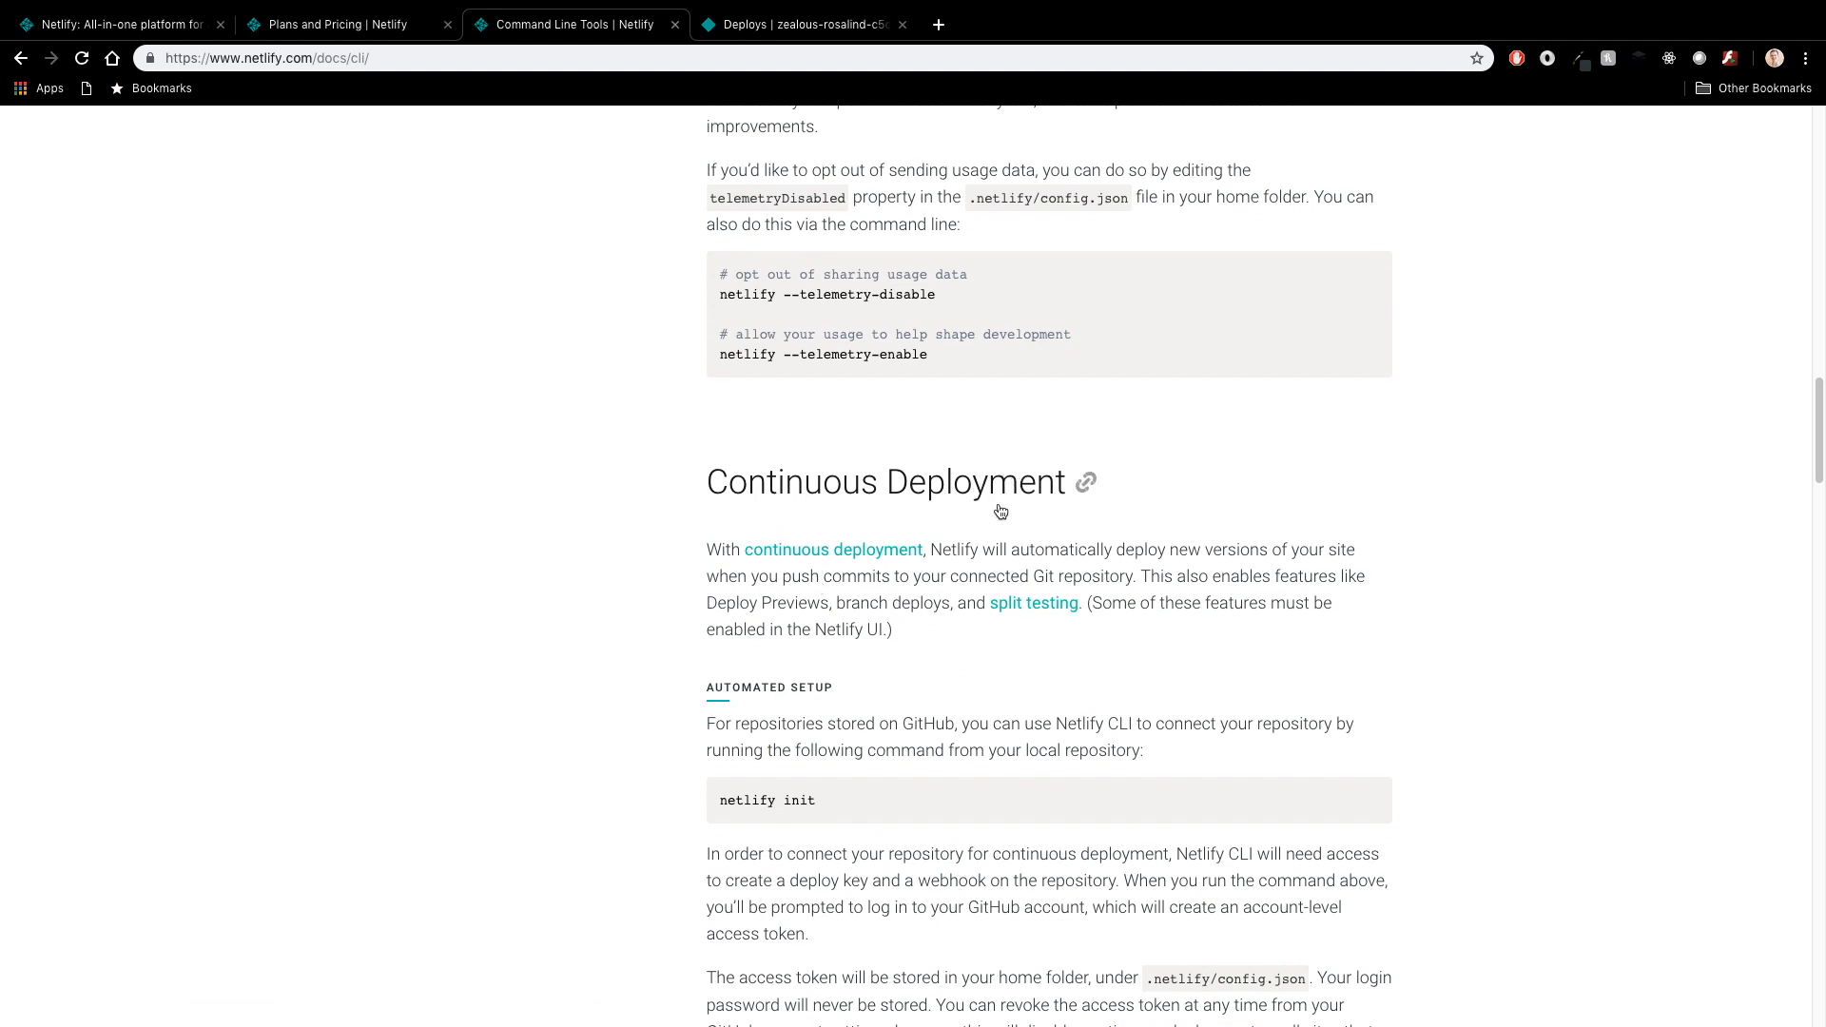
pyautogui.moveTo(698, 121)
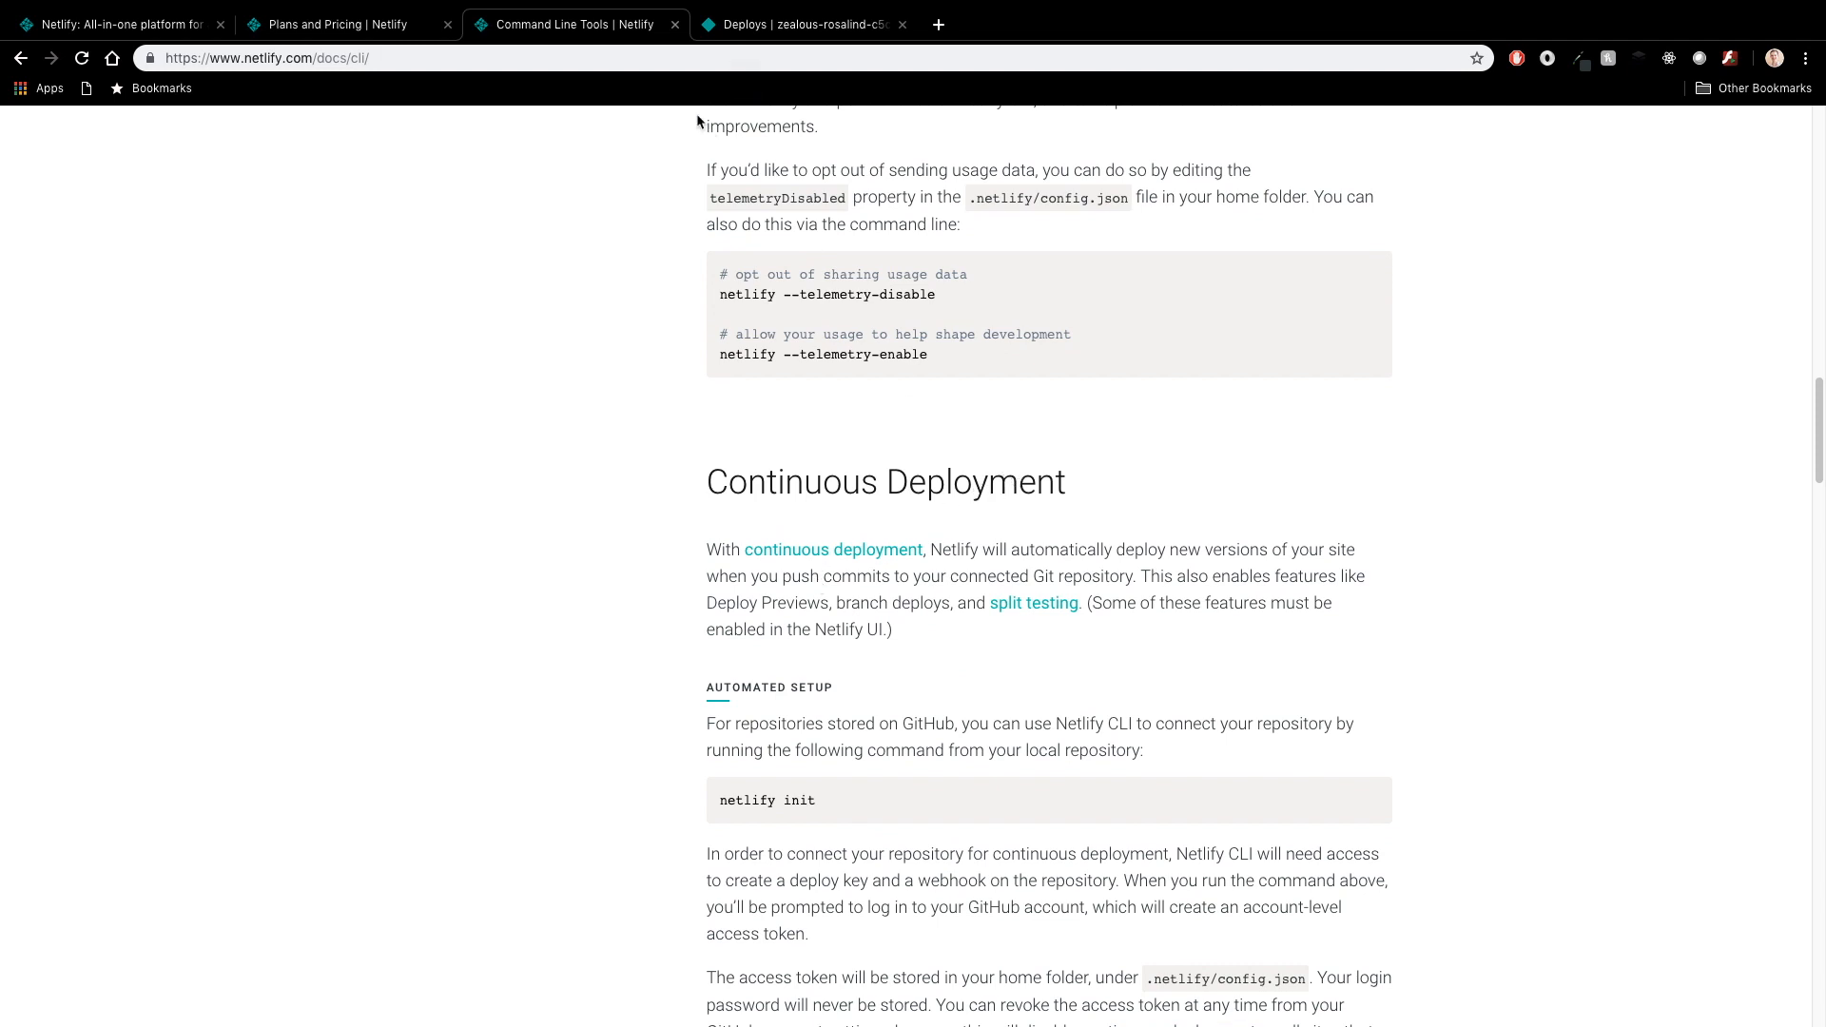
pyautogui.moveTo(755, 512)
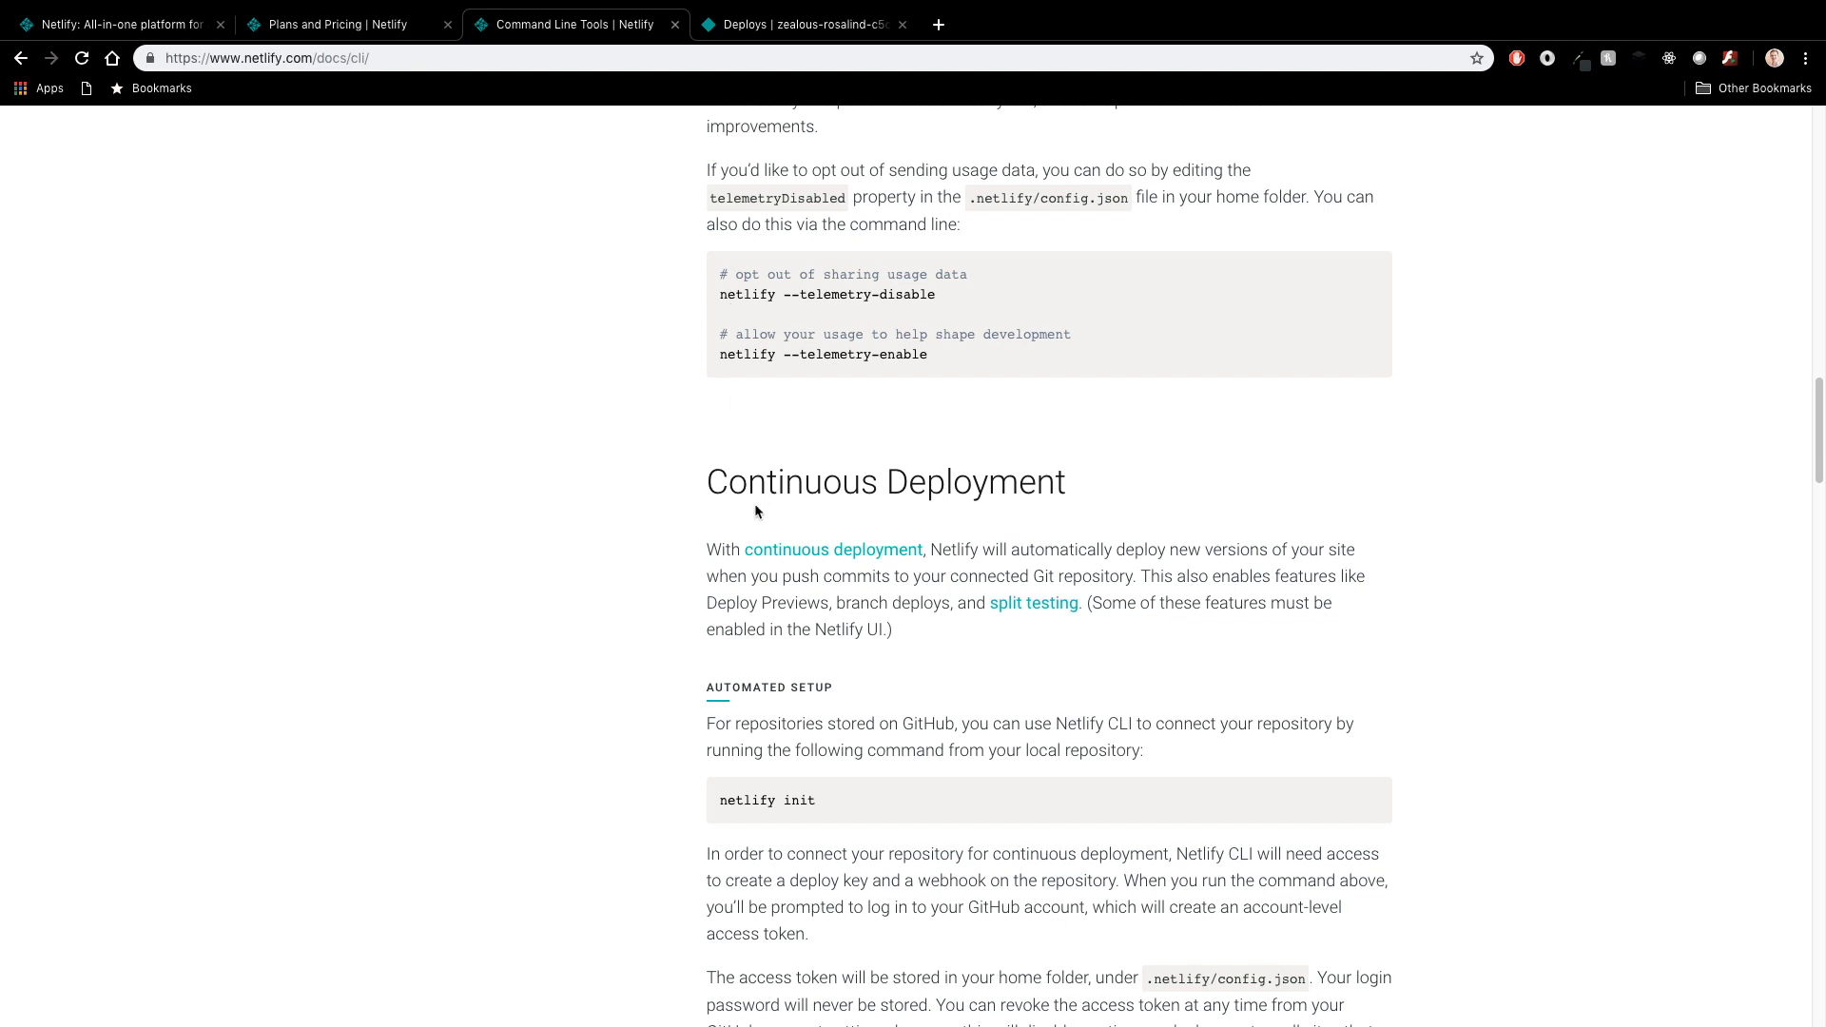
pyautogui.scroll(-3)
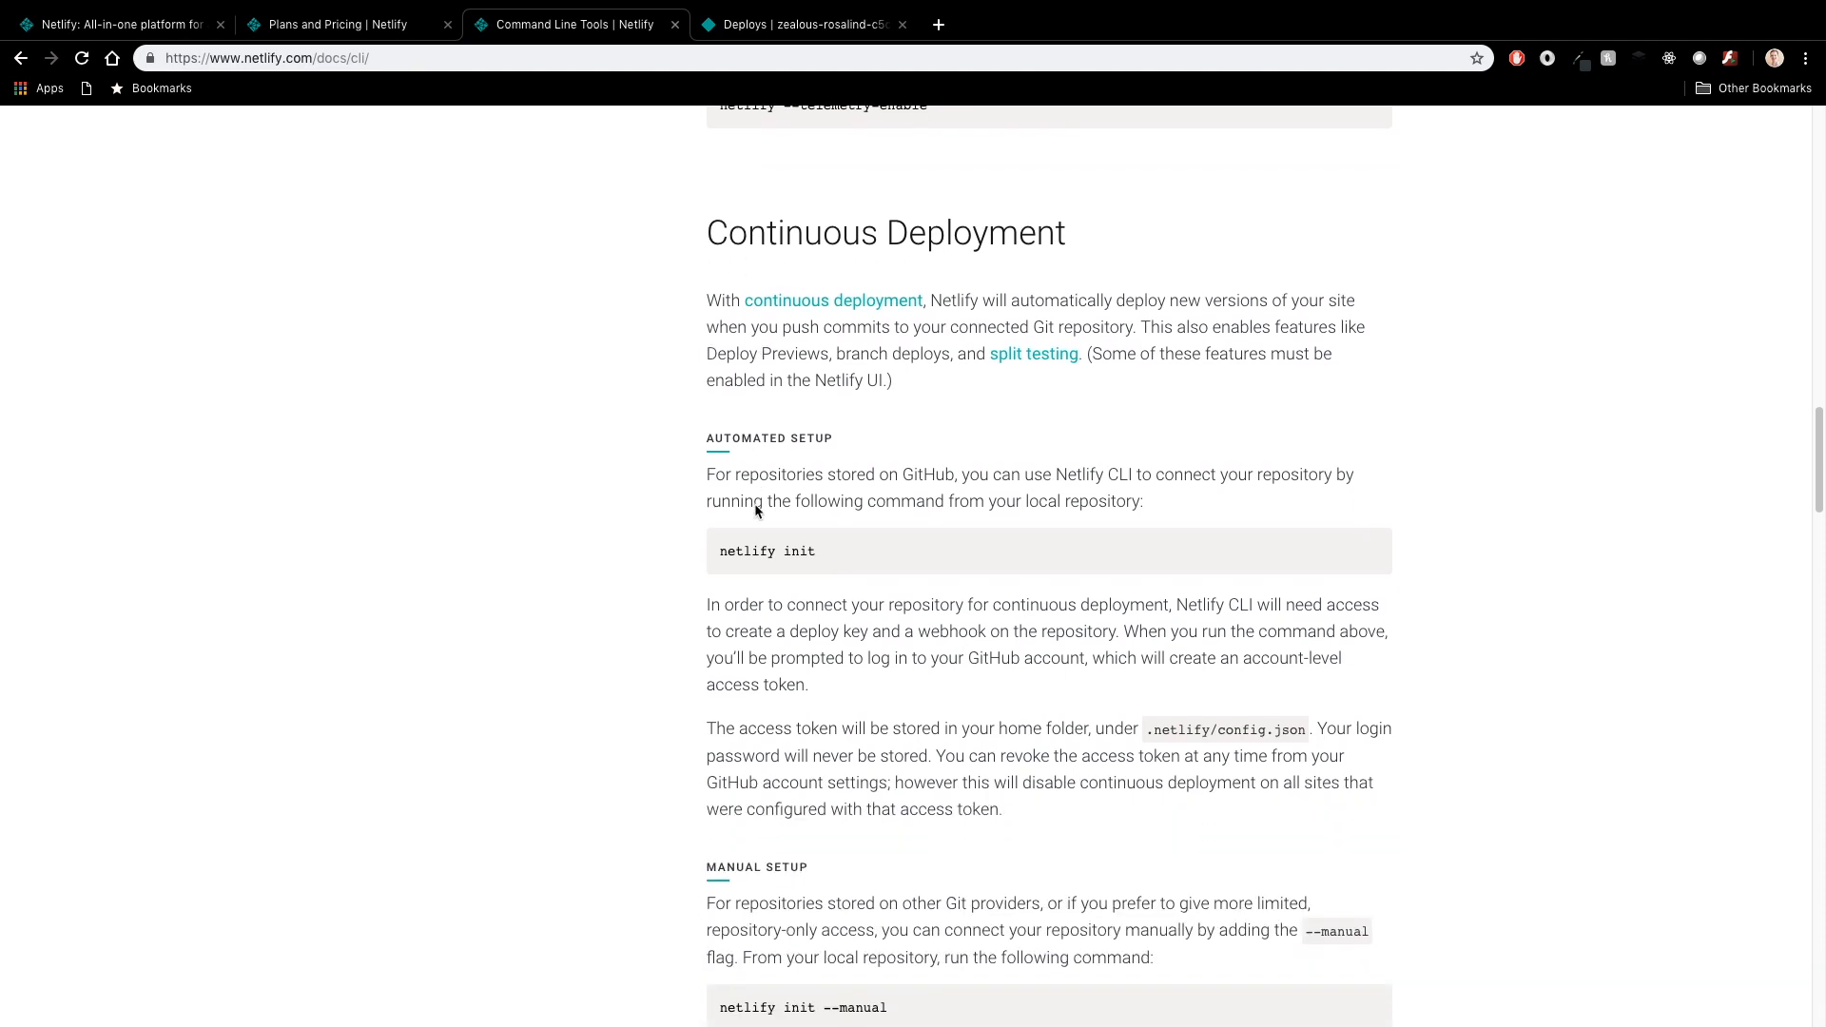
pyautogui.scroll(-3)
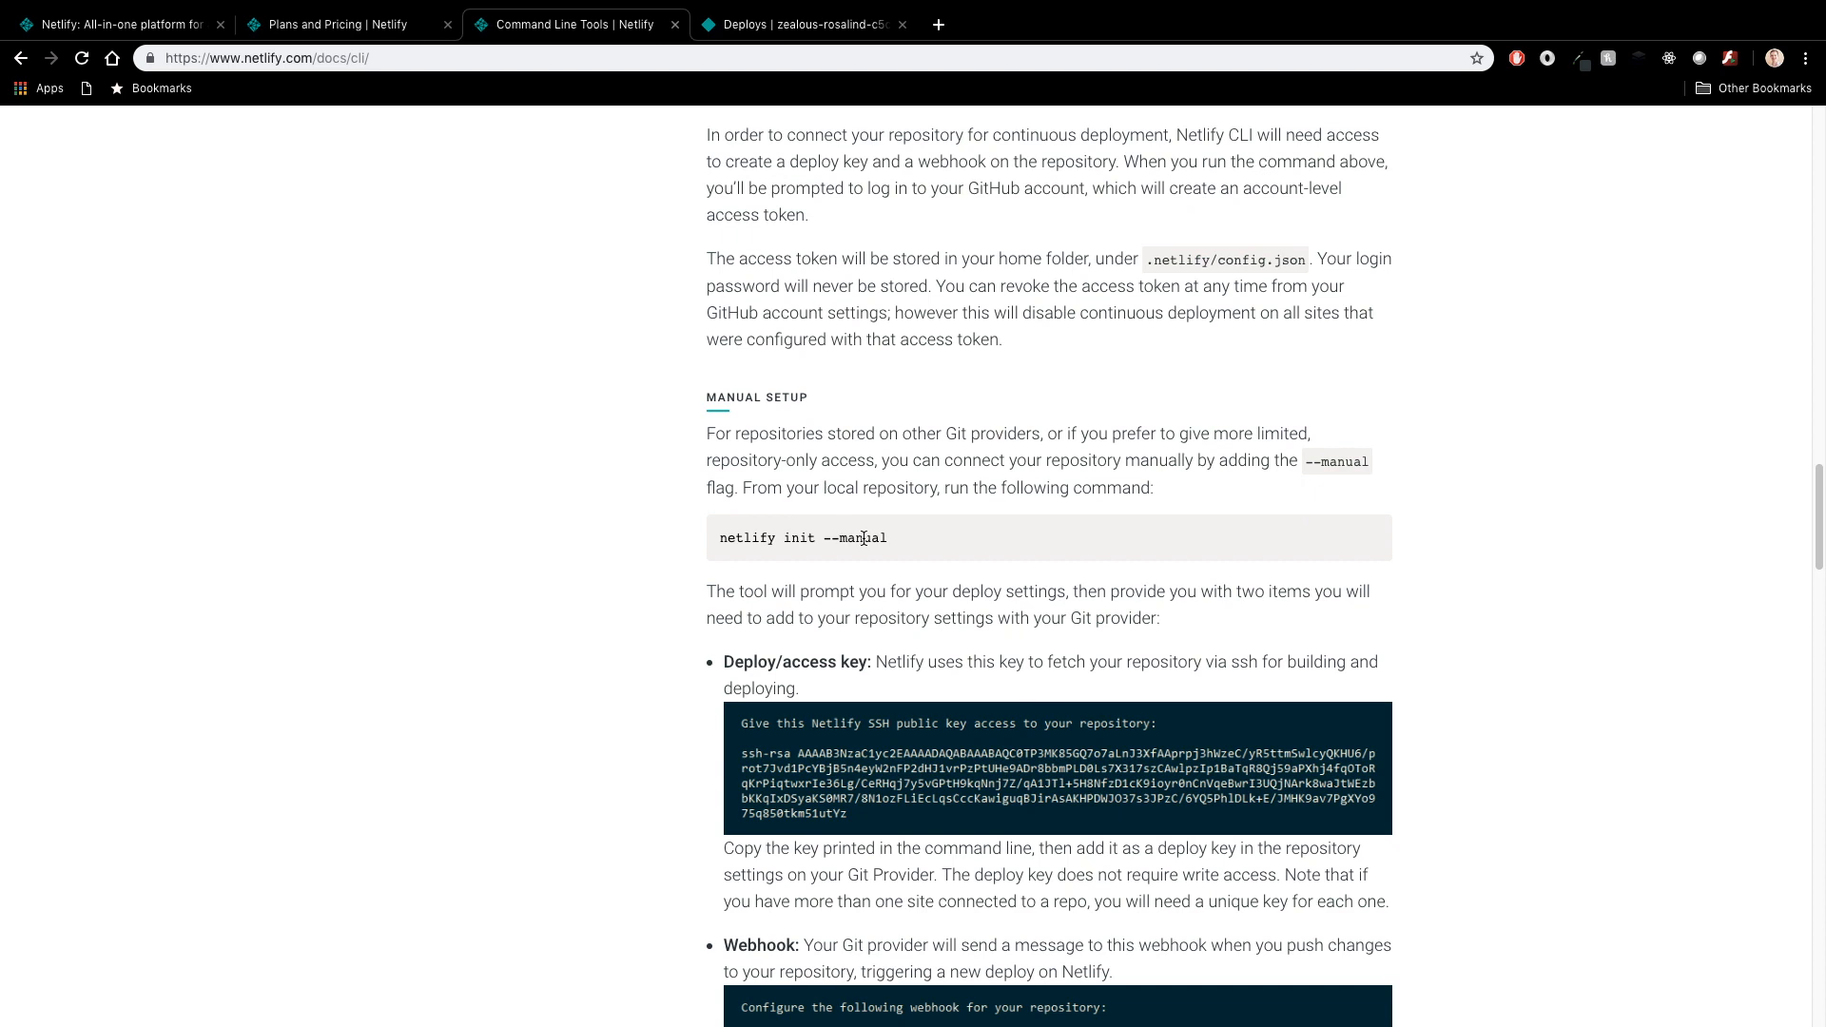
pyautogui.moveTo(896, 552)
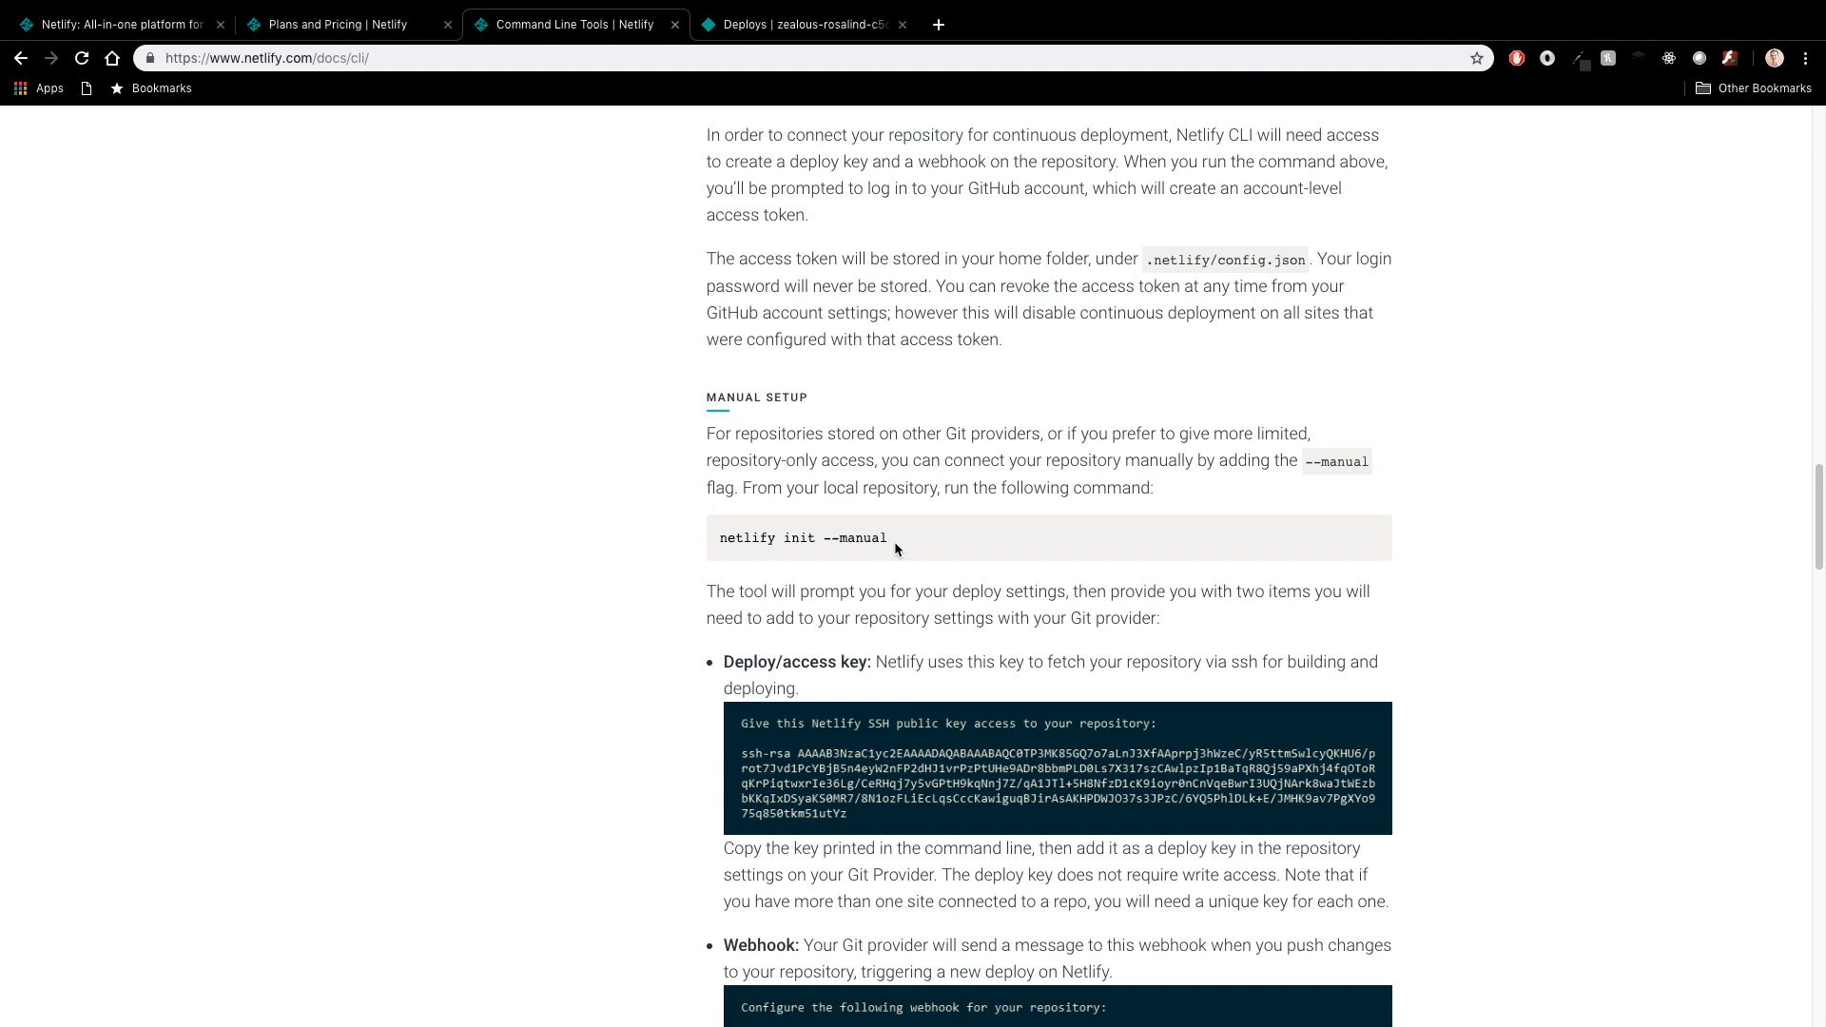
pyautogui.scroll(-3)
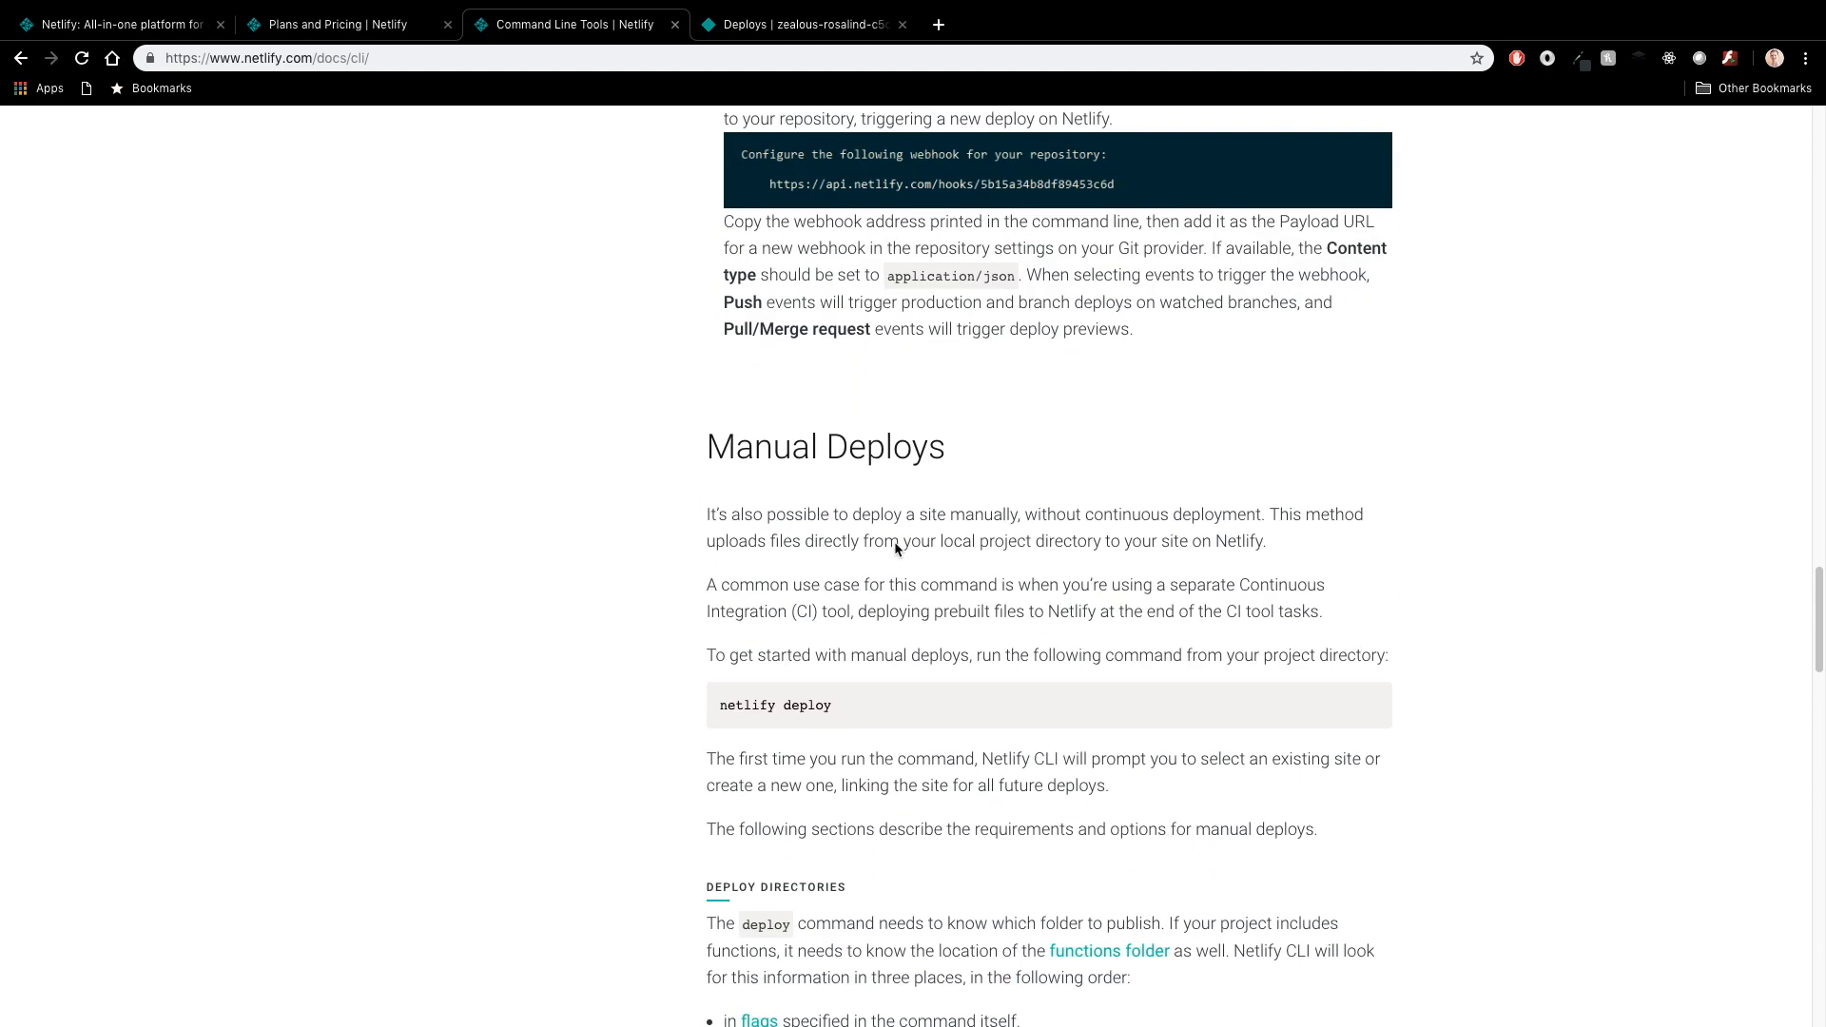
# Step: Scroll through Manual Deploys, jump to the first 'fun' match, and follow the Functions link in the sidebar
pyautogui.scroll(-3)
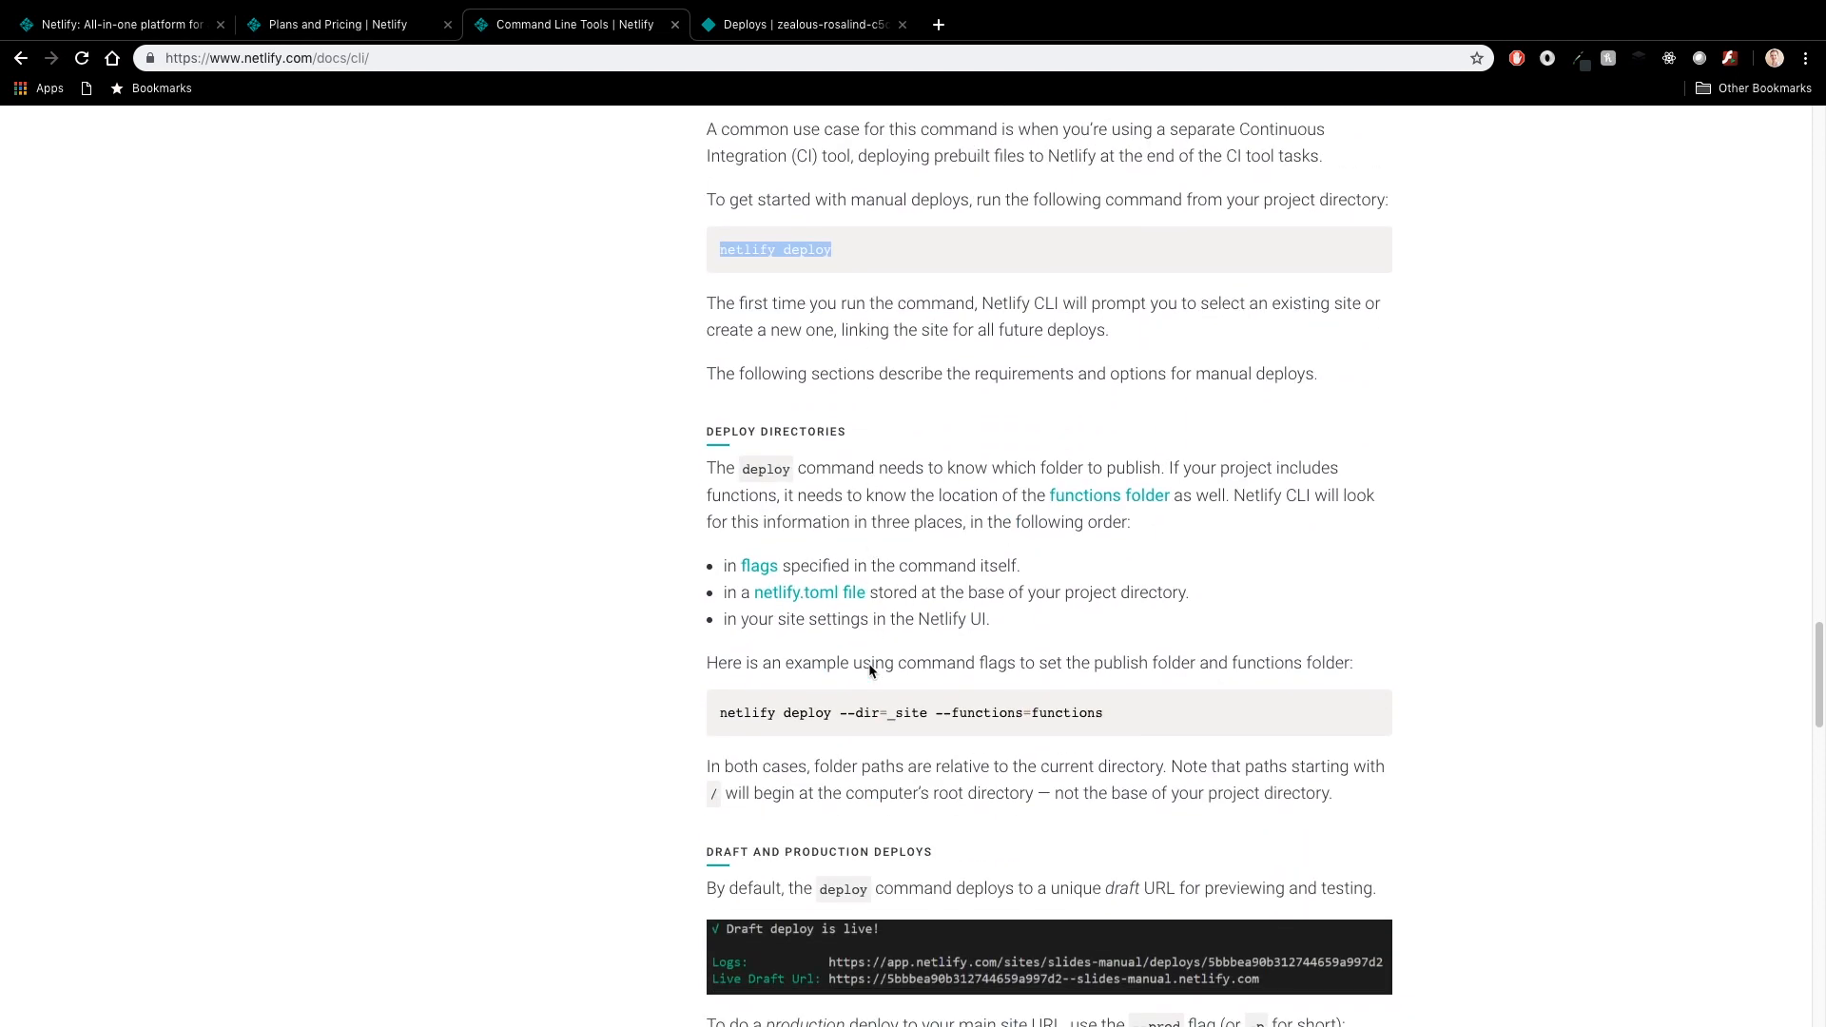
pyautogui.scroll(-3)
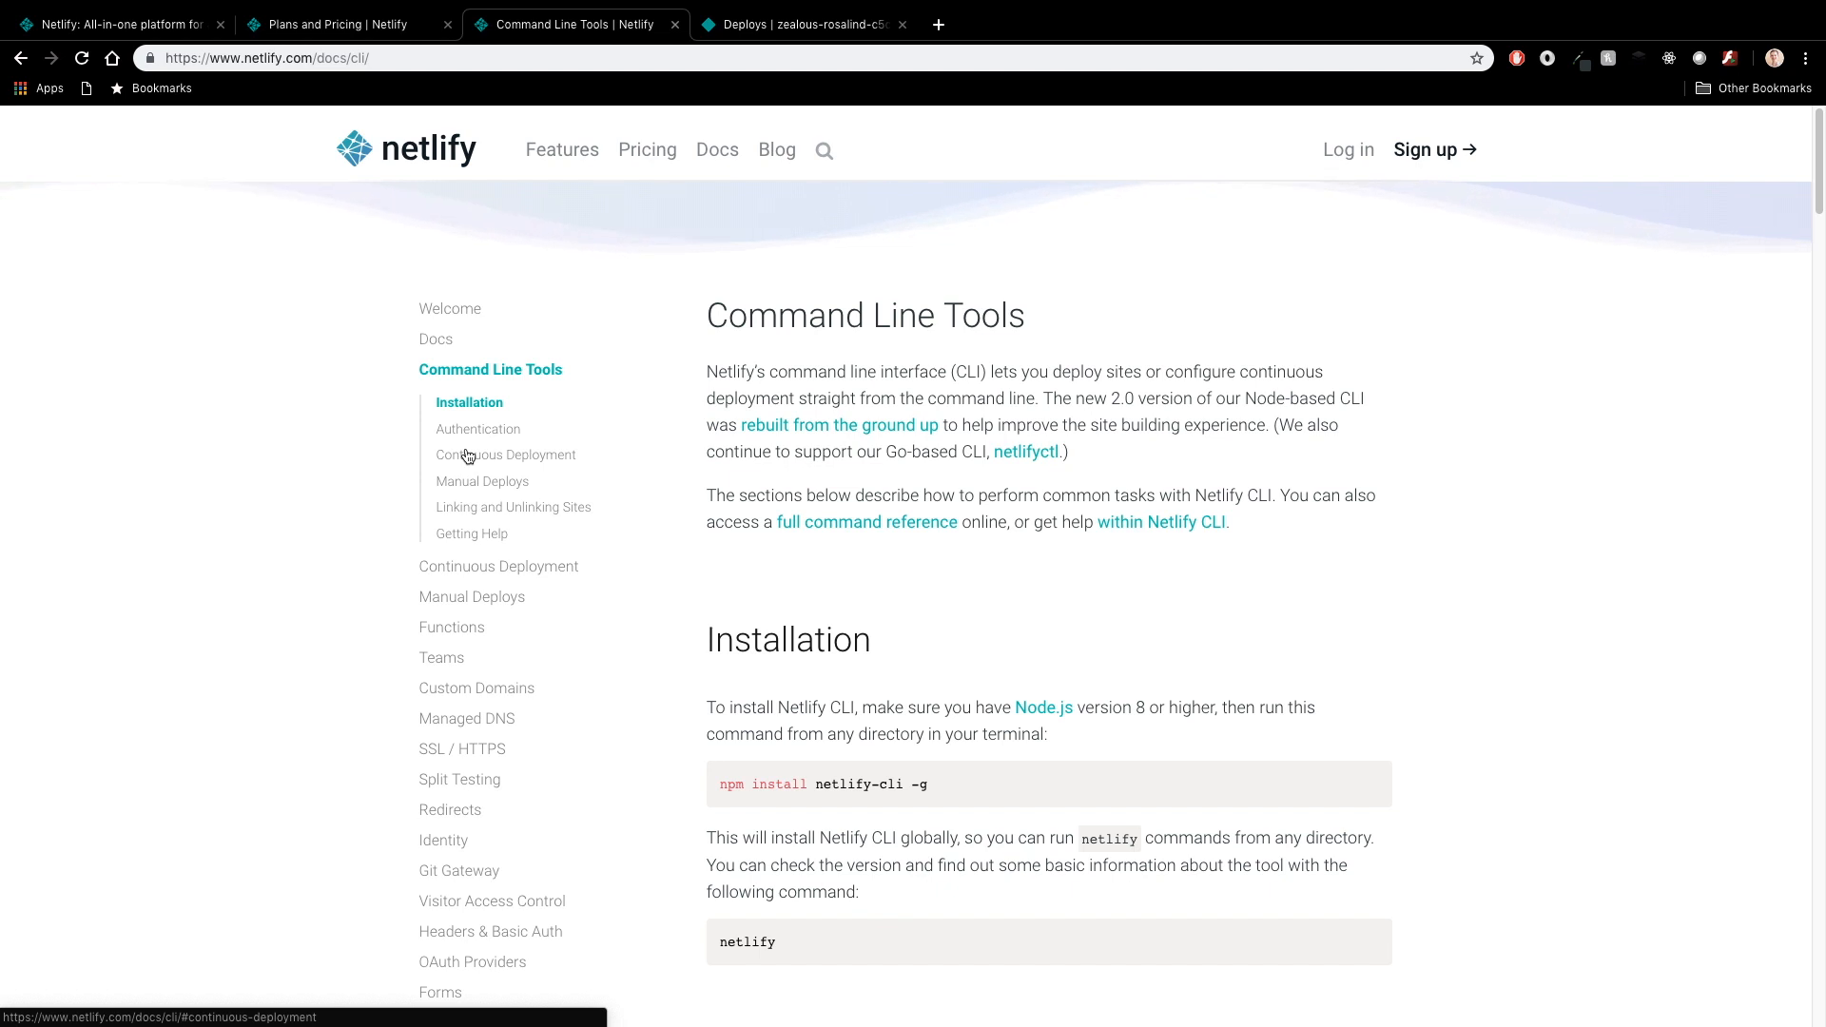
pyautogui.scroll(-3)
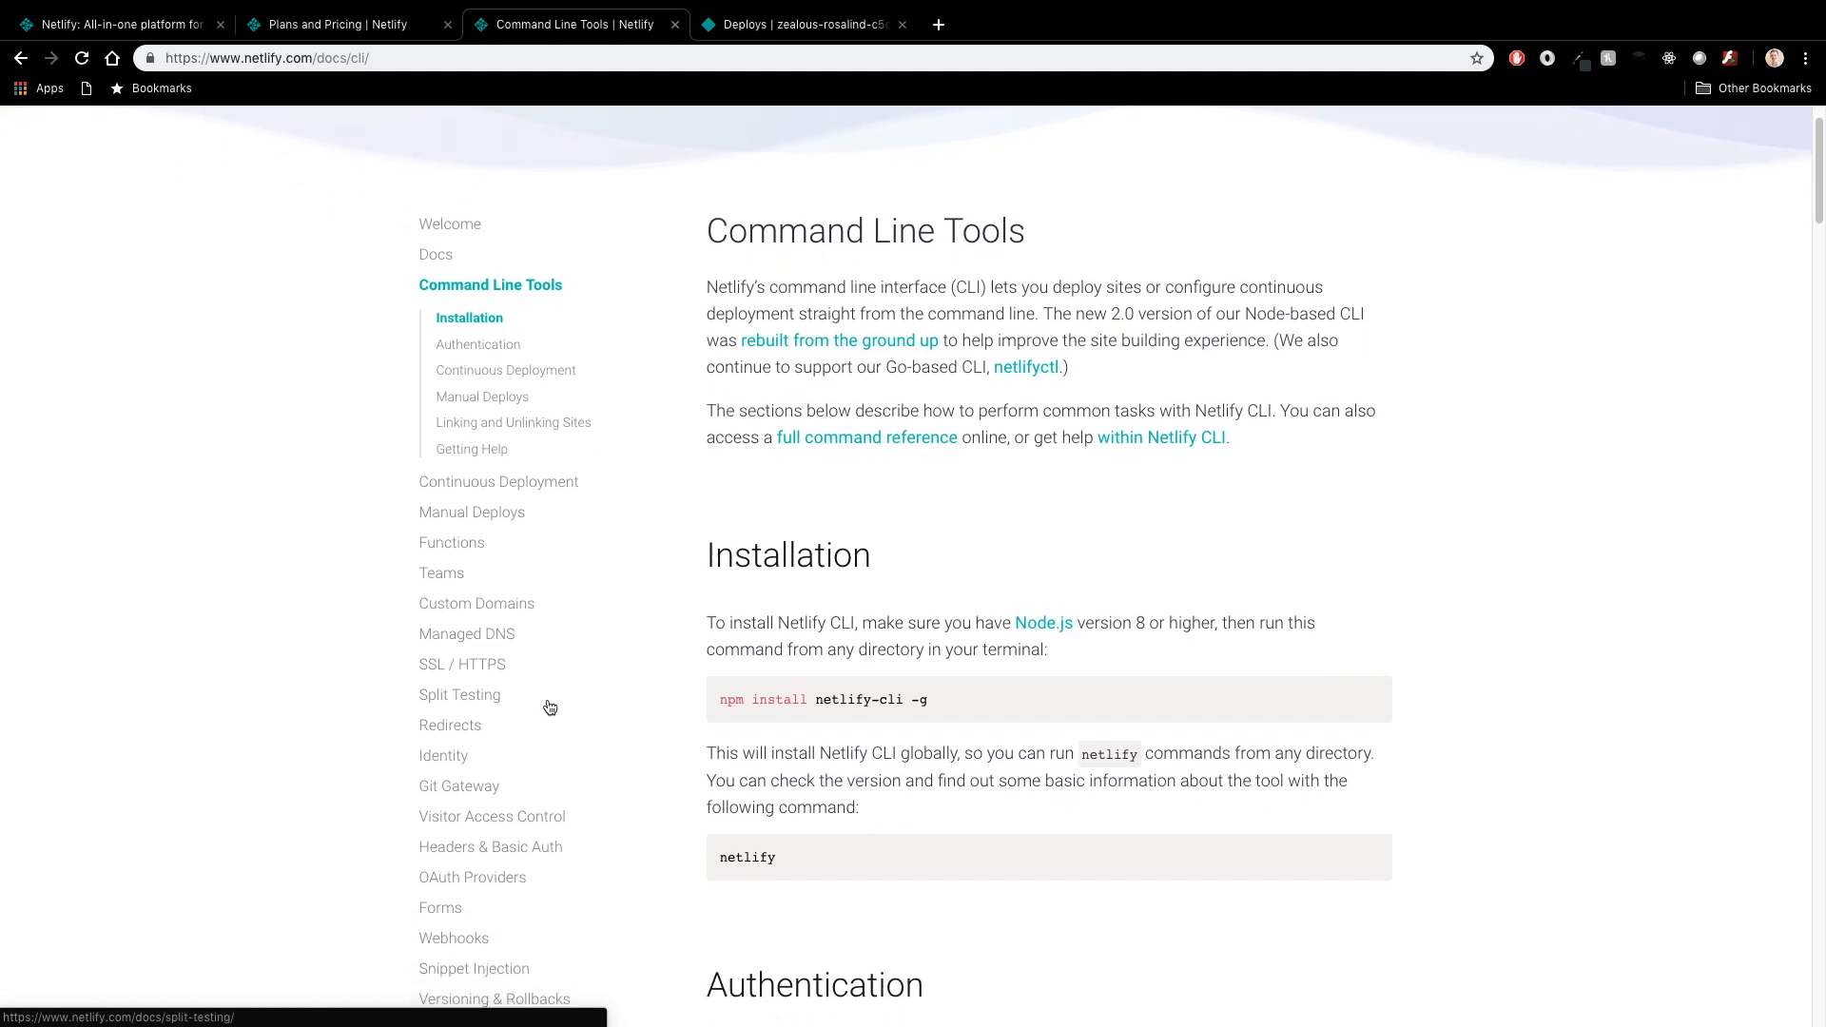
pyautogui.scroll(-3)
pyautogui.write('fun')
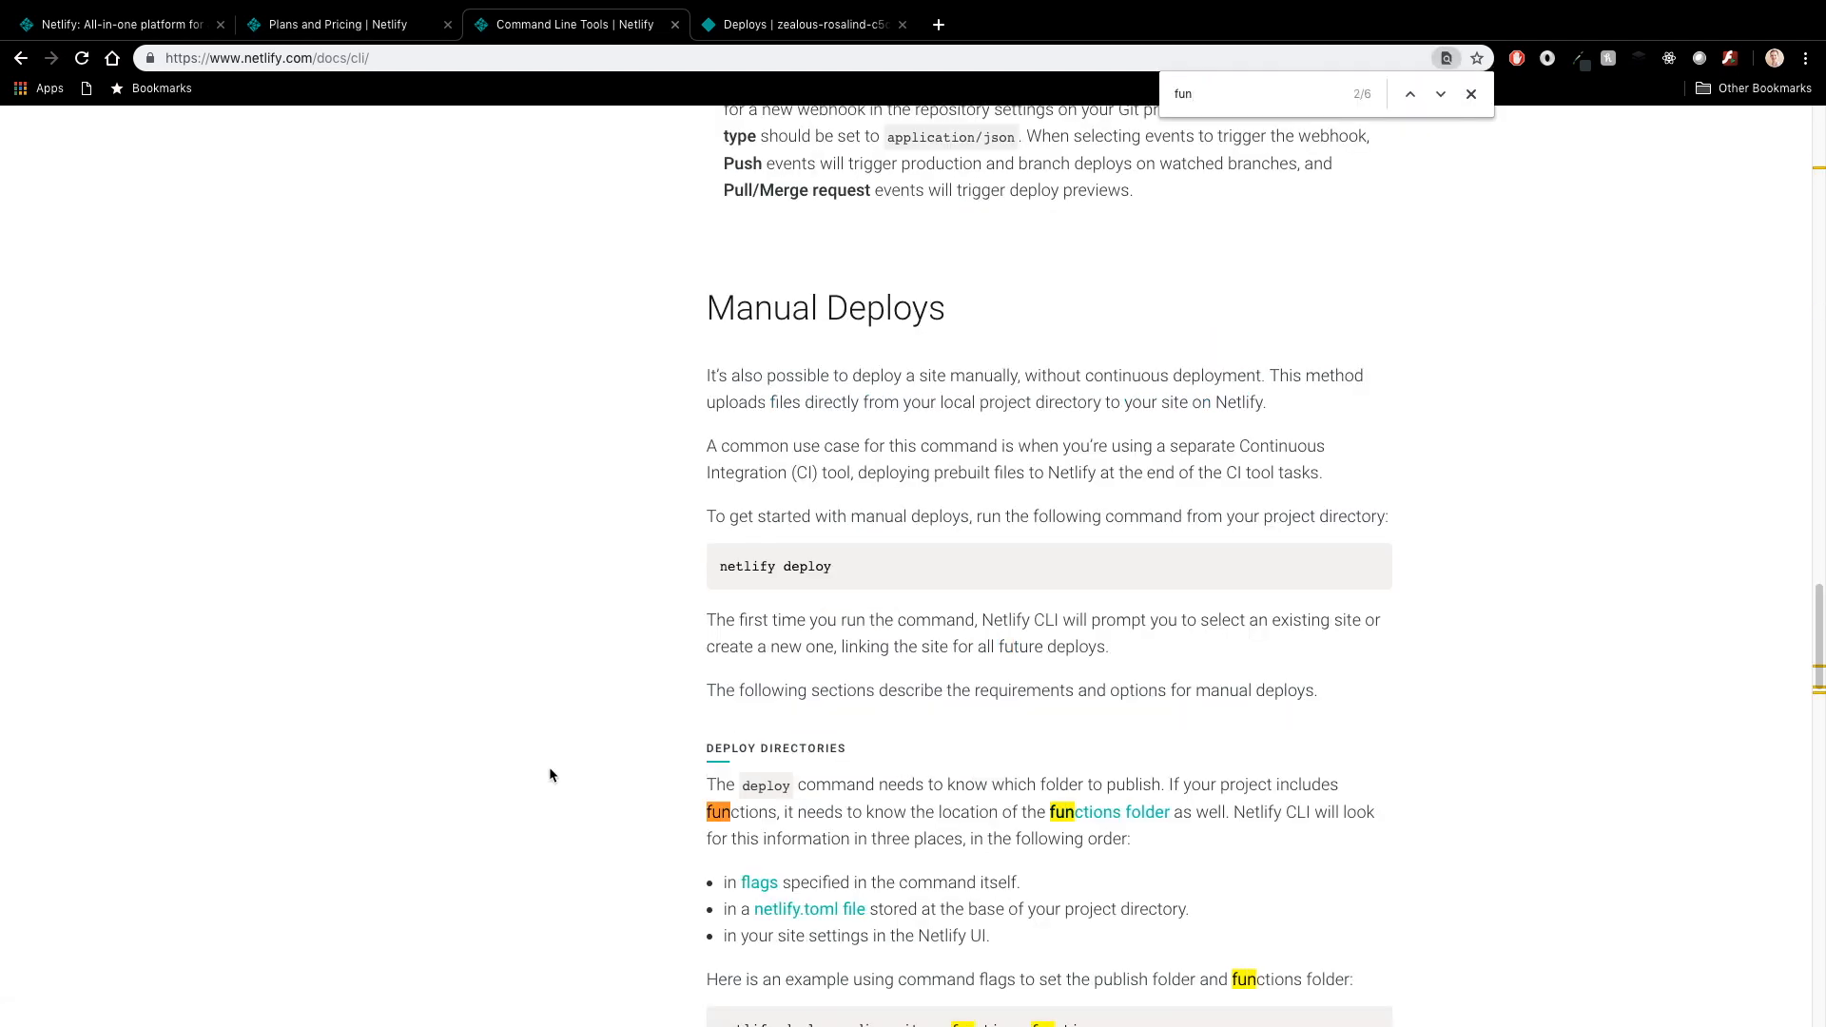
pyautogui.click(1410, 95)
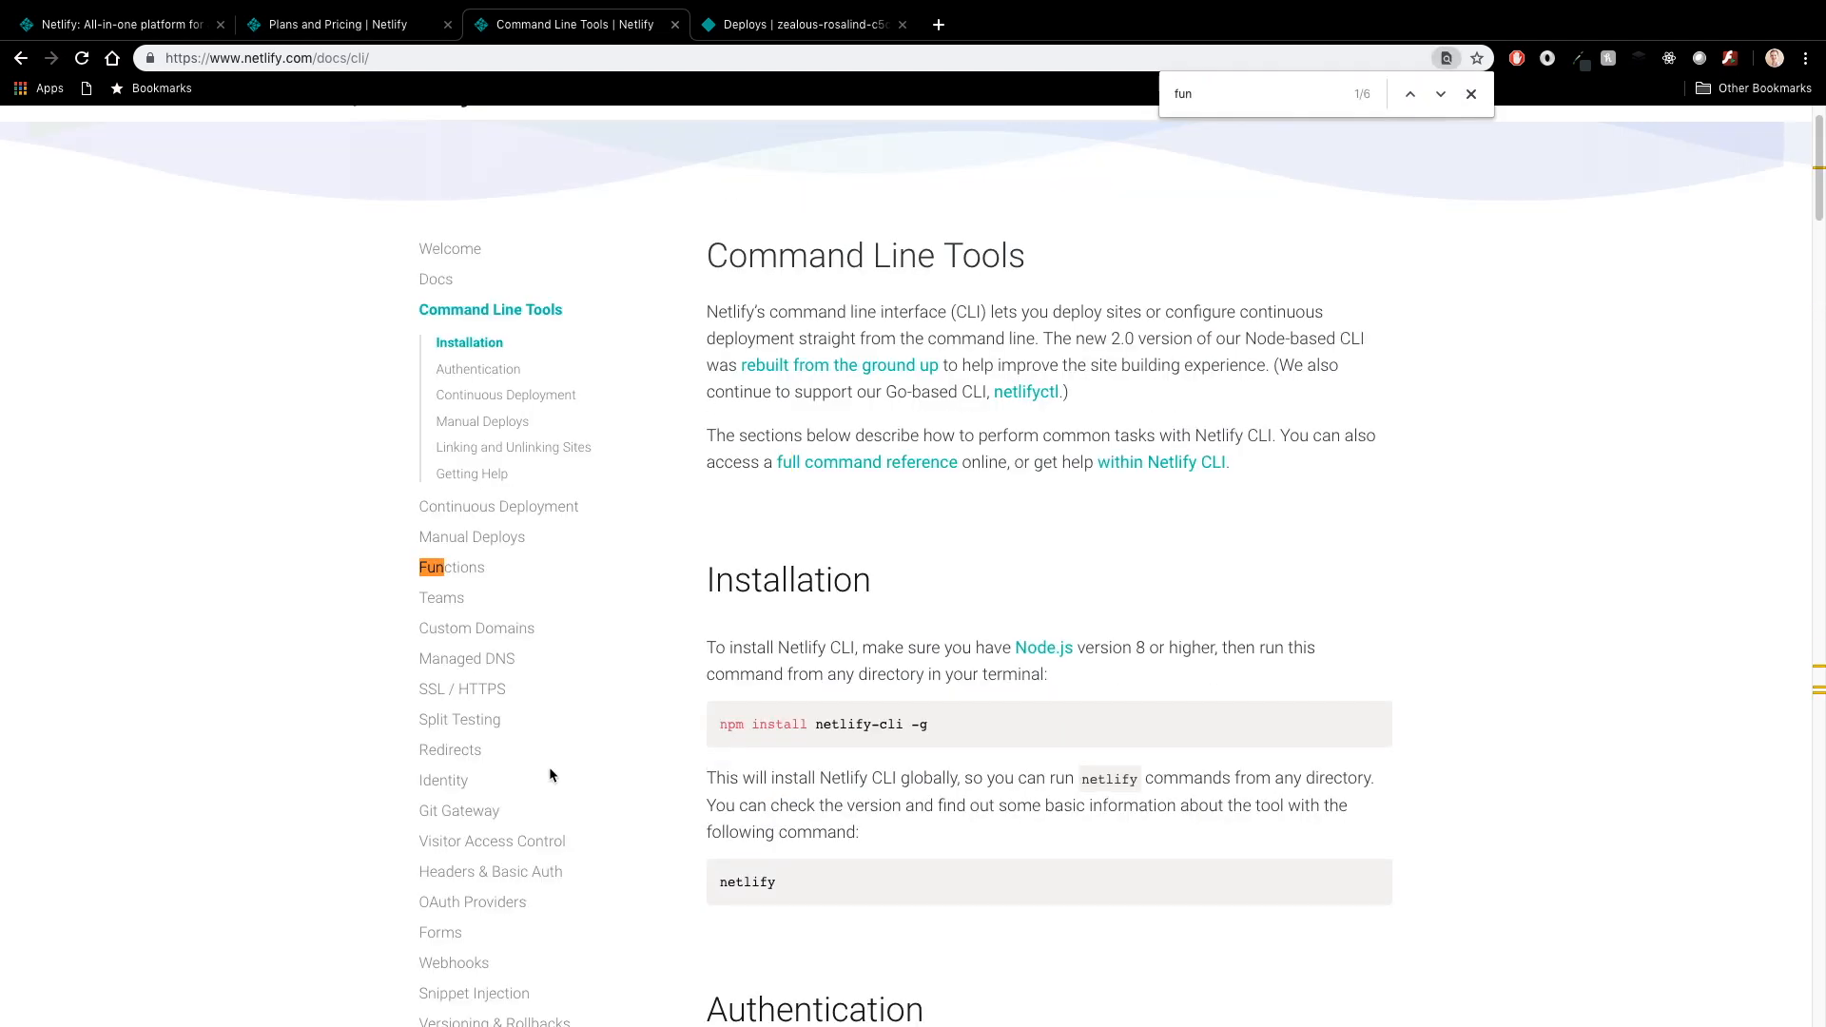
pyautogui.click(450, 569)
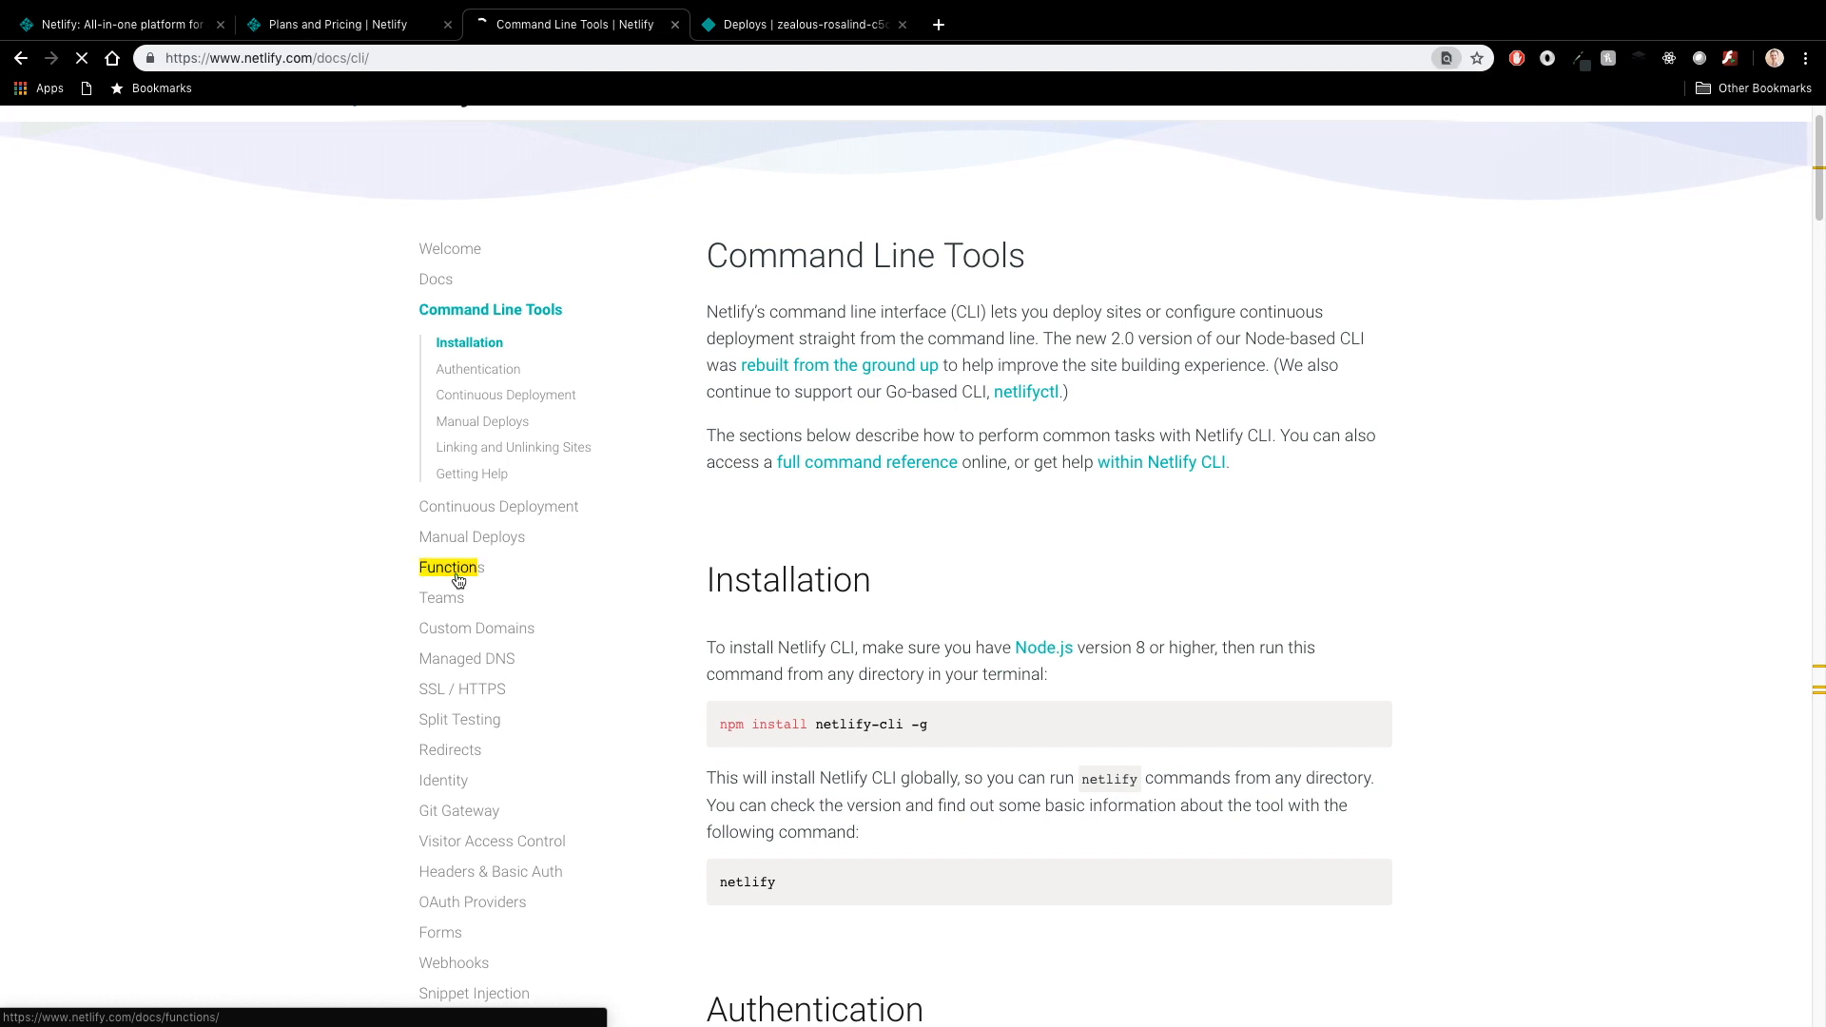
# Step: On the Functions page, highlight '125,000 function requests per month' and scroll to Configuring the functions folder
pyautogui.click(450, 567)
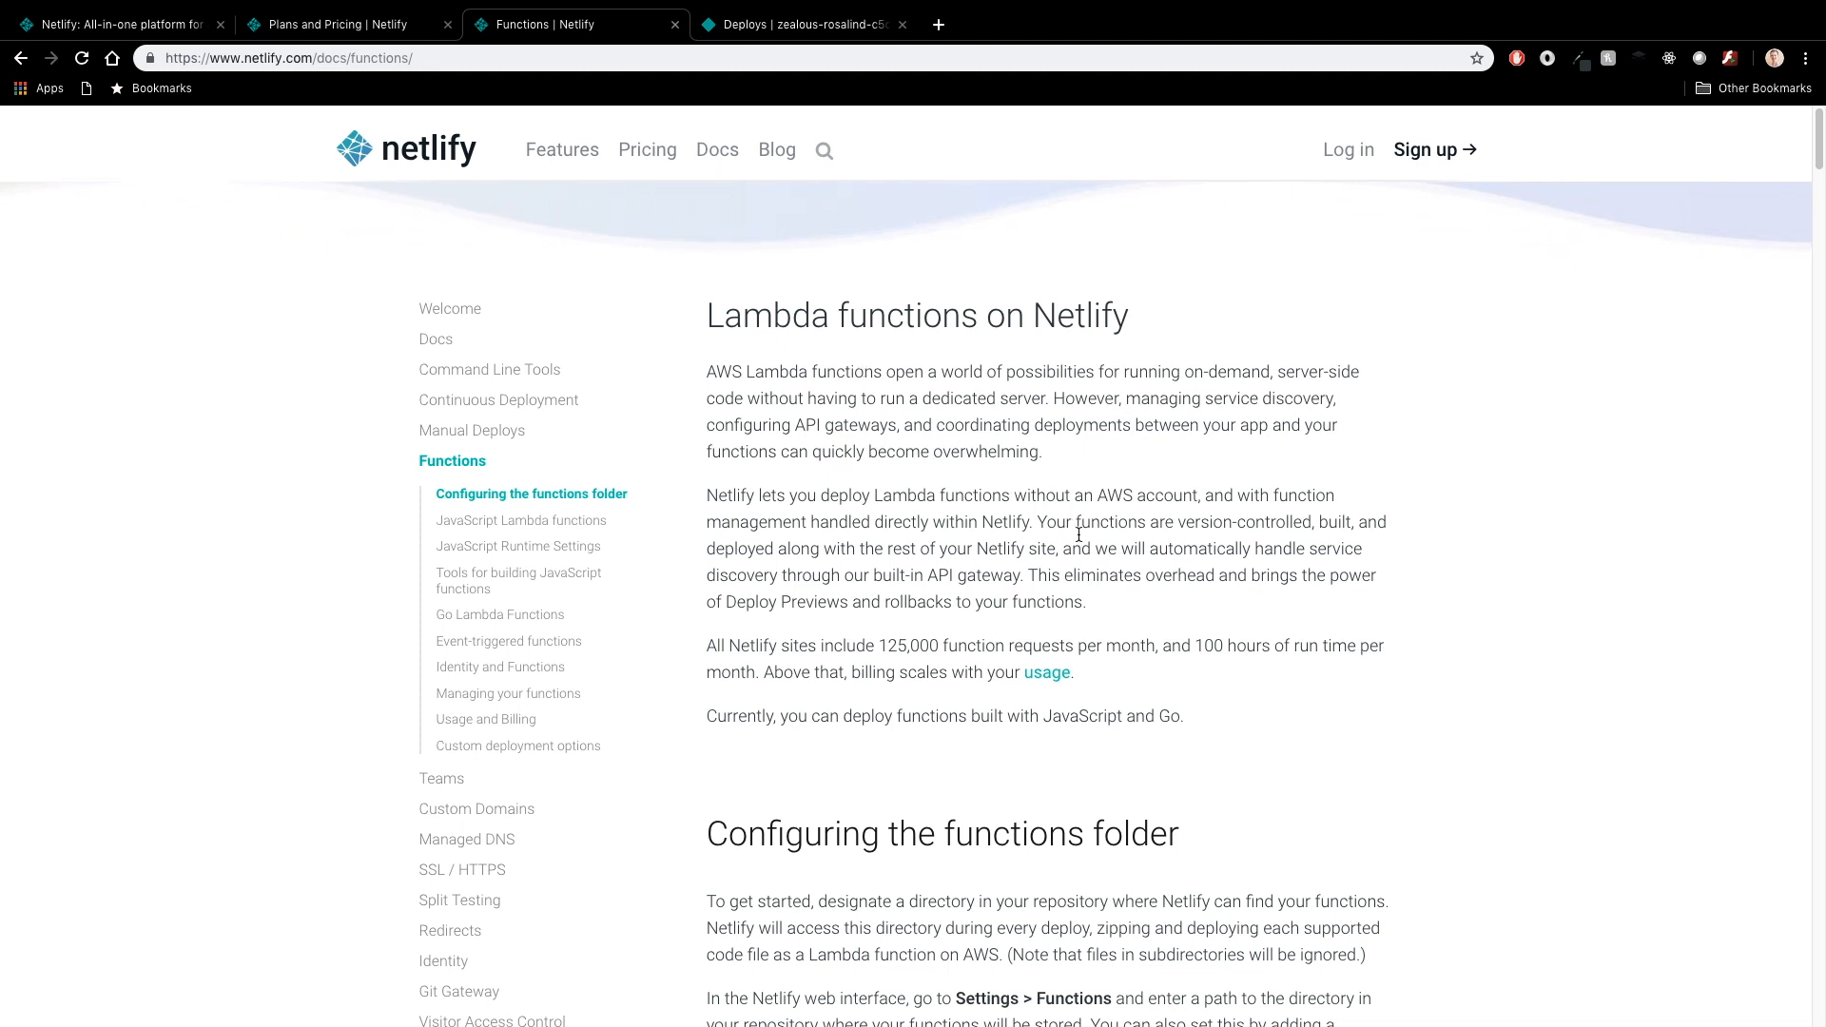
pyautogui.scroll(-3)
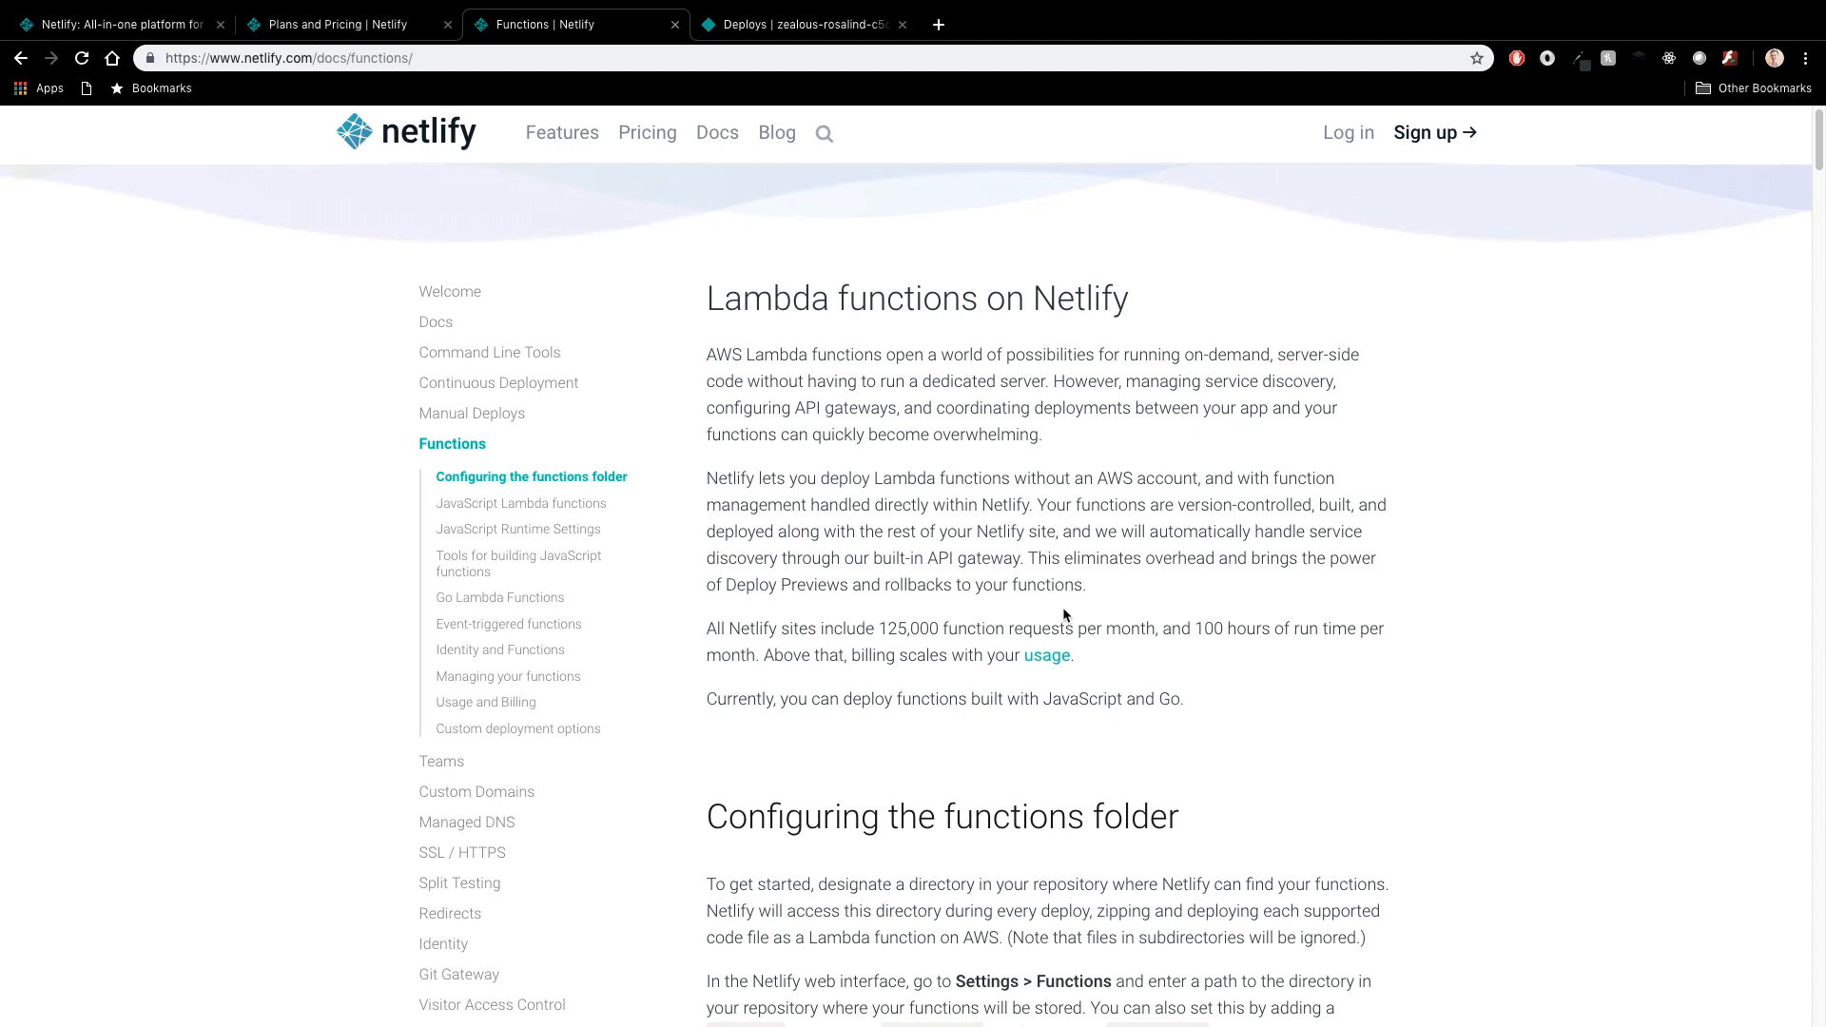
pyautogui.moveTo(894, 630); pyautogui.dragTo(1159, 630)
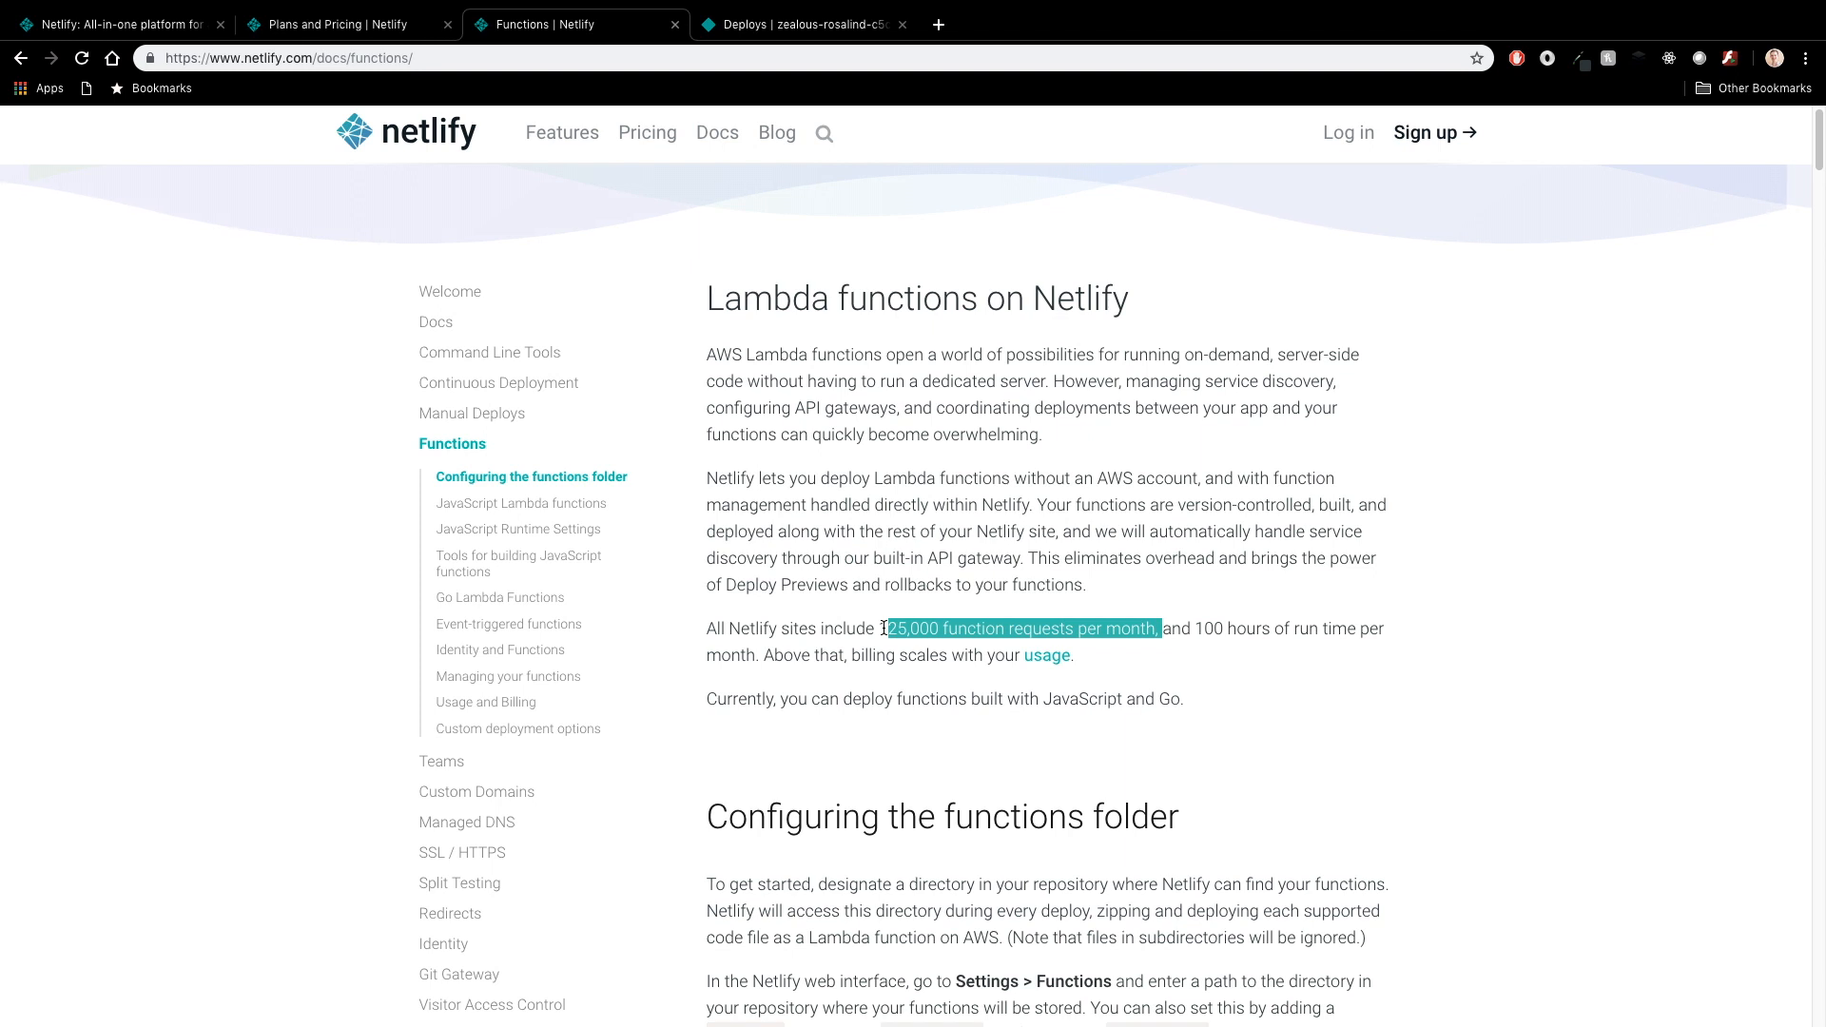
pyautogui.moveTo(1206, 624)
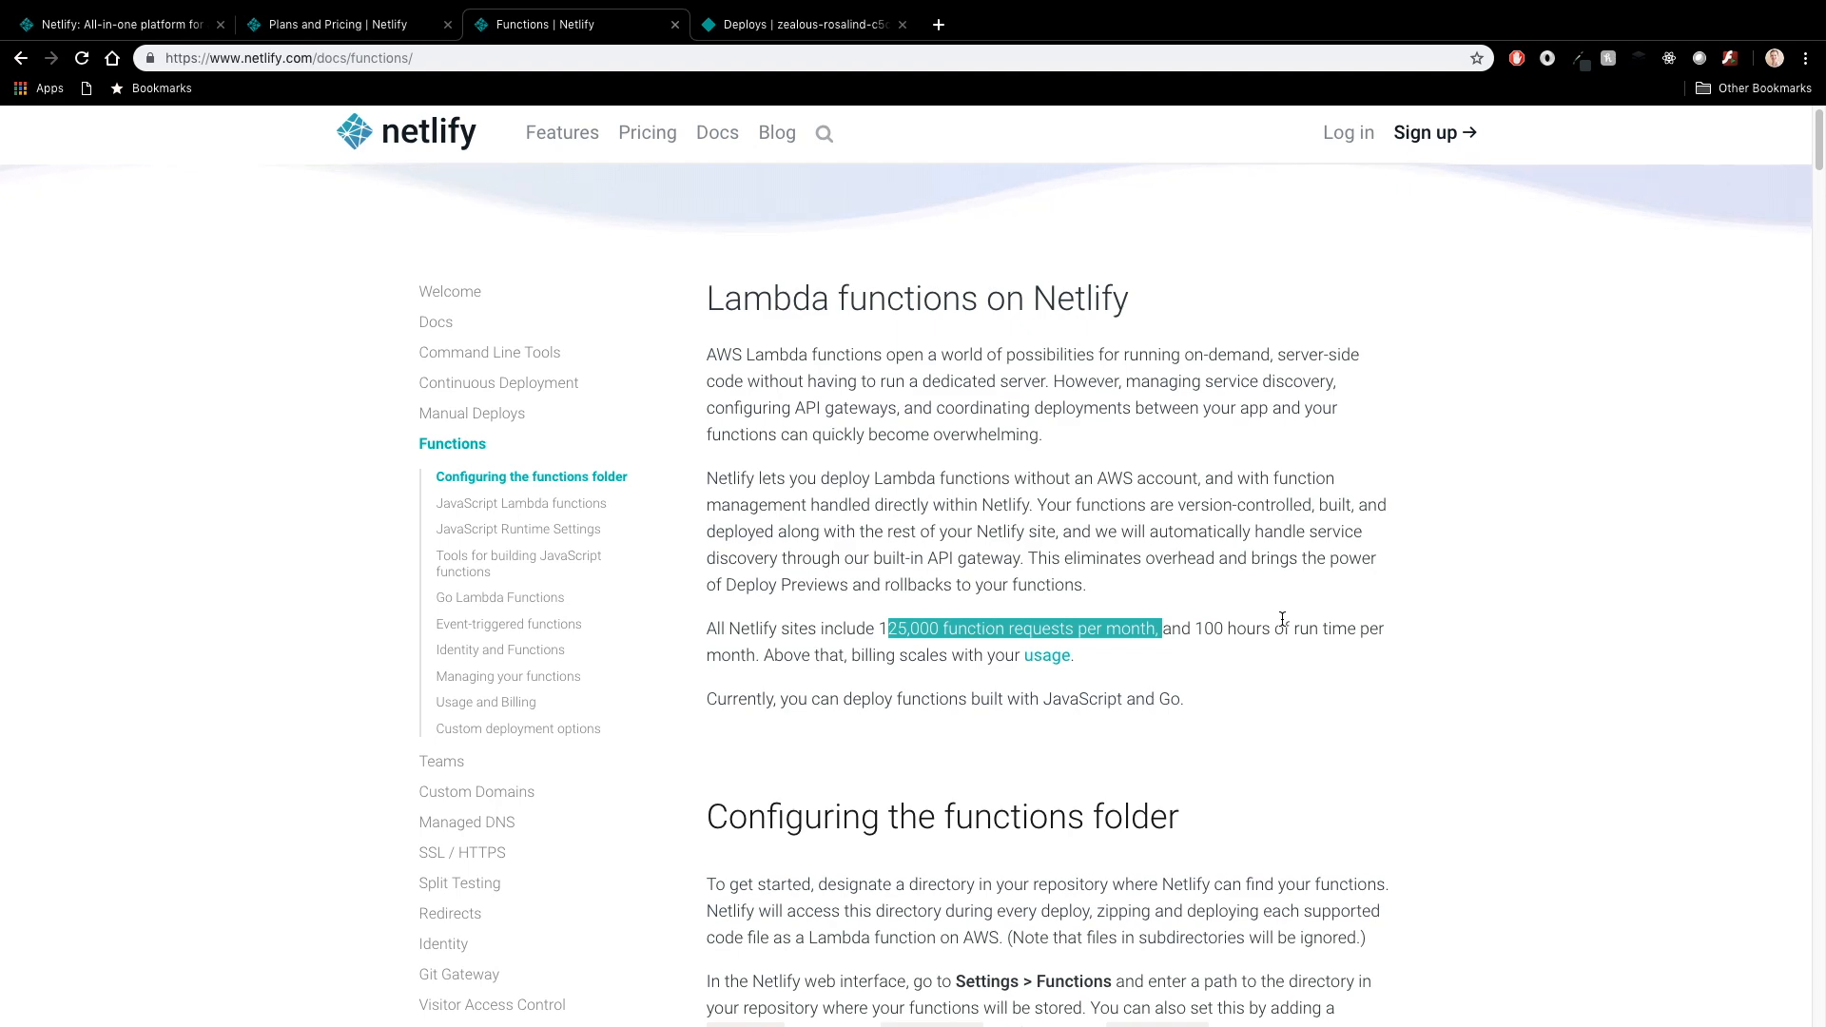
pyautogui.scroll(-3)
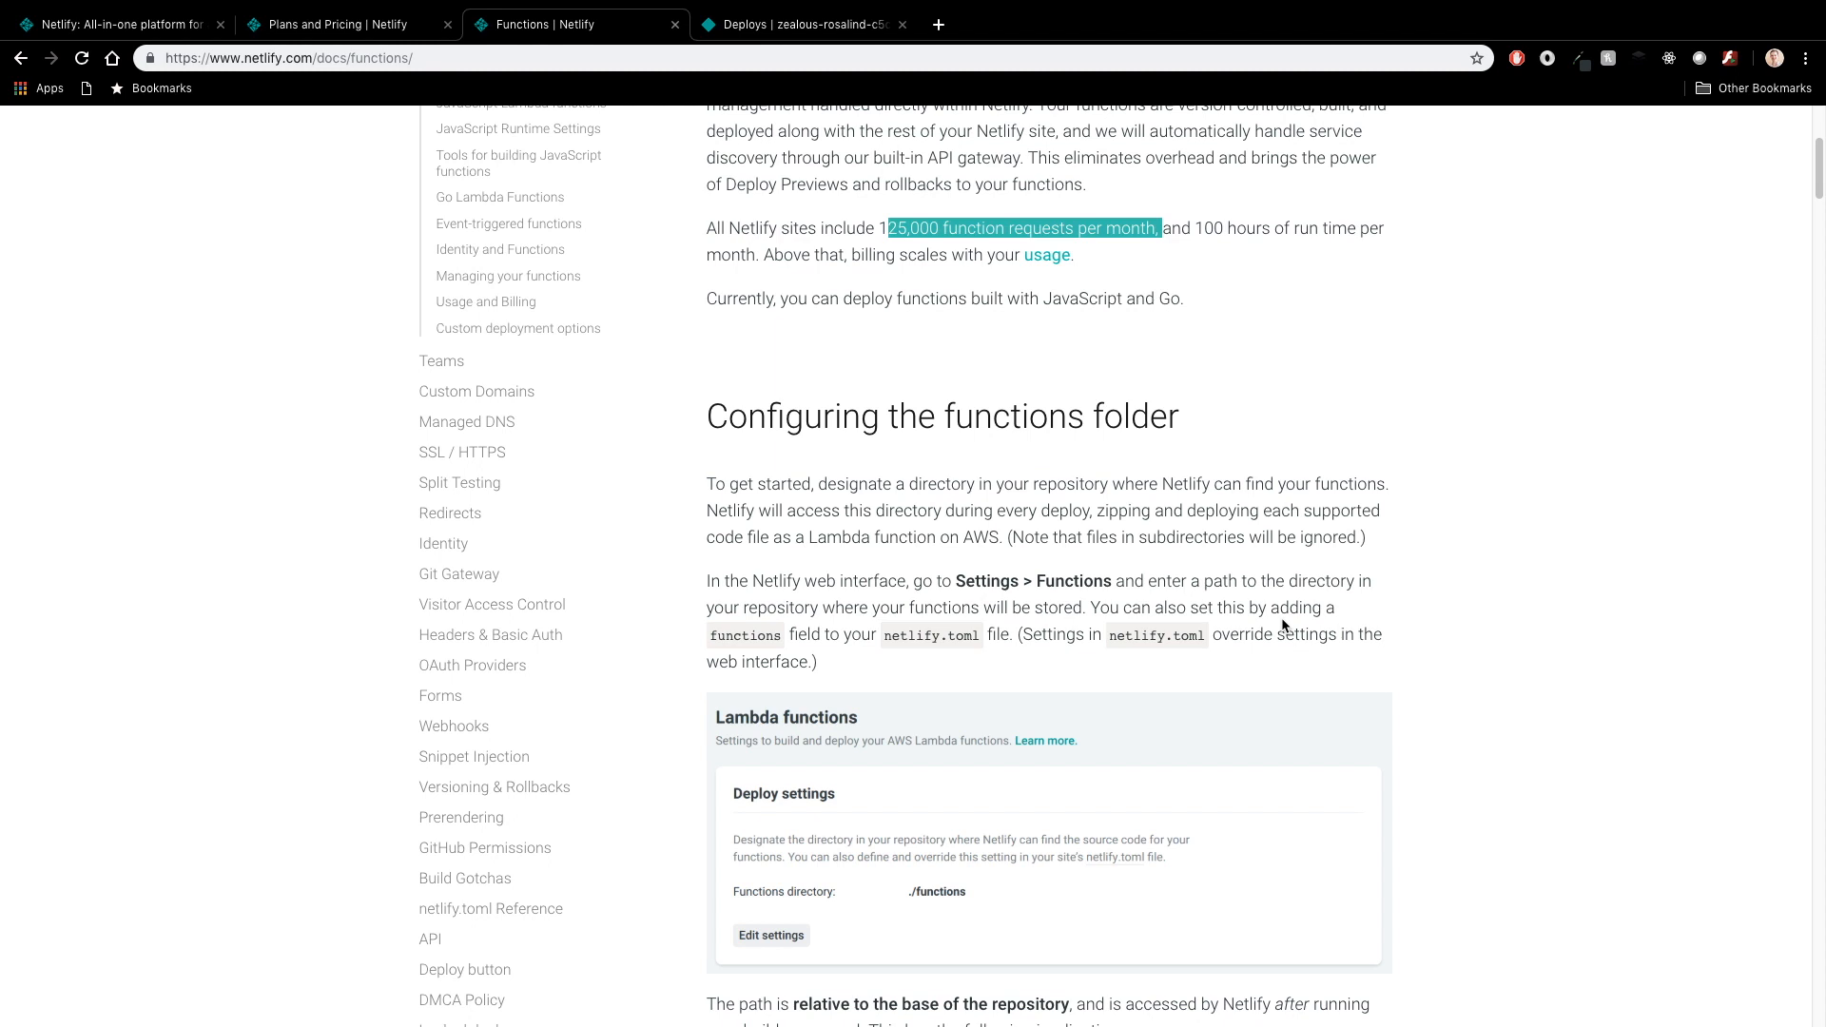
pyautogui.moveTo(1358, 597)
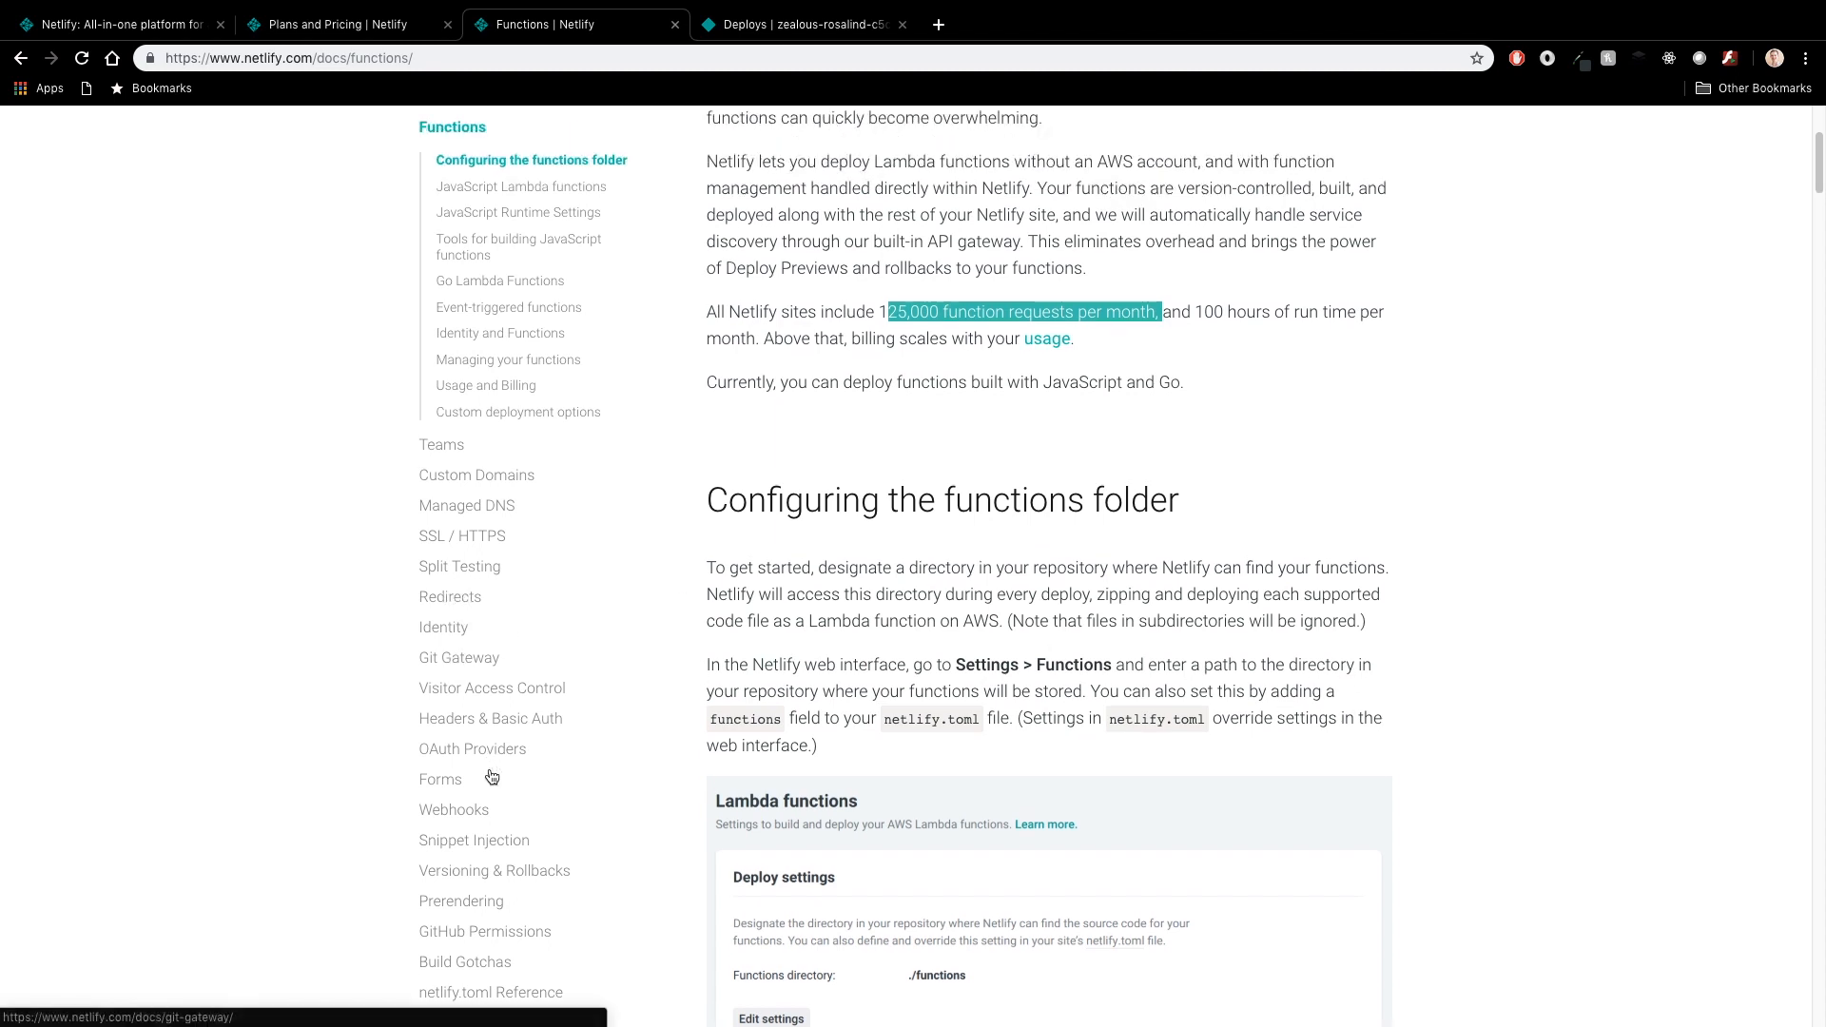
pyautogui.click(440, 780)
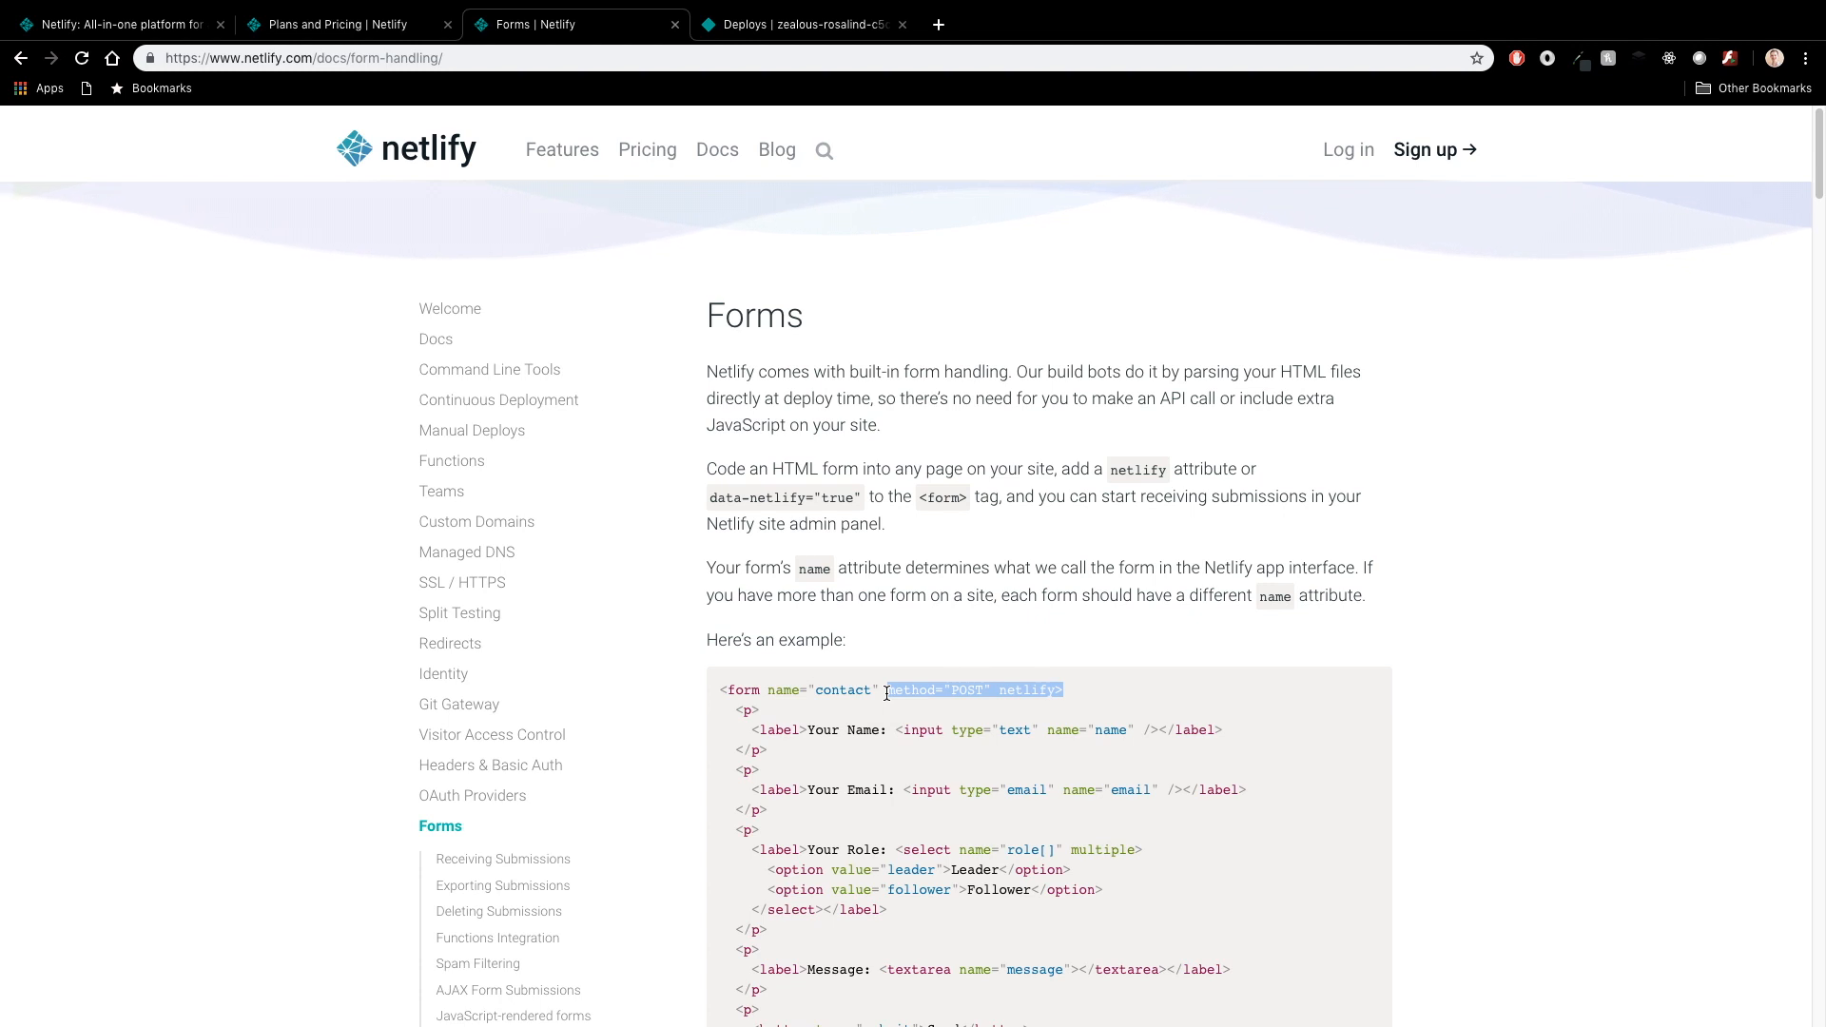
pyautogui.scroll(-3)
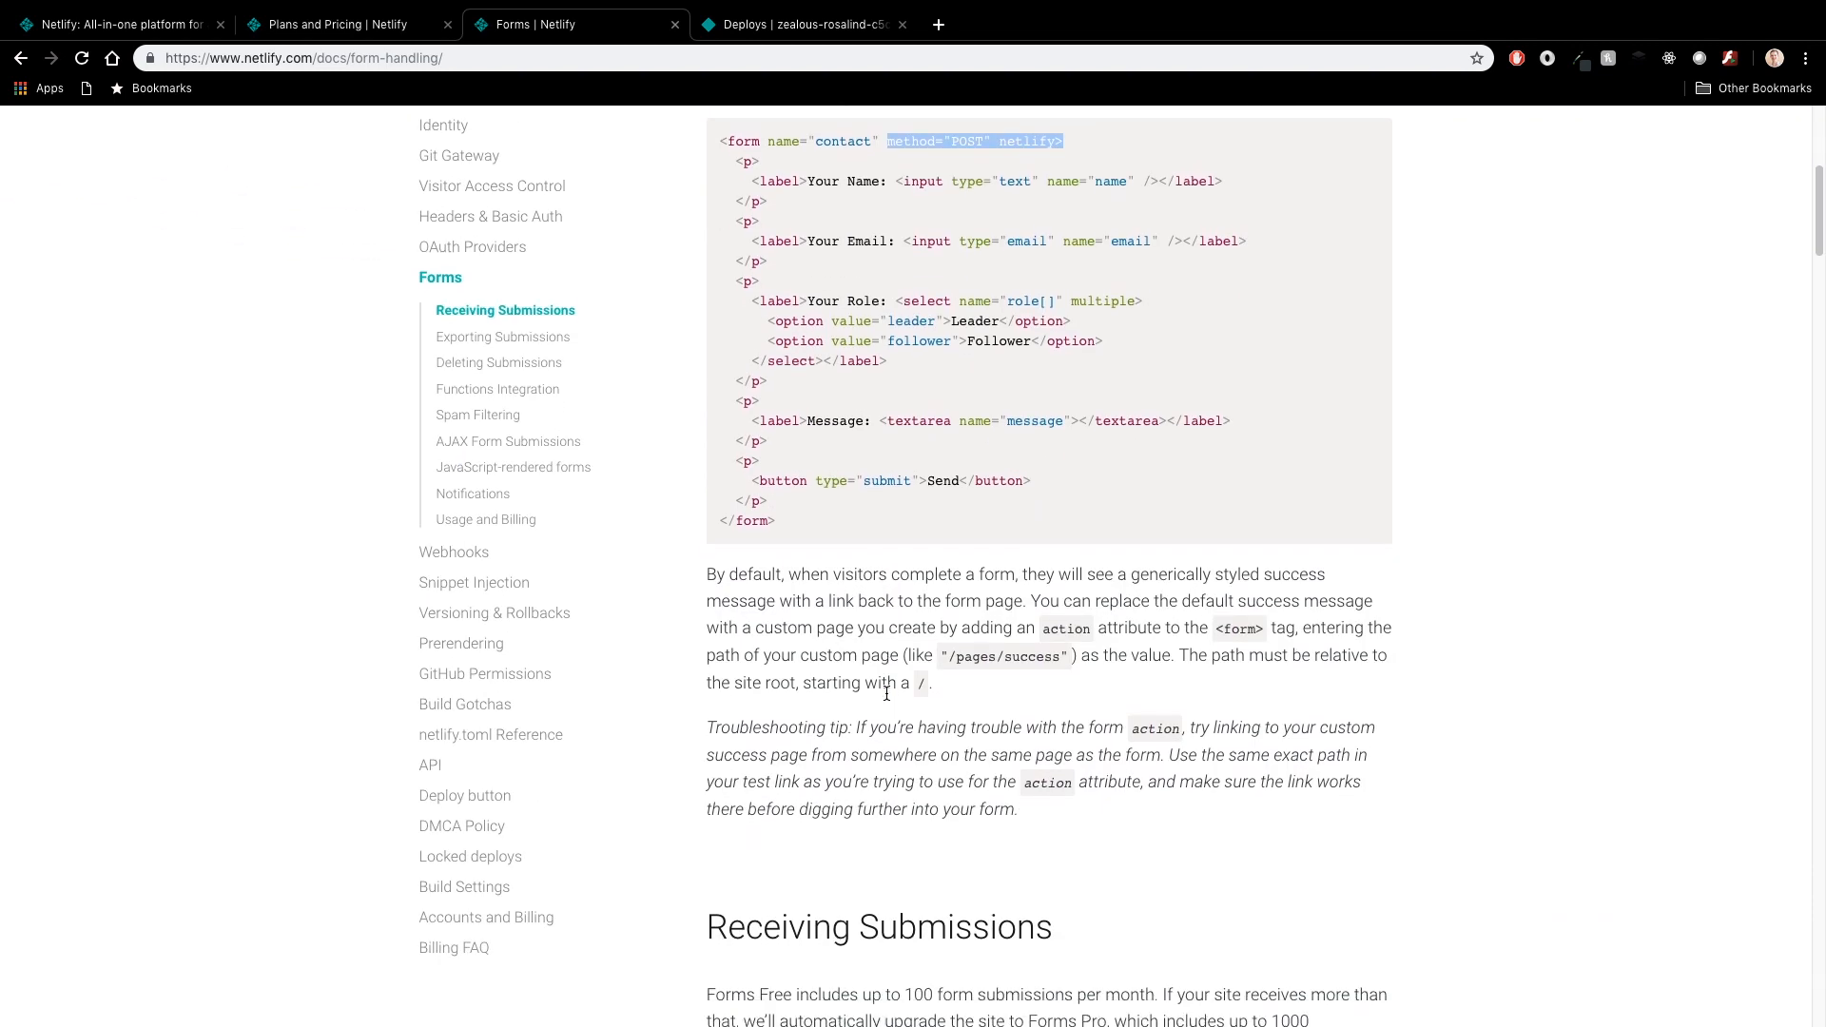
pyautogui.scroll(-3)
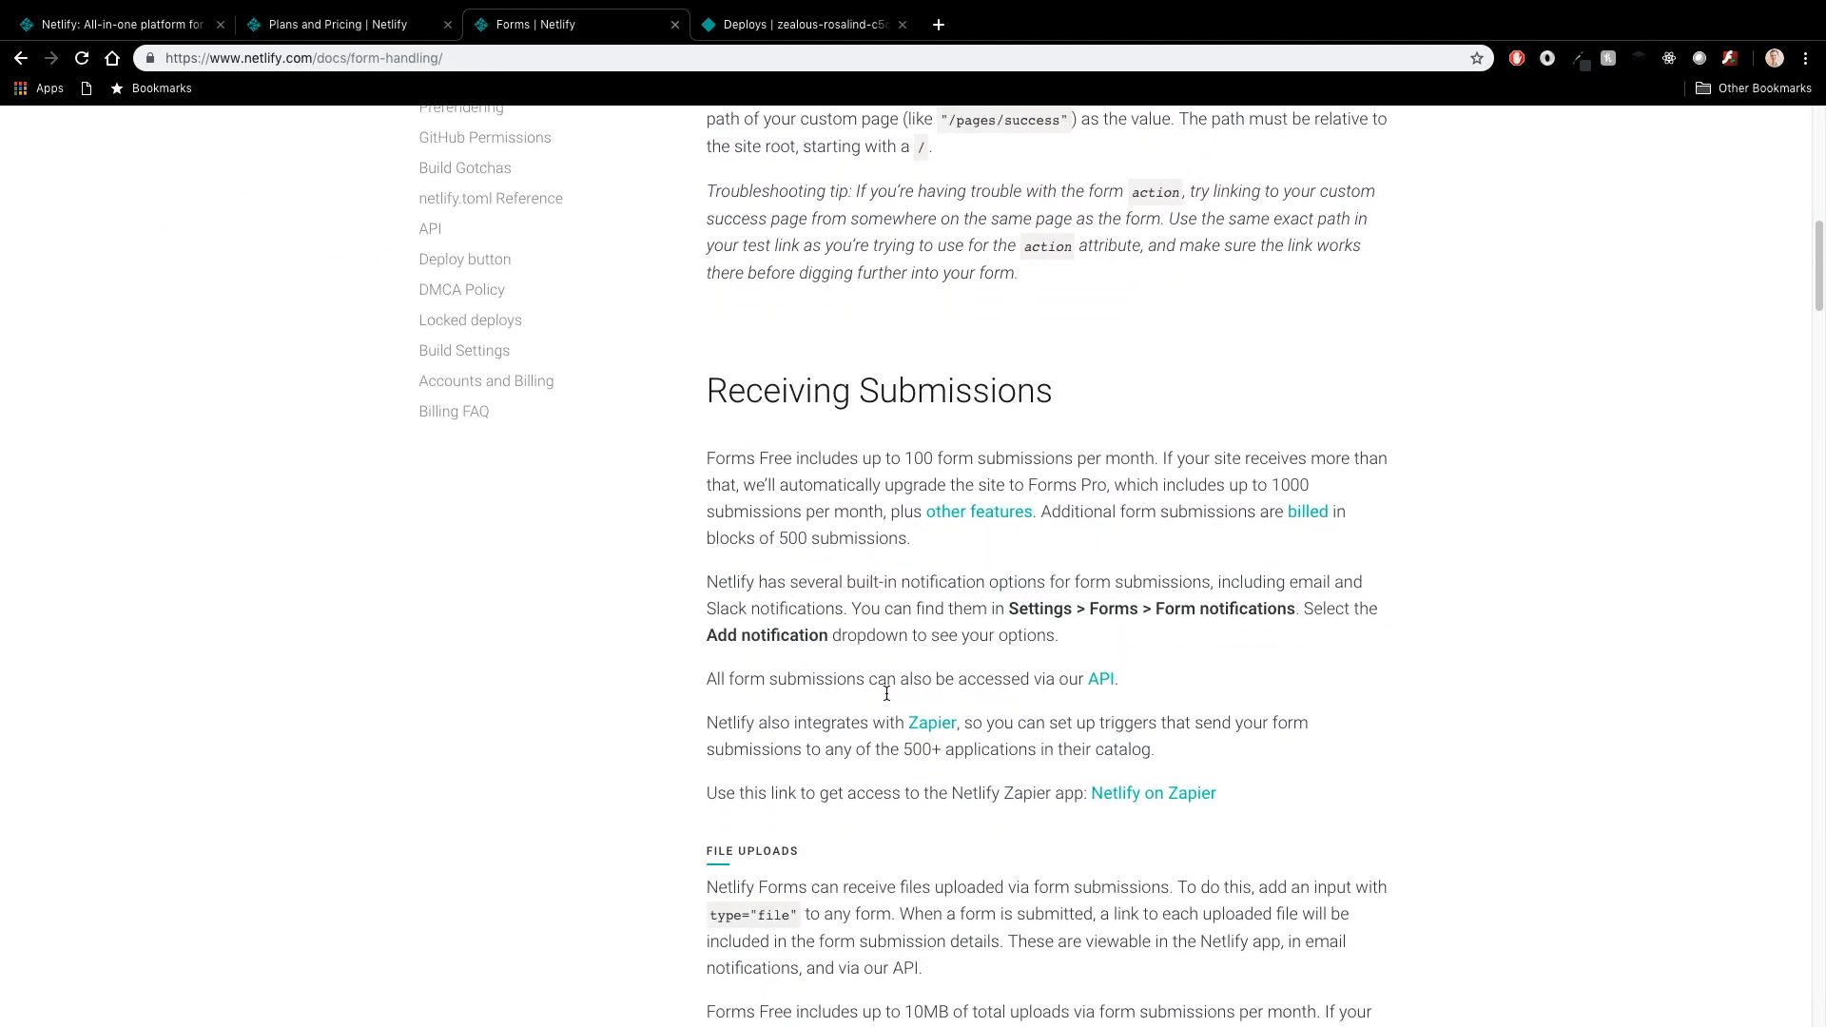
pyautogui.scroll(-3)
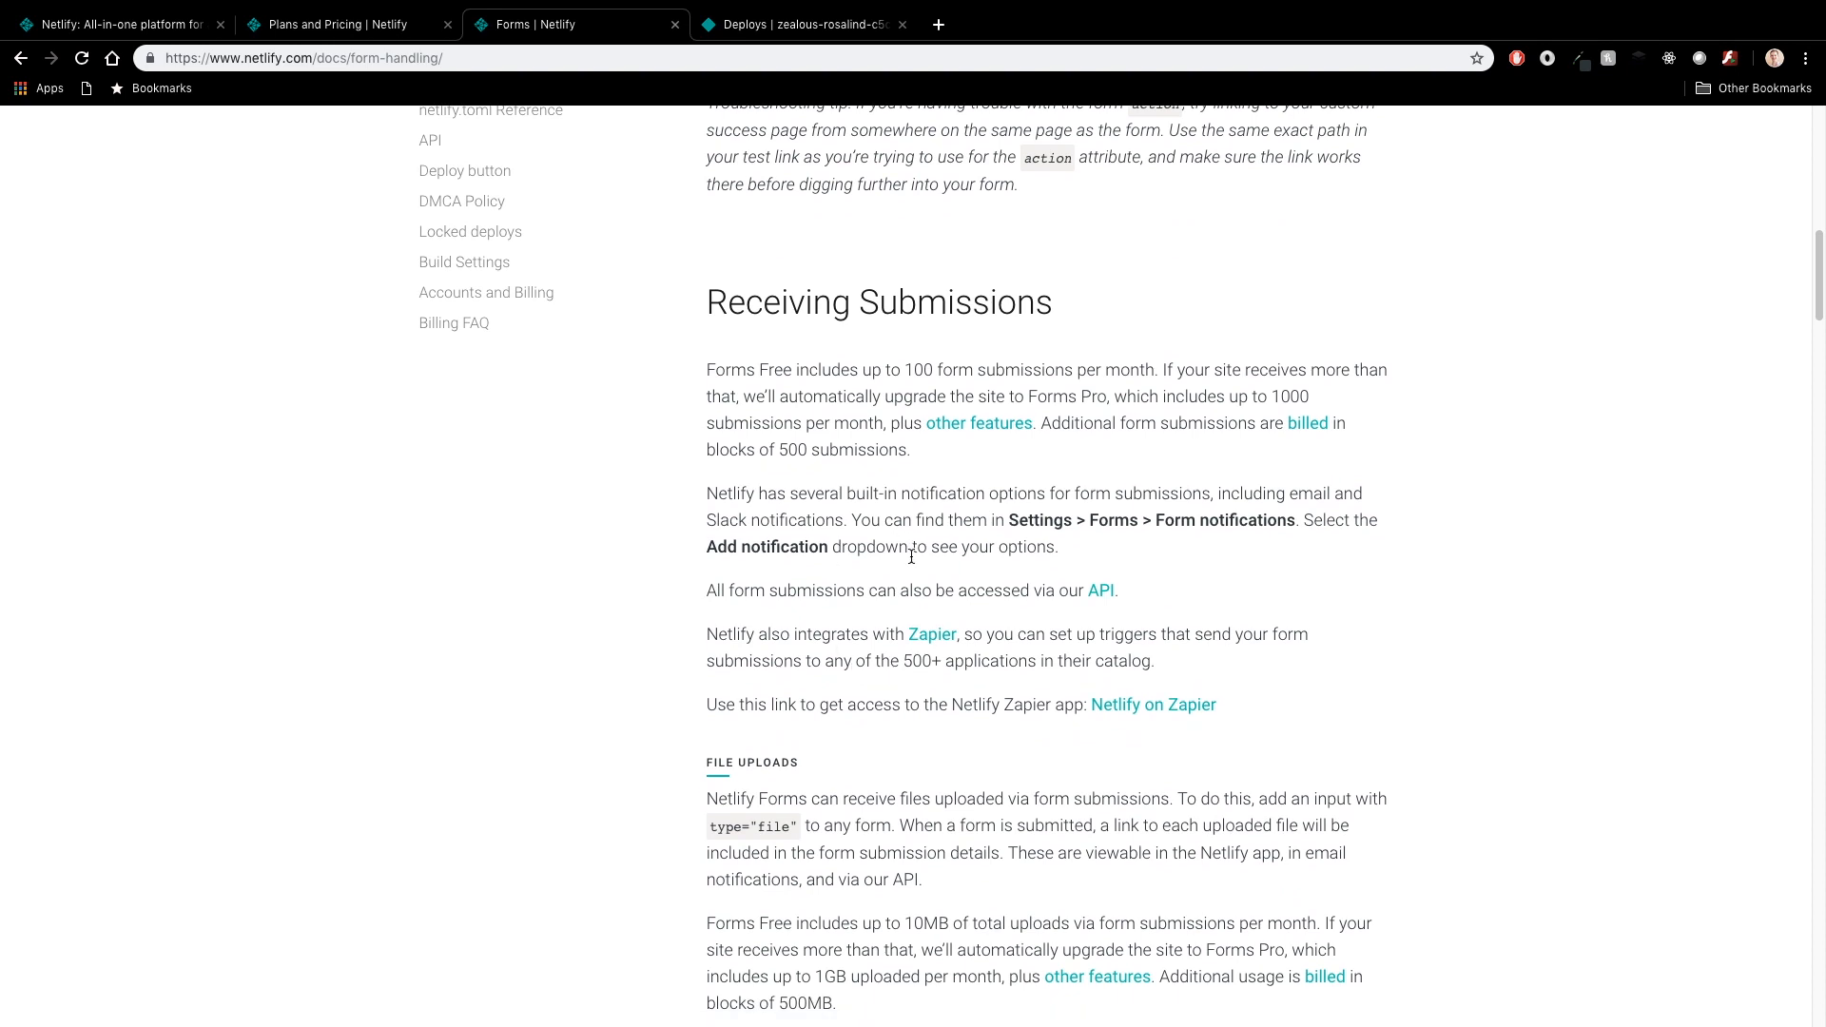
pyautogui.scroll(-3)
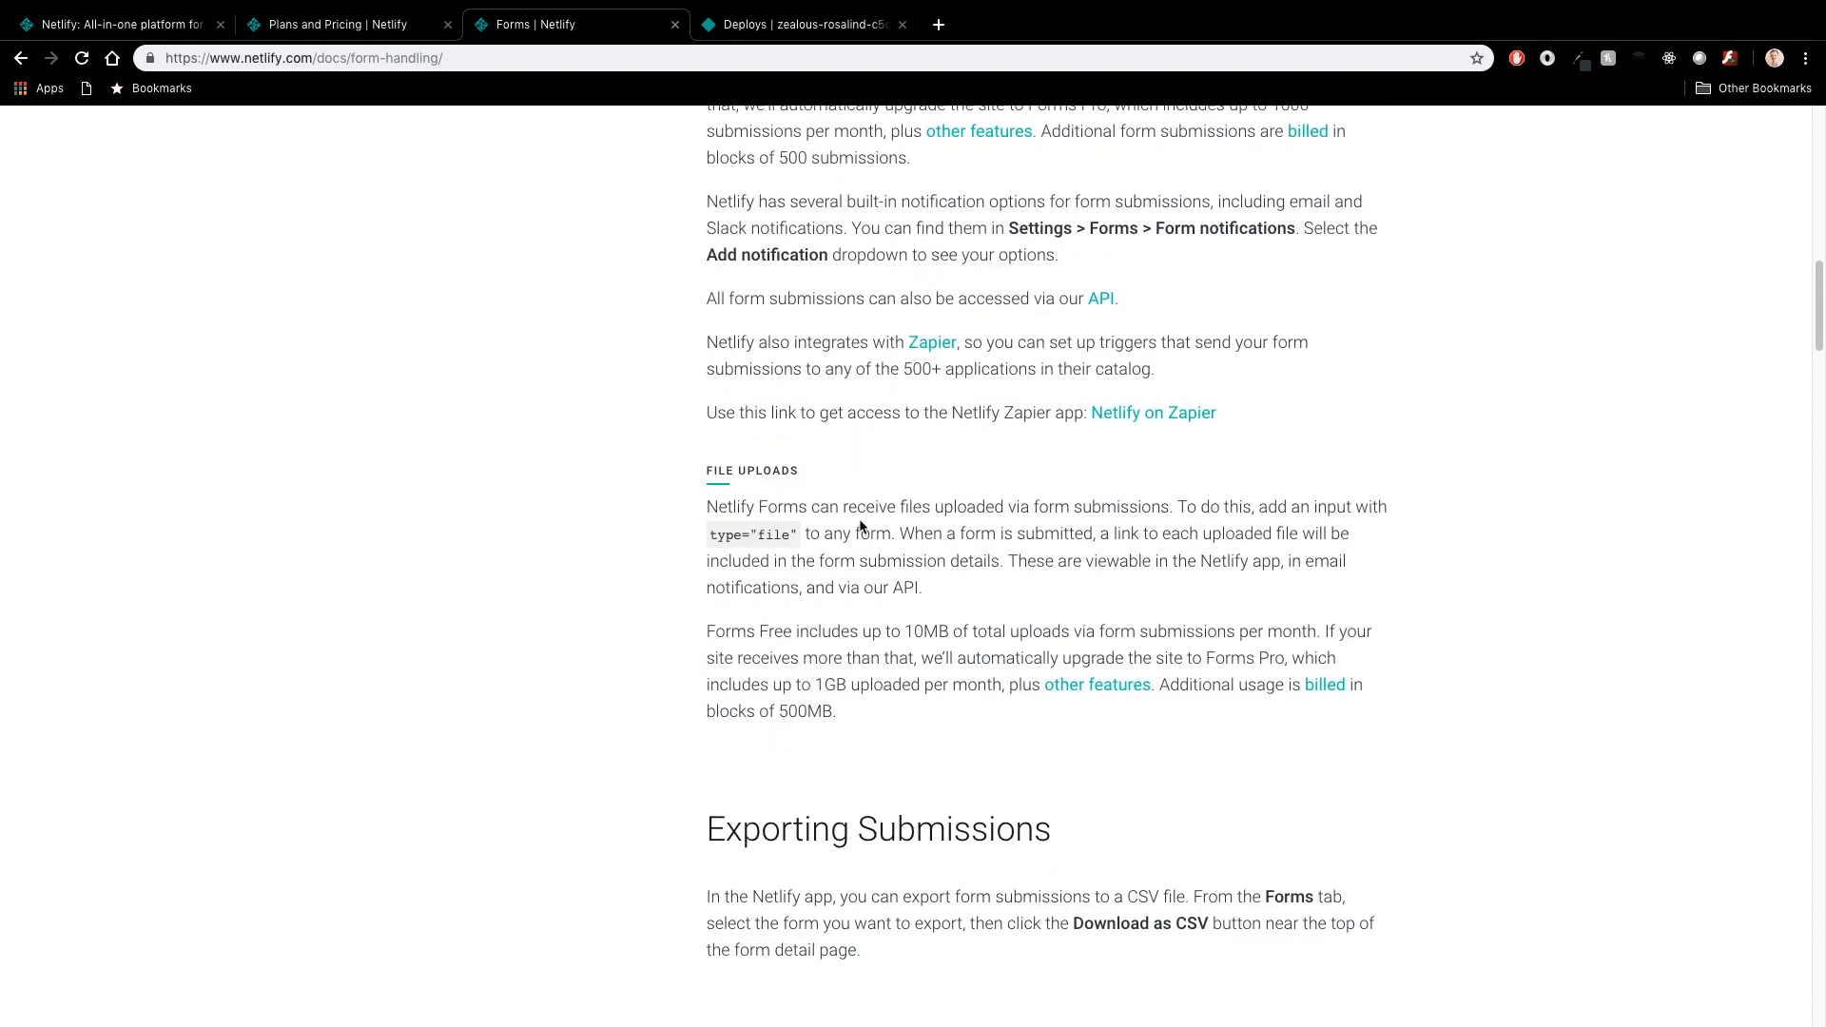
pyautogui.scroll(3)
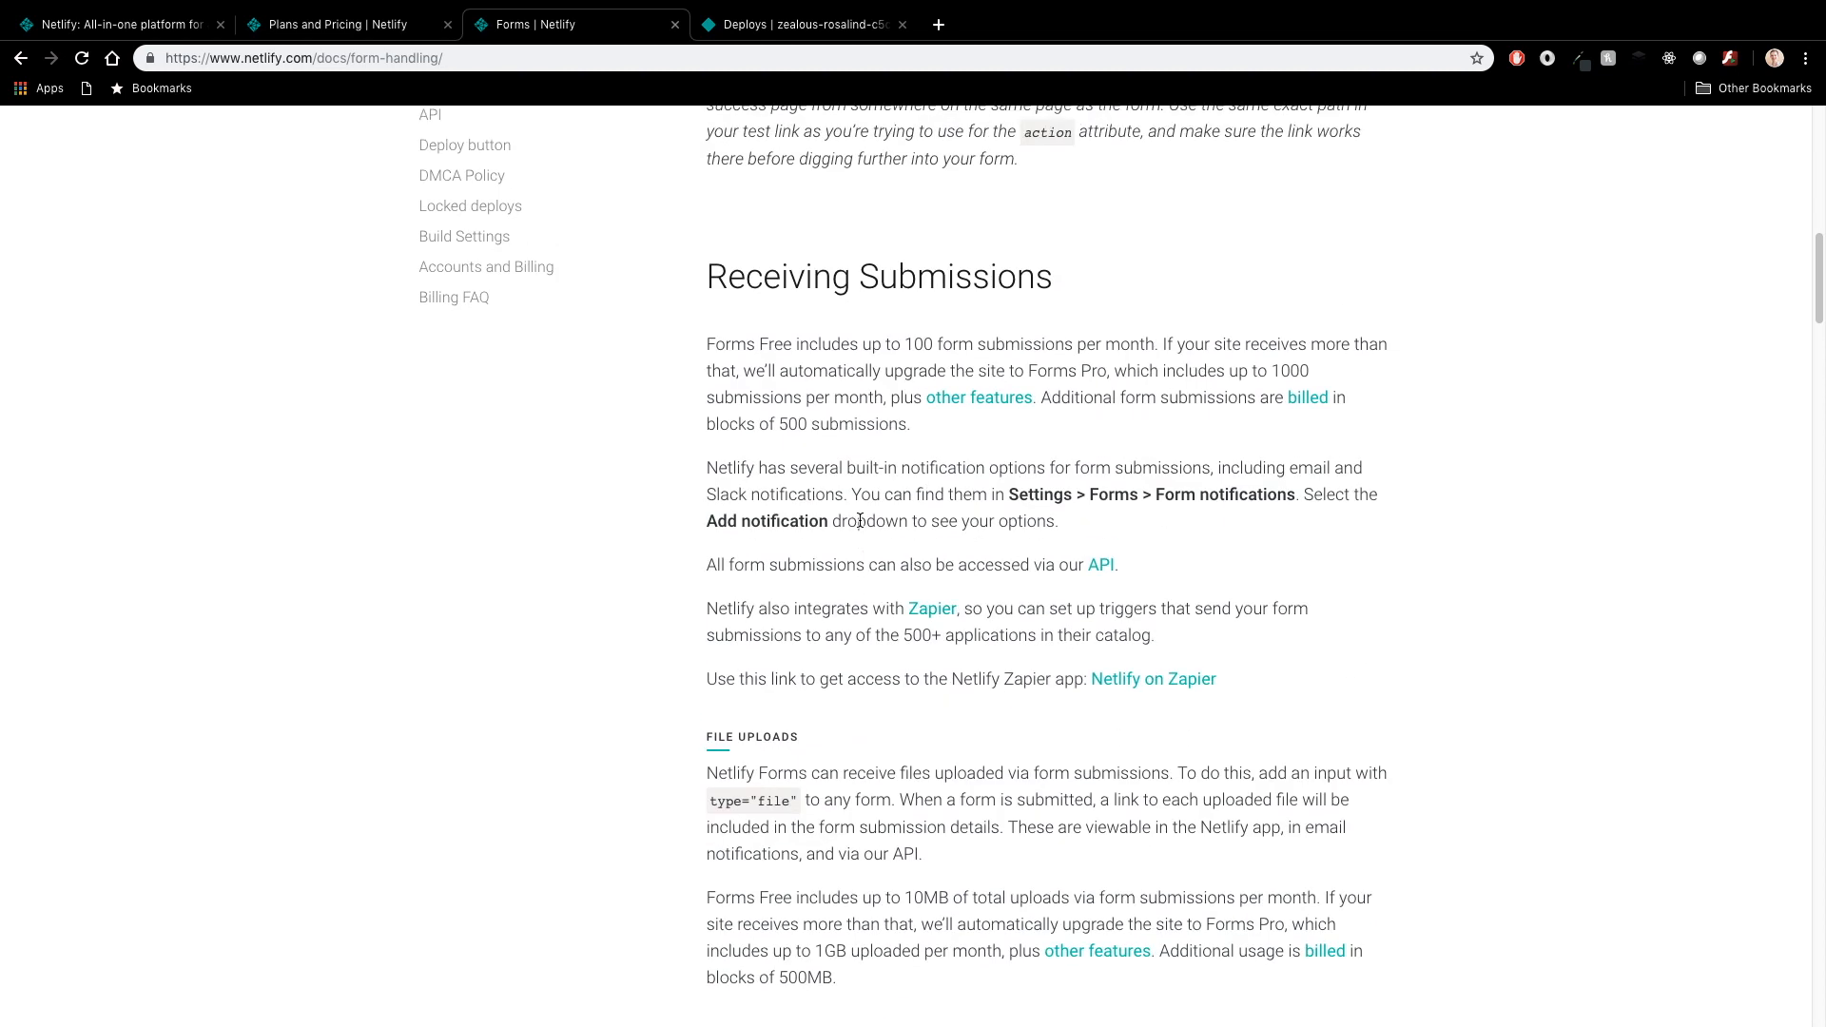
pyautogui.scroll(-3)
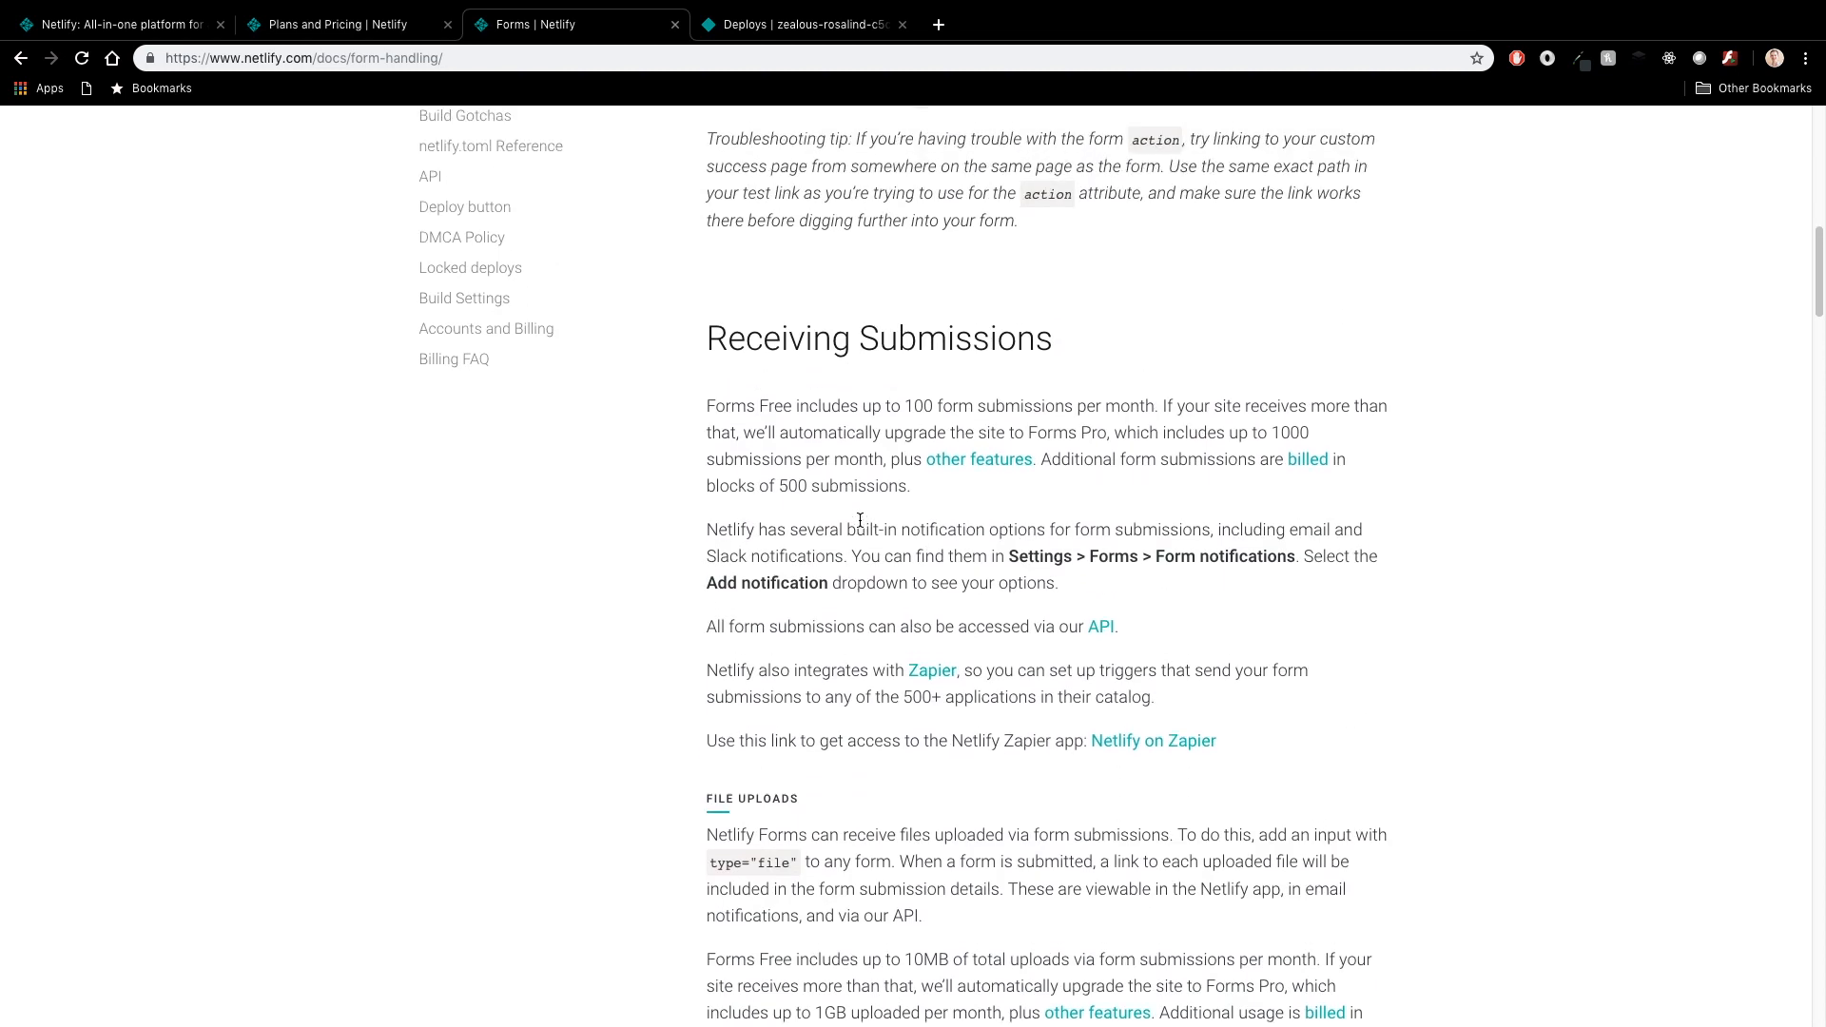
pyautogui.moveTo(848, 432)
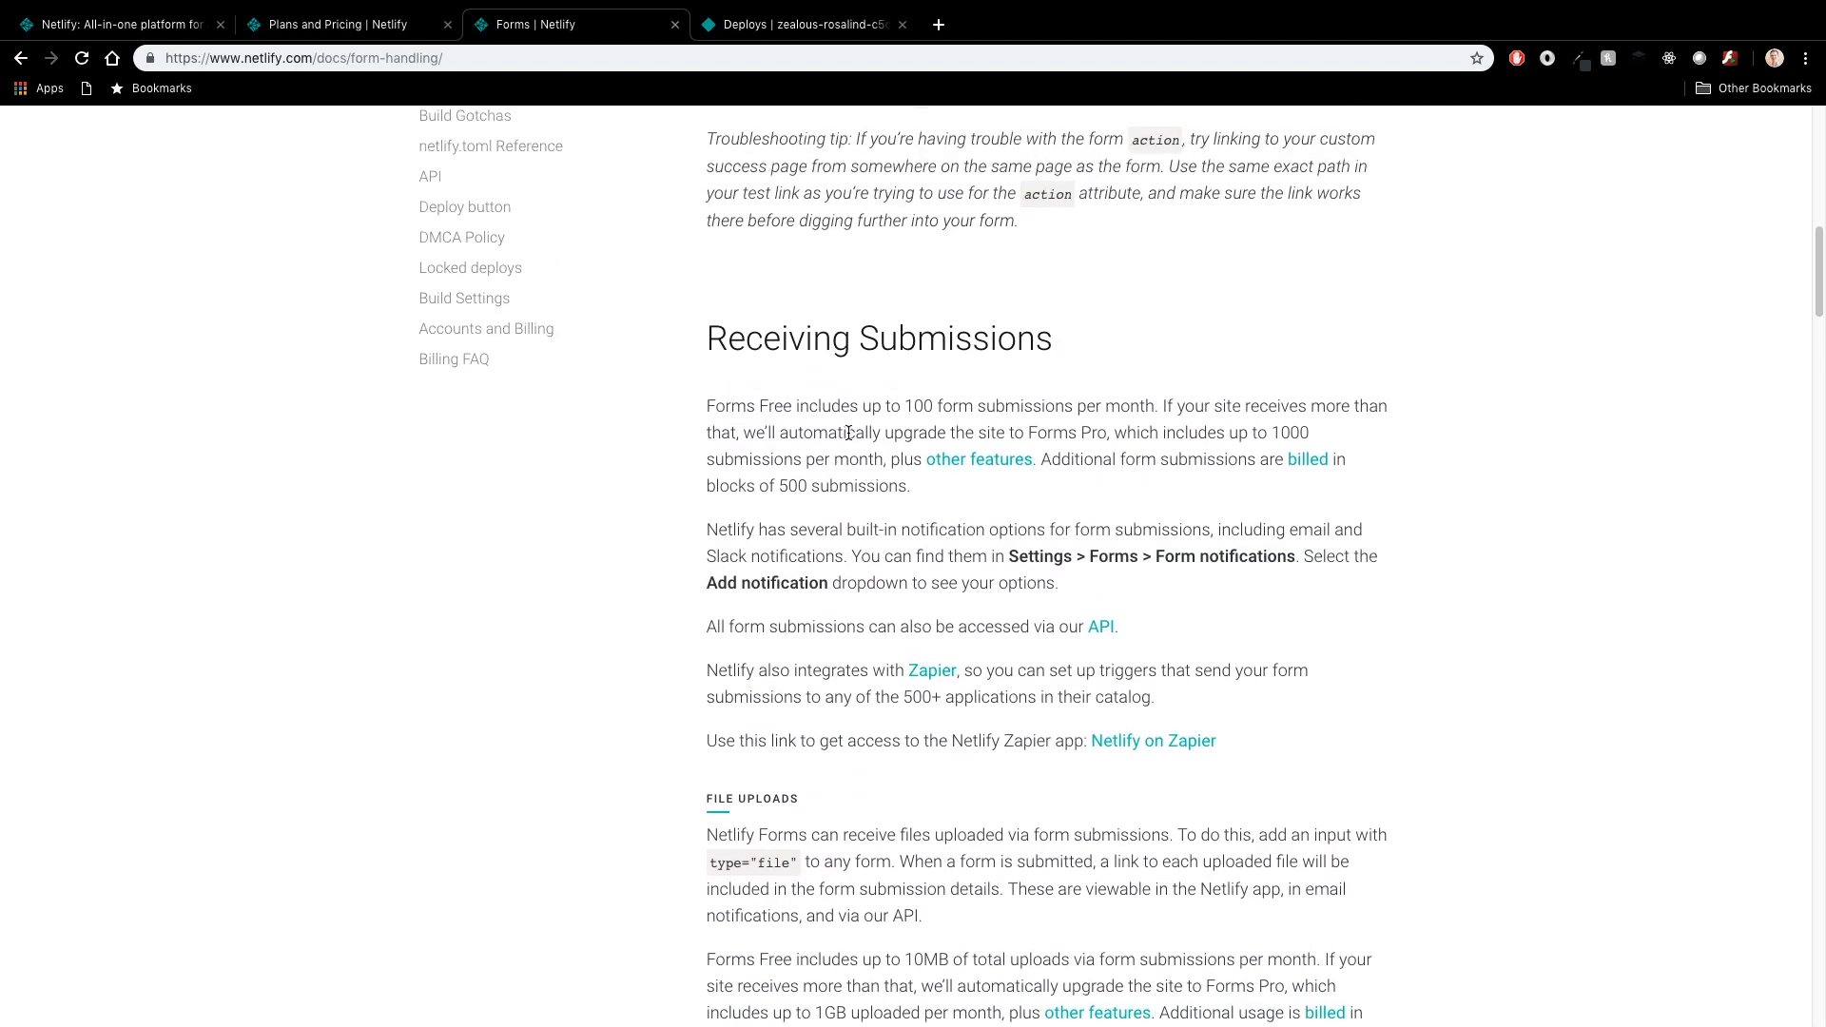
pyautogui.moveTo(909, 406)
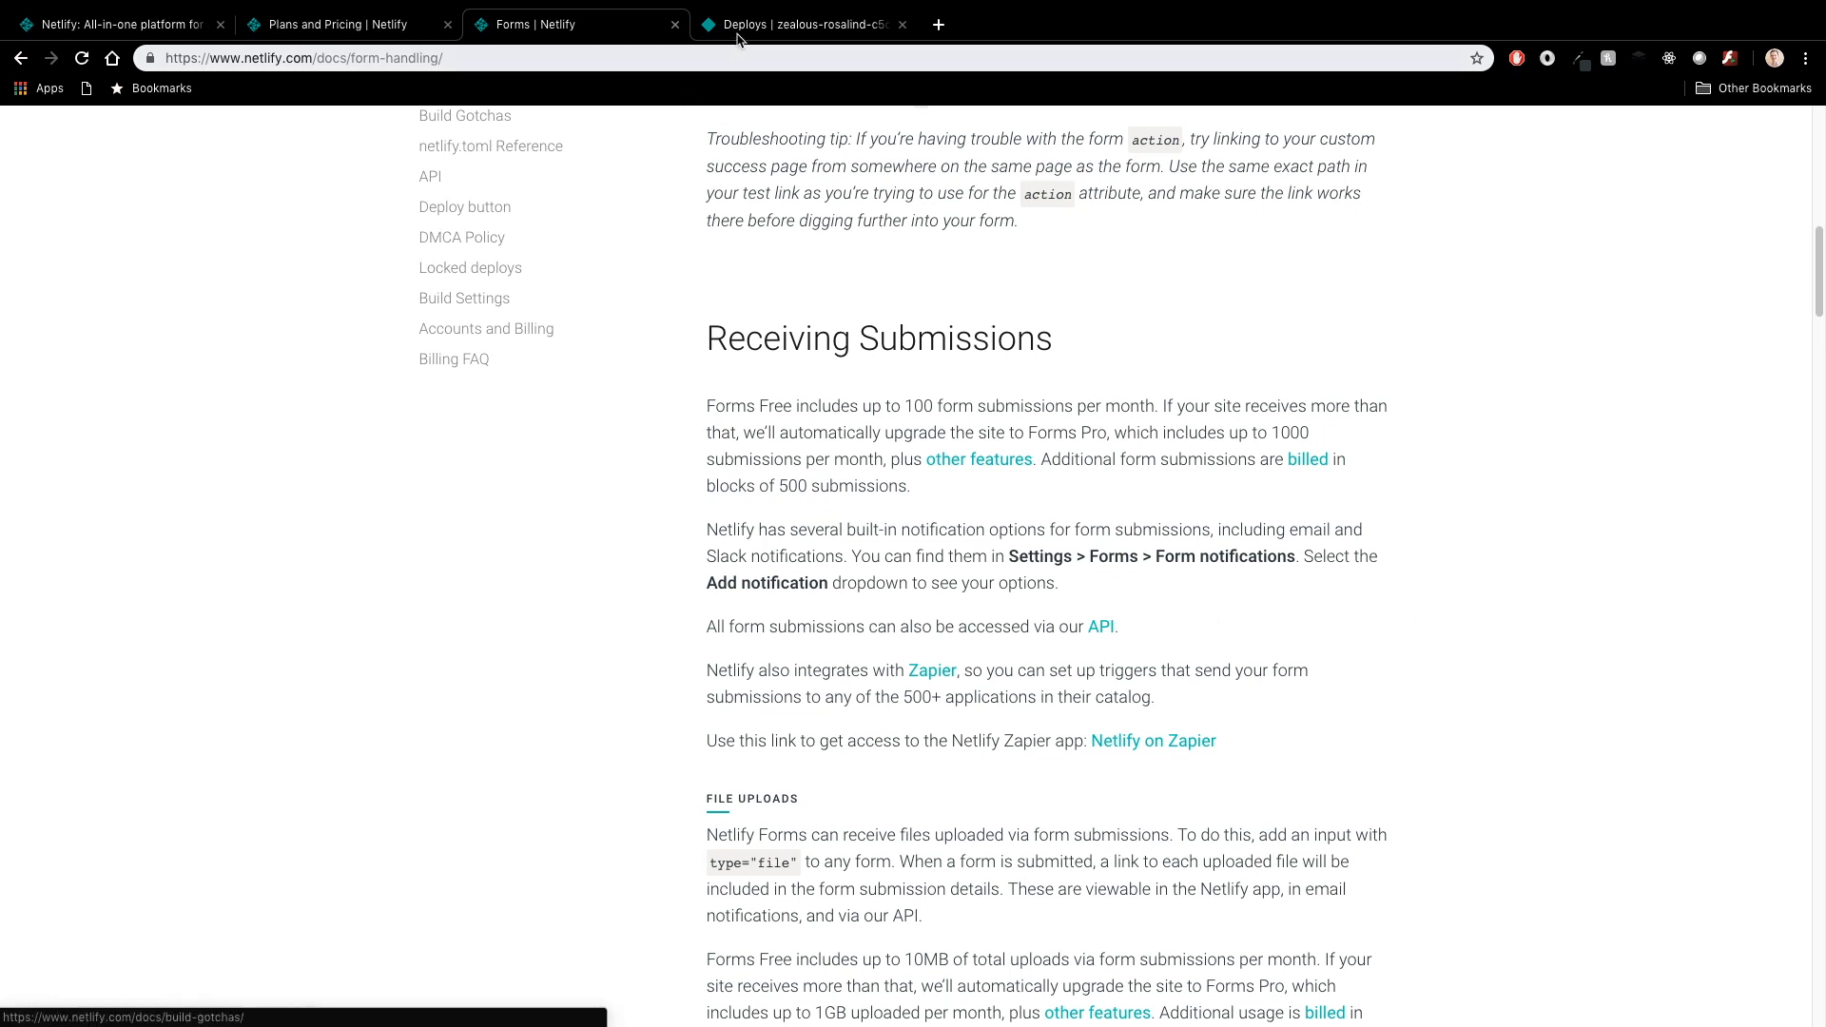
# Step: From Deploys, edit Continuous Deployment settings and inspect the branch fields listing develop for branch deploys
pyautogui.click(801, 23)
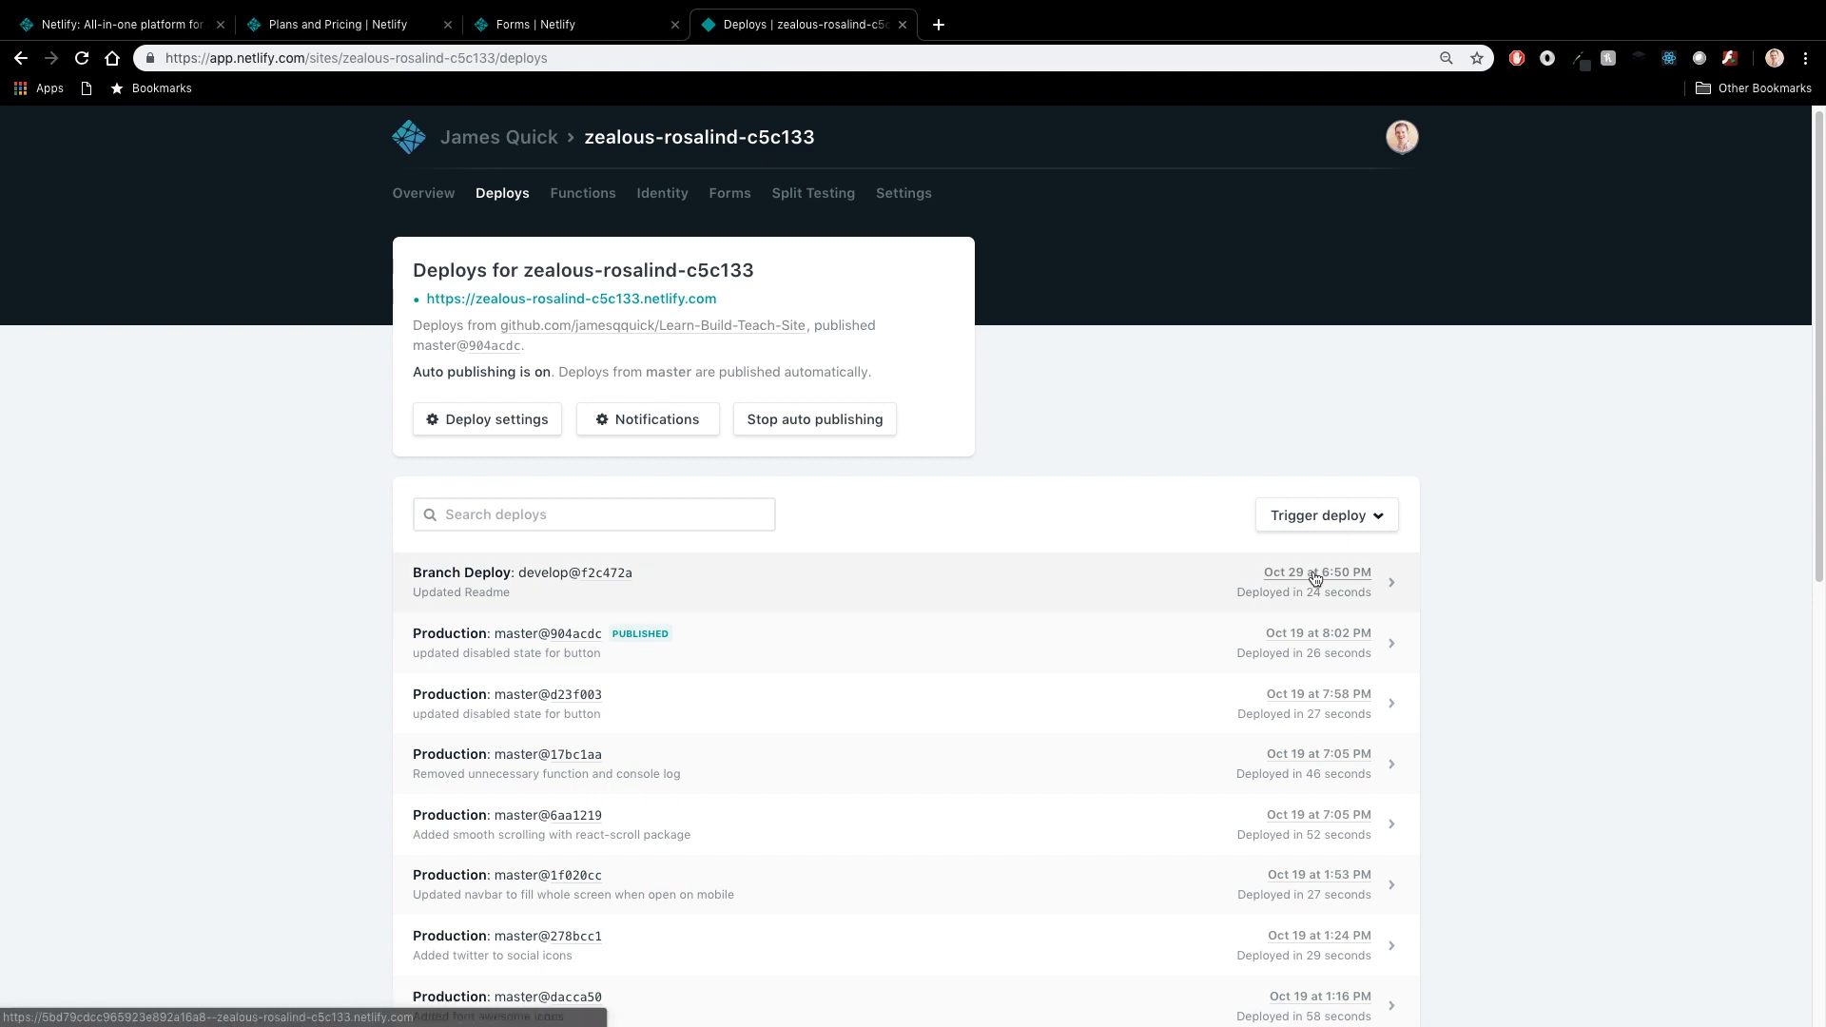
pyautogui.moveTo(475, 419)
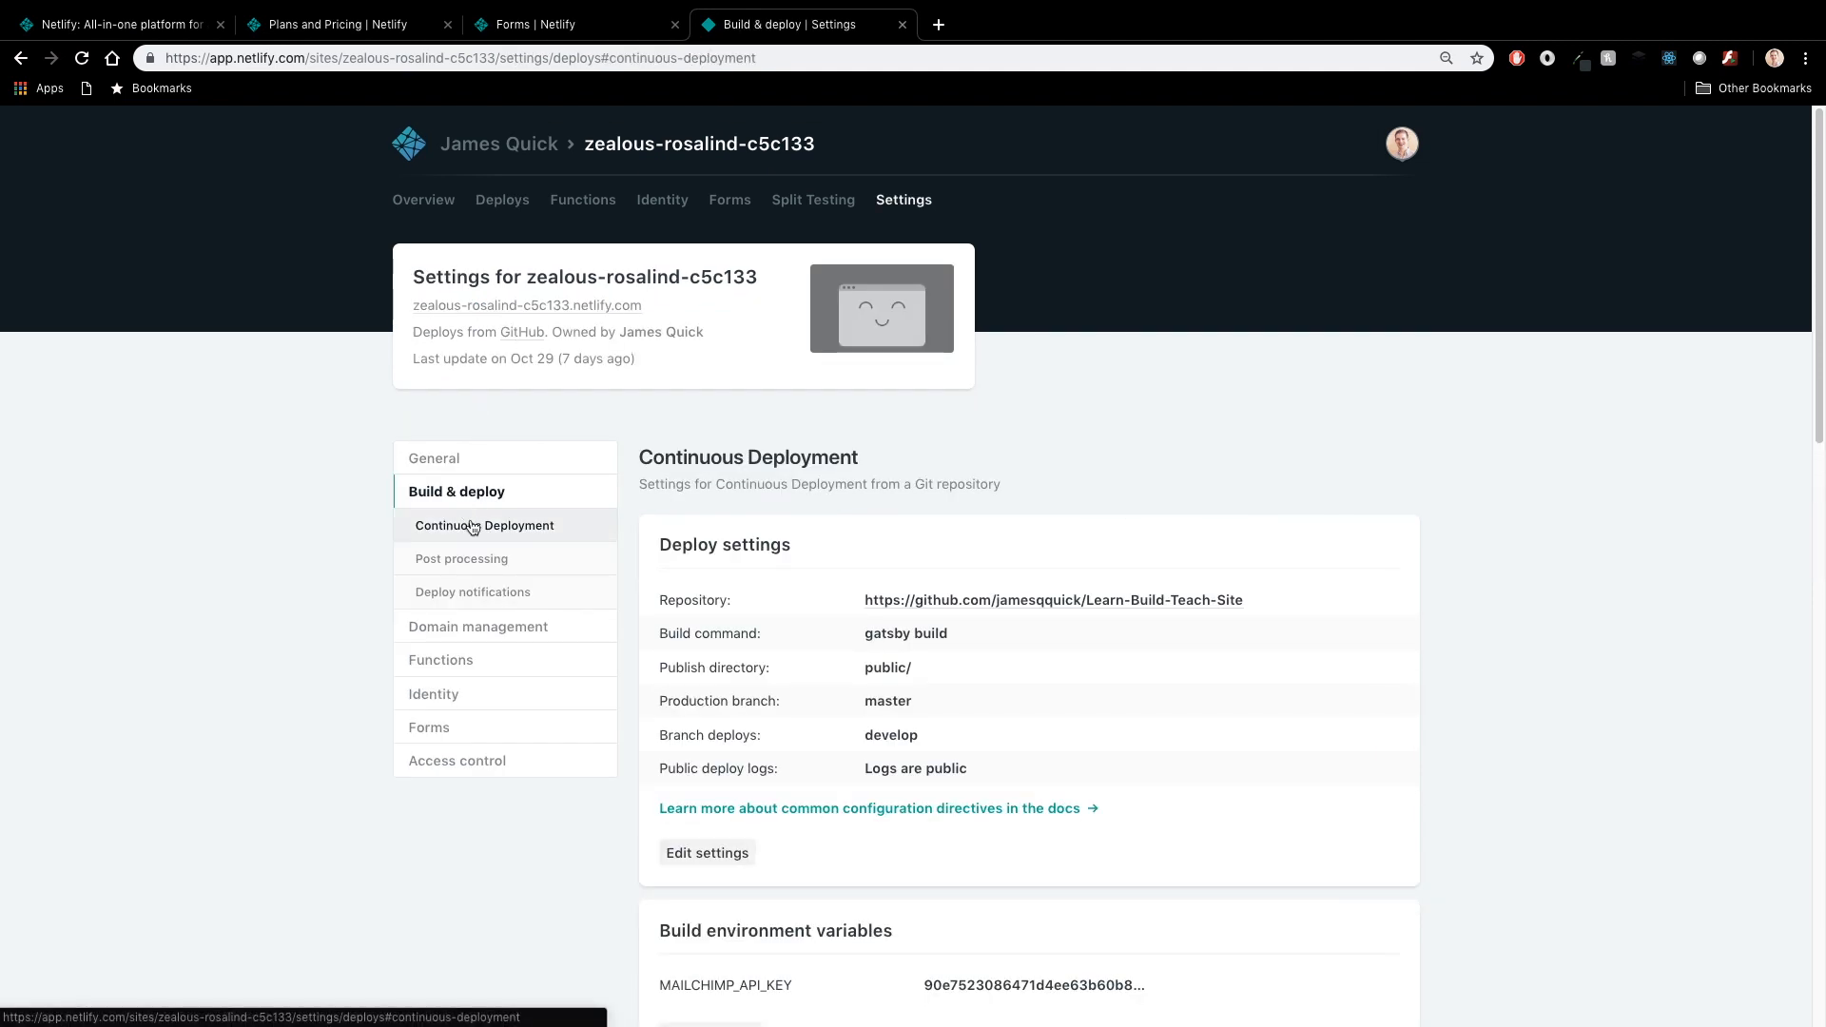
pyautogui.click(706, 852)
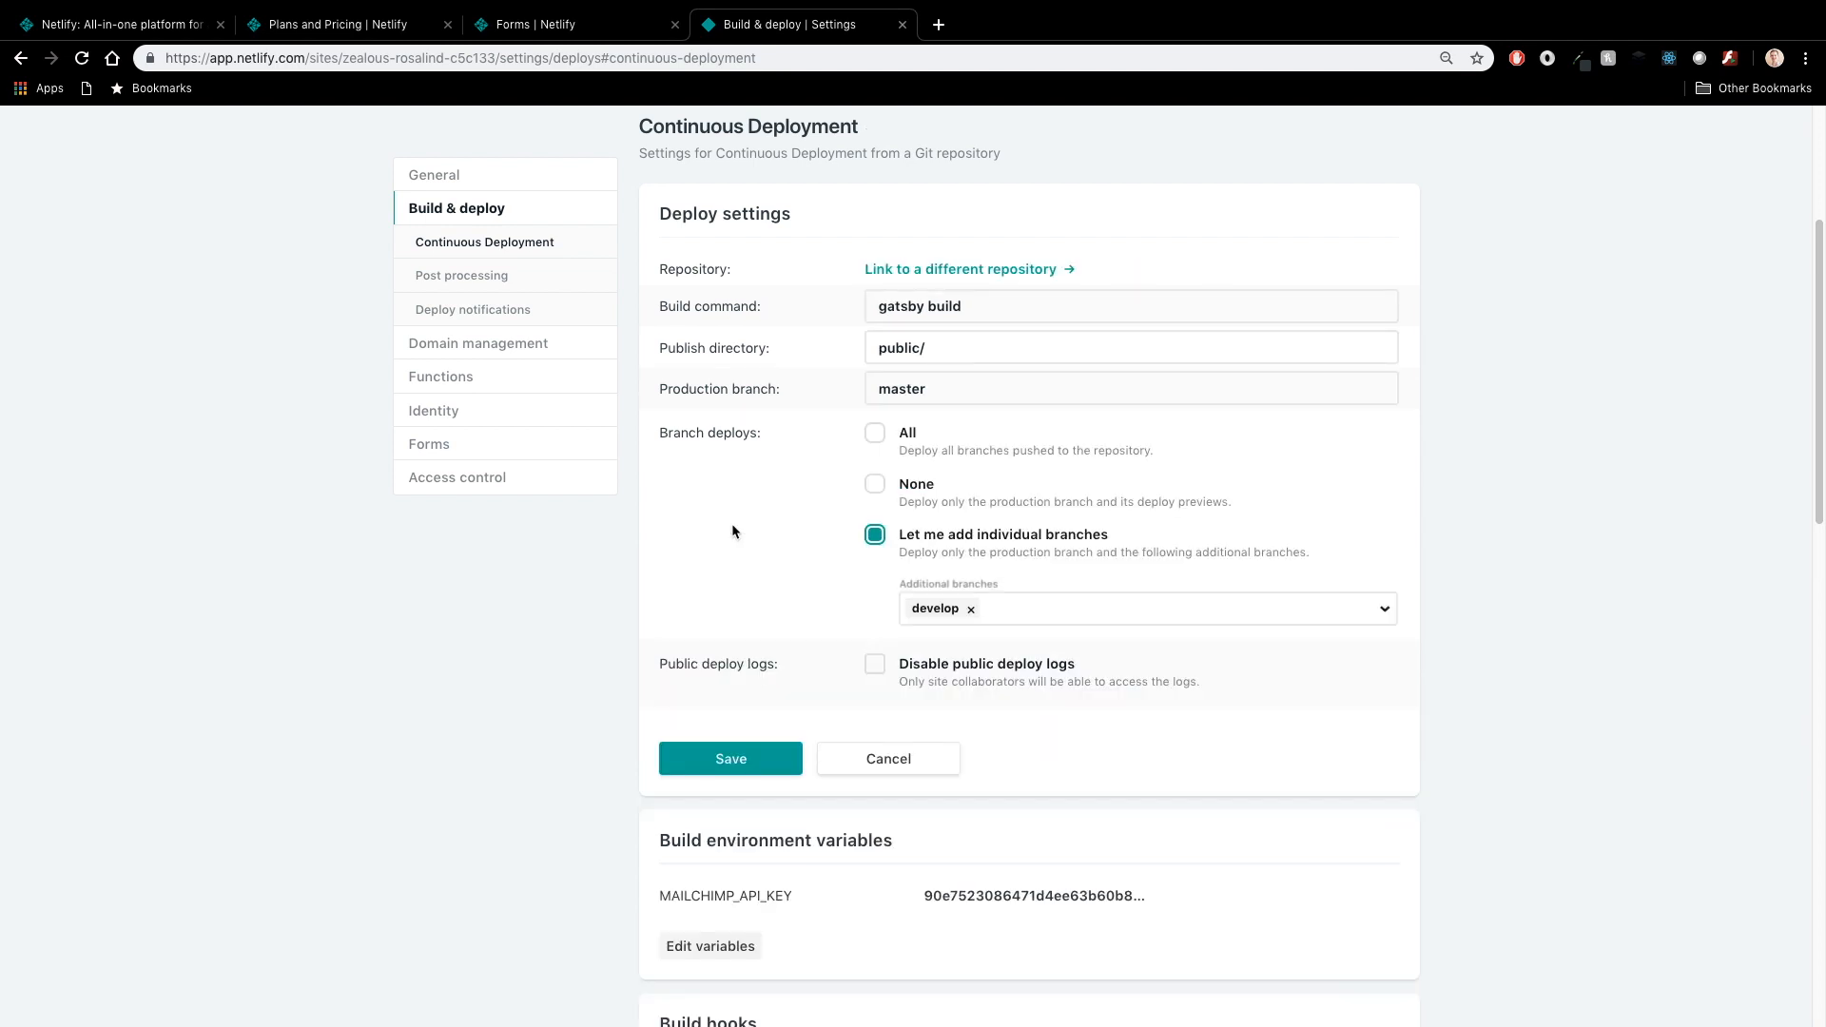
pyautogui.moveTo(721, 451)
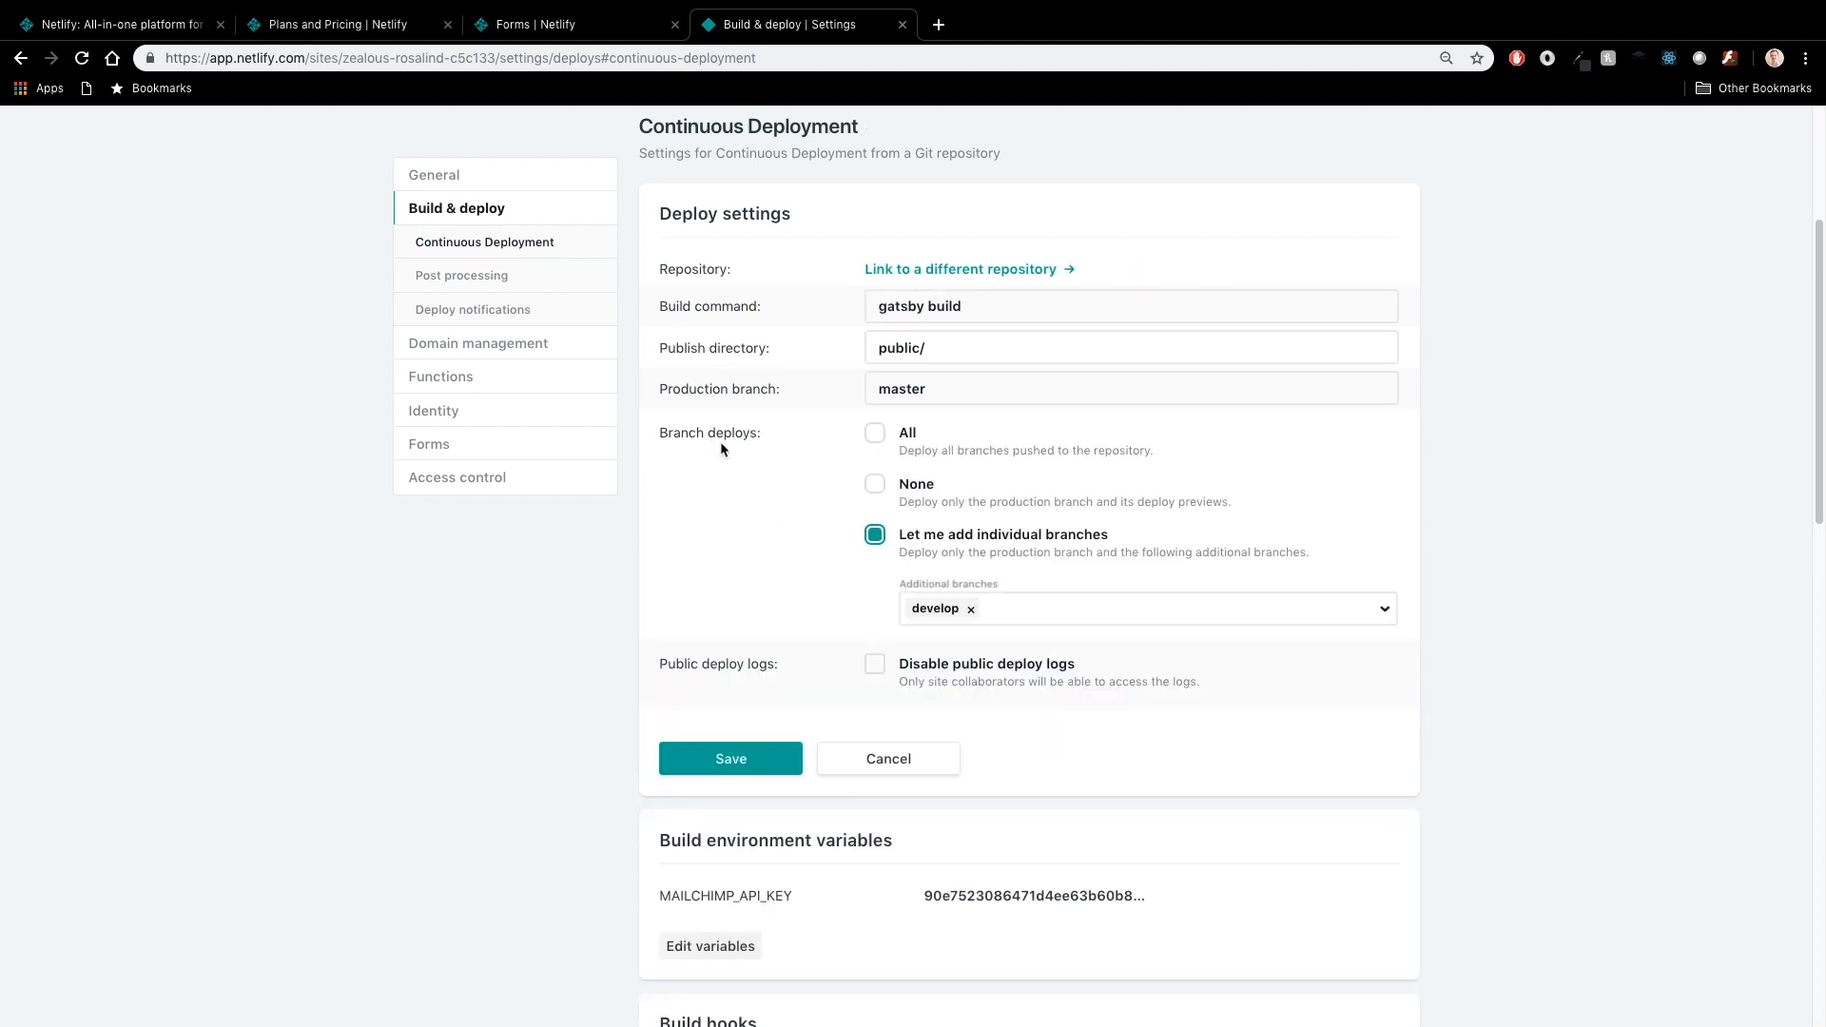
pyautogui.moveTo(729, 438)
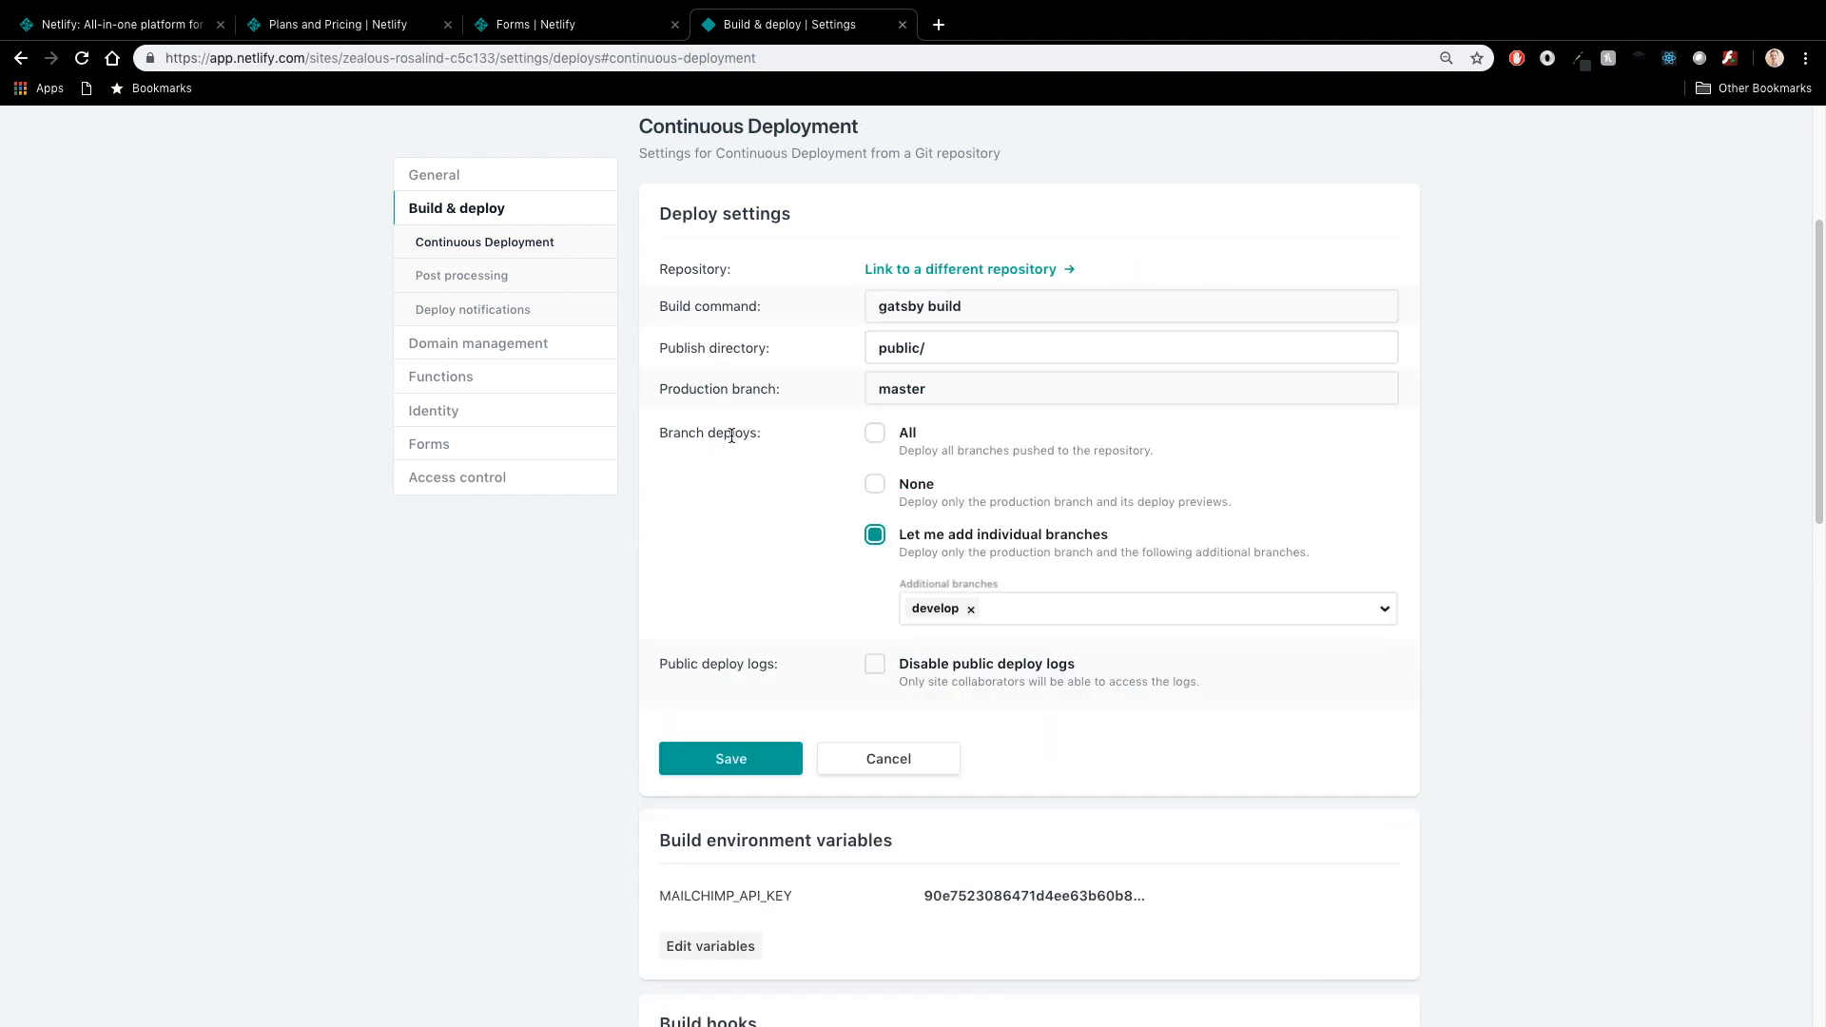
pyautogui.click(1128, 388)
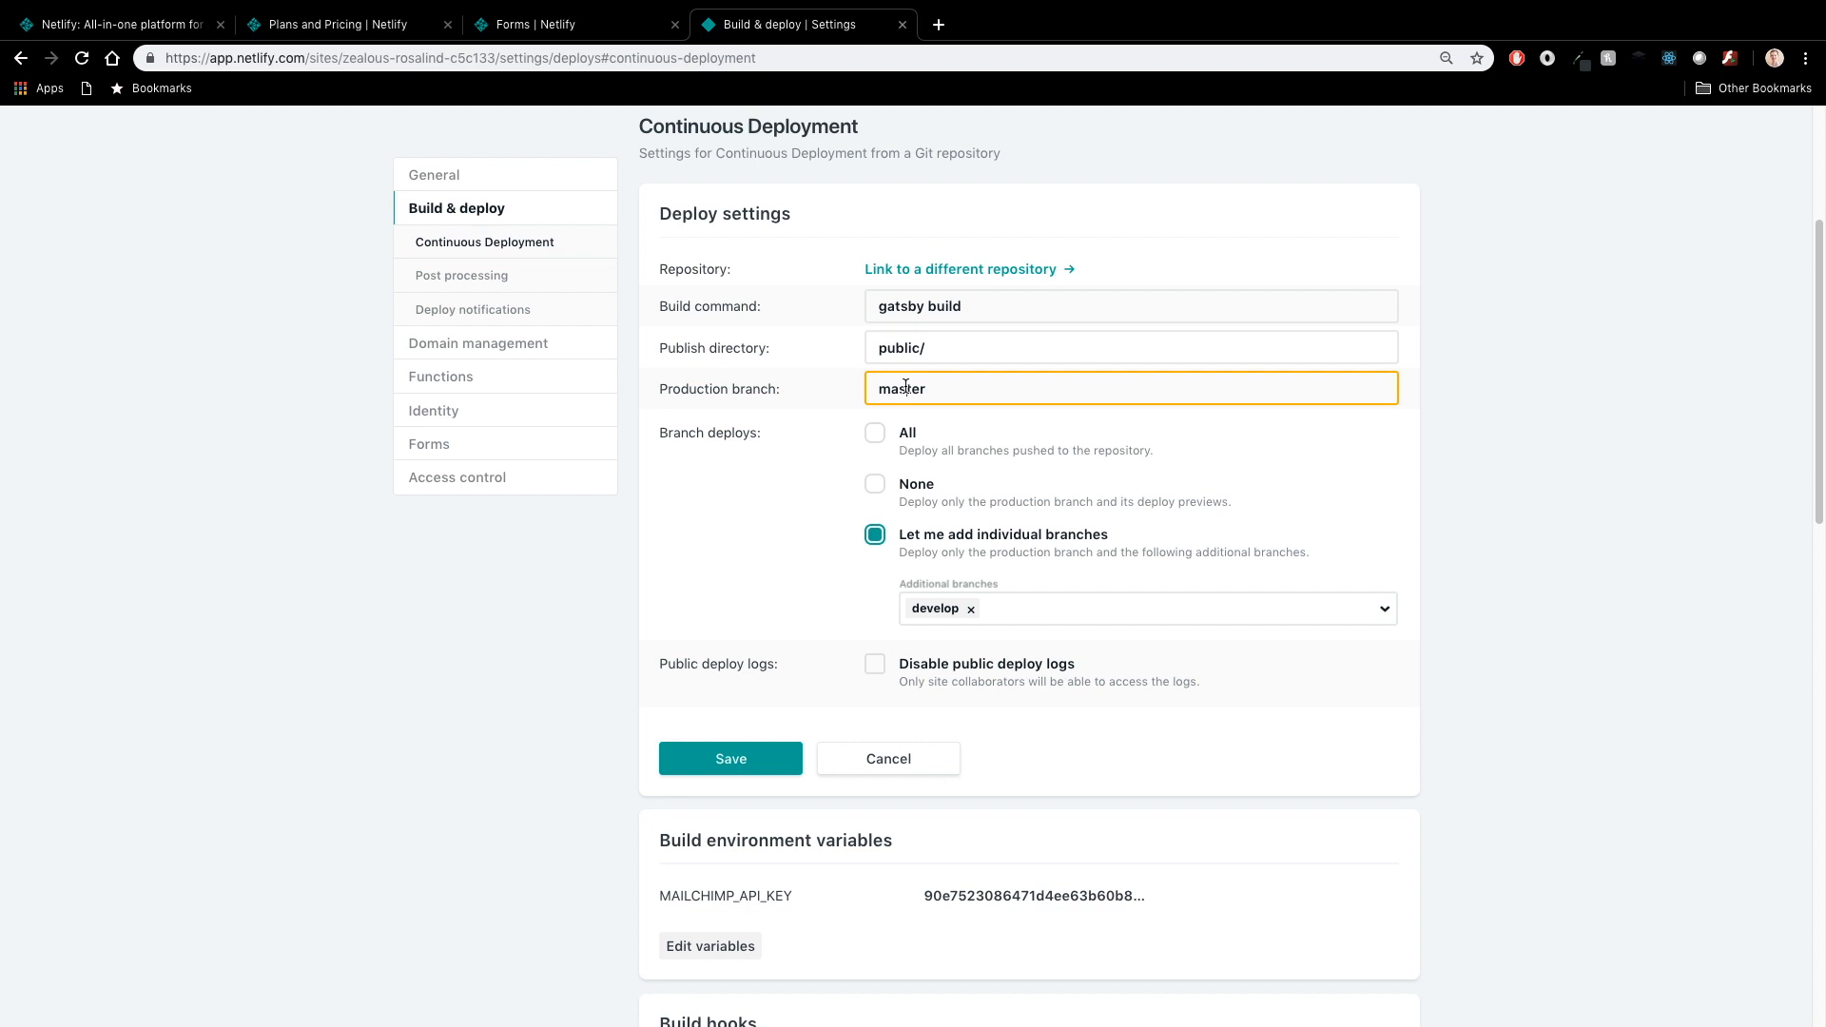
pyautogui.click(1148, 609)
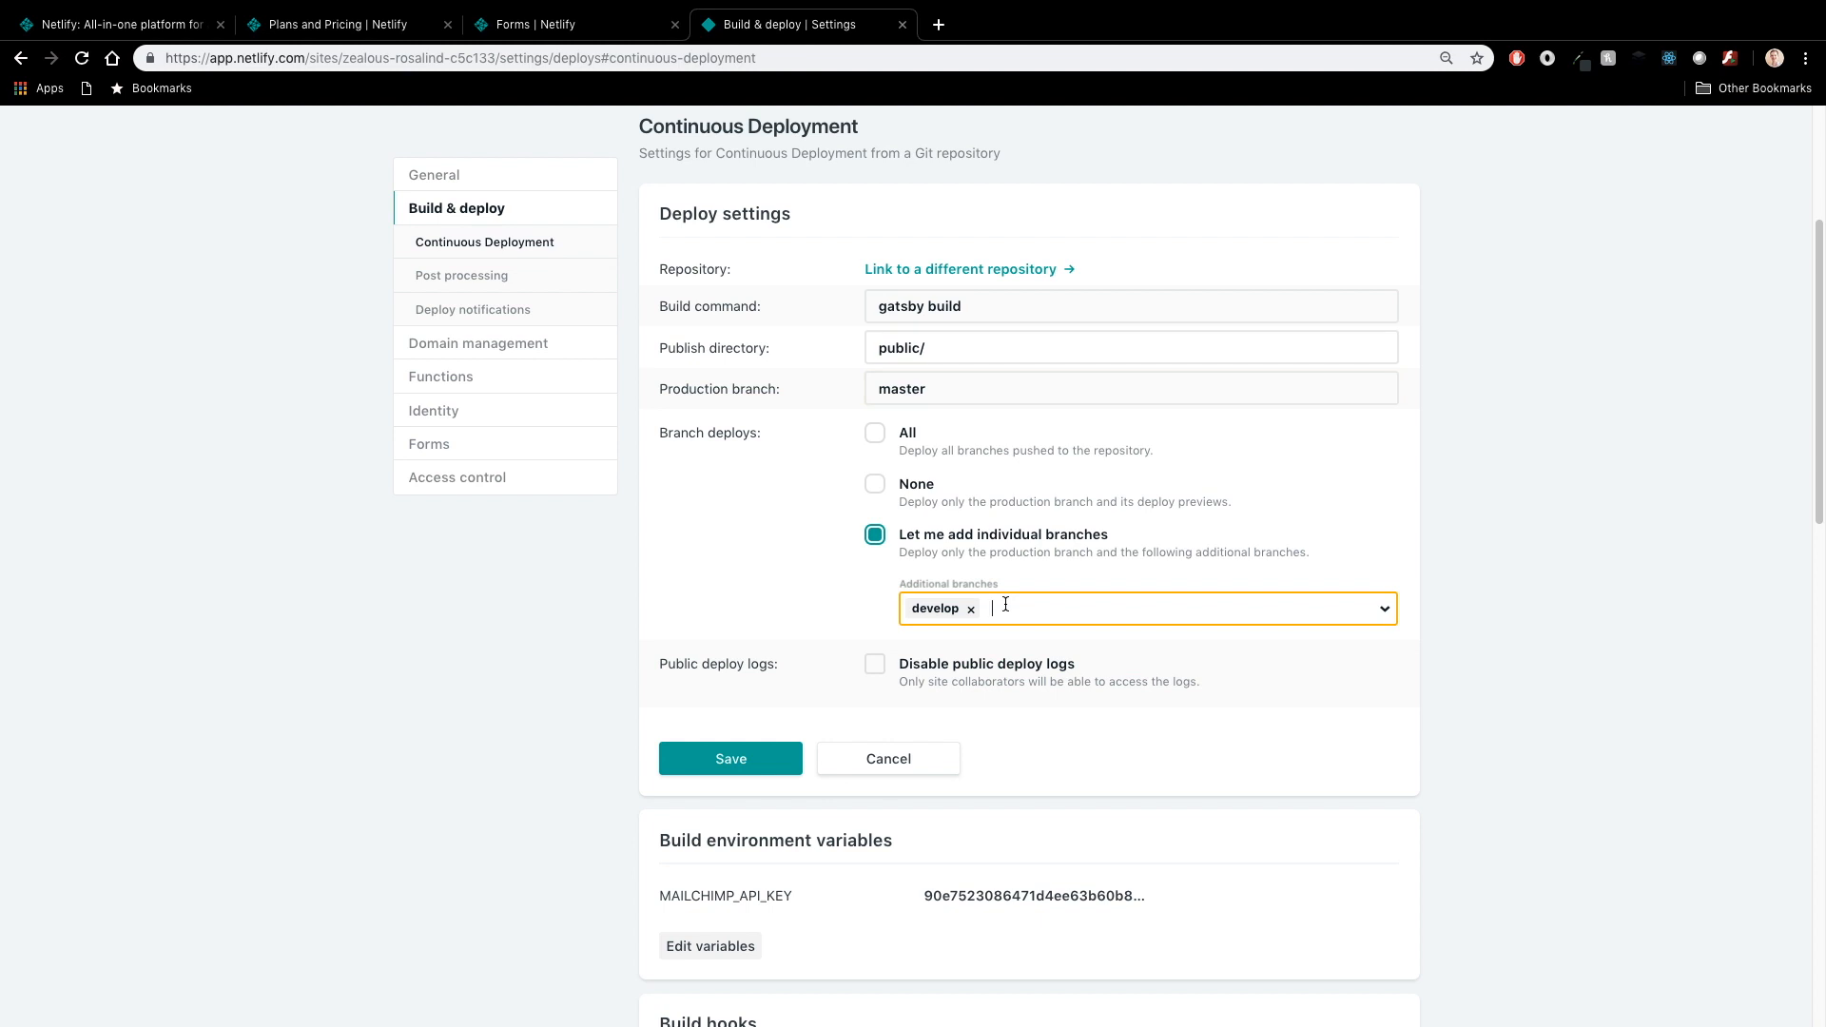
pyautogui.moveTo(875, 443)
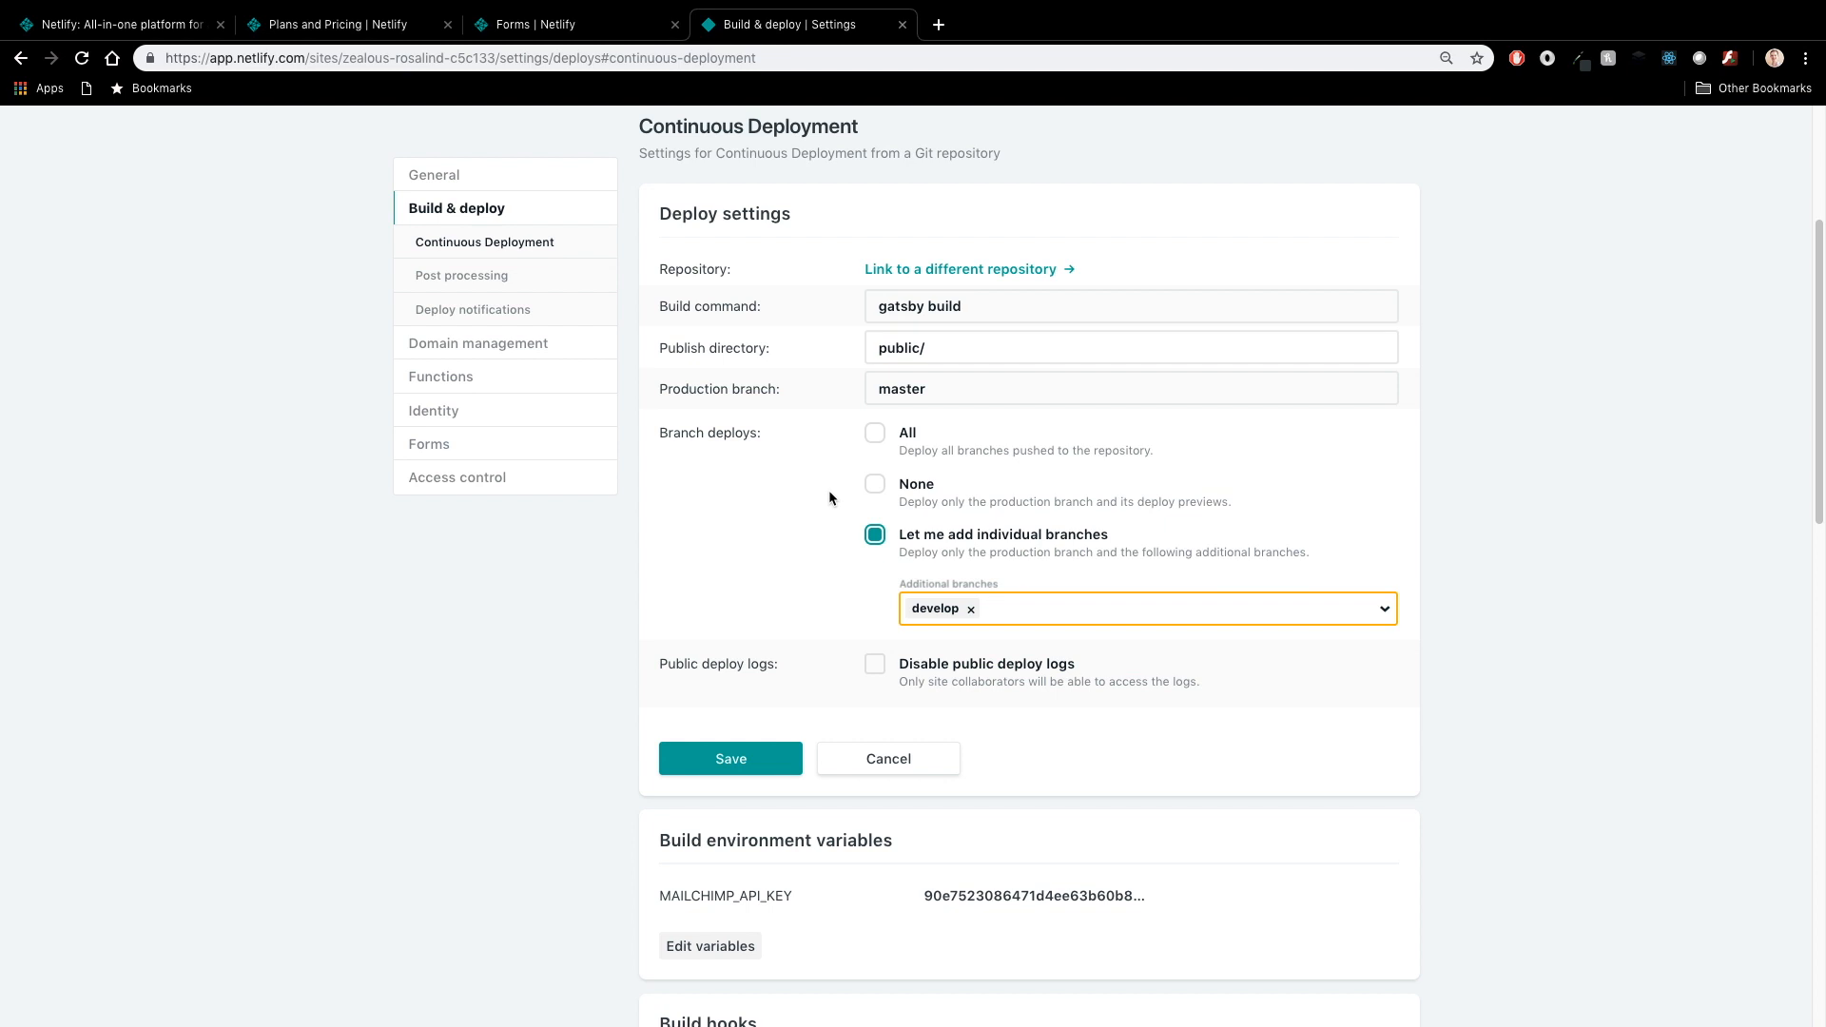
pyautogui.click(1108, 609)
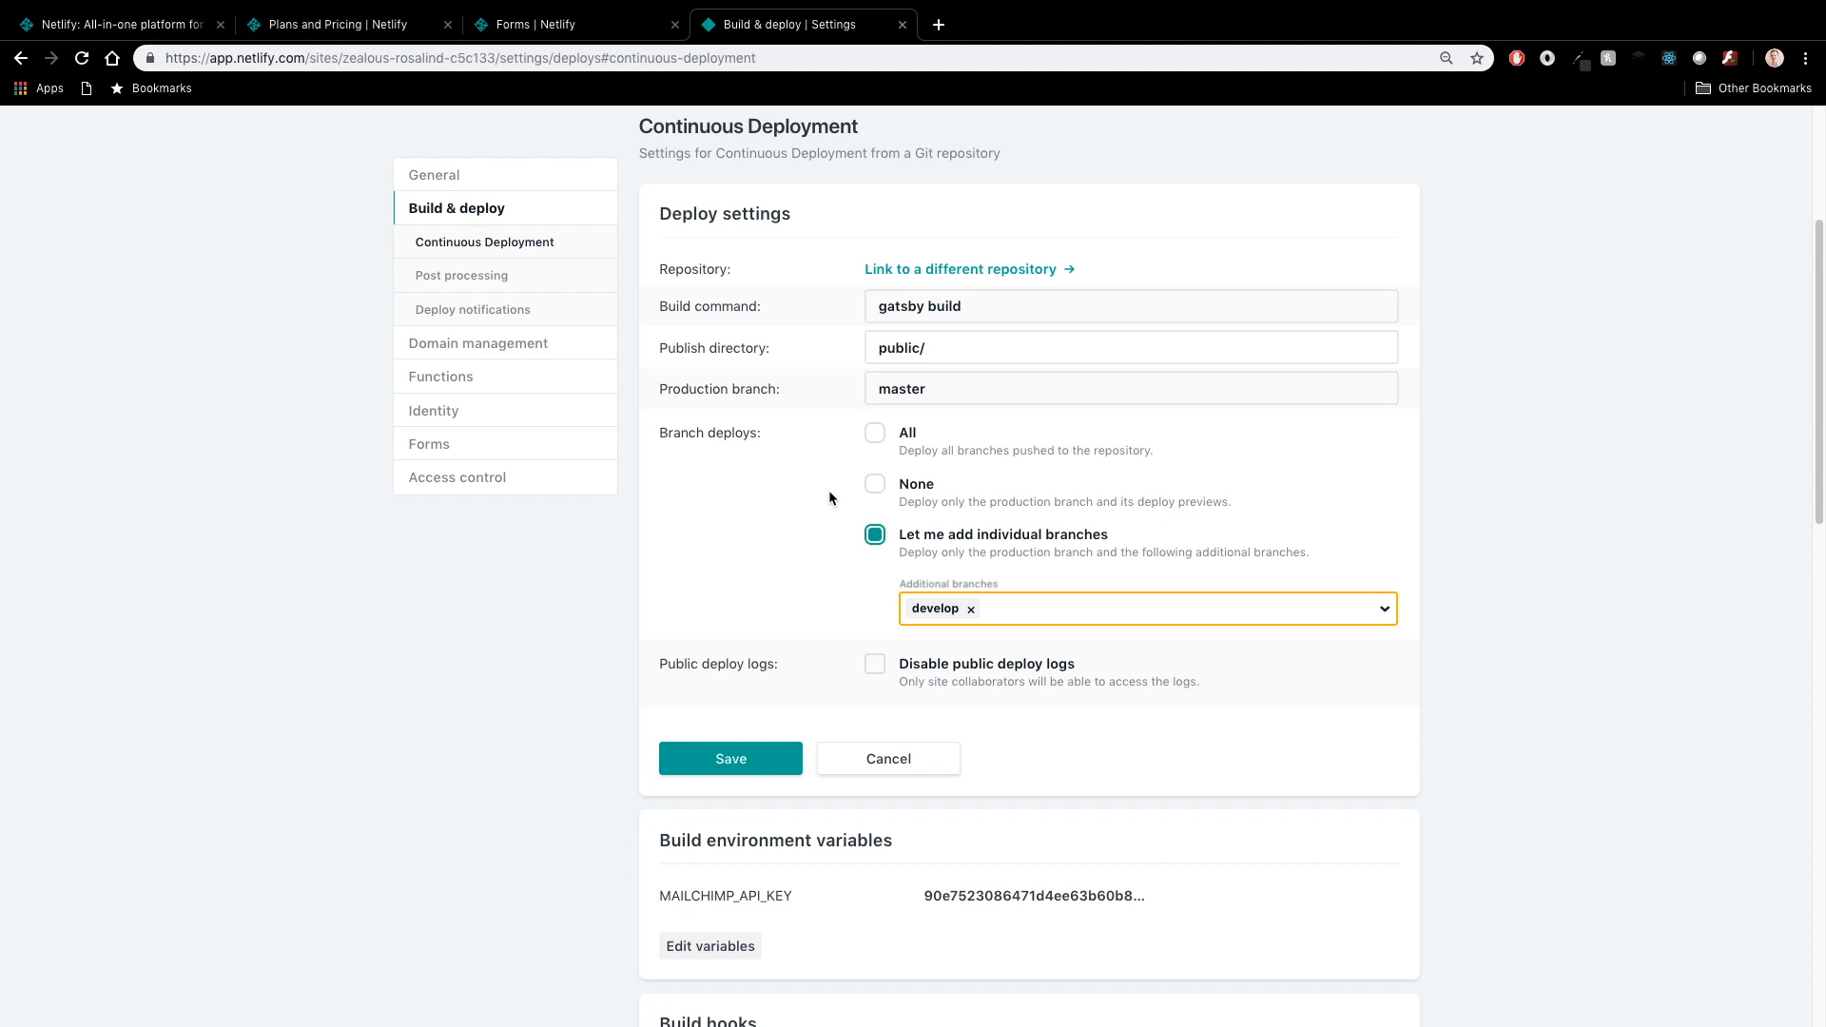
pyautogui.moveTo(881, 500)
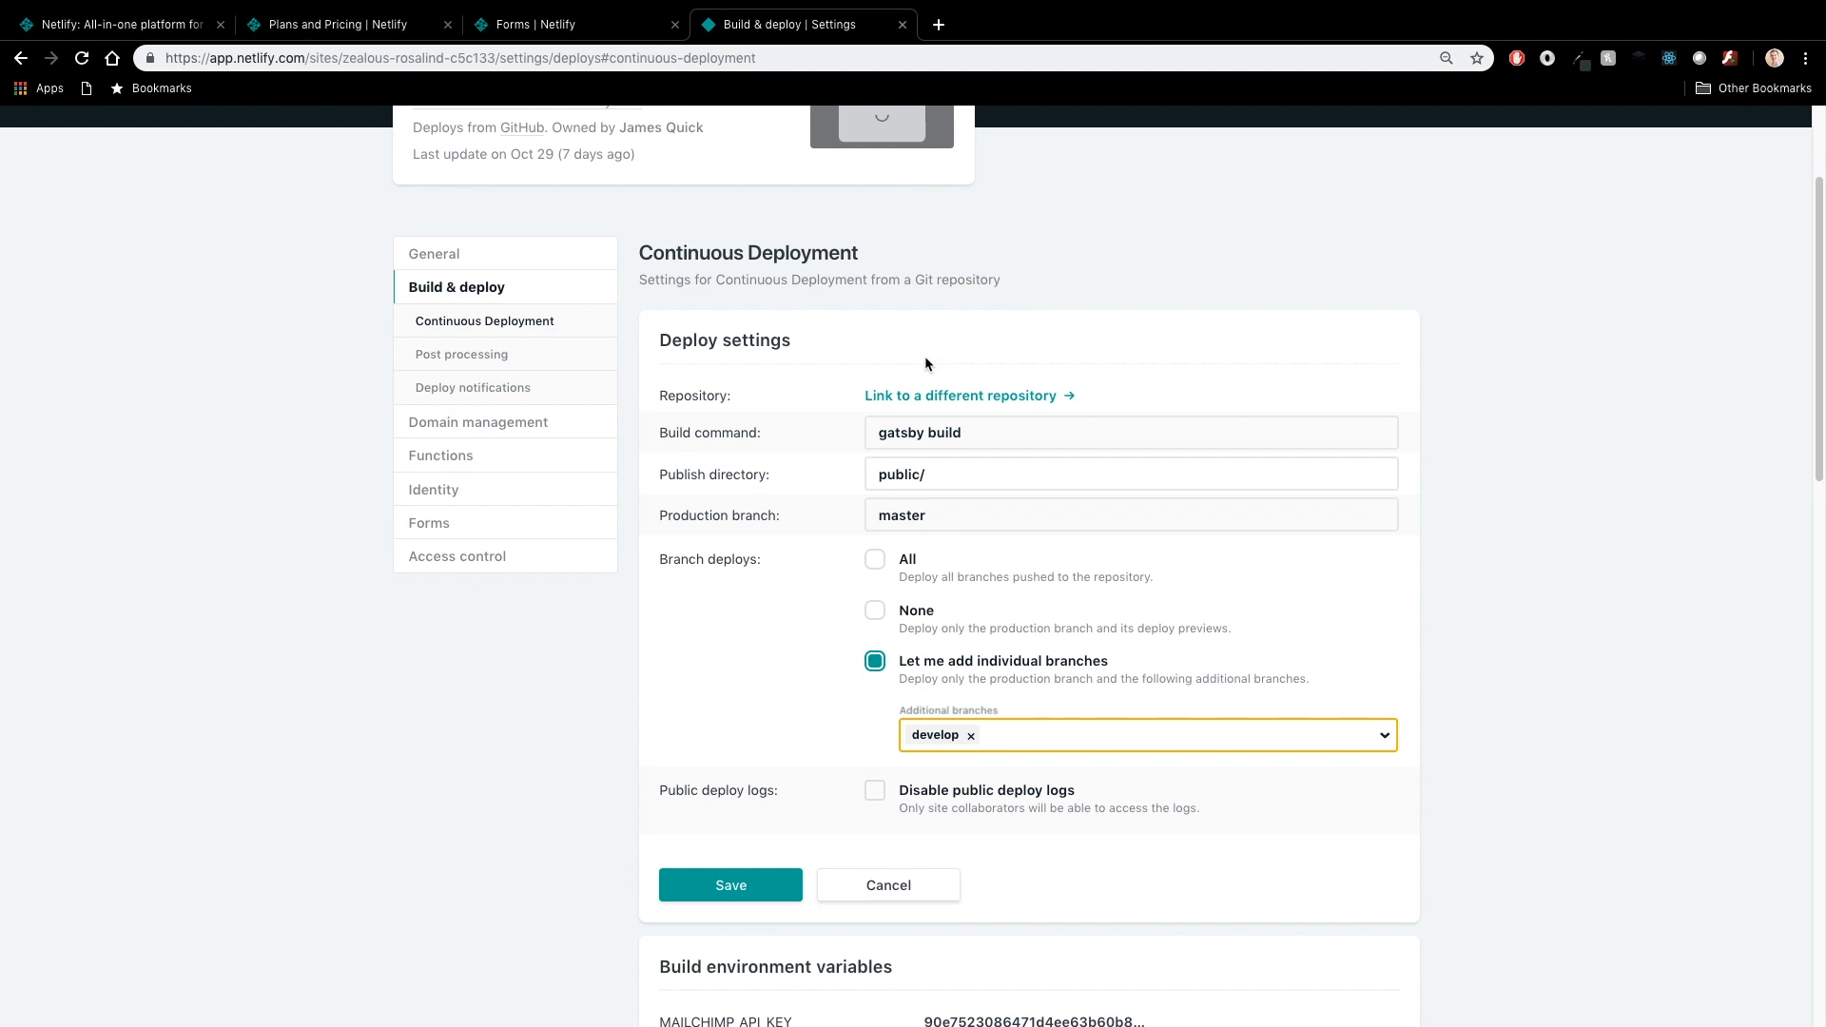
pyautogui.moveTo(1332, 447)
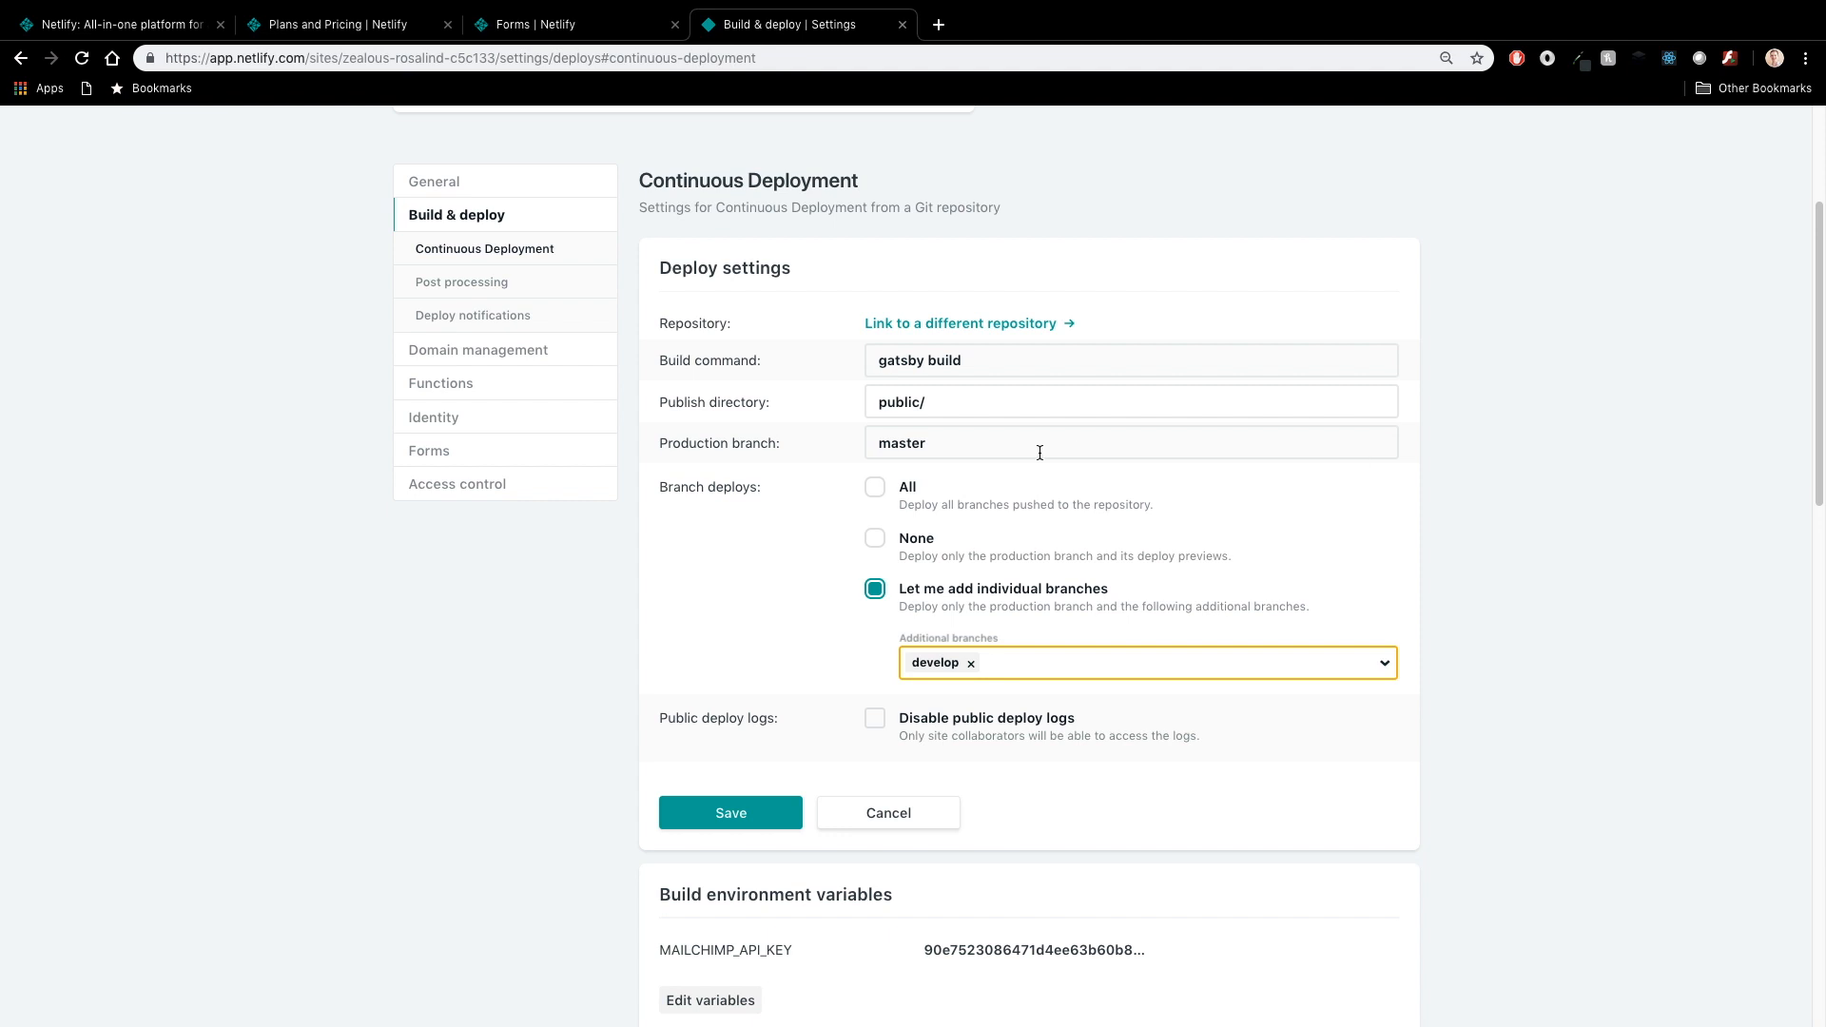
pyautogui.moveTo(647, 469)
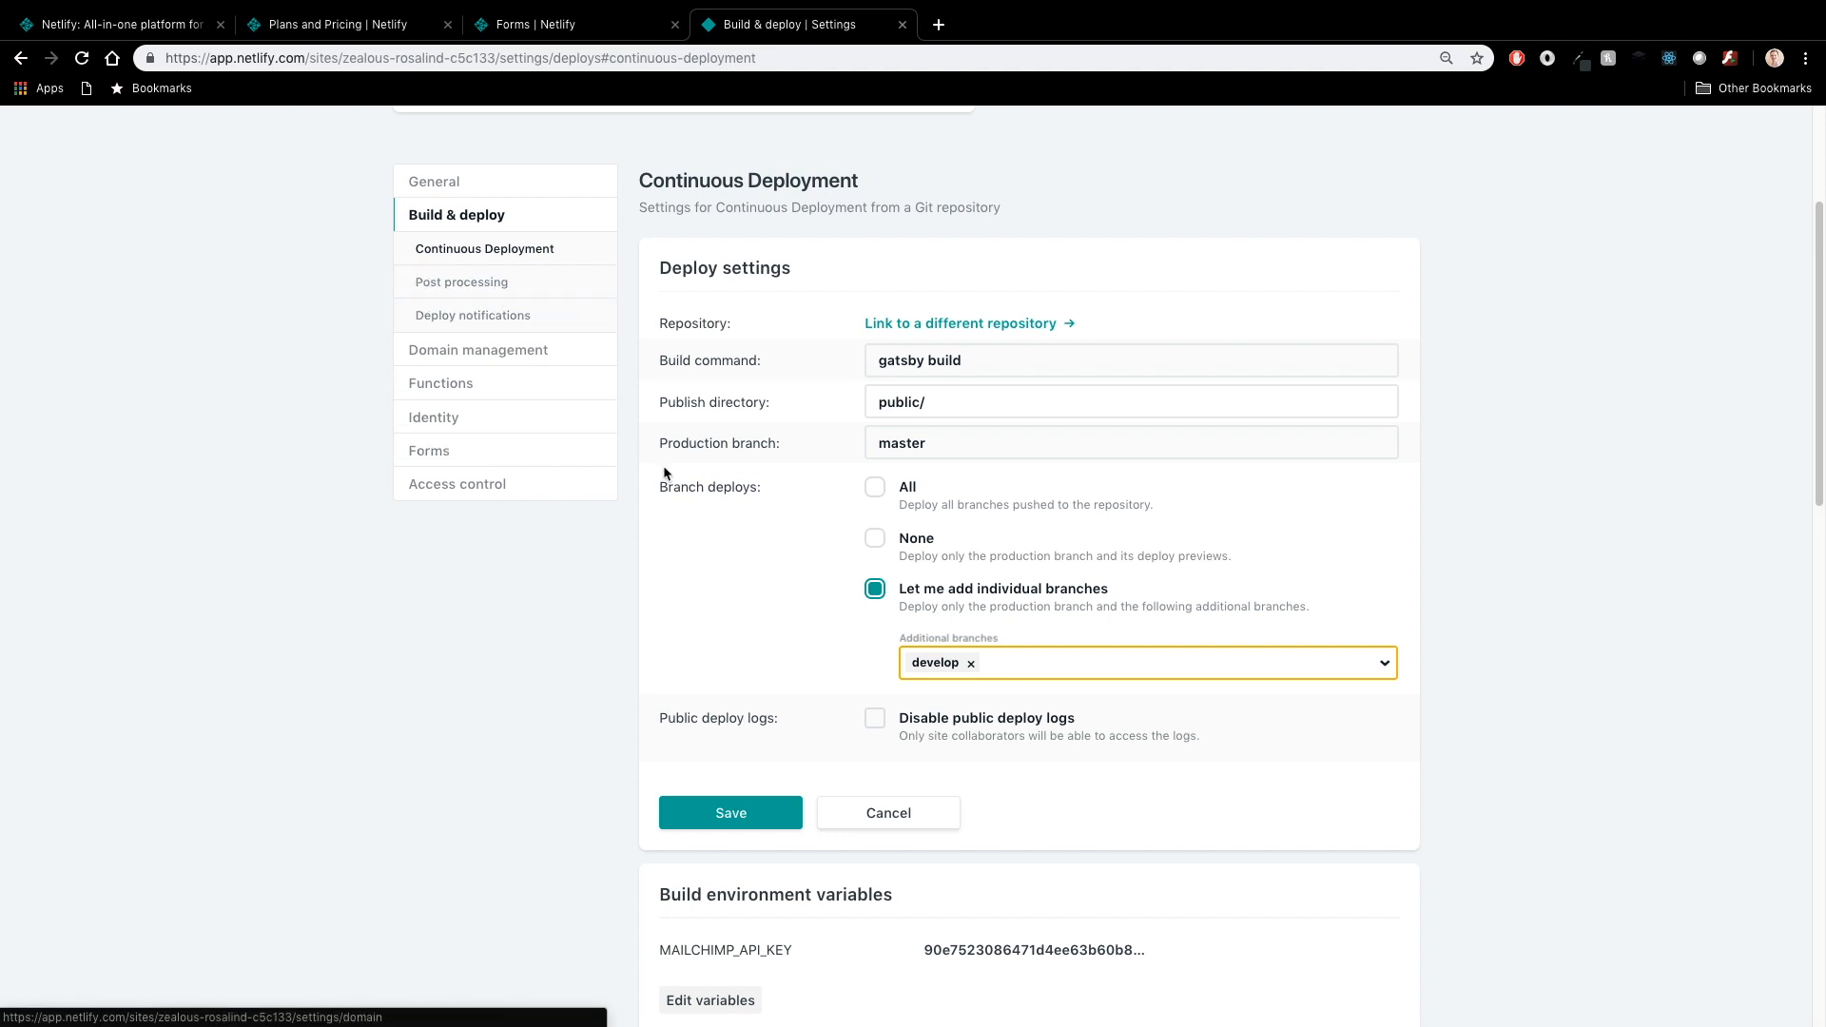
# Step: On Split Testing, nudge the master/develop slider both ways, leave it at 50/50, and return to the homepage
pyautogui.click(812, 200)
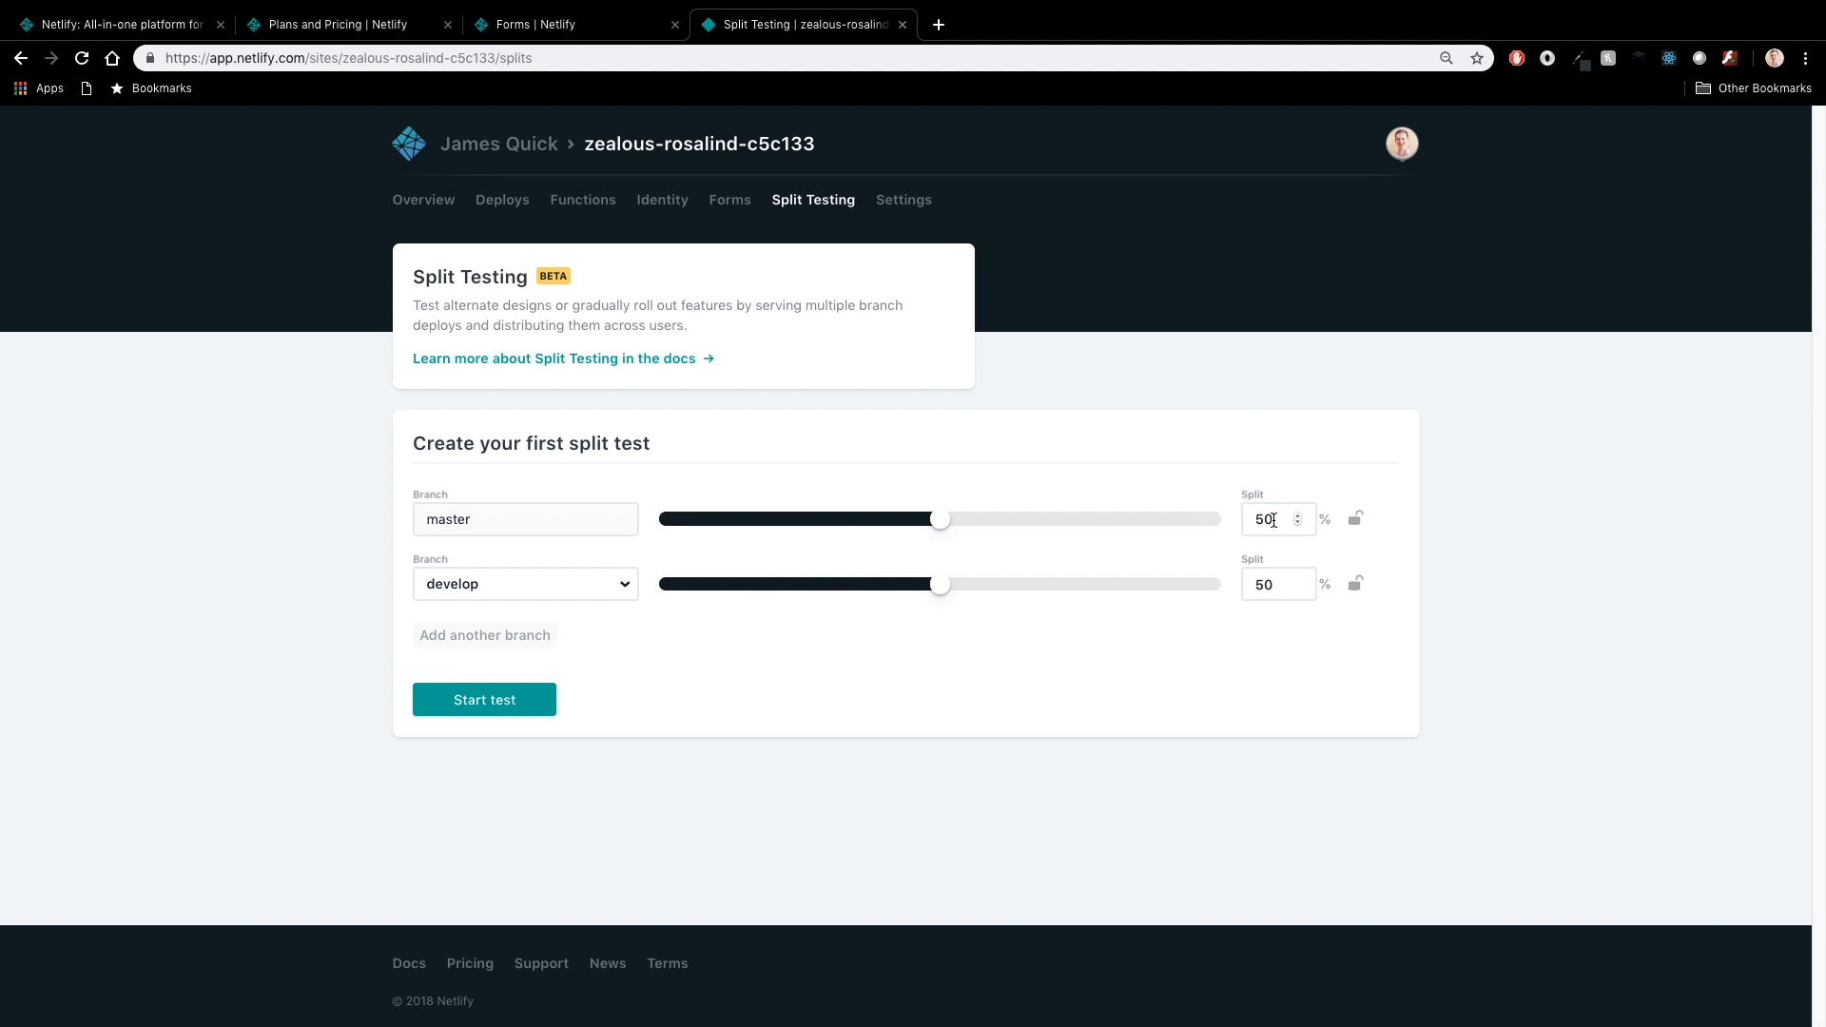
pyautogui.moveTo(530, 519)
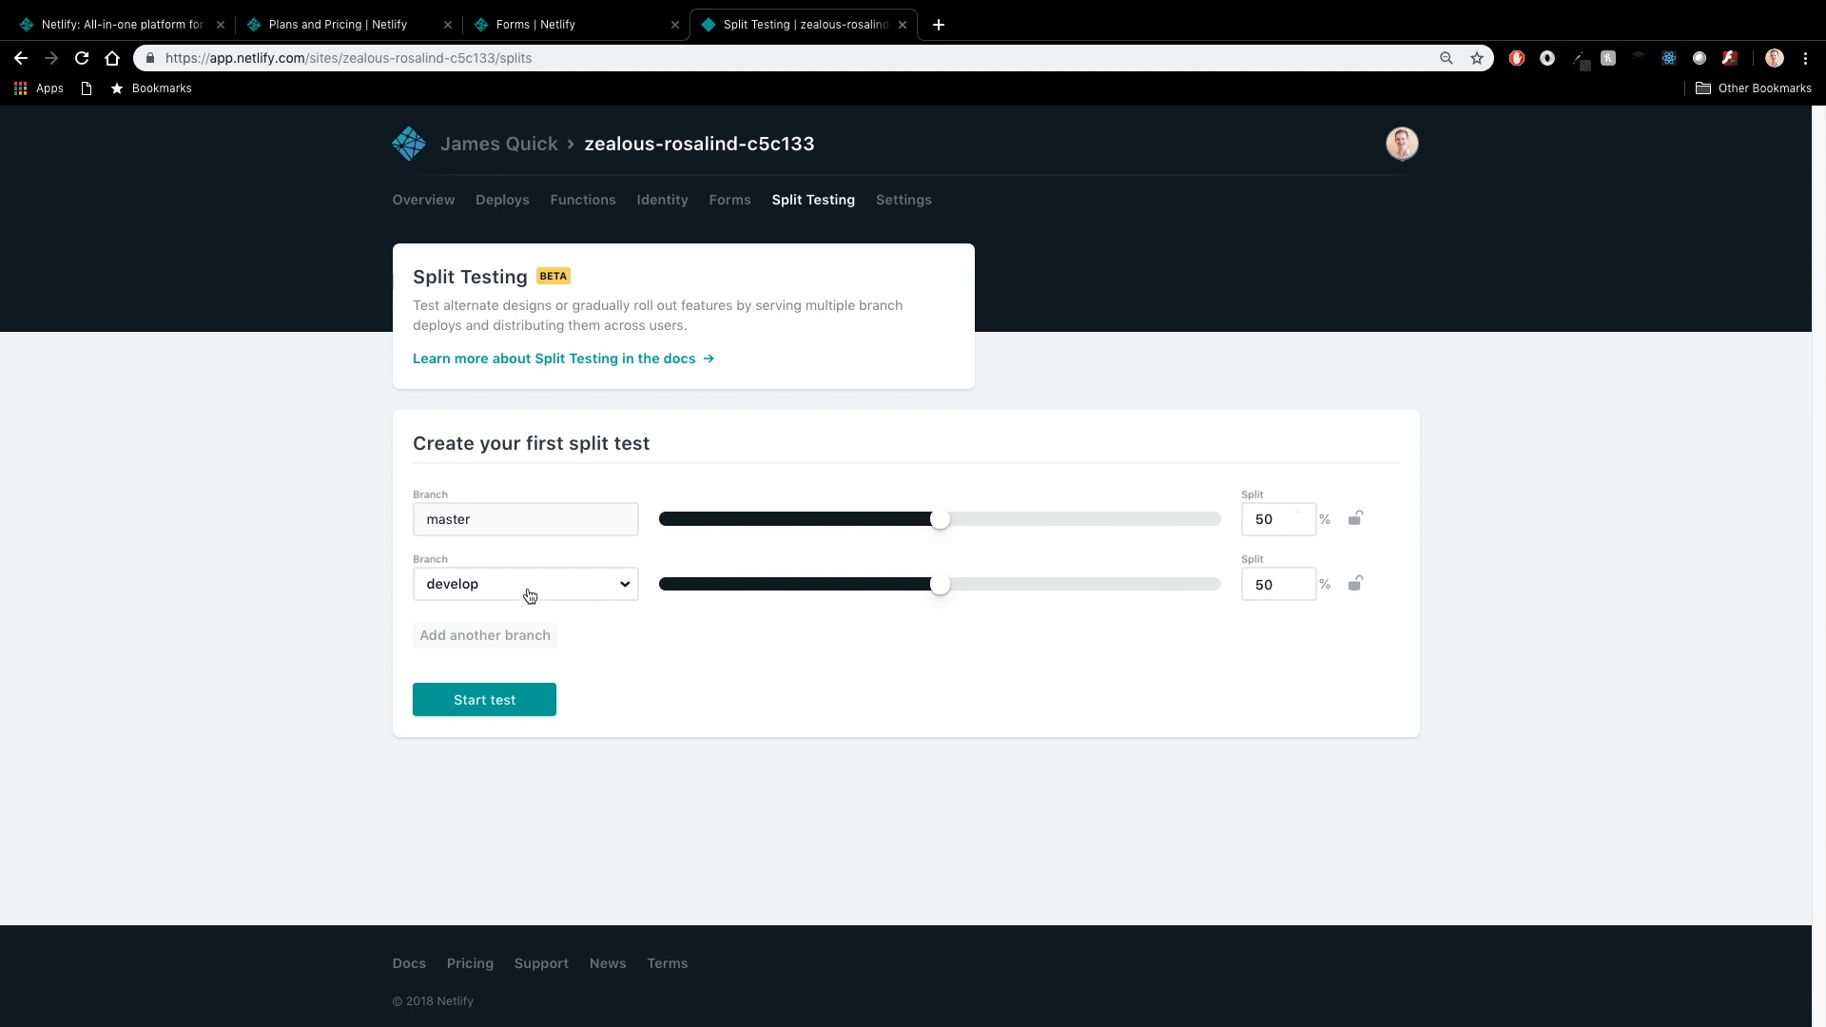
pyautogui.moveTo(533, 596)
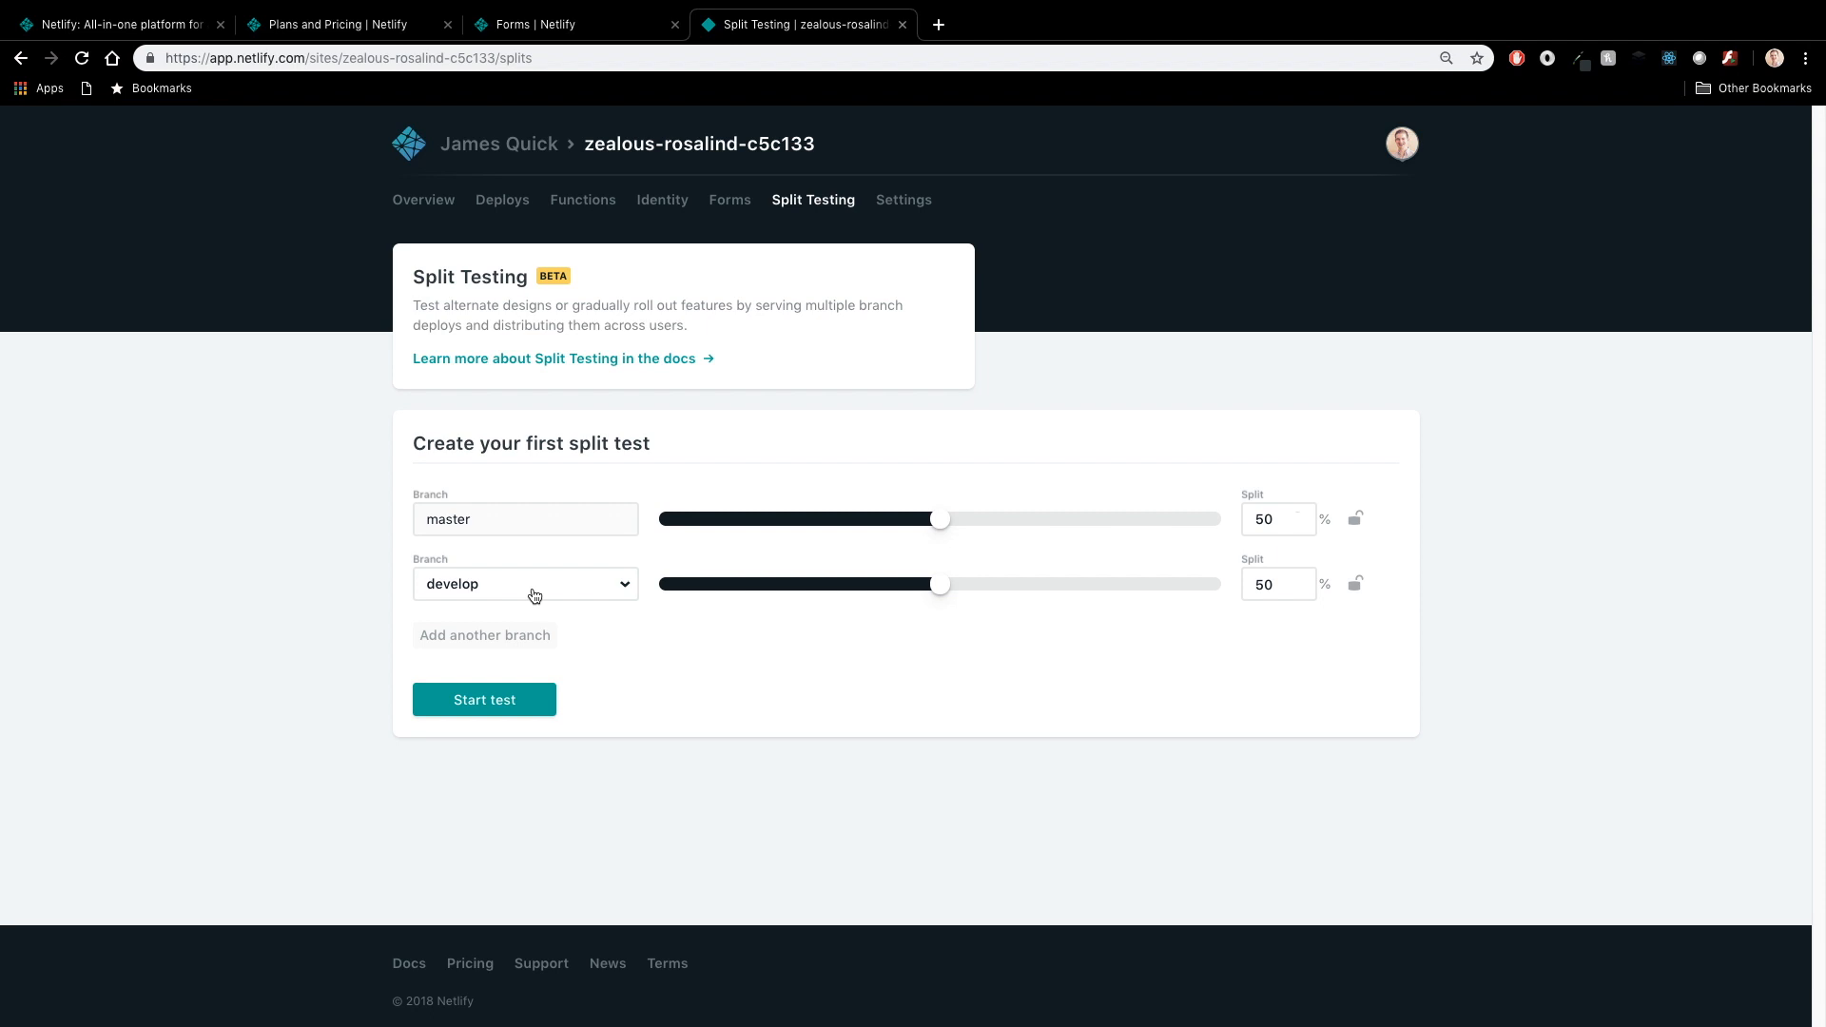
pyautogui.moveTo(1238, 381)
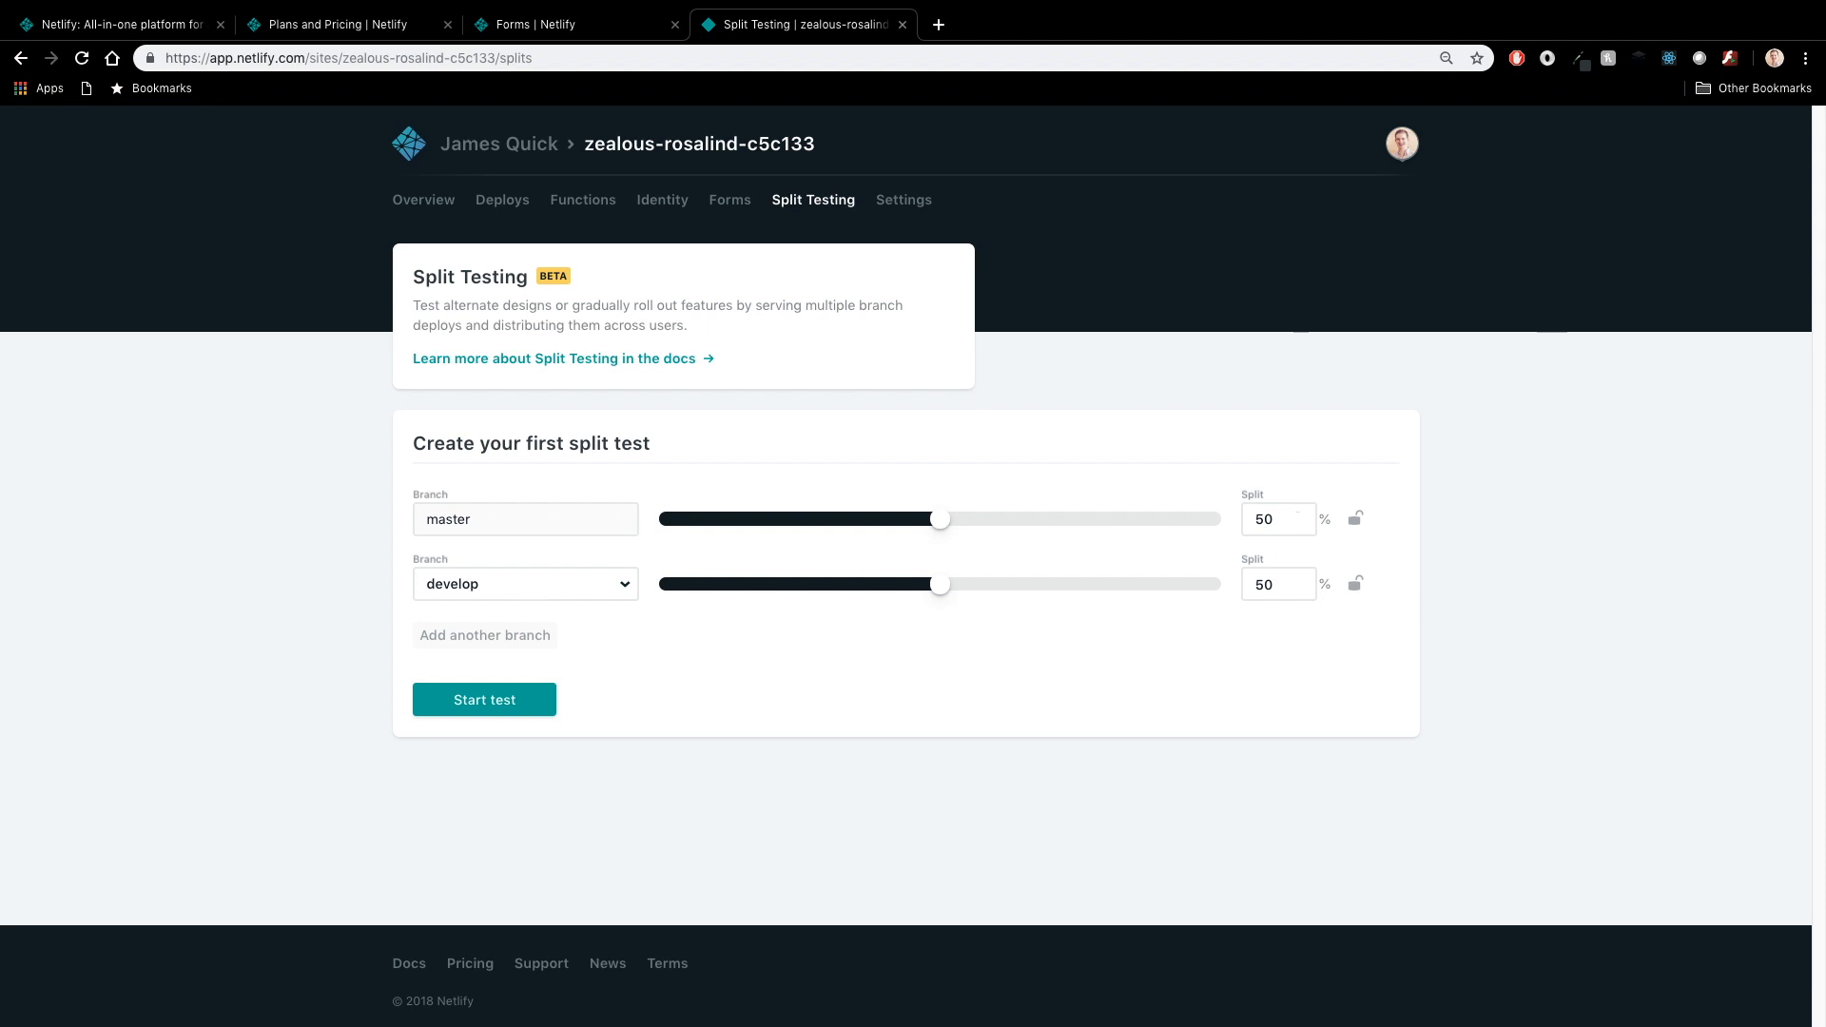
pyautogui.moveTo(948, 525)
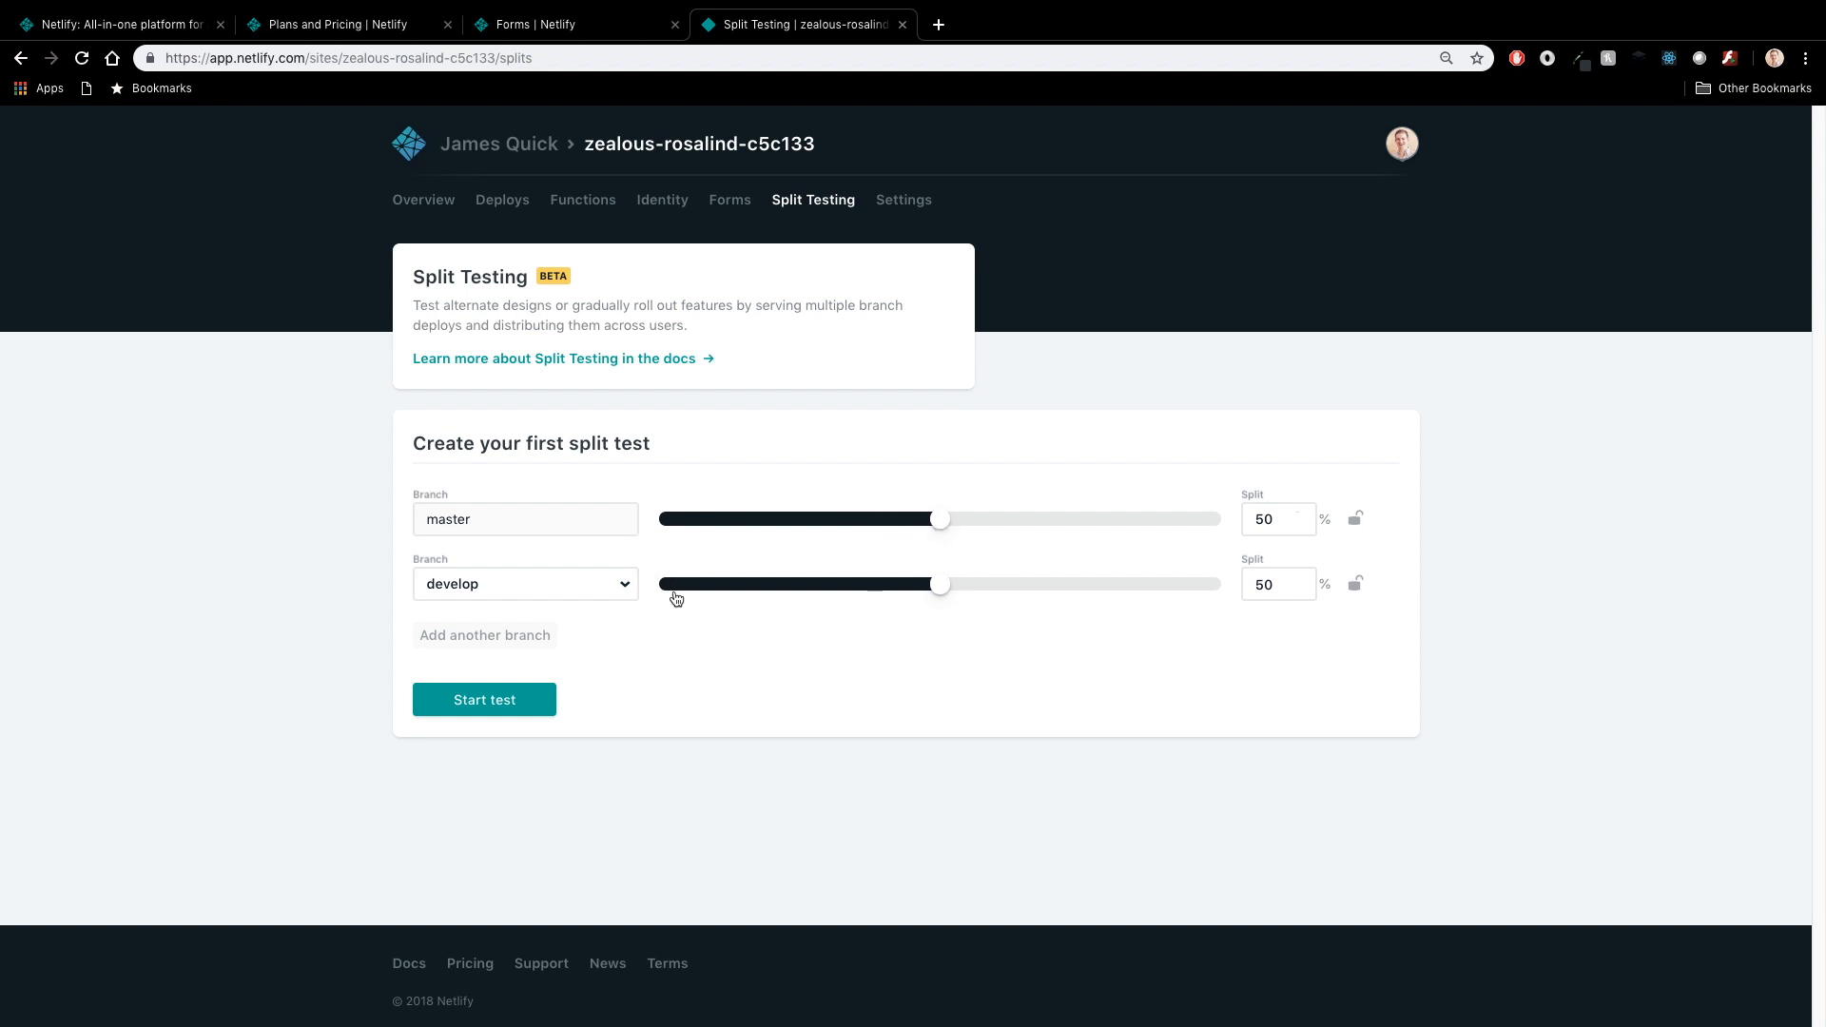
pyautogui.moveTo(942, 518); pyautogui.dragTo(921, 517)
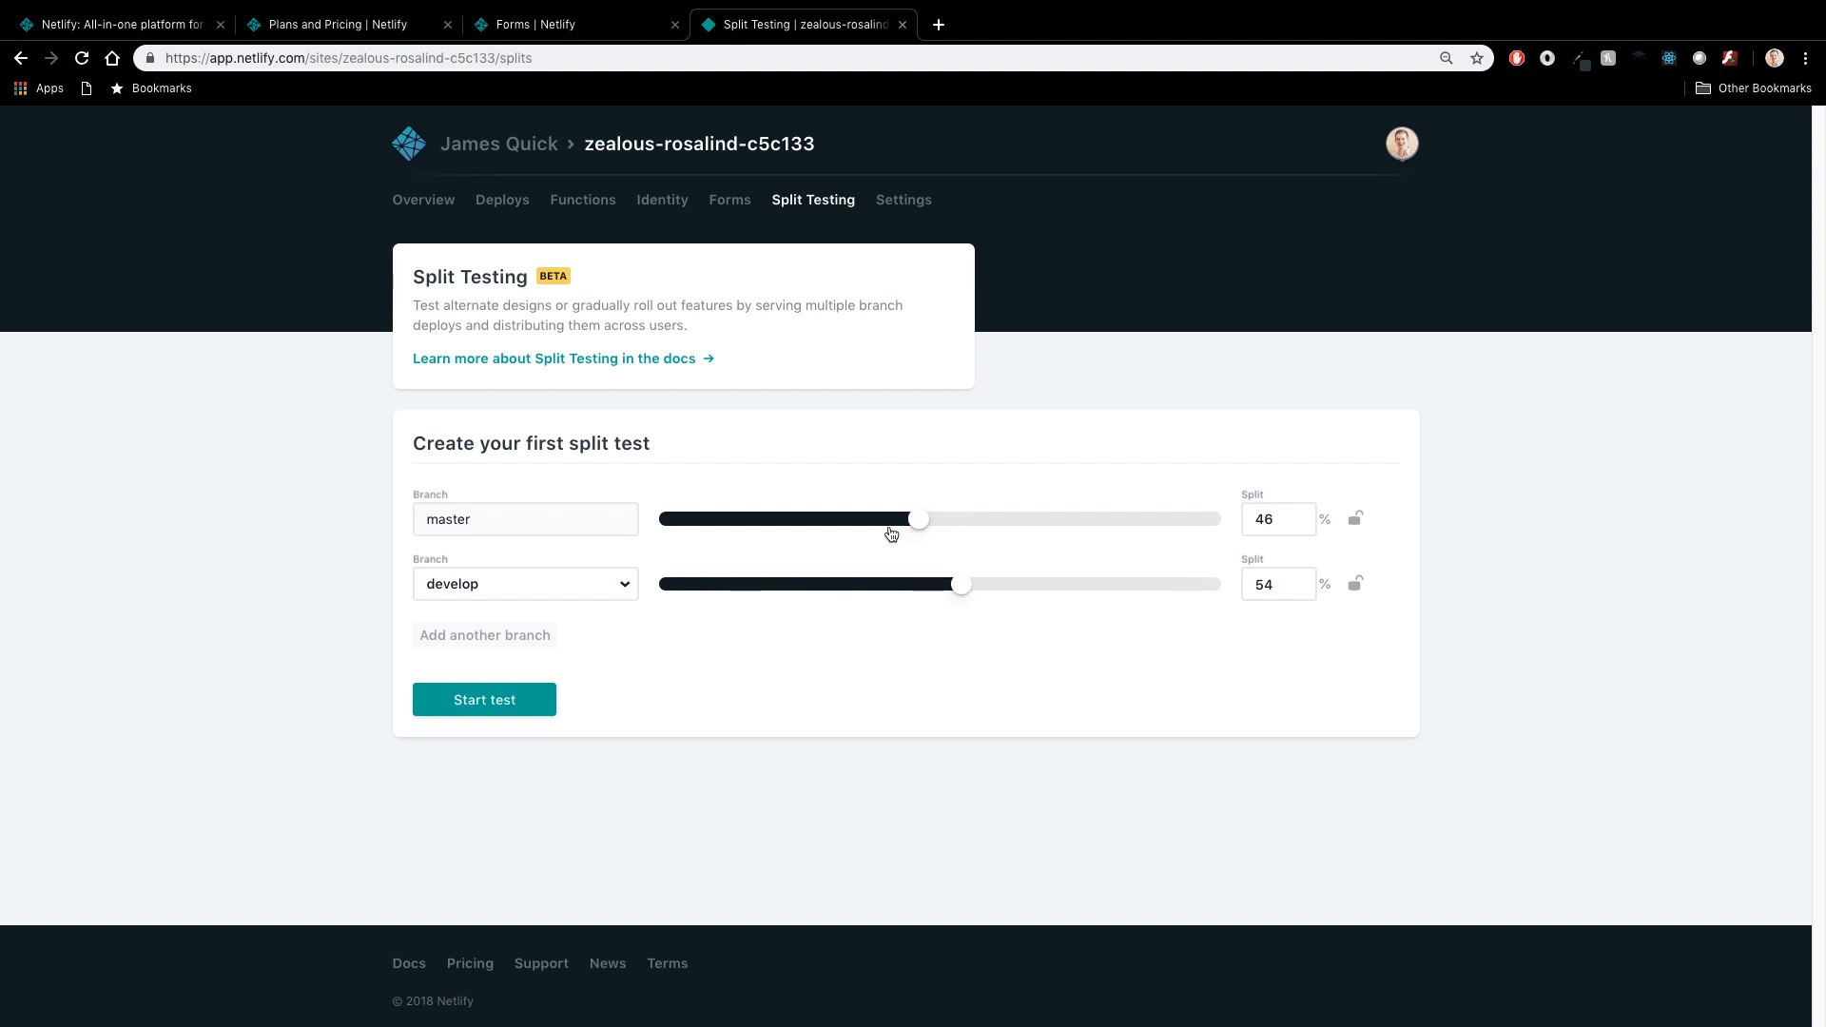
pyautogui.moveTo(921, 517); pyautogui.dragTo(978, 518)
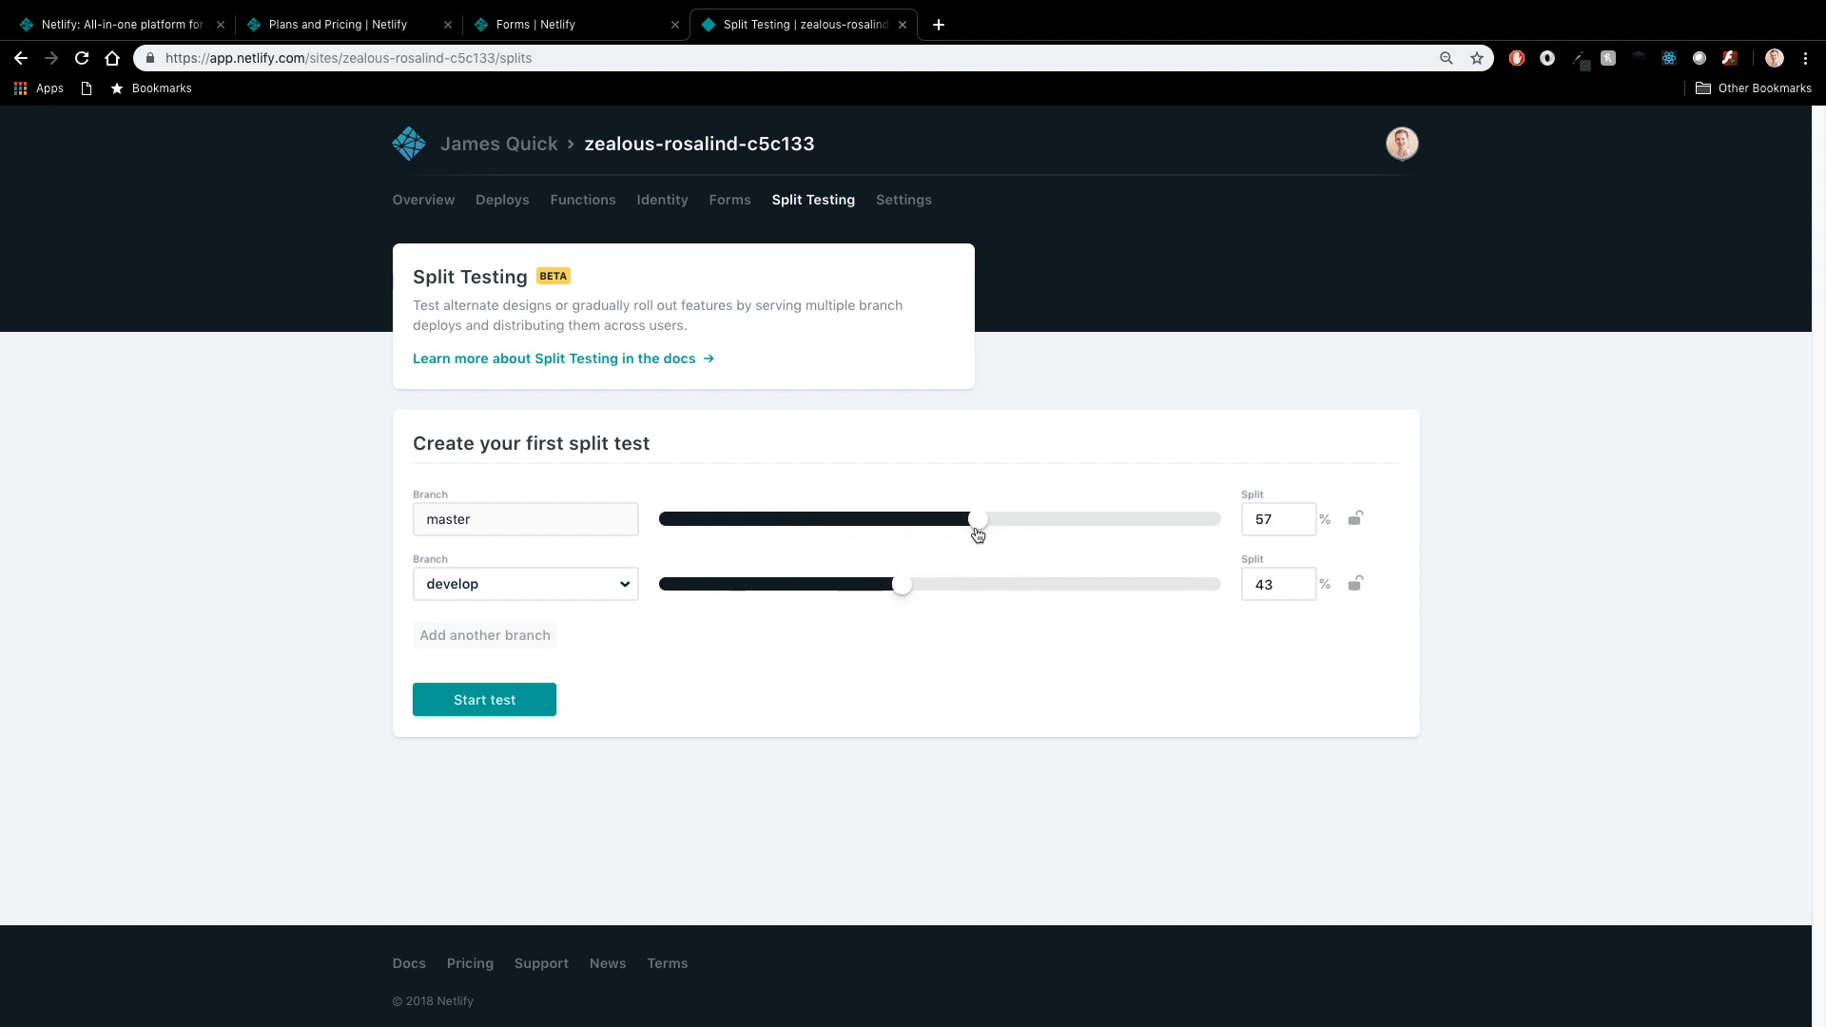
pyautogui.moveTo(976, 517); pyautogui.dragTo(941, 517)
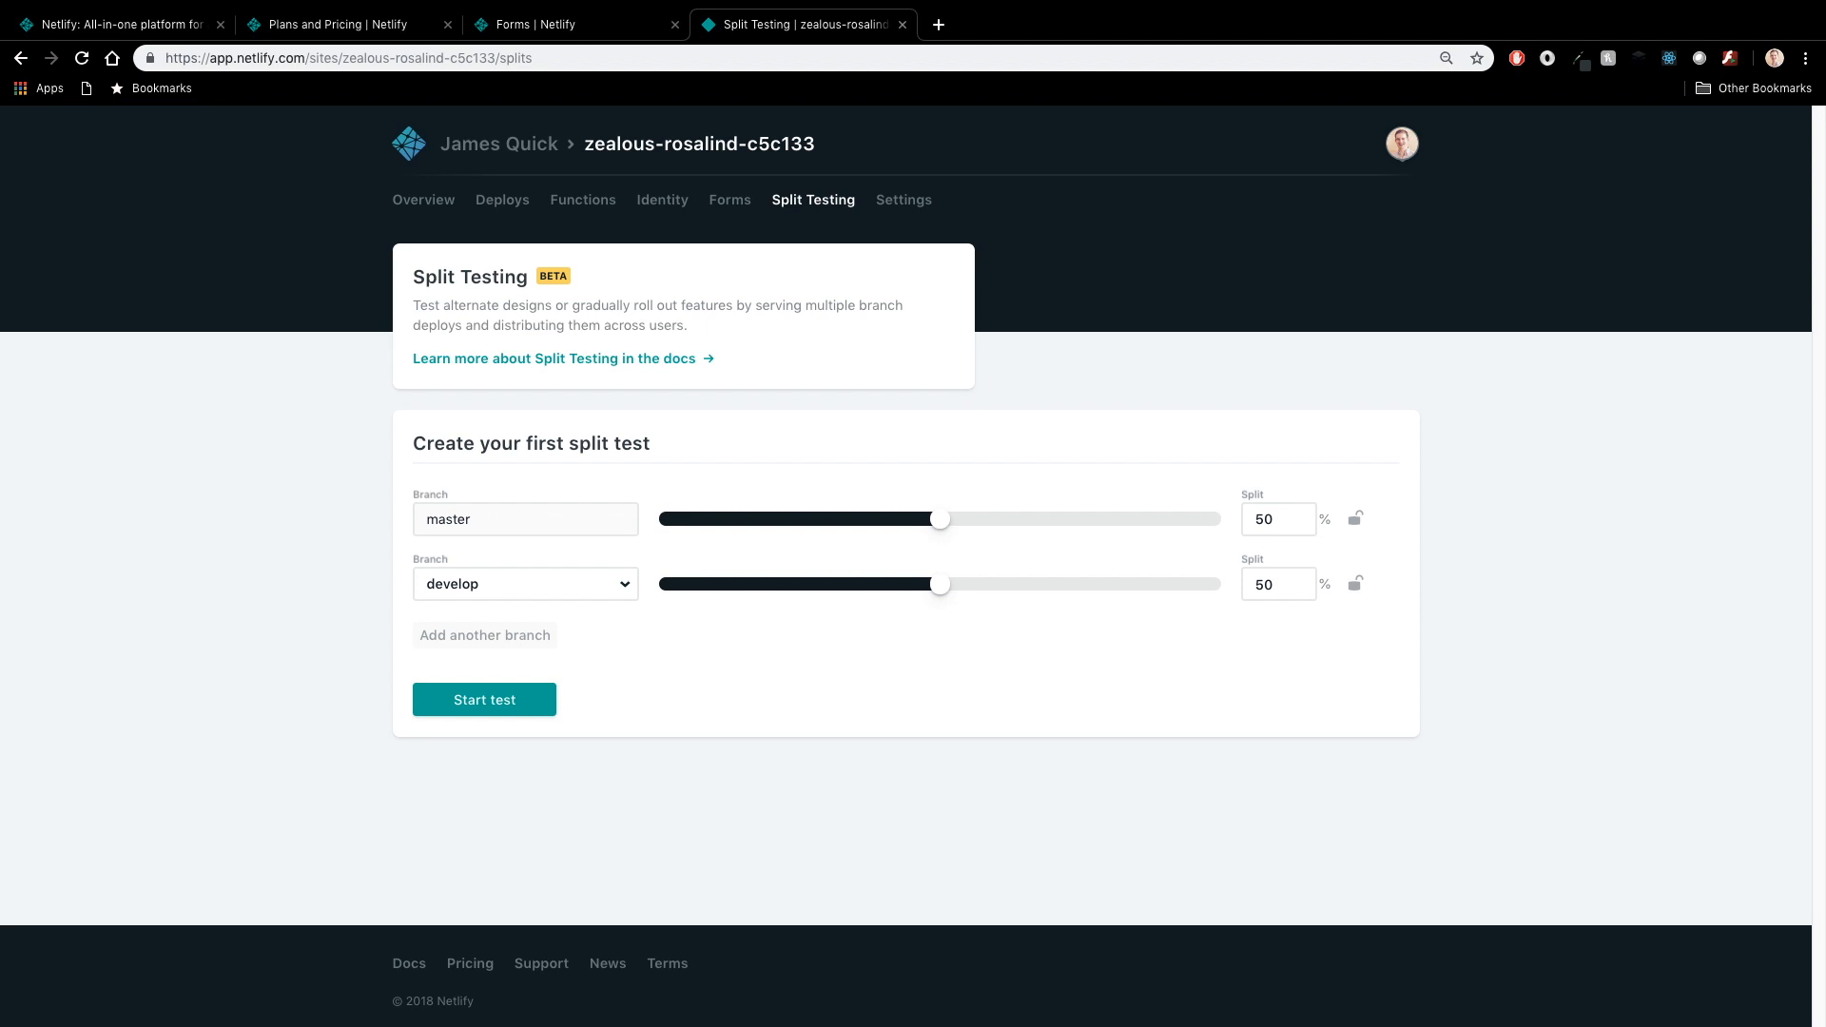
pyautogui.moveTo(1124, 559)
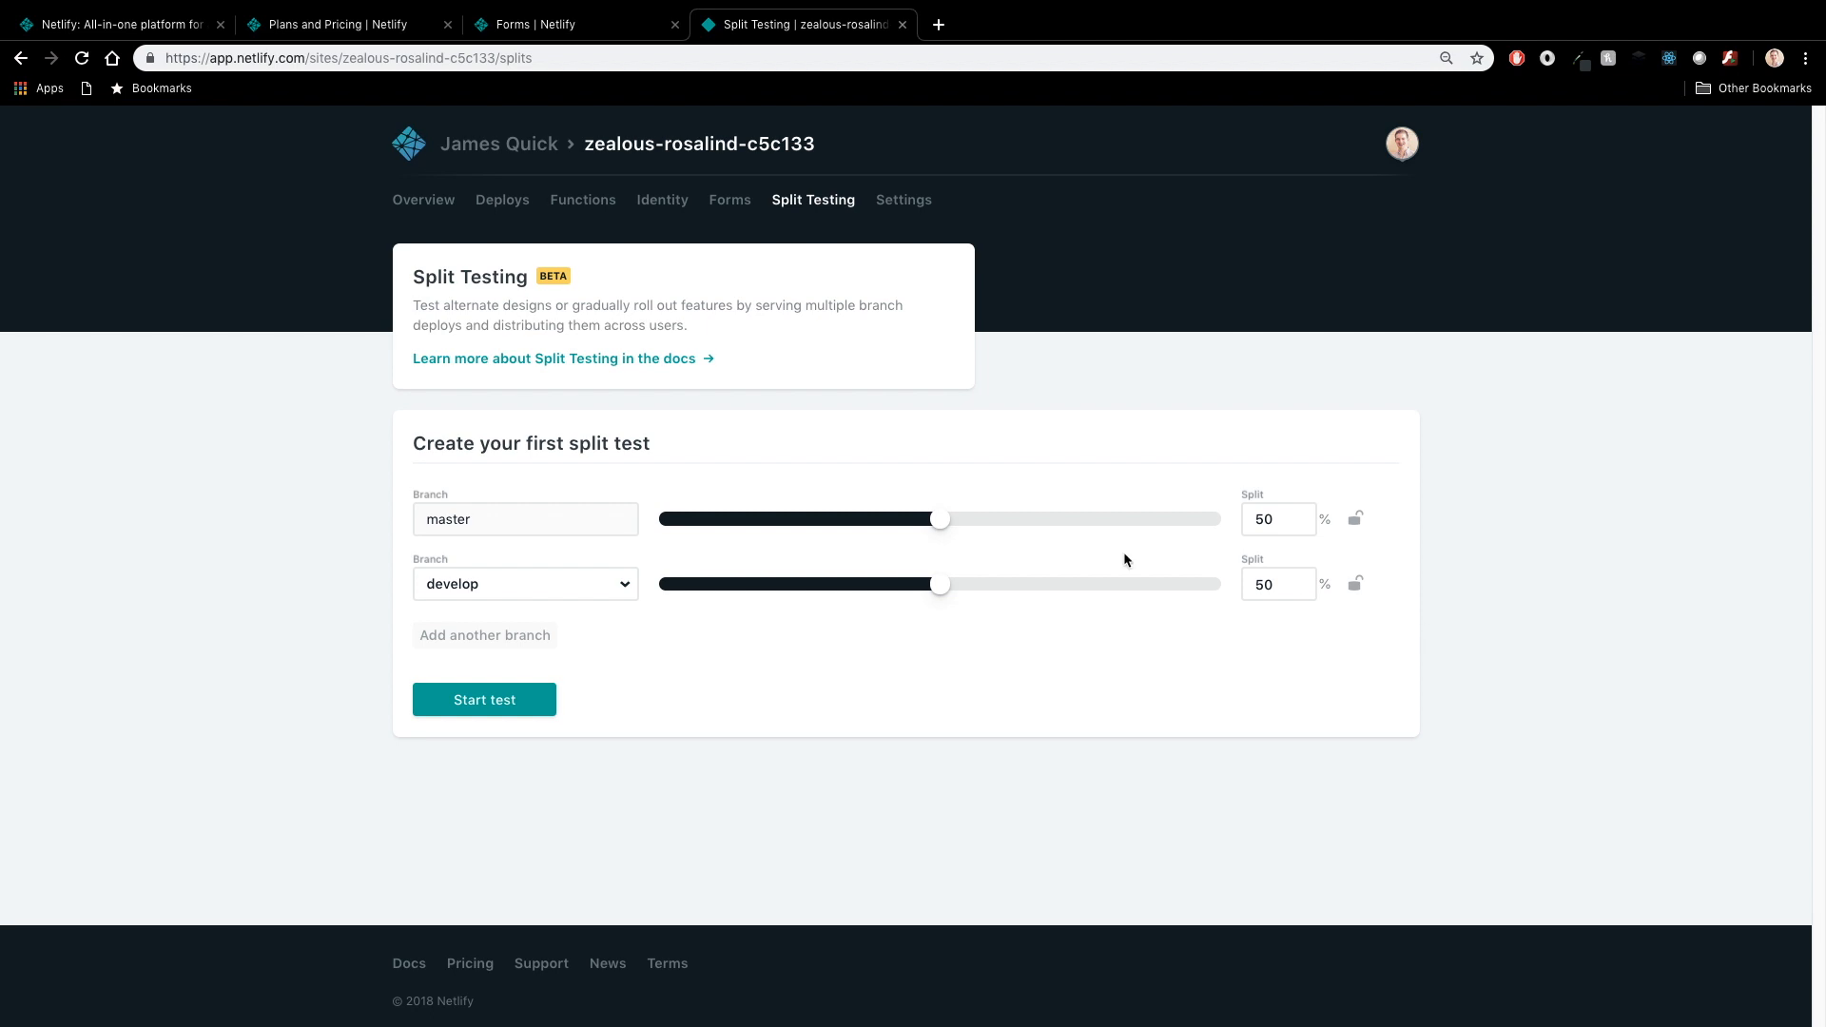
pyautogui.click(116, 23)
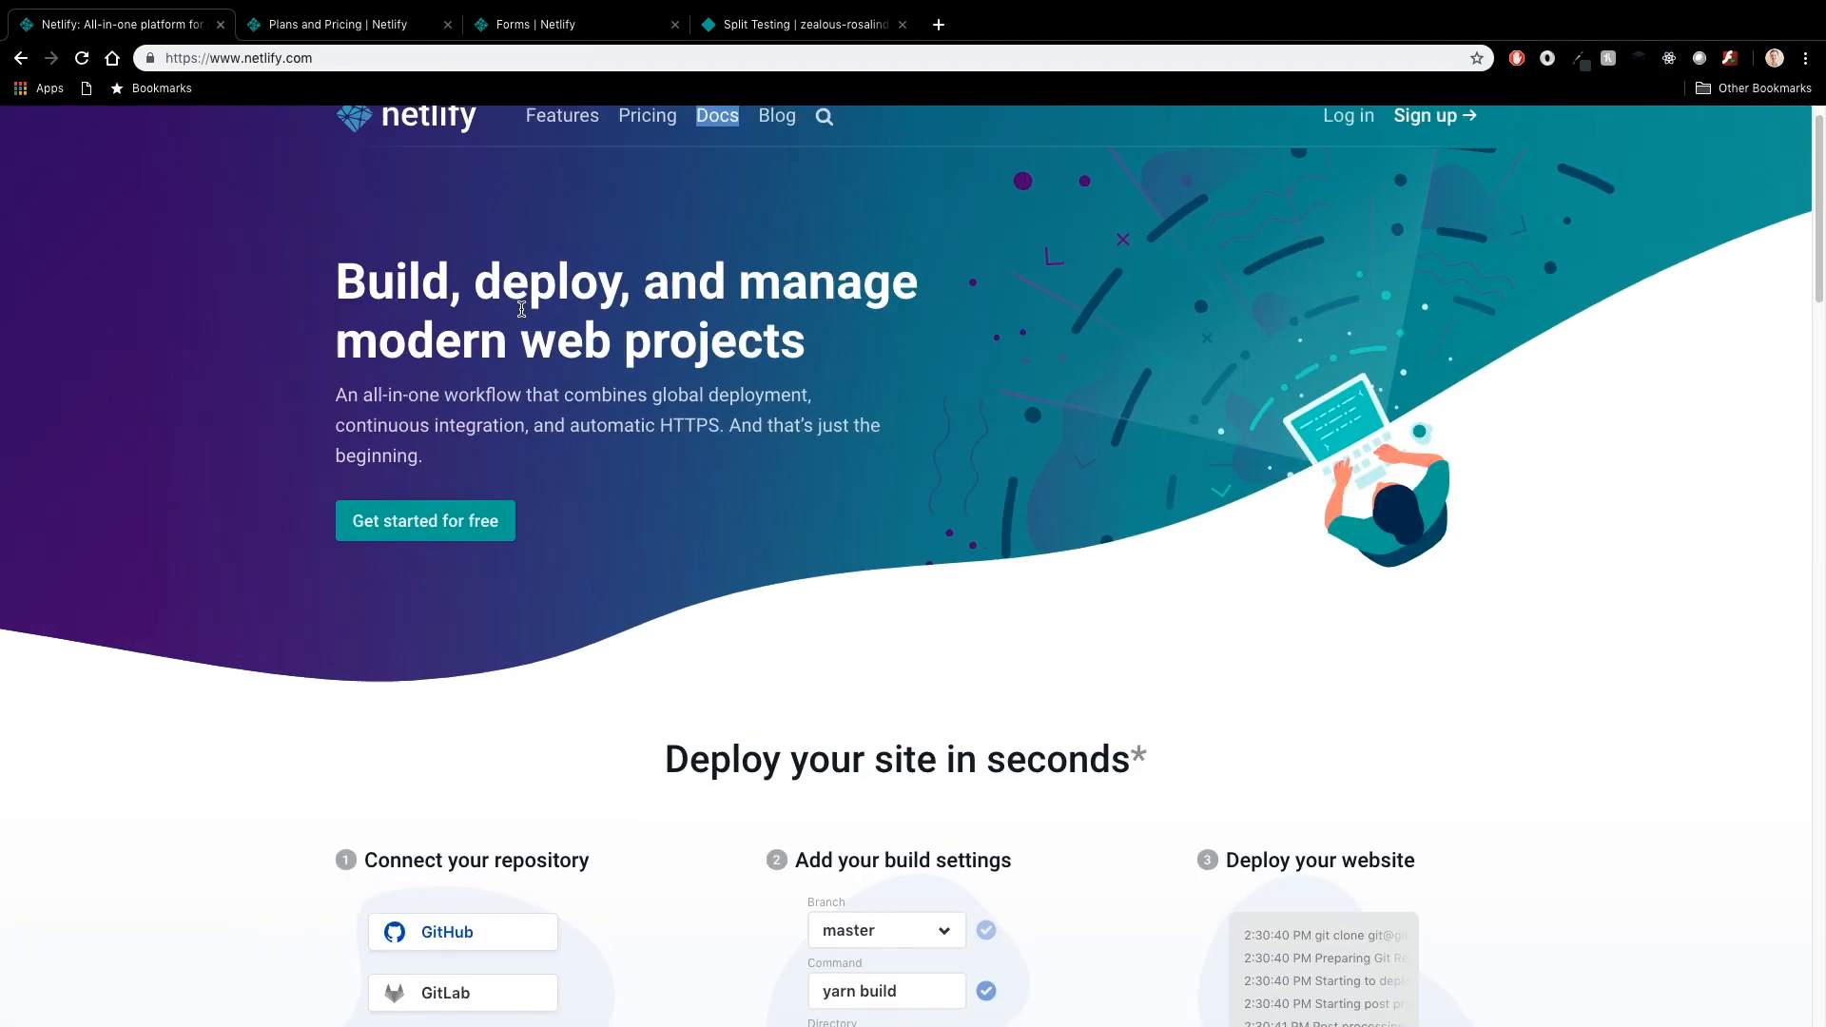